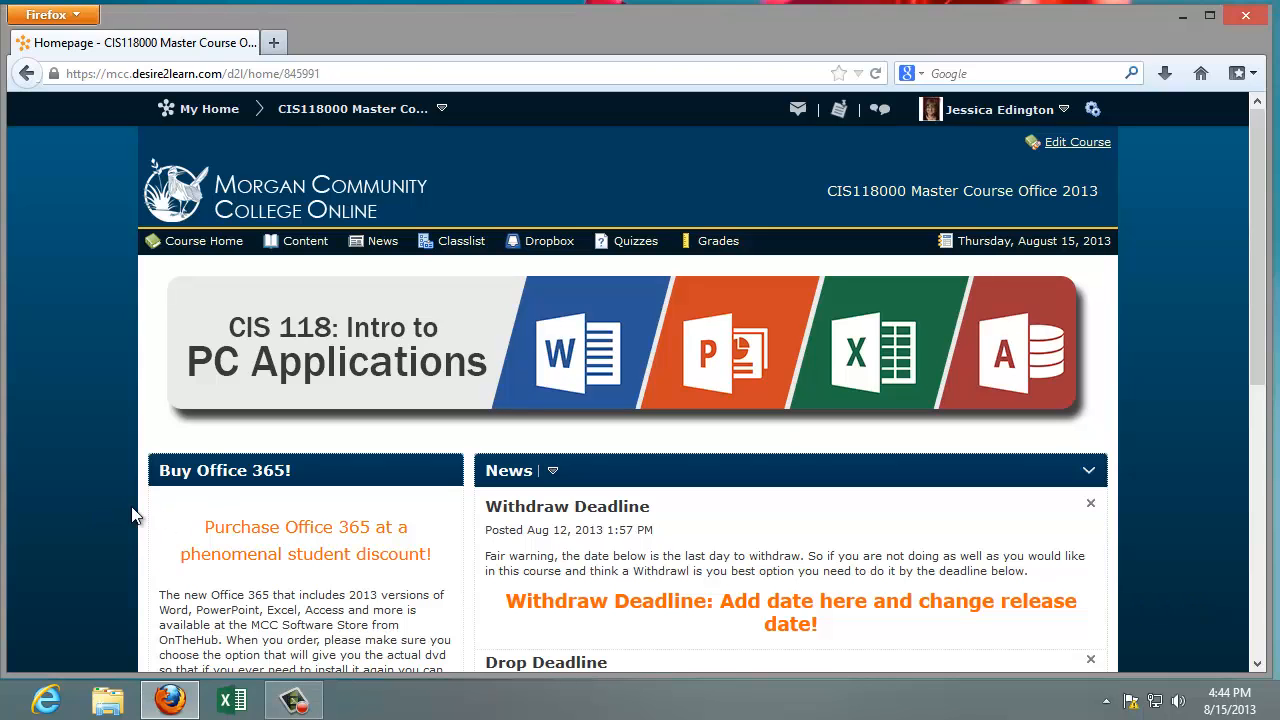
{"action": "mouse_move", "coordinate": [484, 568]}
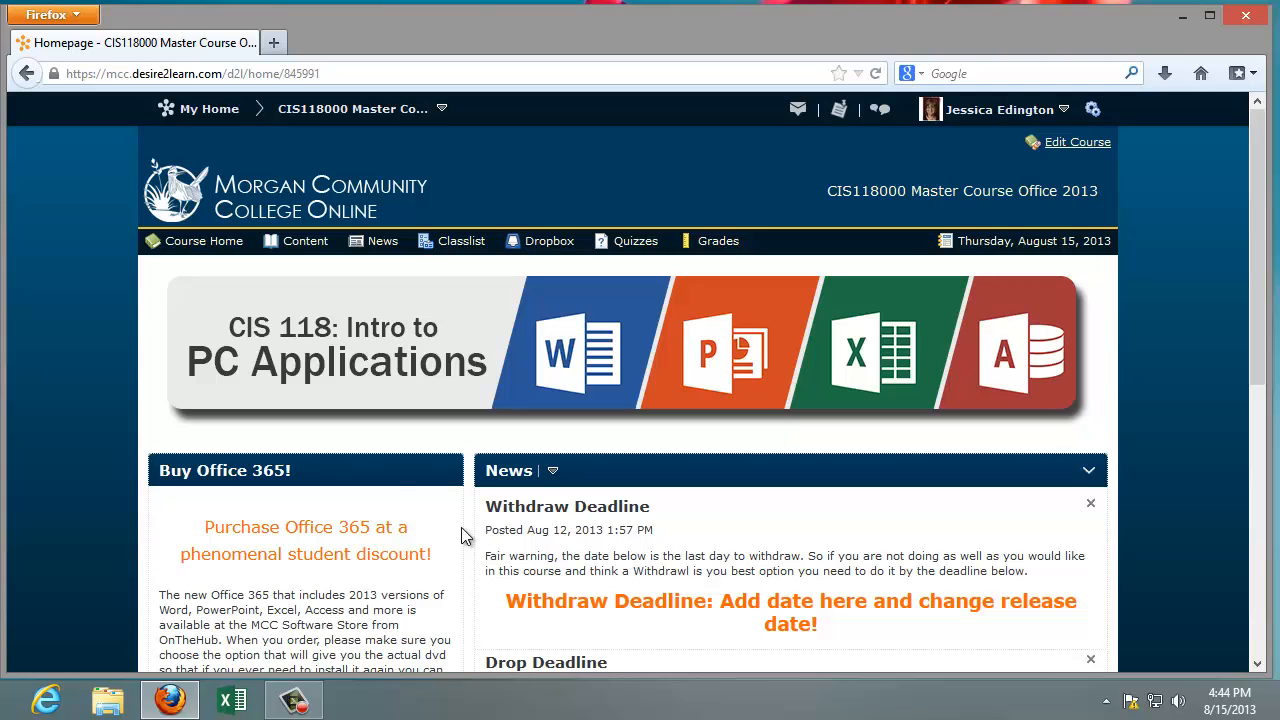
{"action": "mouse_move", "coordinate": [396, 360]}
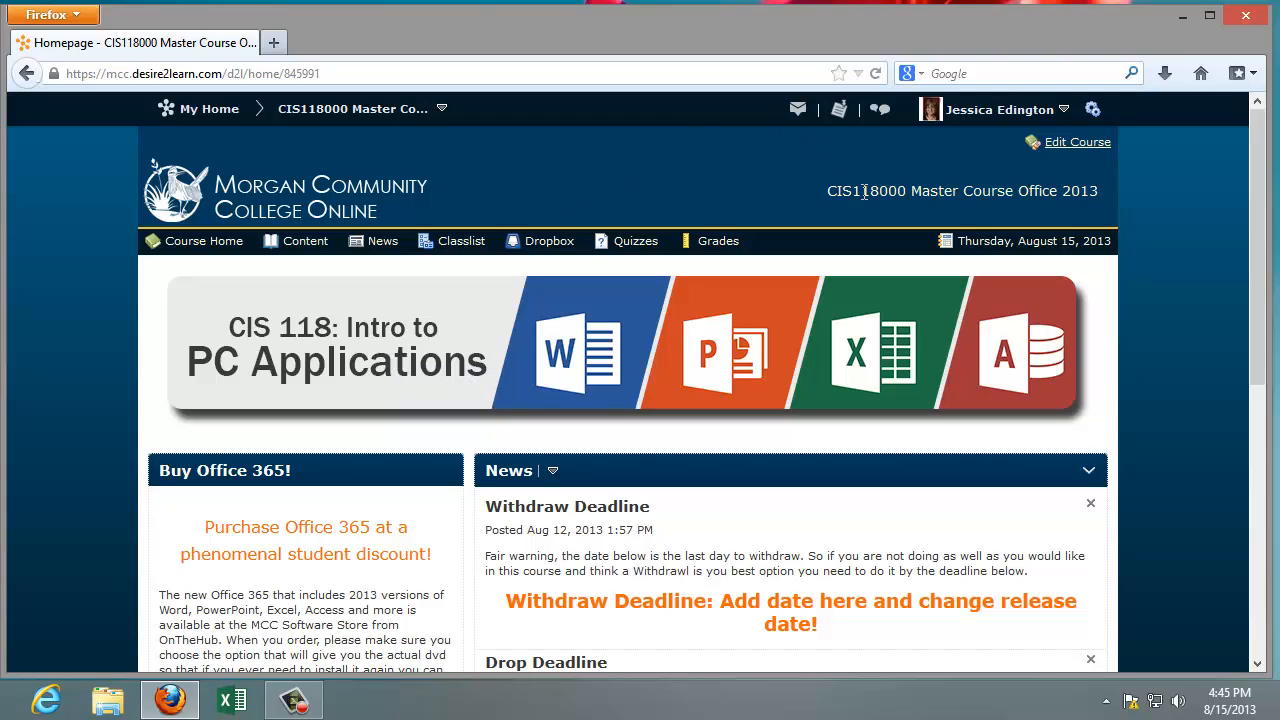
{"action": "mouse_move", "coordinate": [836, 216]}
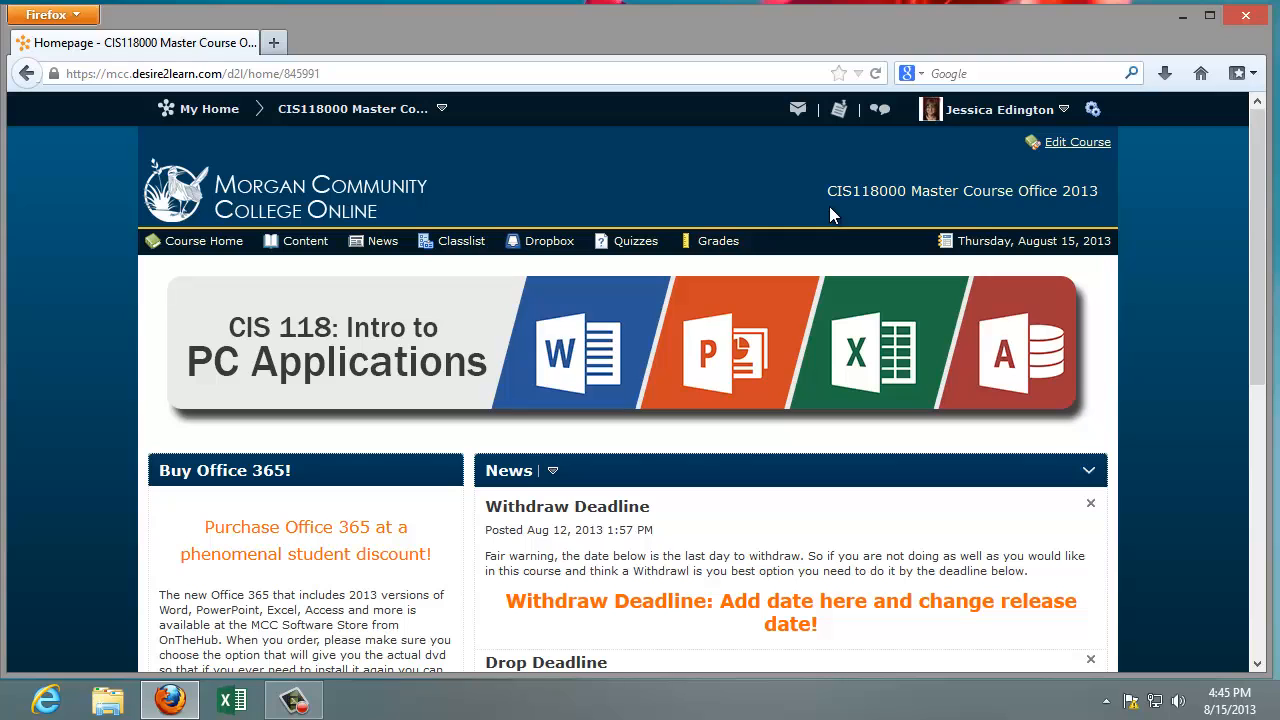
{"action": "mouse_move", "coordinate": [870, 216]}
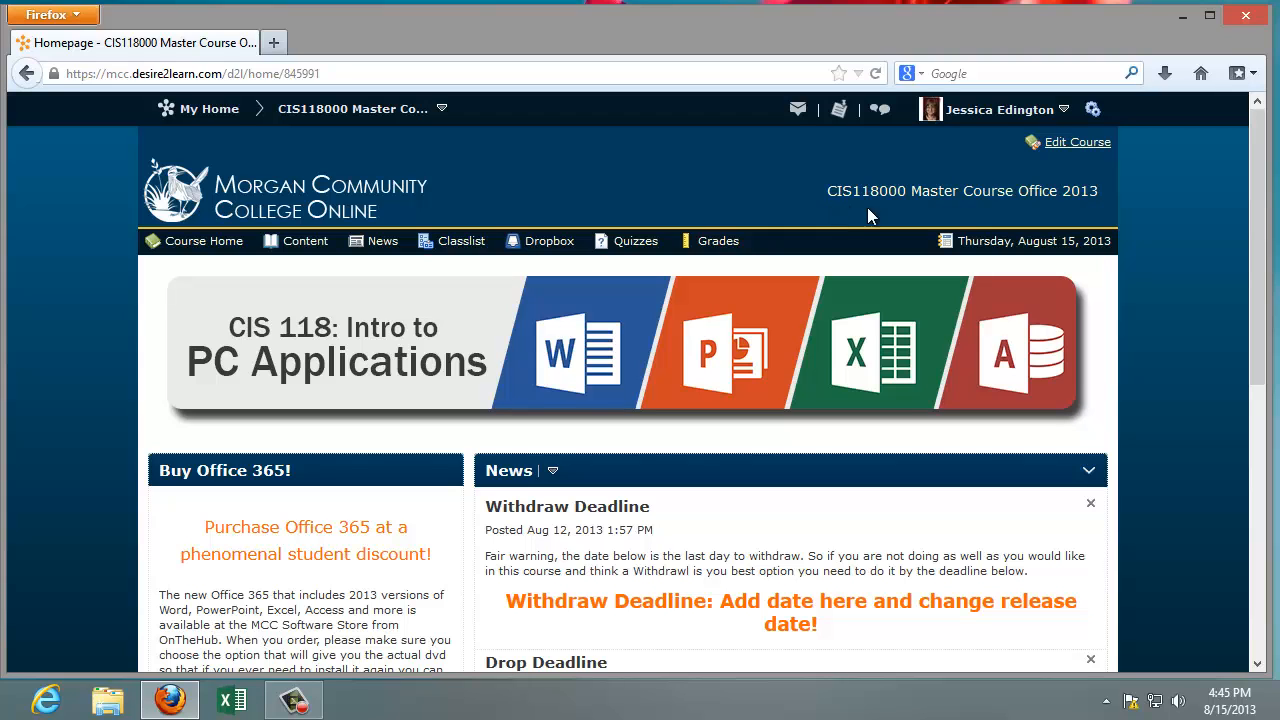
Step: Go to Content to show the Table of Contents with Intro to CIS 118 topics and progress
{"action": "scroll", "scroll_direction": "down", "scroll_amount": 3}
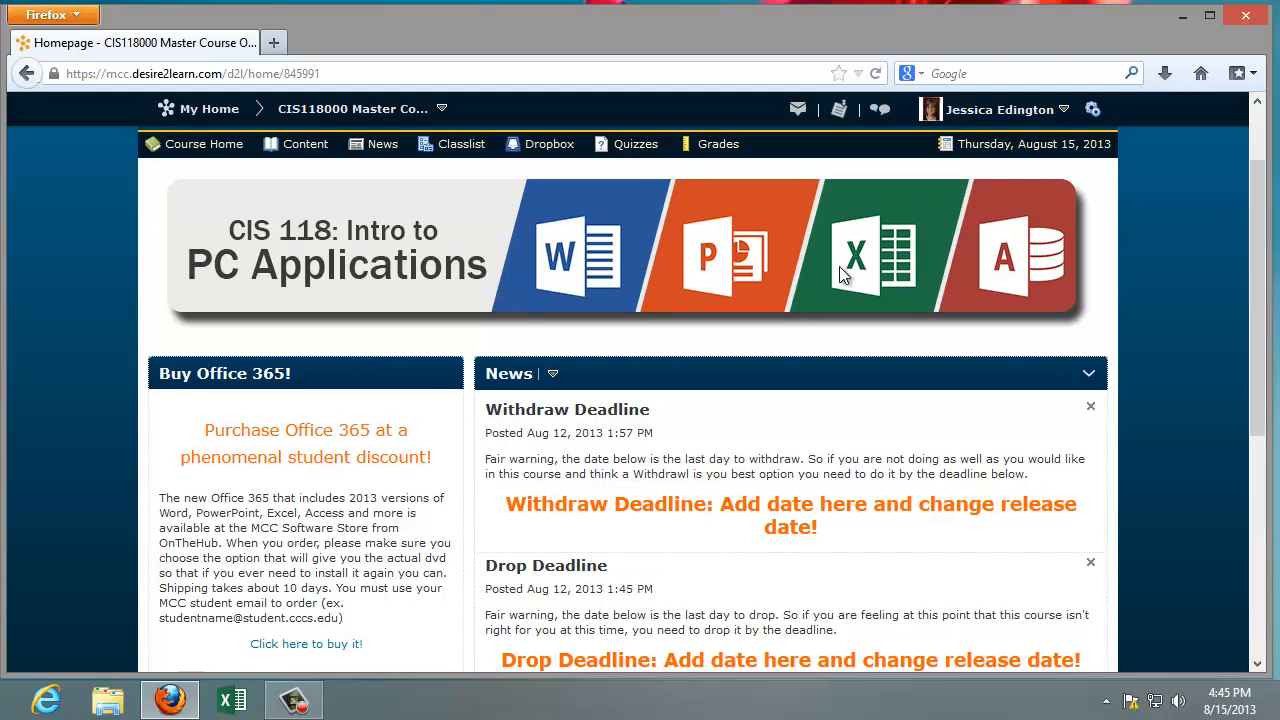
{"action": "mouse_move", "coordinate": [1270, 280]}
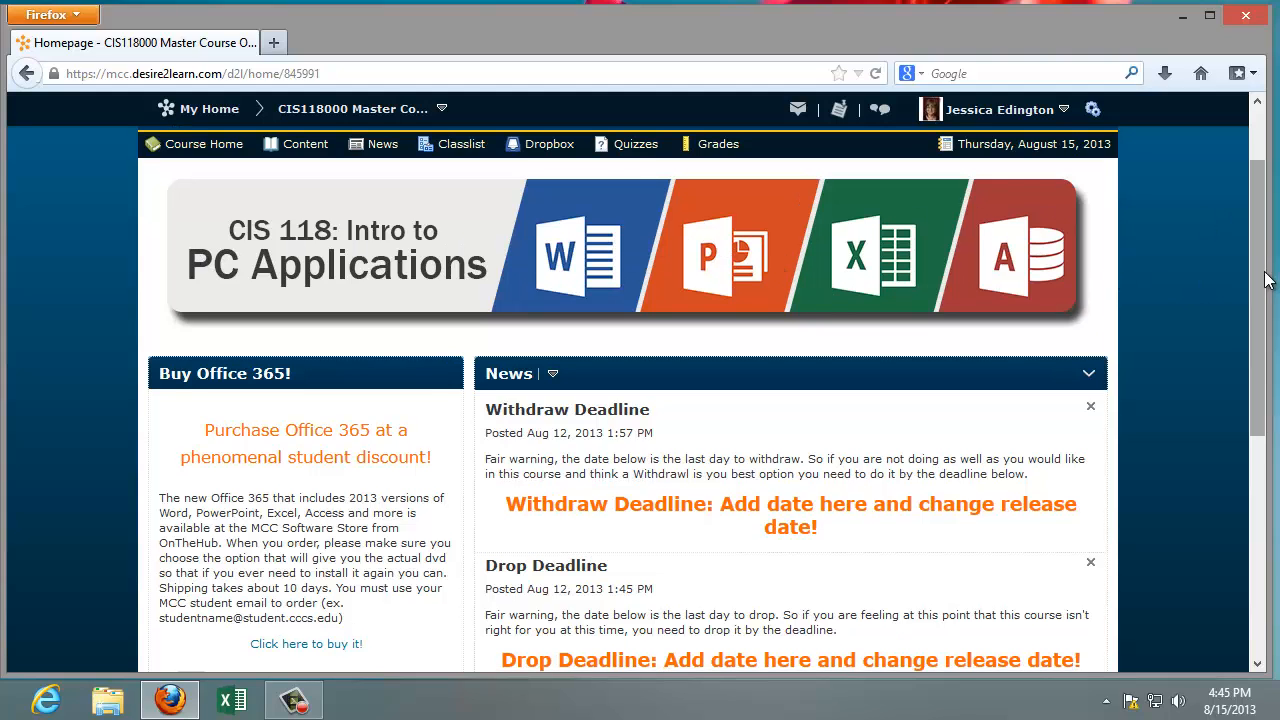
{"action": "scroll", "scroll_direction": "up", "scroll_amount": 3}
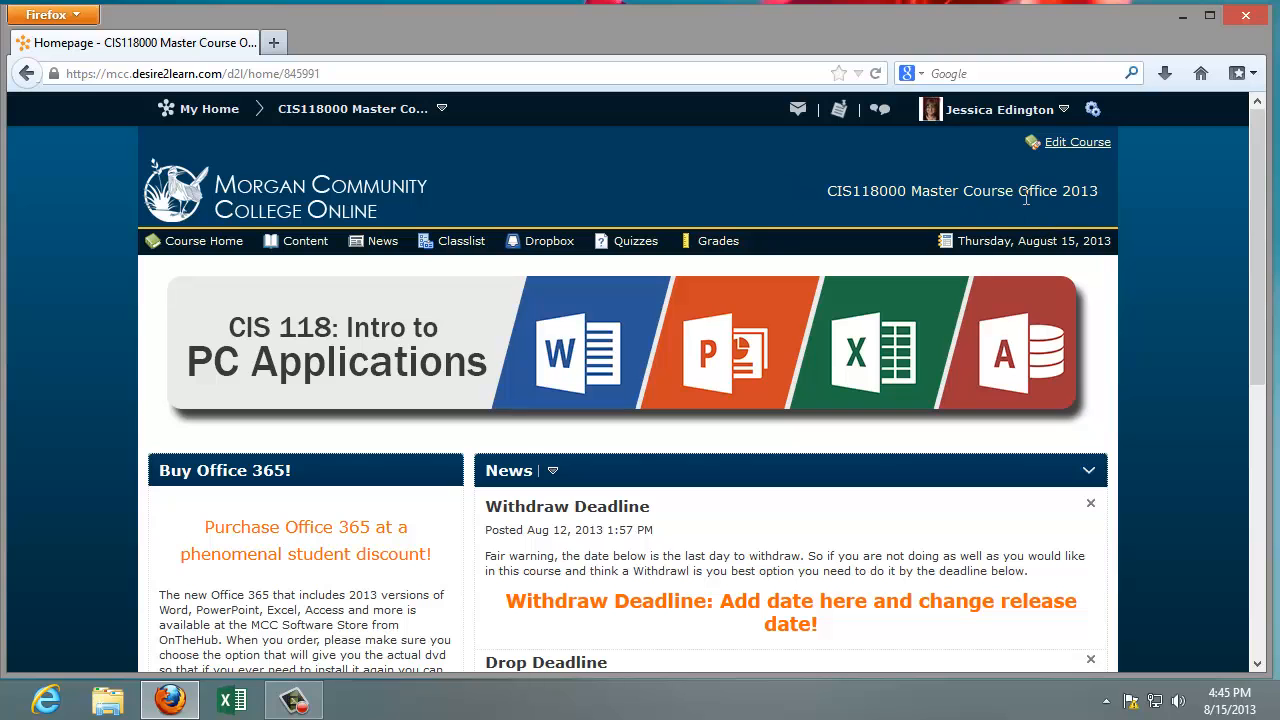
{"action": "scroll", "scroll_direction": "down", "scroll_amount": 3}
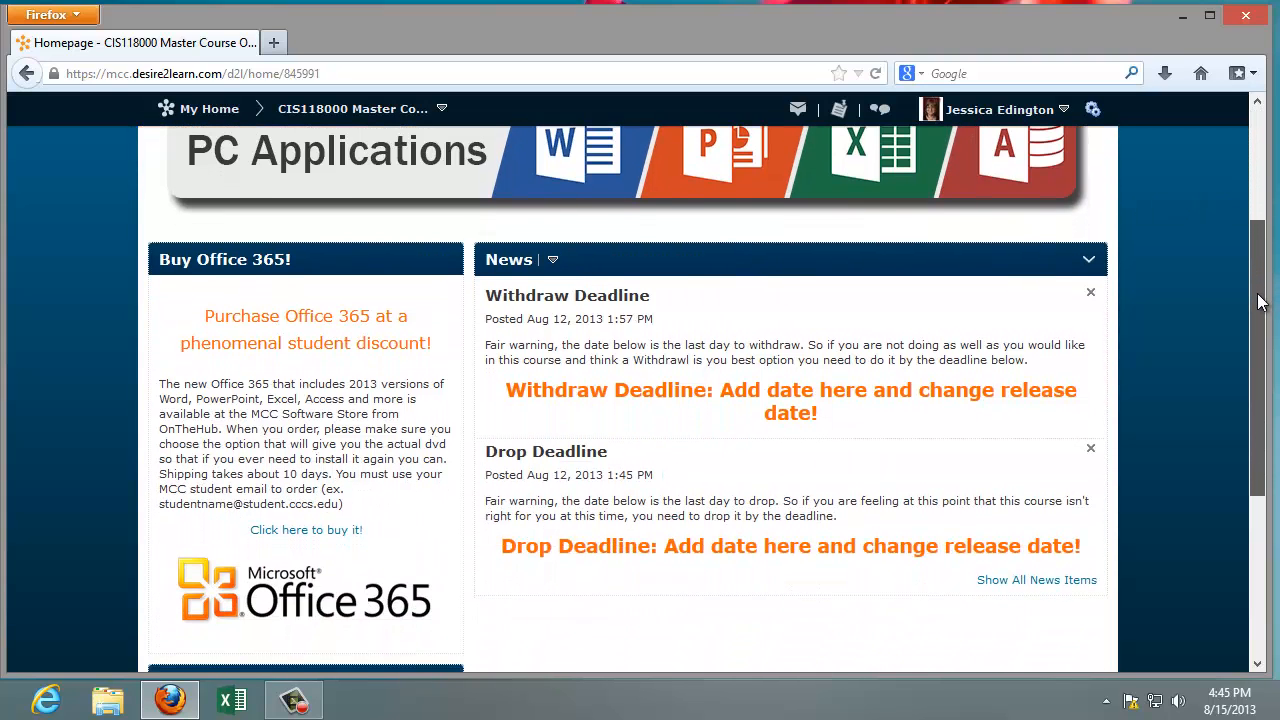
{"action": "scroll", "scroll_direction": "down", "scroll_amount": 3}
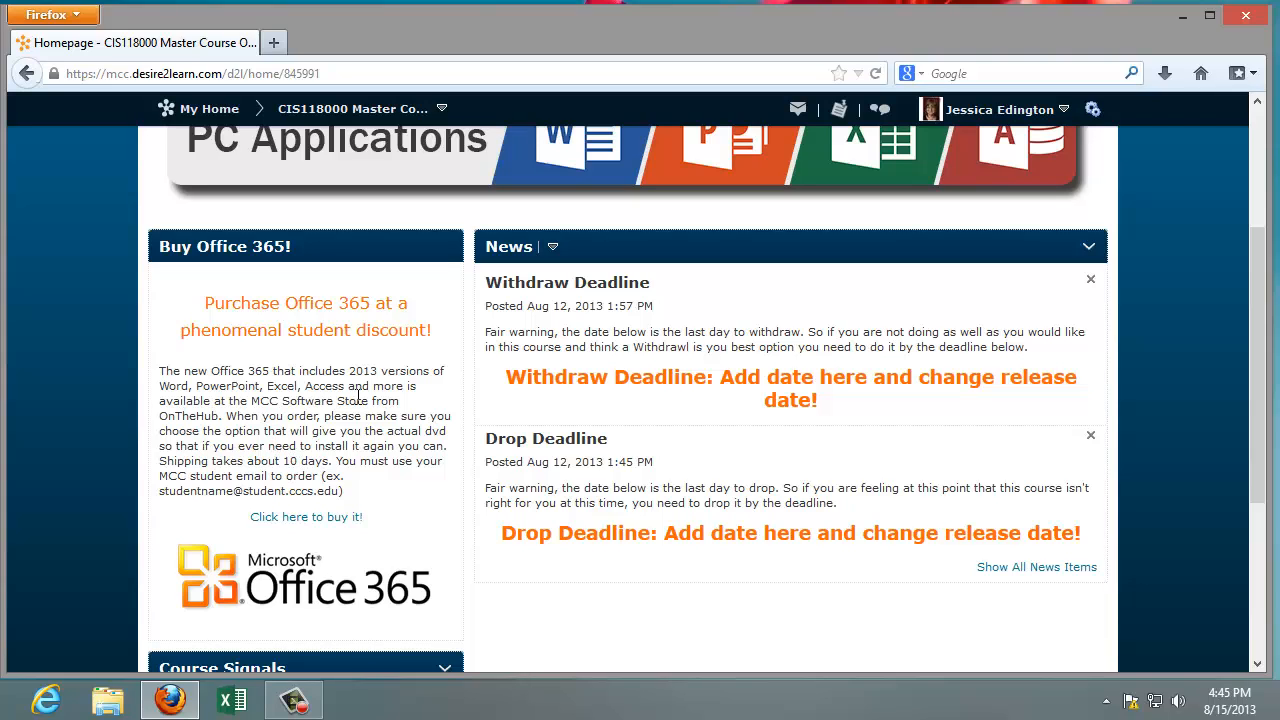
{"action": "mouse_move", "coordinate": [628, 324]}
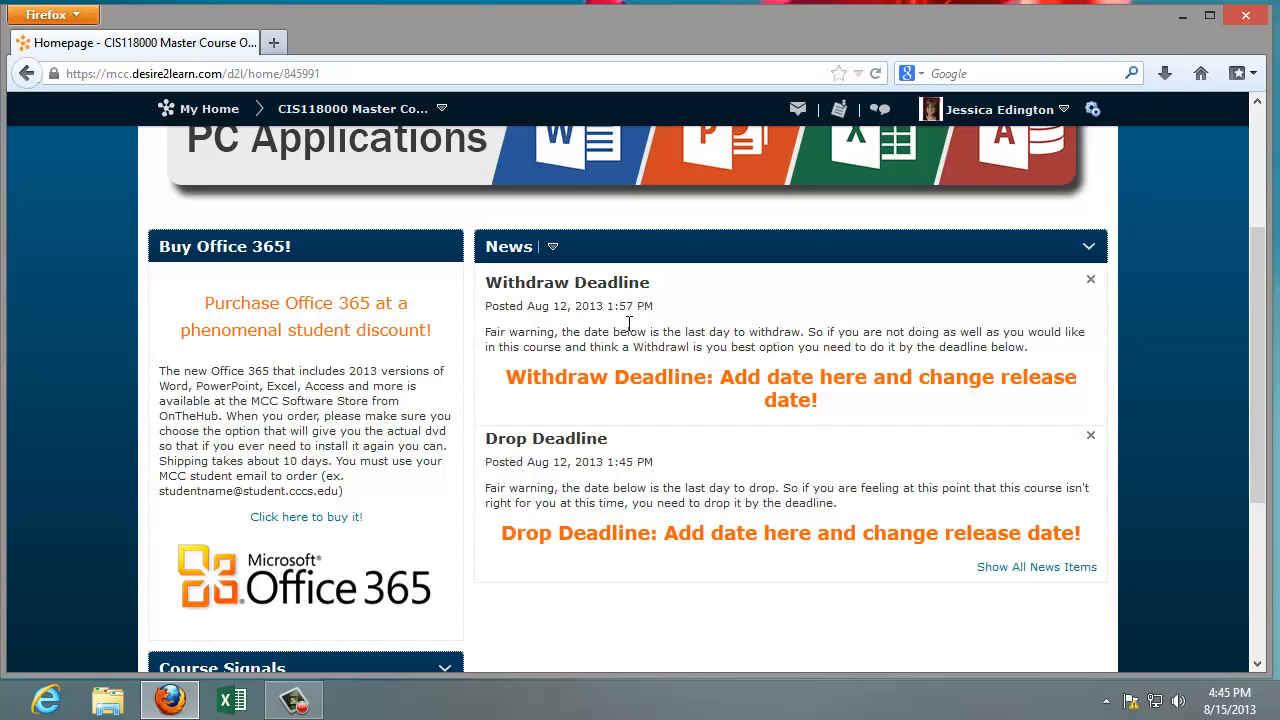
{"action": "mouse_move", "coordinate": [668, 460]}
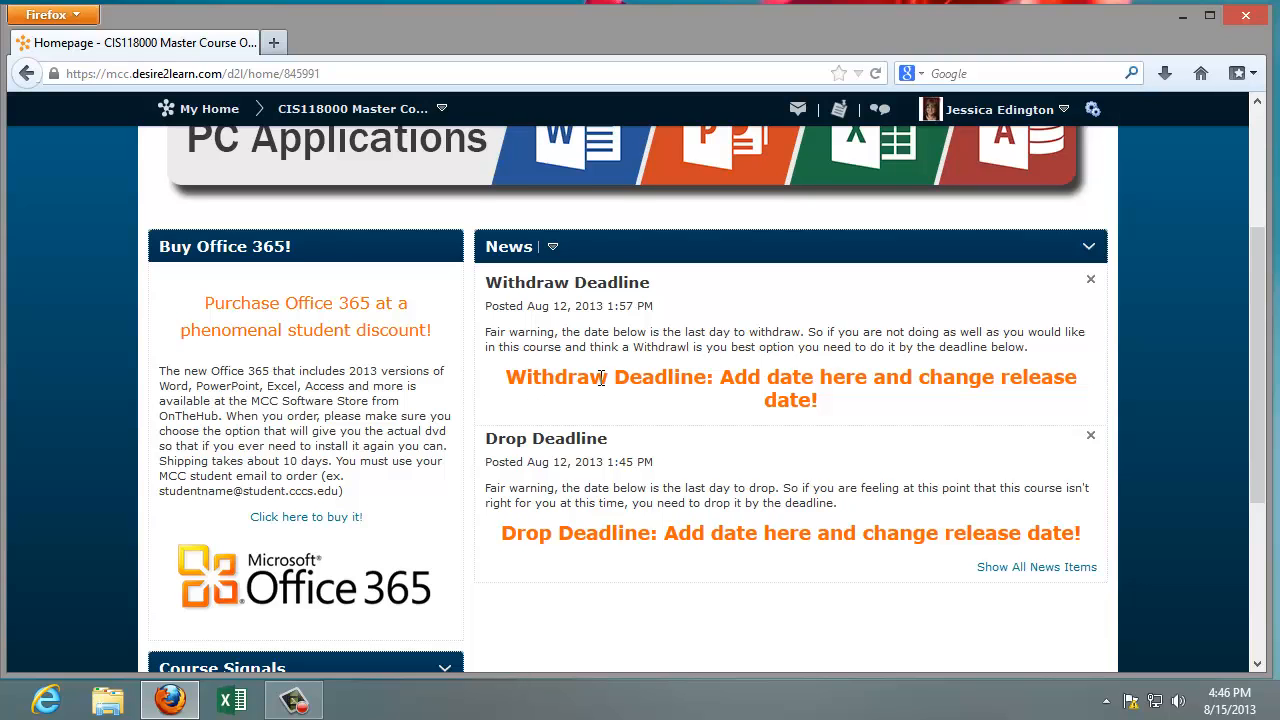
{"action": "scroll", "scroll_direction": "up", "scroll_amount": 3}
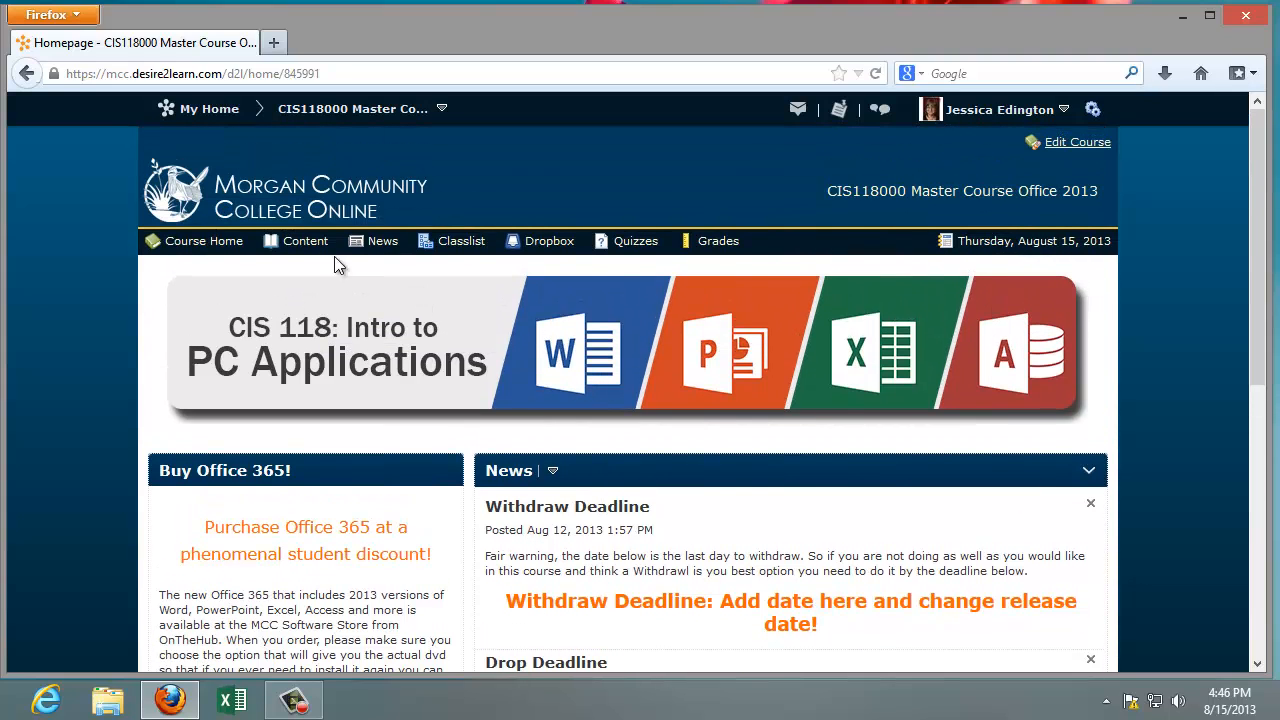
{"action": "left_click", "coordinate": [304, 240]}
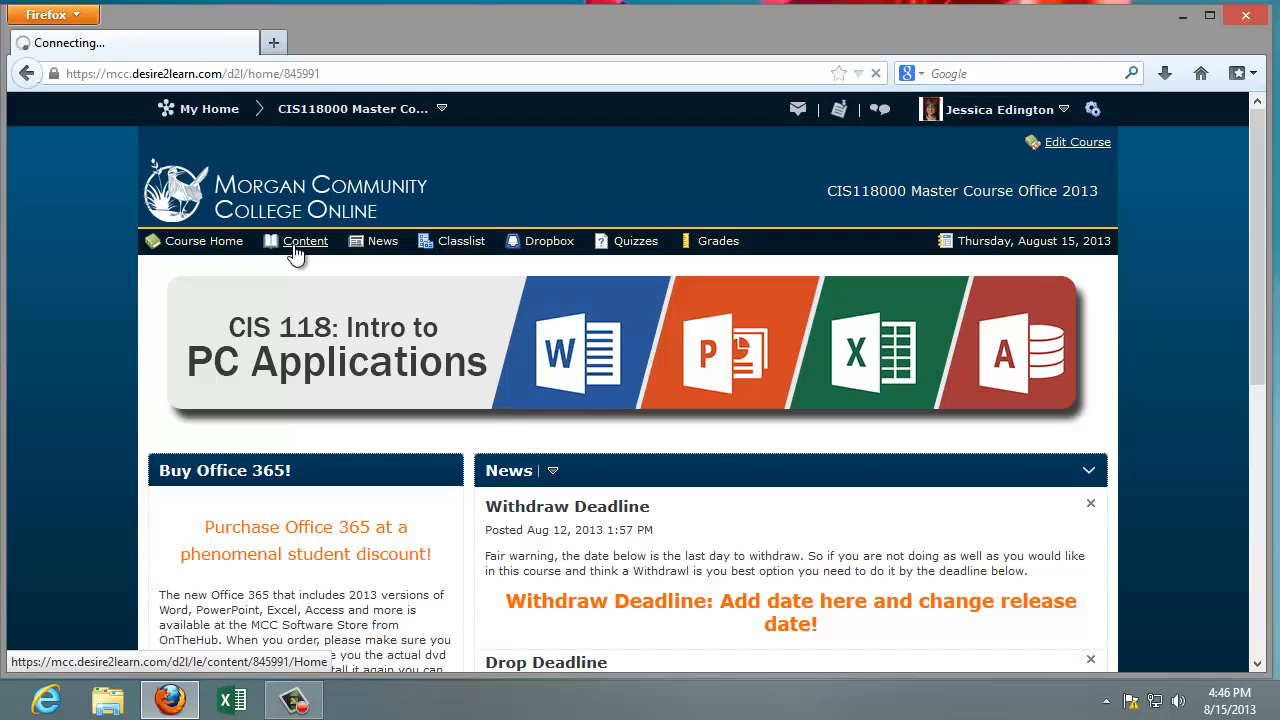
{"action": "left_click", "coordinate": [304, 240]}
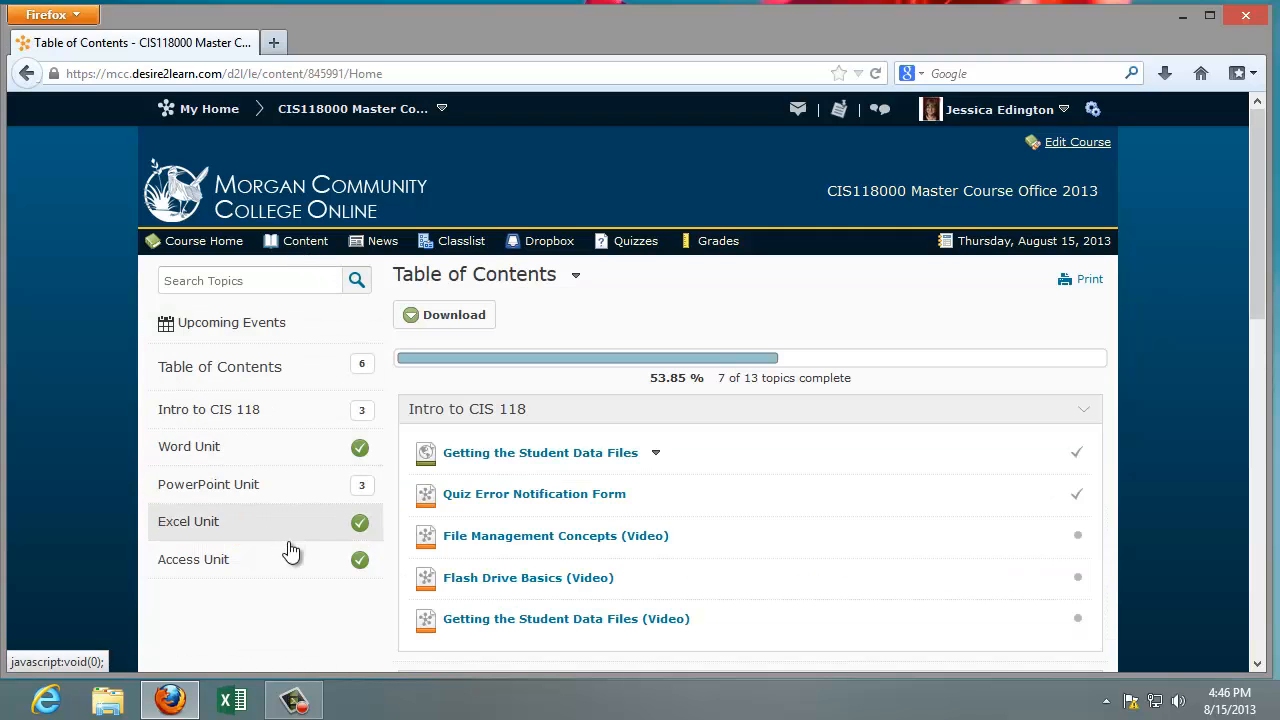
{"action": "mouse_move", "coordinate": [288, 420]}
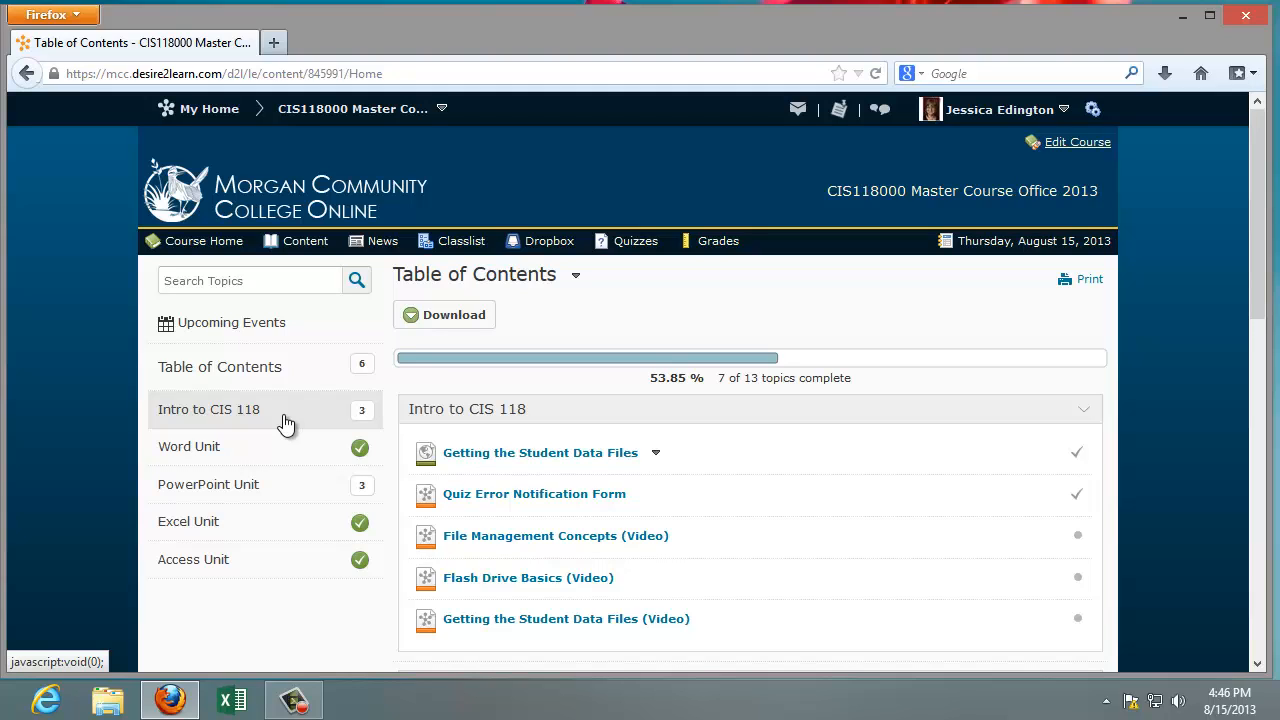
{"action": "mouse_move", "coordinate": [216, 420]}
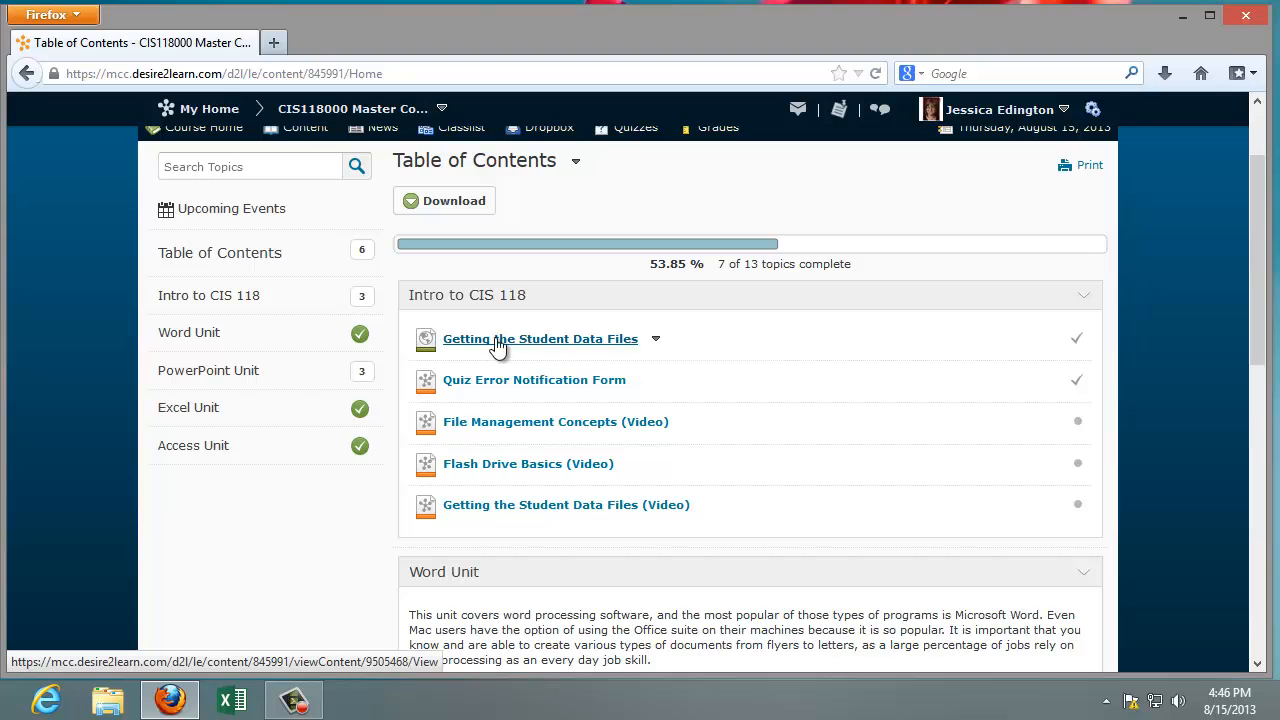
Step: View the 'Getting the Student Data Files' topic and read its step-by-step download instructions
{"action": "left_click", "coordinate": [540, 338]}
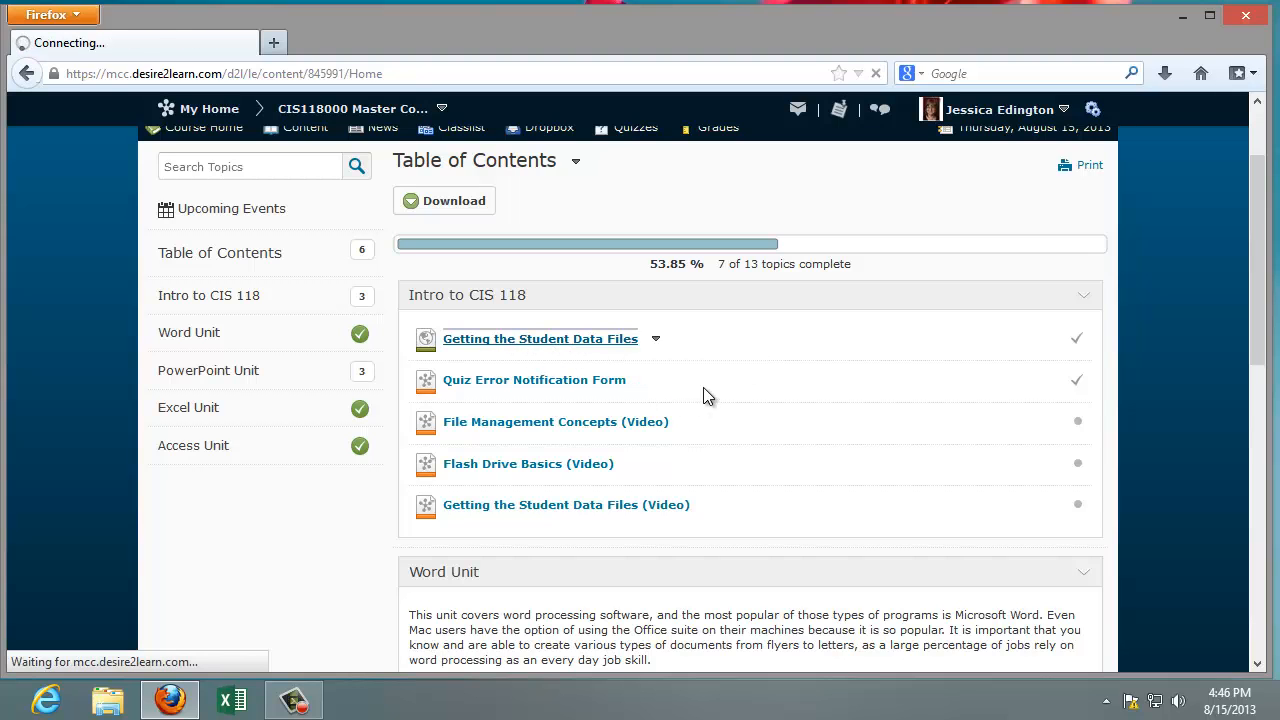
{"action": "left_click", "coordinate": [540, 338]}
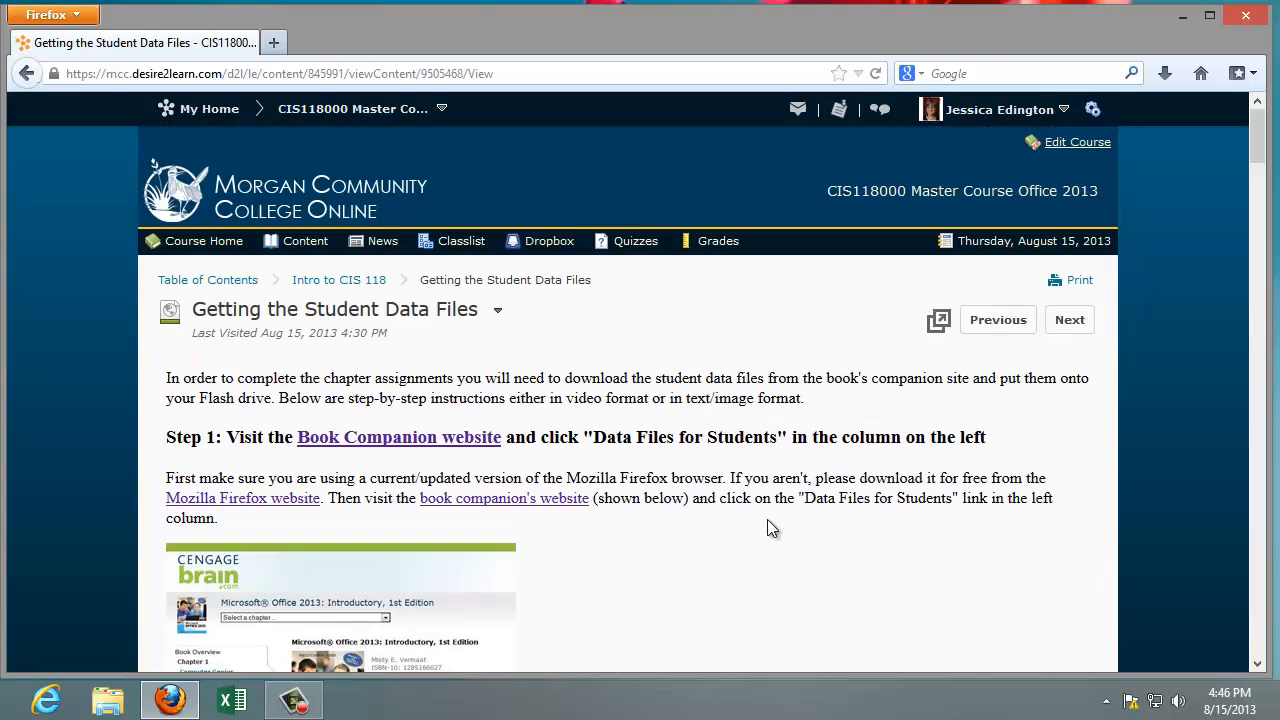
{"action": "scroll", "scroll_direction": "down", "scroll_amount": 3}
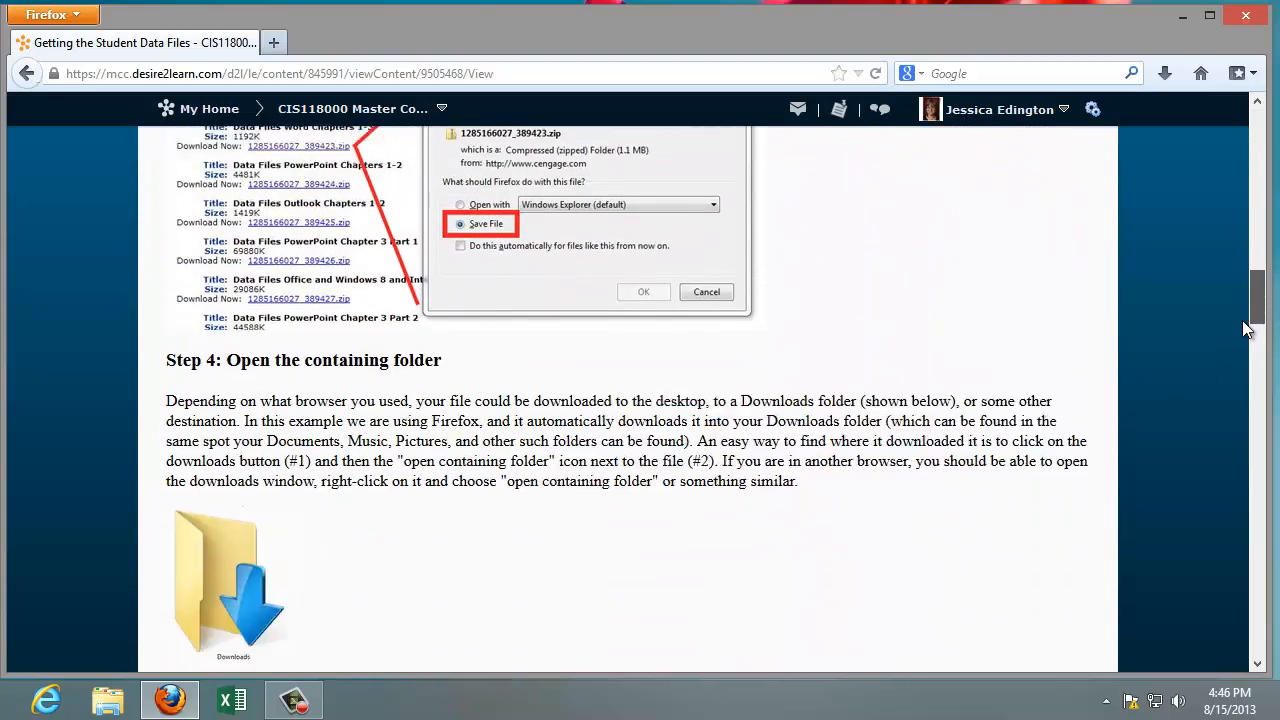
{"action": "scroll", "scroll_direction": "down", "scroll_amount": 3}
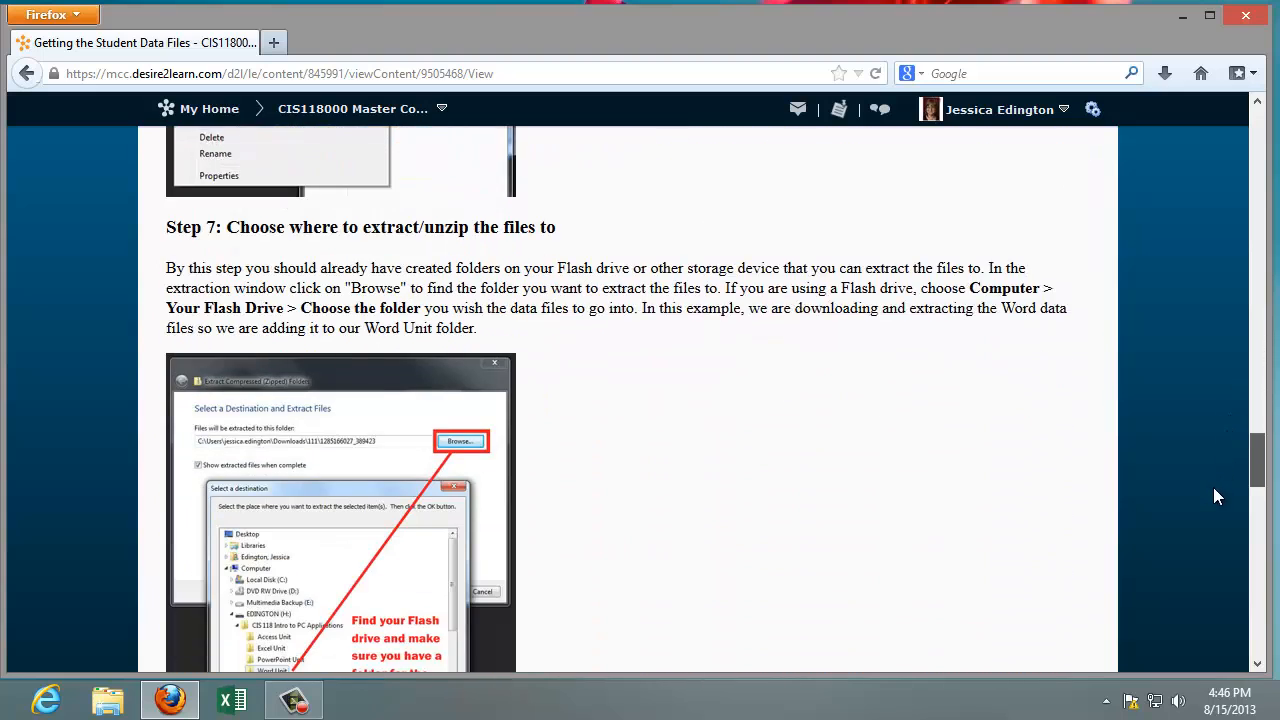
{"action": "scroll", "scroll_direction": "down", "scroll_amount": 3}
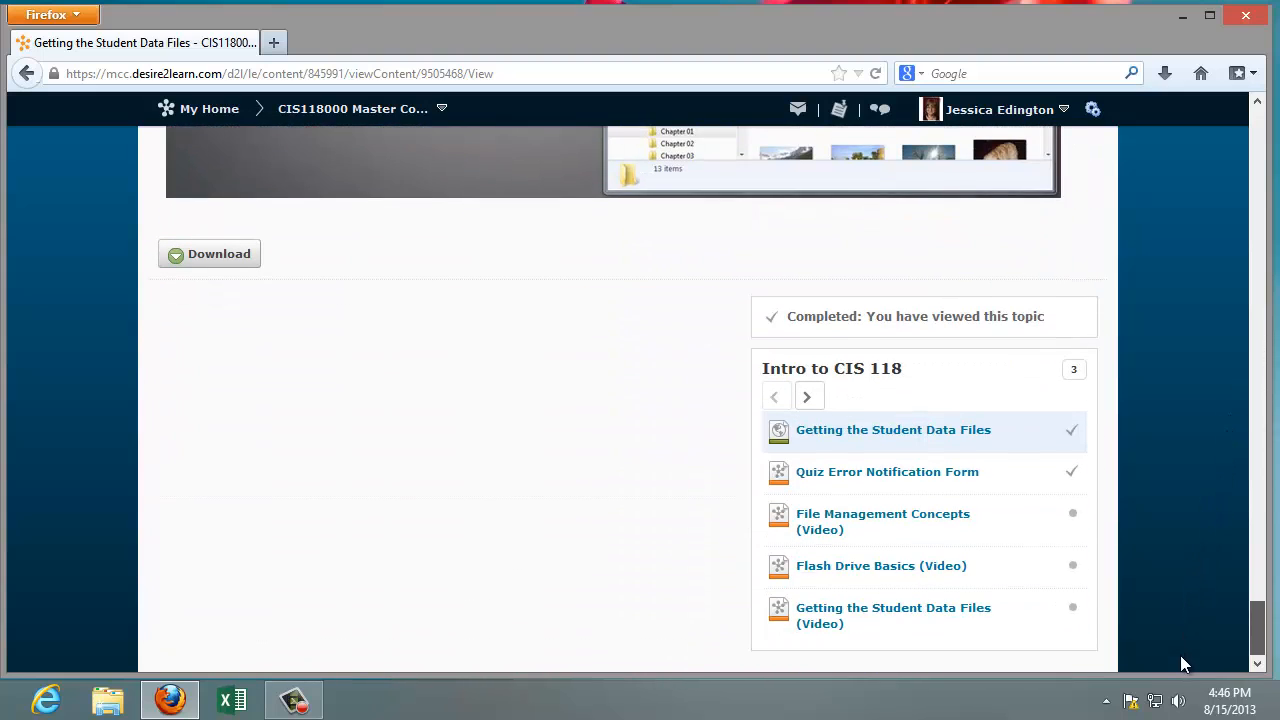
{"action": "mouse_move", "coordinate": [888, 472]}
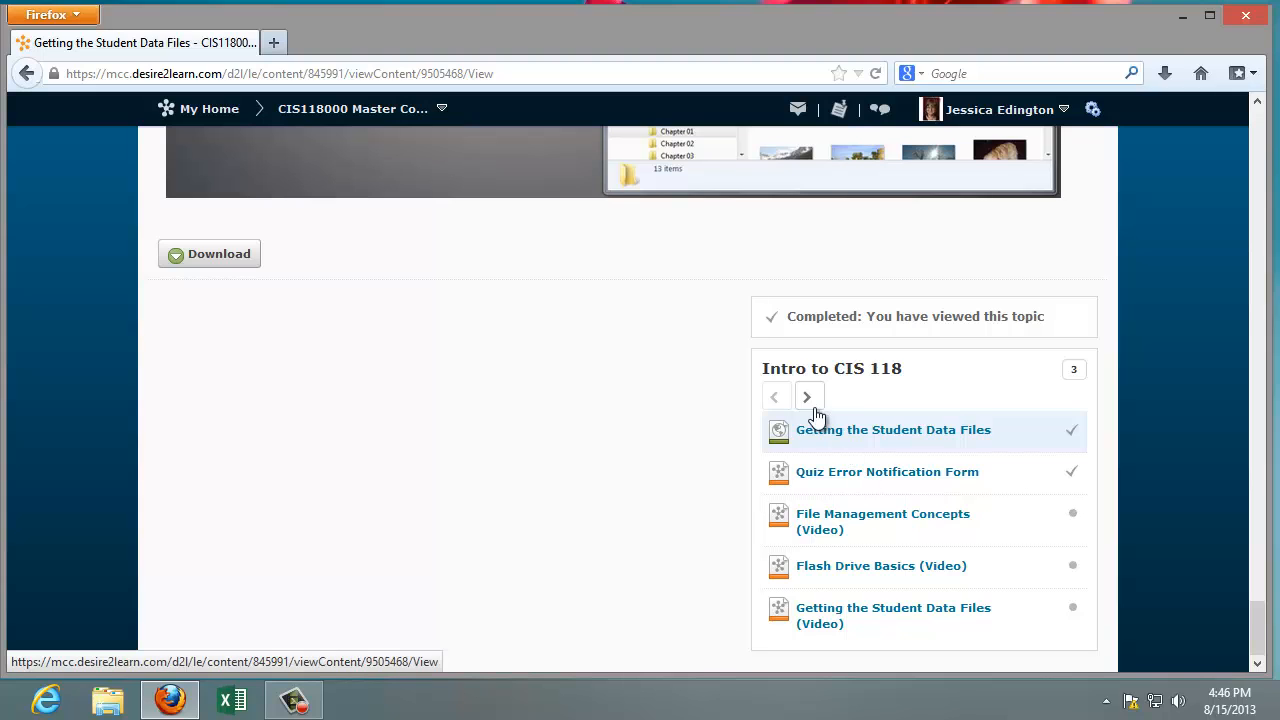
{"action": "mouse_move", "coordinate": [770, 328]}
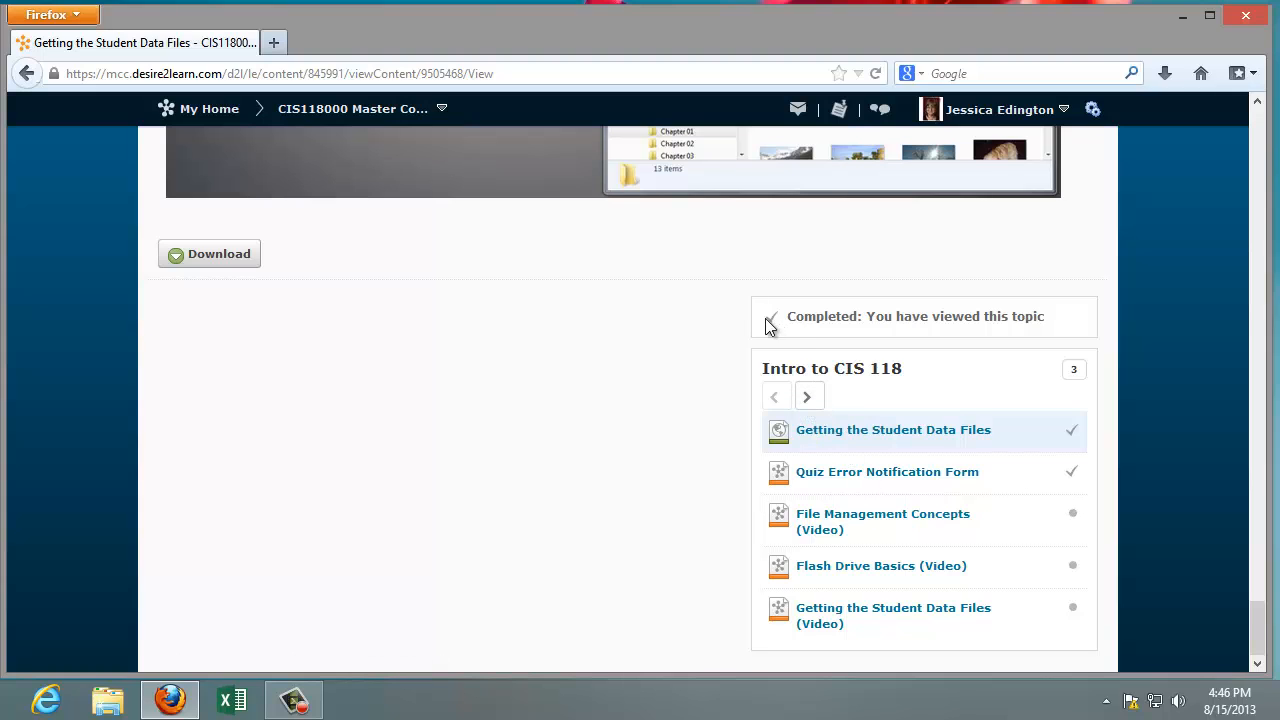
{"action": "mouse_move", "coordinate": [942, 328]}
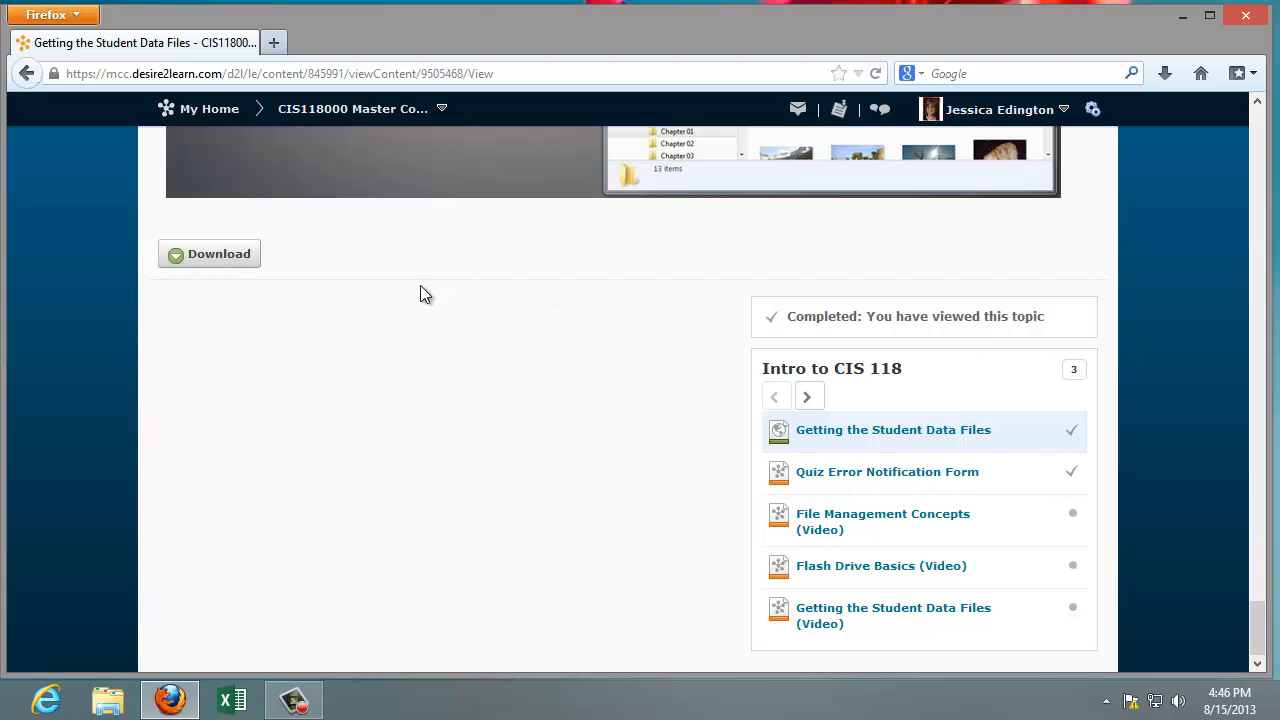
{"action": "mouse_move", "coordinate": [420, 300]}
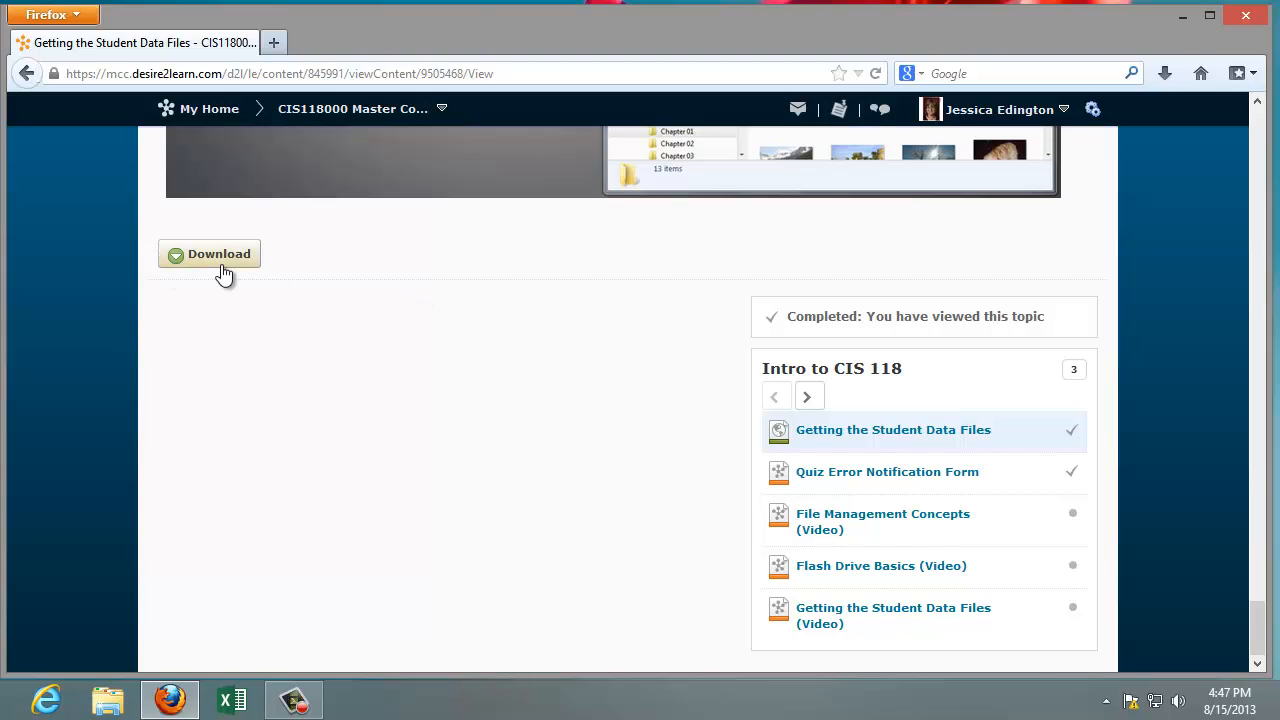
{"action": "mouse_move", "coordinate": [180, 292]}
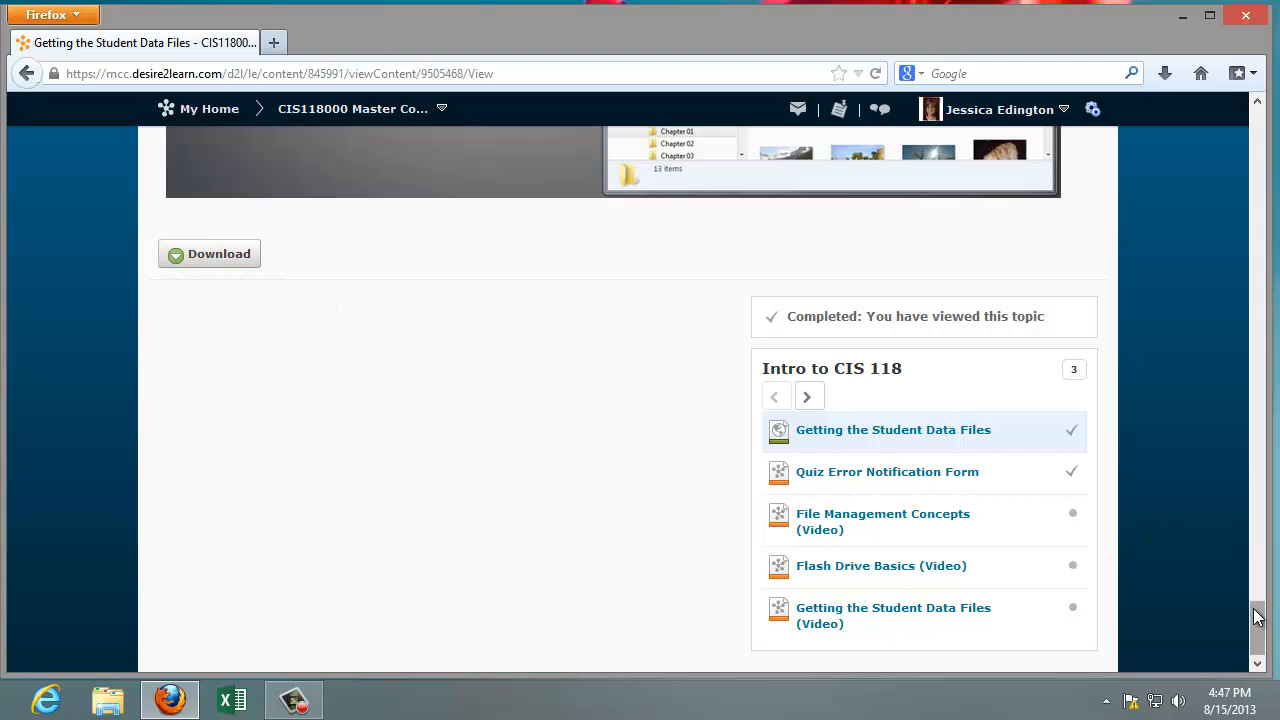
{"action": "scroll", "scroll_direction": "up", "scroll_amount": 3}
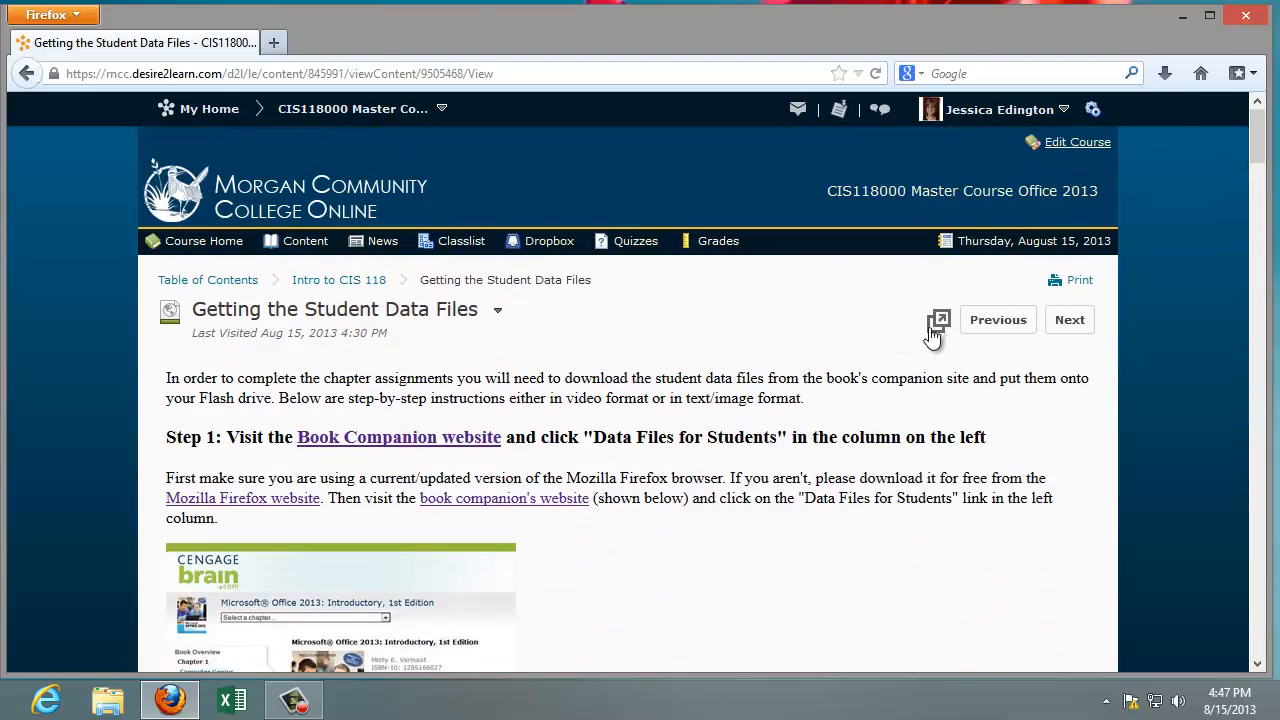
{"action": "mouse_move", "coordinate": [938, 320]}
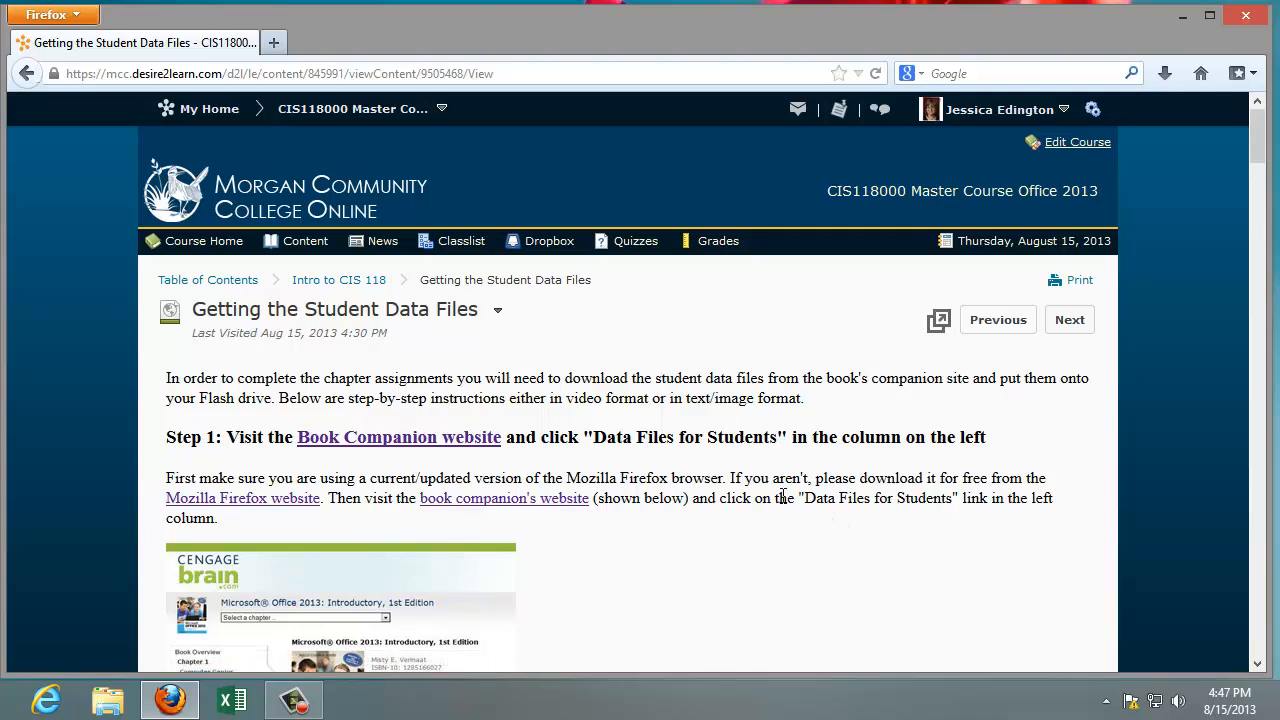
{"action": "mouse_move", "coordinate": [1068, 320]}
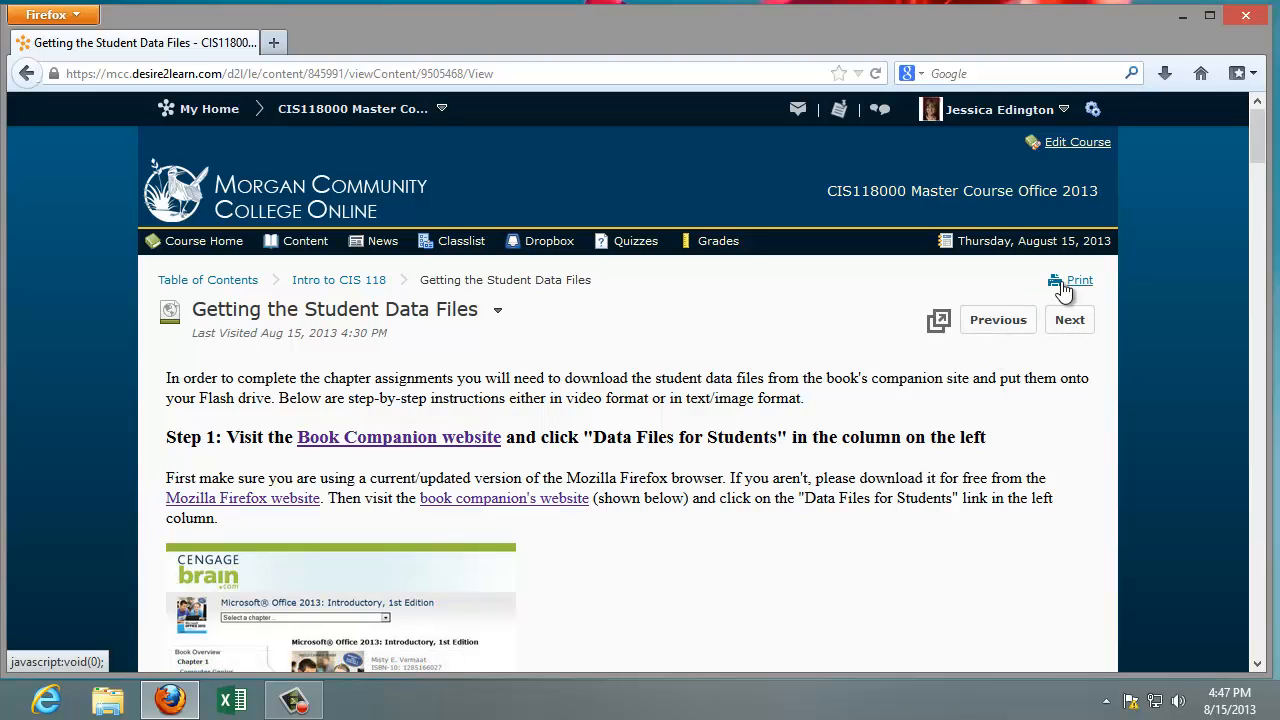
{"action": "mouse_move", "coordinate": [208, 280]}
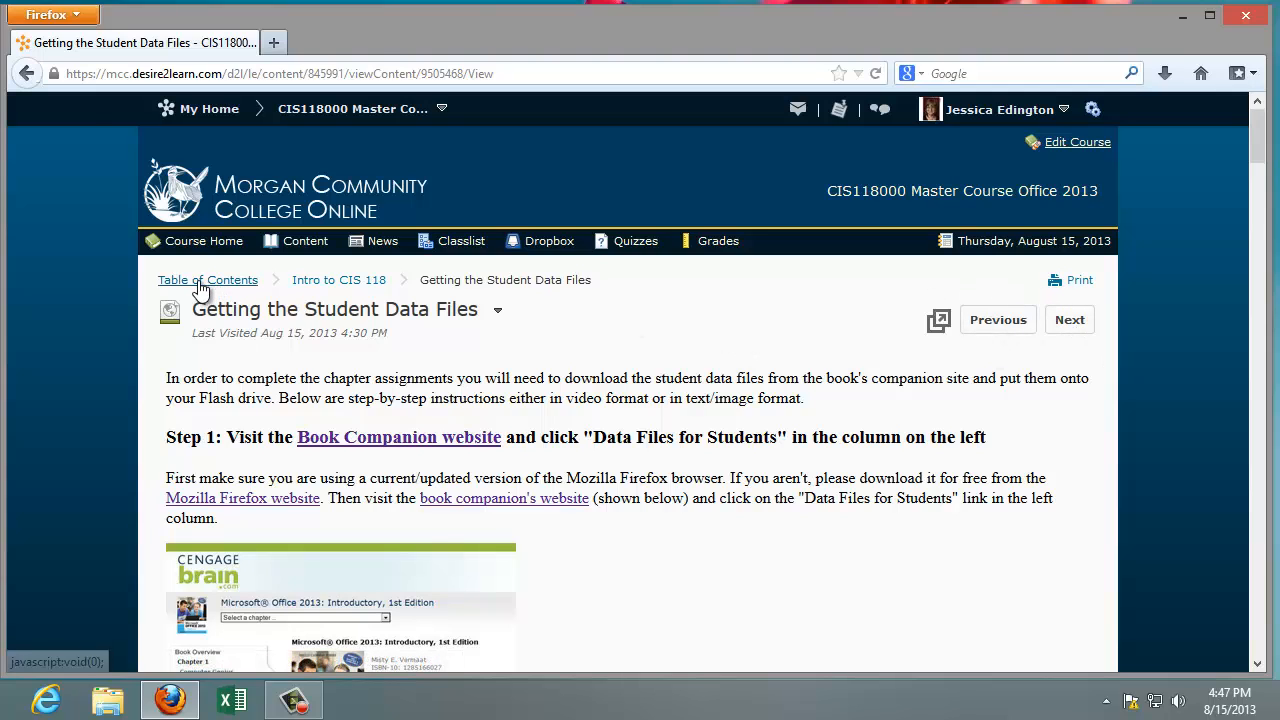
Step: Return to the Table of Contents via the breadcrumb and browse the Intro, Word and PowerPoint units
{"action": "left_click", "coordinate": [208, 280]}
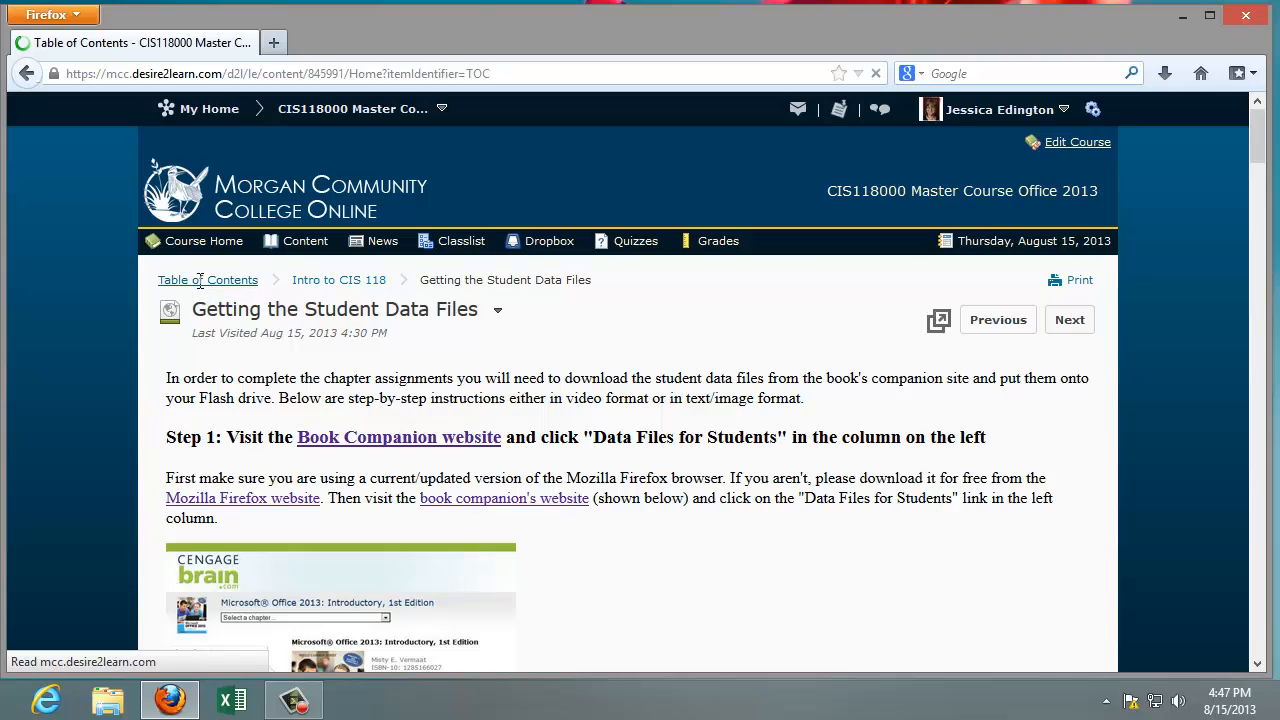
{"action": "left_click", "coordinate": [208, 280]}
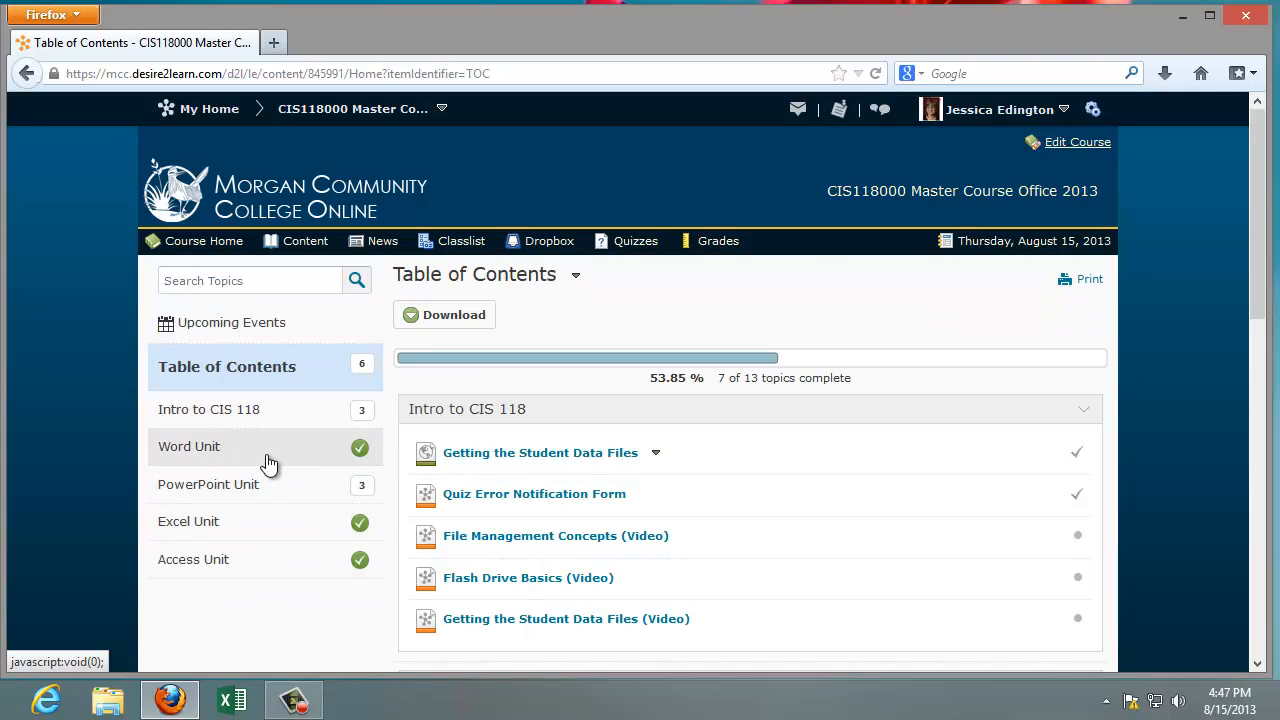
{"action": "scroll", "scroll_direction": "down", "scroll_amount": 3}
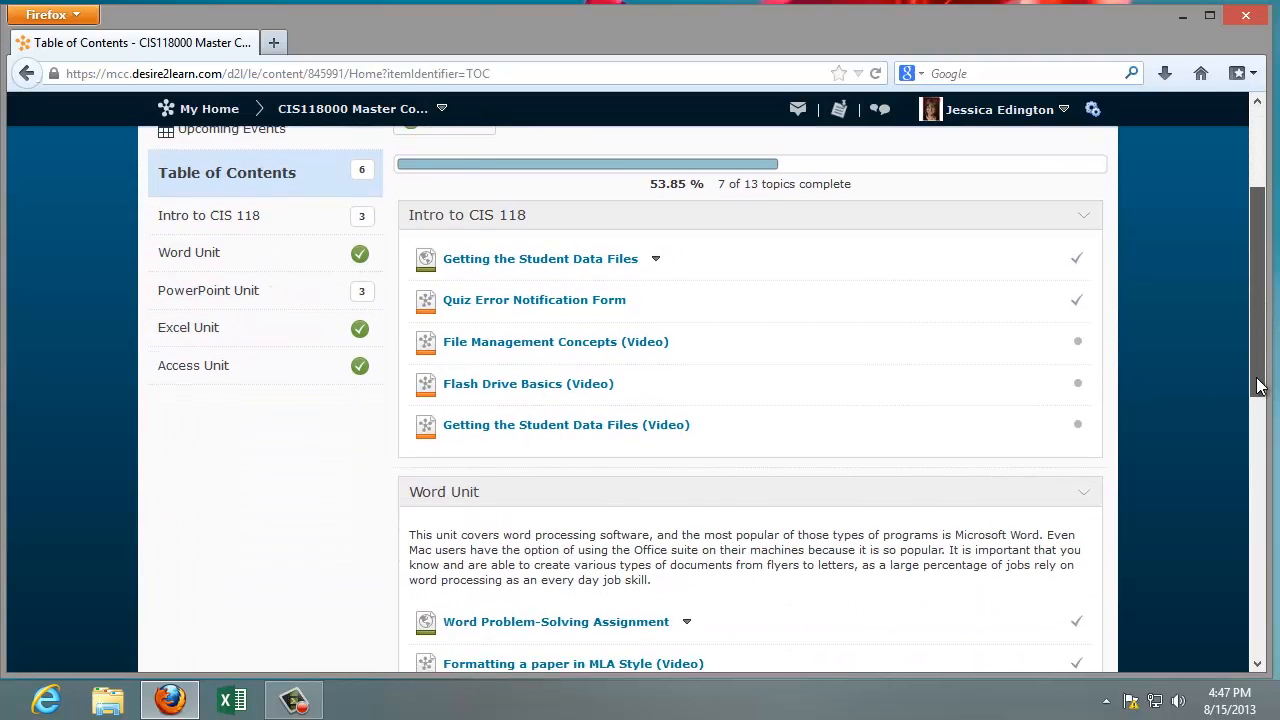
{"action": "scroll", "scroll_direction": "down", "scroll_amount": 3}
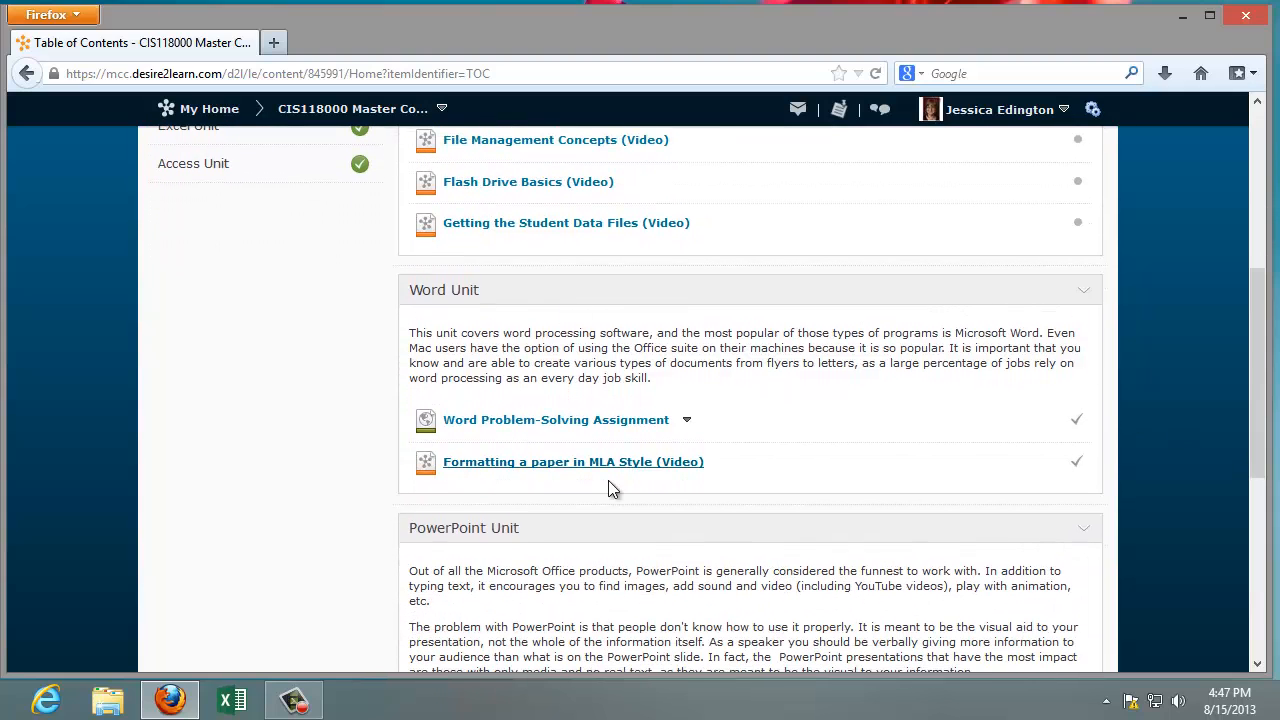
{"action": "scroll", "scroll_direction": "down", "scroll_amount": 3}
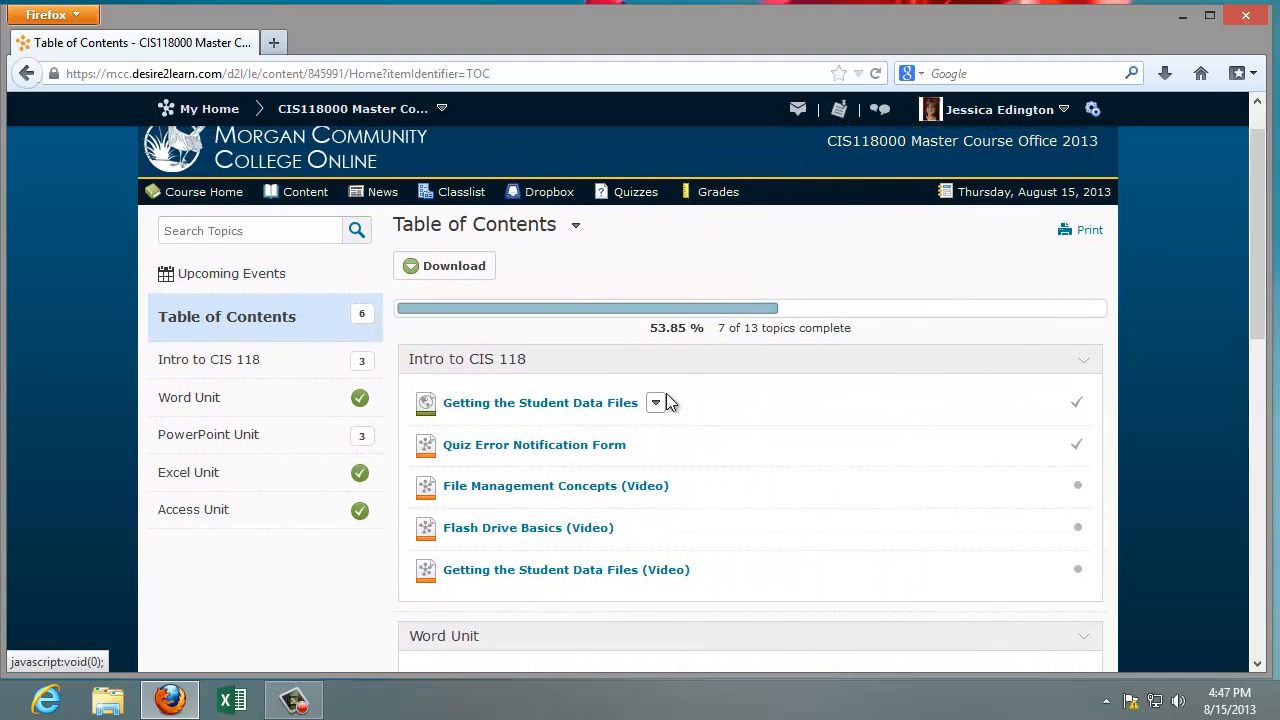
{"action": "mouse_move", "coordinate": [690, 392]}
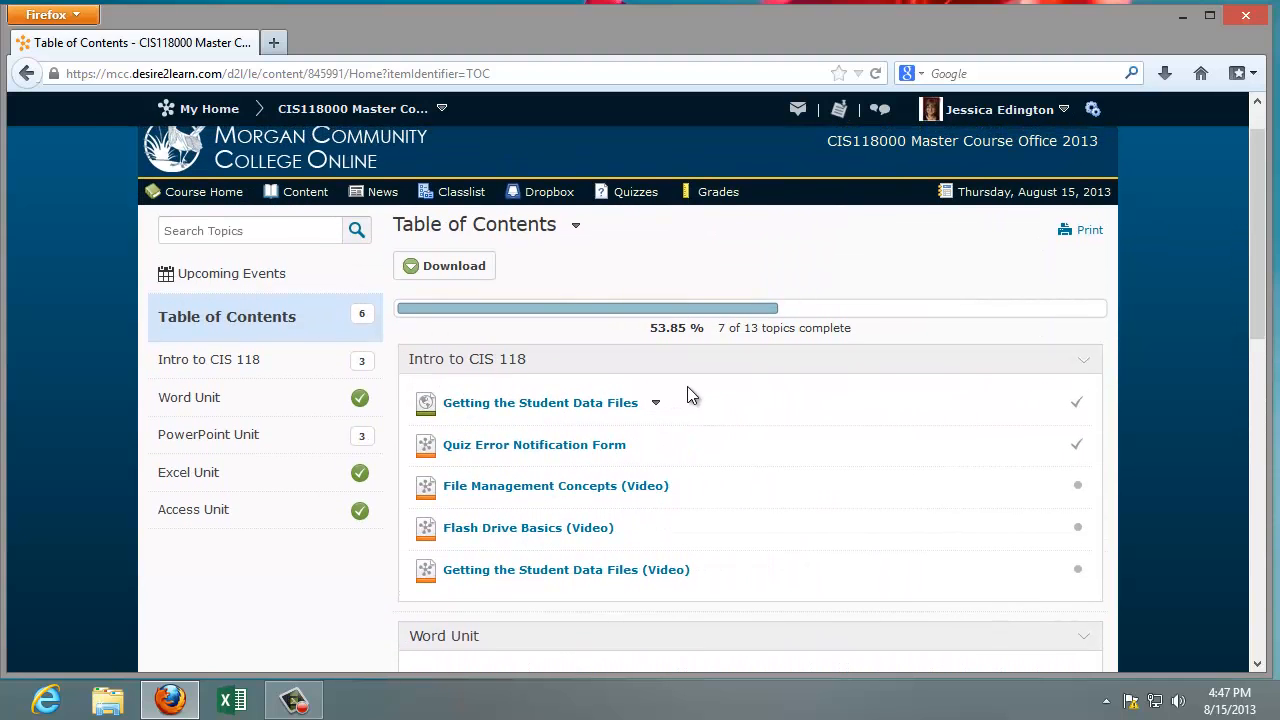
{"action": "mouse_move", "coordinate": [596, 384]}
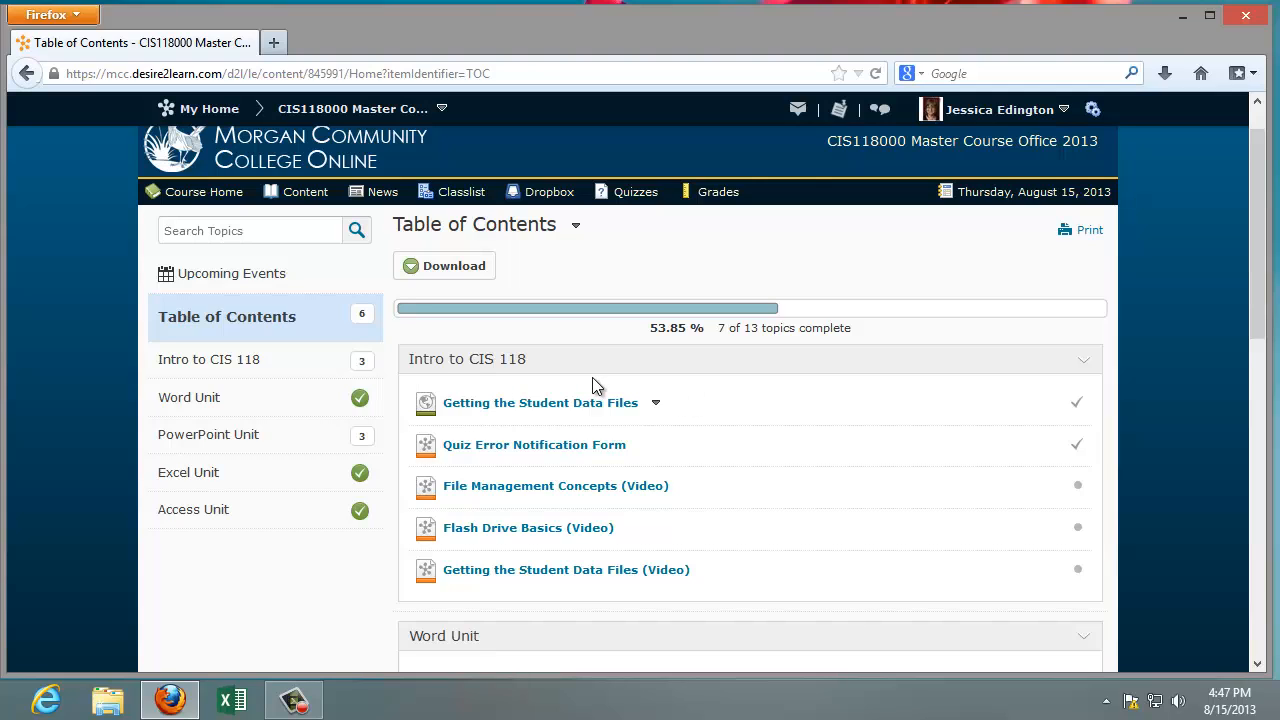
{"action": "mouse_move", "coordinate": [508, 332]}
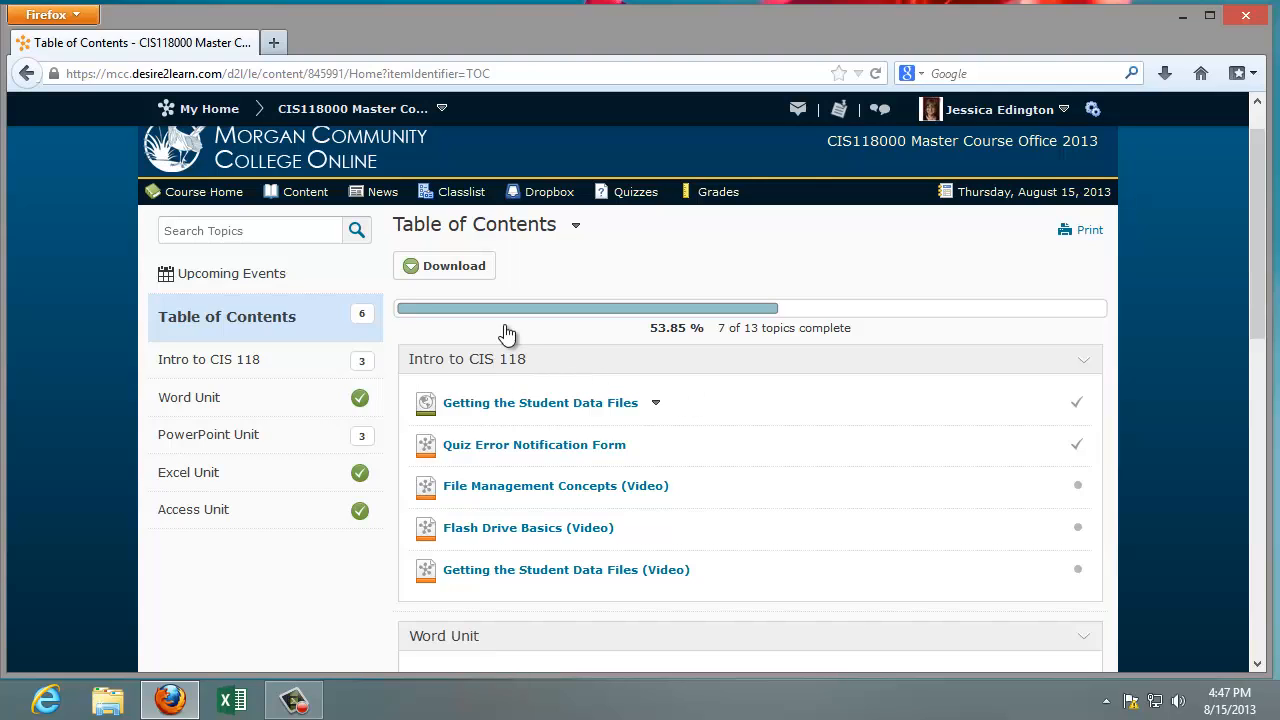
{"action": "mouse_move", "coordinate": [304, 192]}
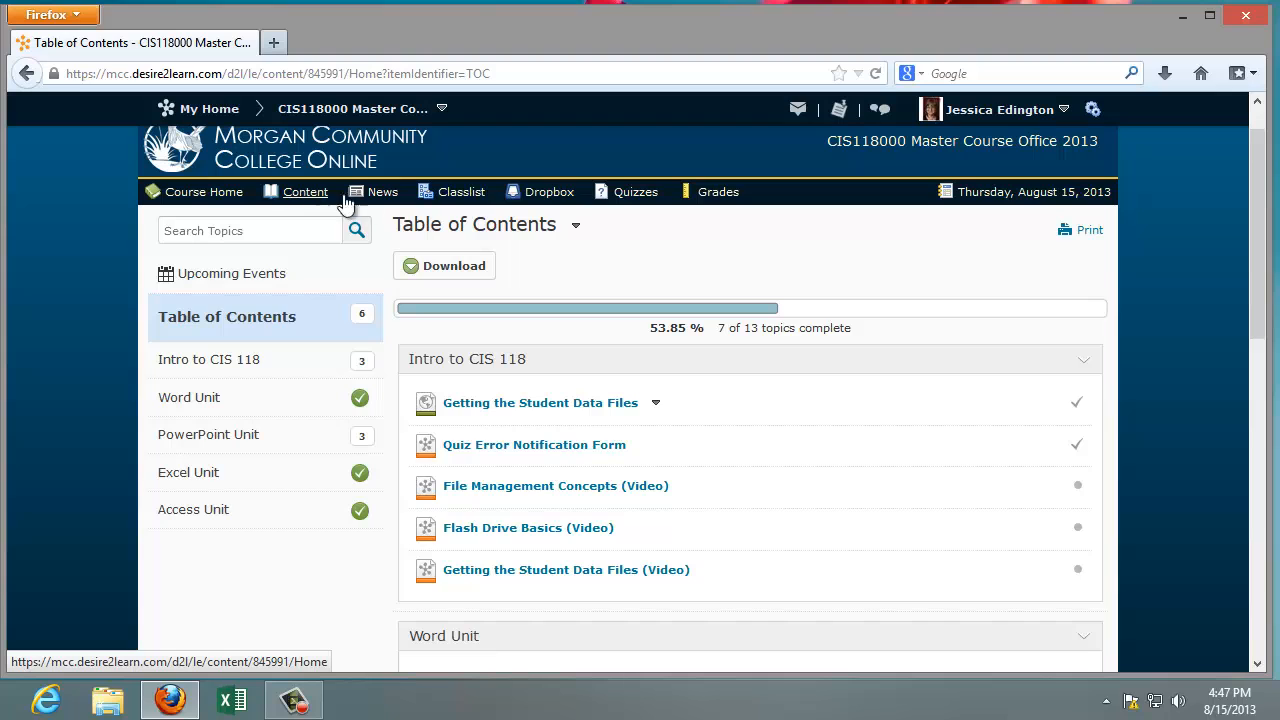
Step: Show the course News page with the Withdraw Deadline and Drop Deadline announcements
{"action": "left_click", "coordinate": [382, 192]}
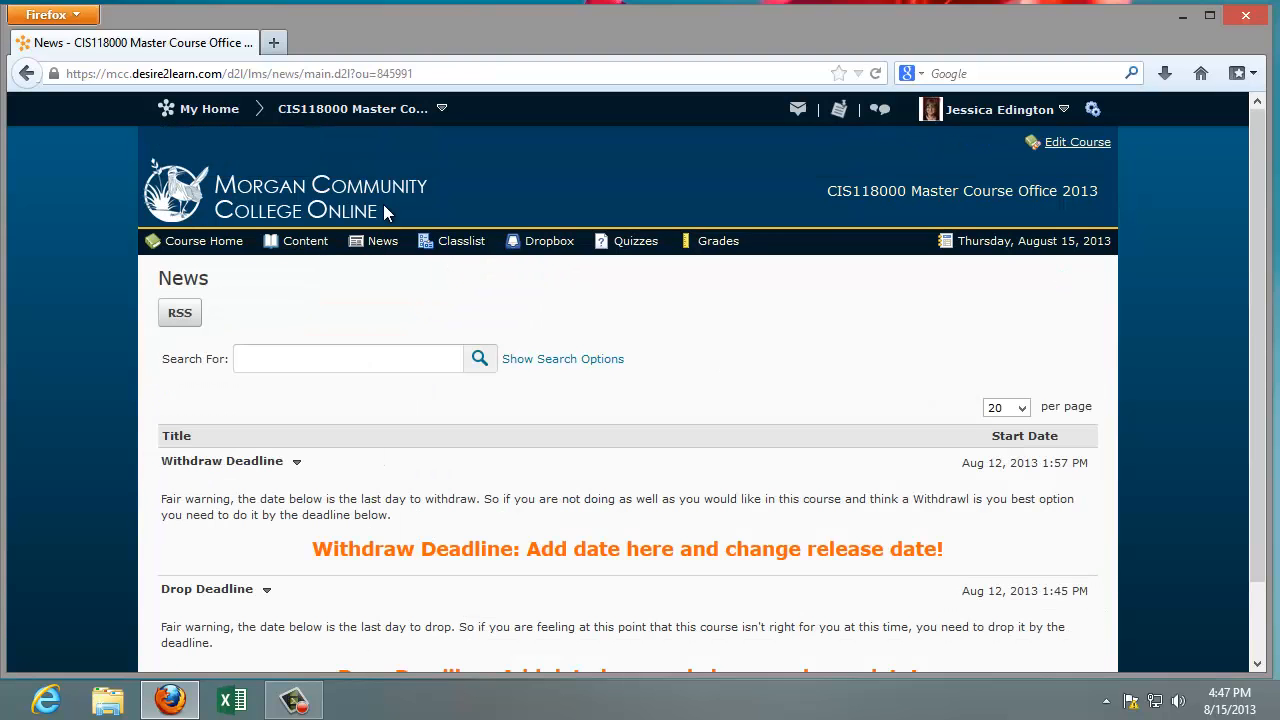
{"action": "mouse_move", "coordinate": [204, 240]}
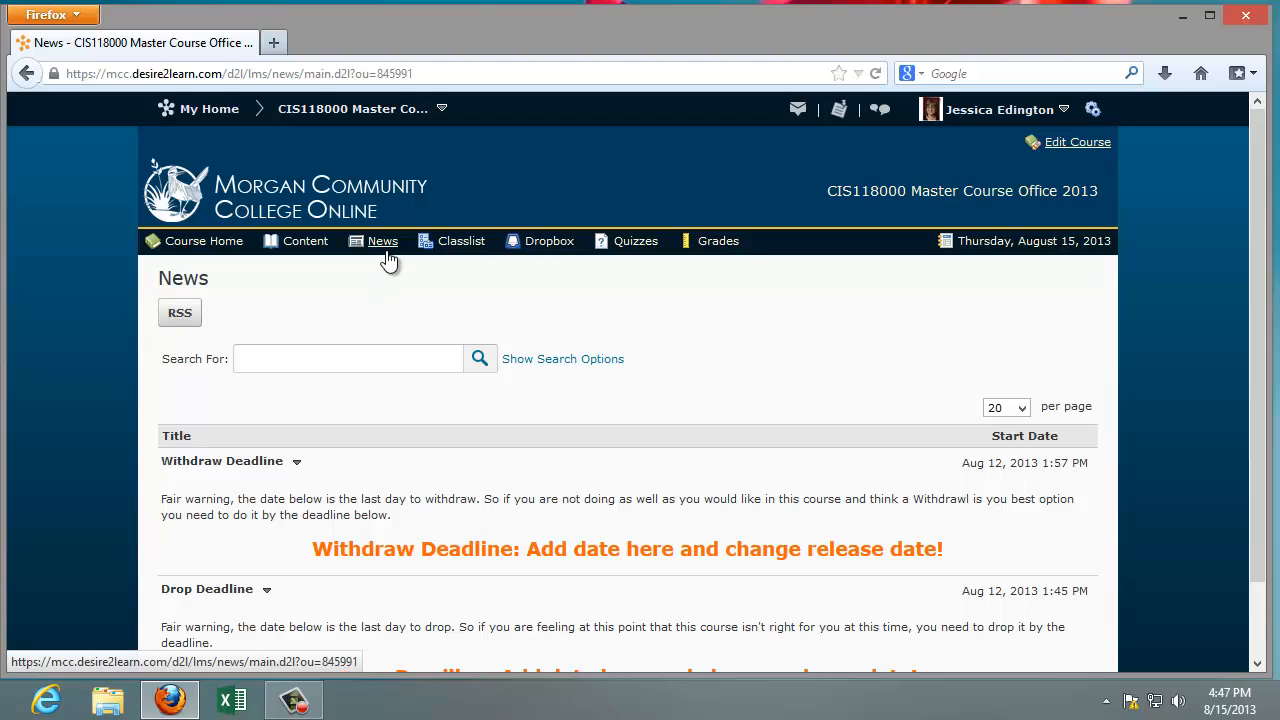
{"action": "mouse_move", "coordinate": [390, 260]}
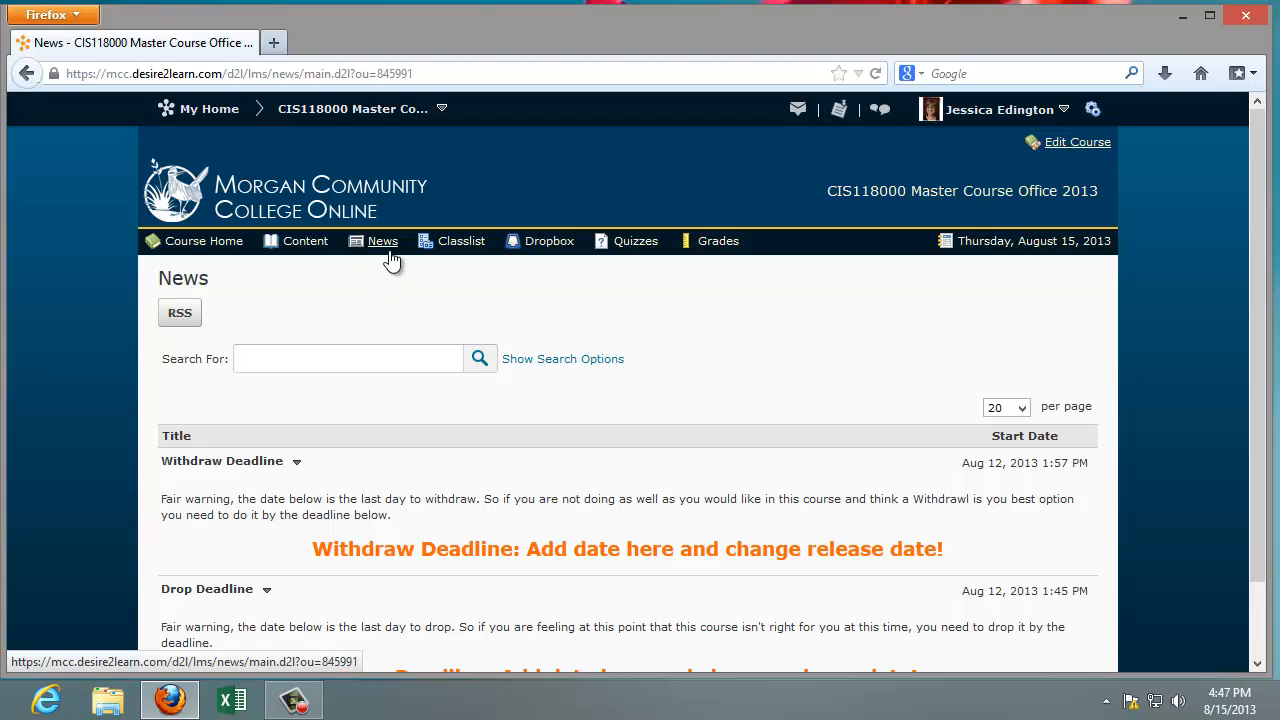
{"action": "left_click", "coordinate": [460, 240]}
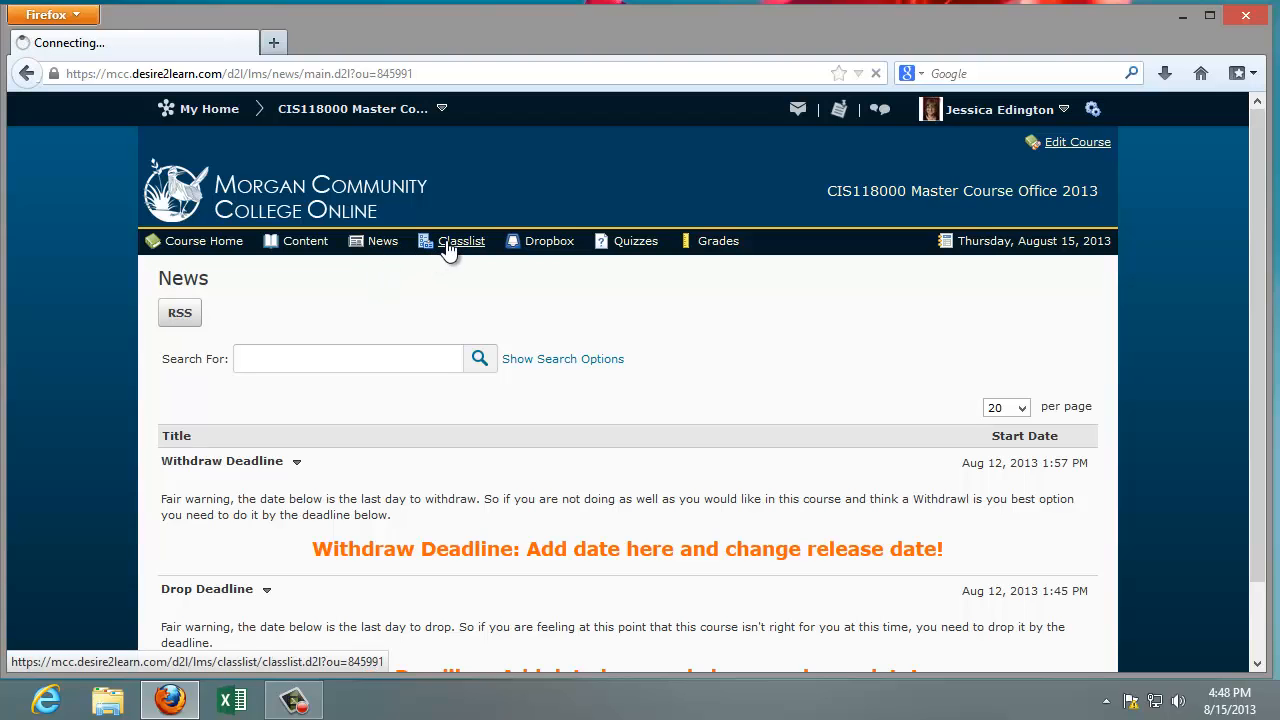
Step: Show the Classlist with the three enrolled users Edington, Evans and Tormohlen
{"action": "left_click", "coordinate": [460, 240]}
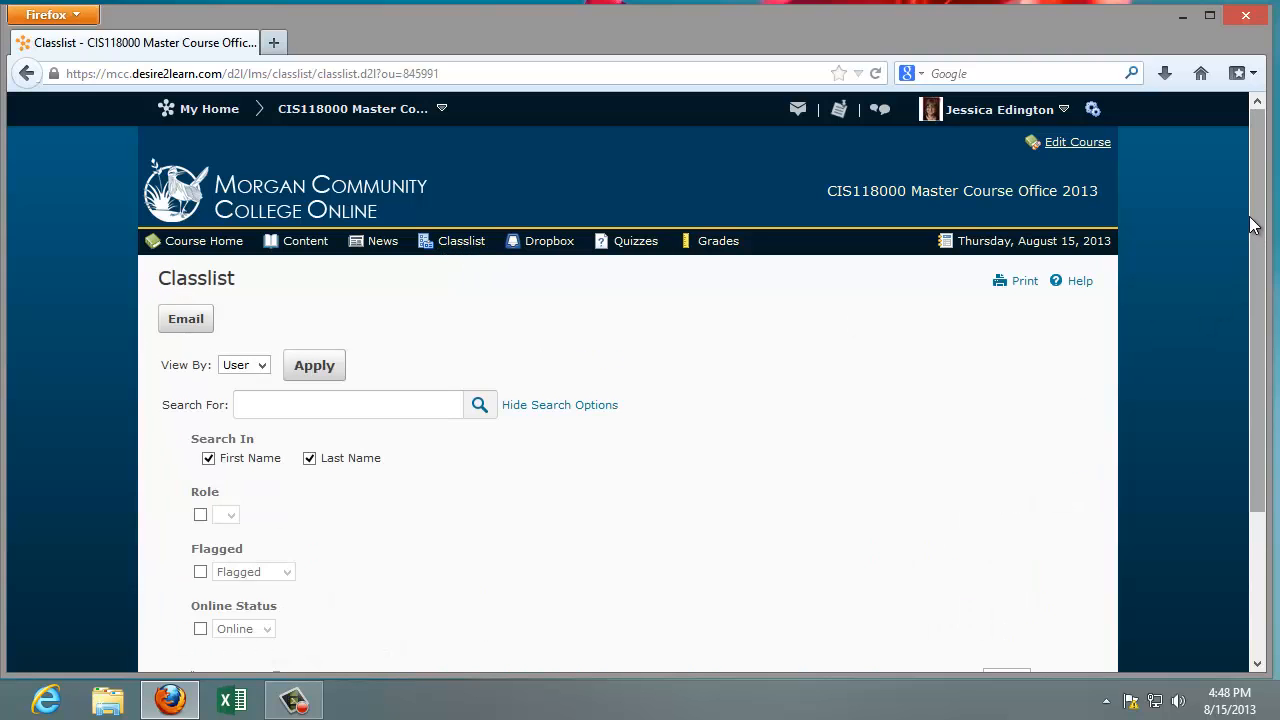
{"action": "scroll", "scroll_direction": "down", "scroll_amount": 3}
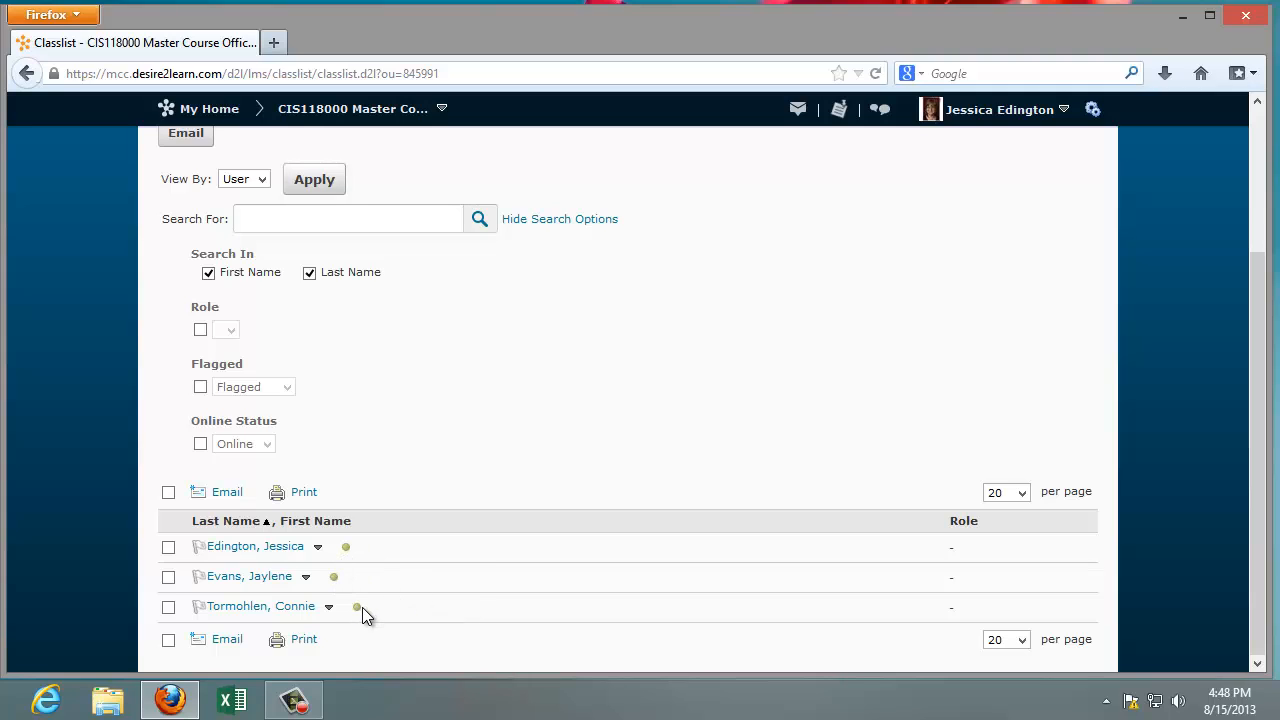
{"action": "mouse_move", "coordinate": [356, 608]}
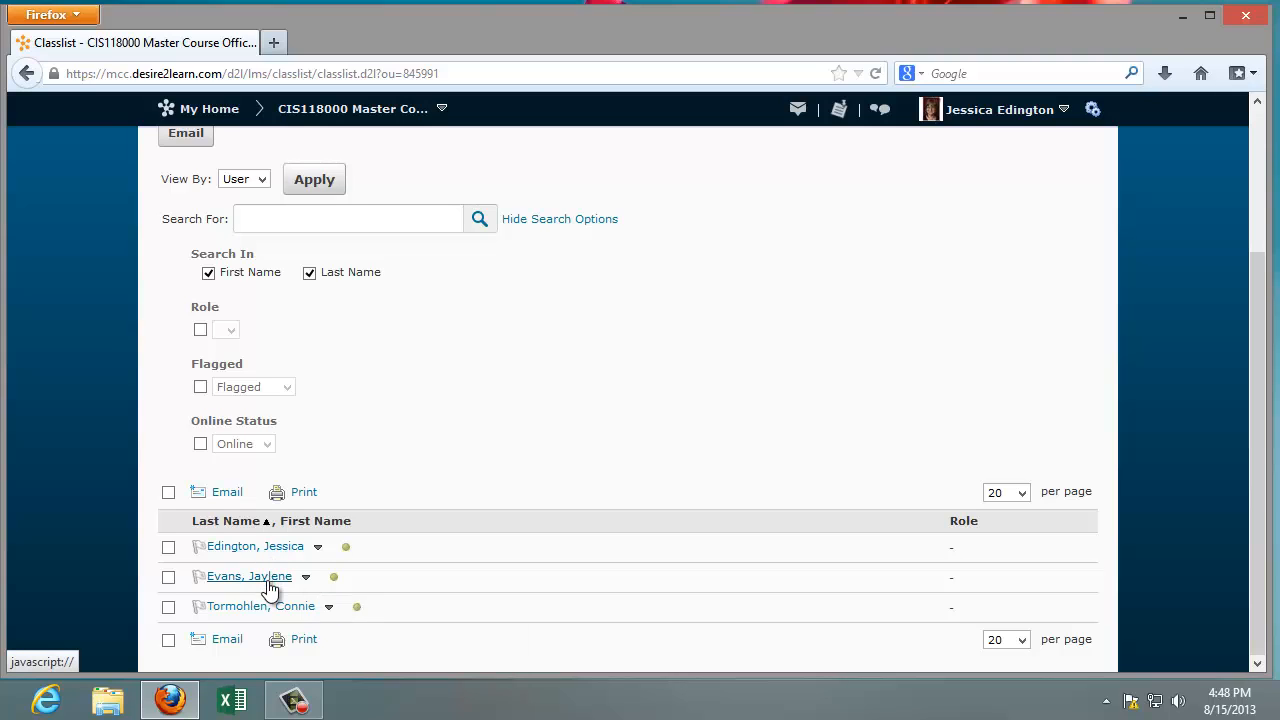
{"action": "mouse_move", "coordinate": [248, 576]}
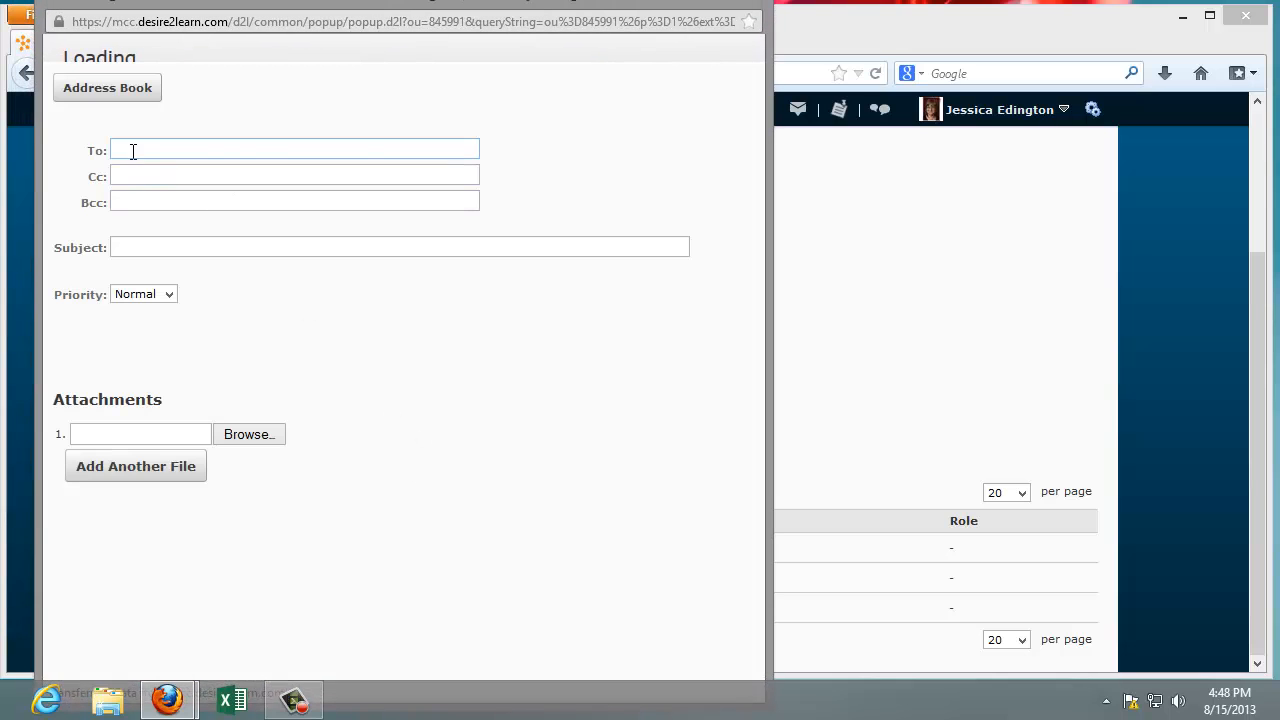
{"action": "type", "text": "jevans8"}
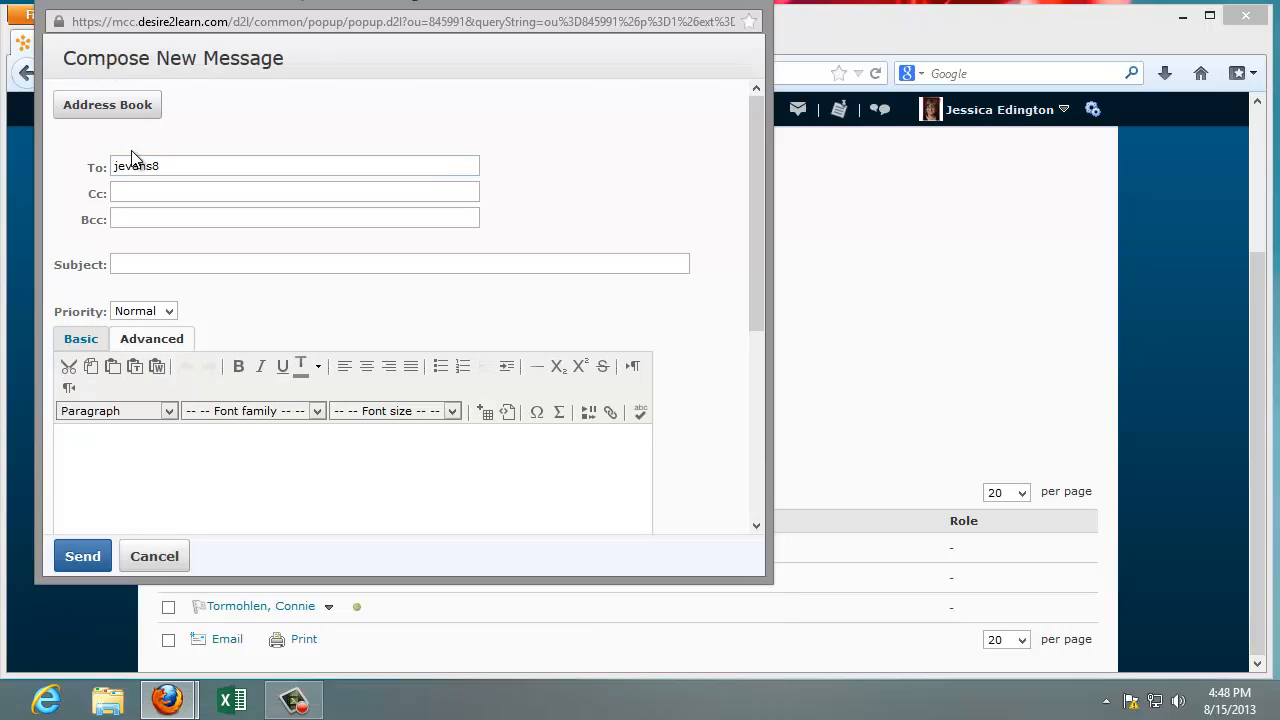
{"action": "triple_click", "coordinate": [294, 166]}
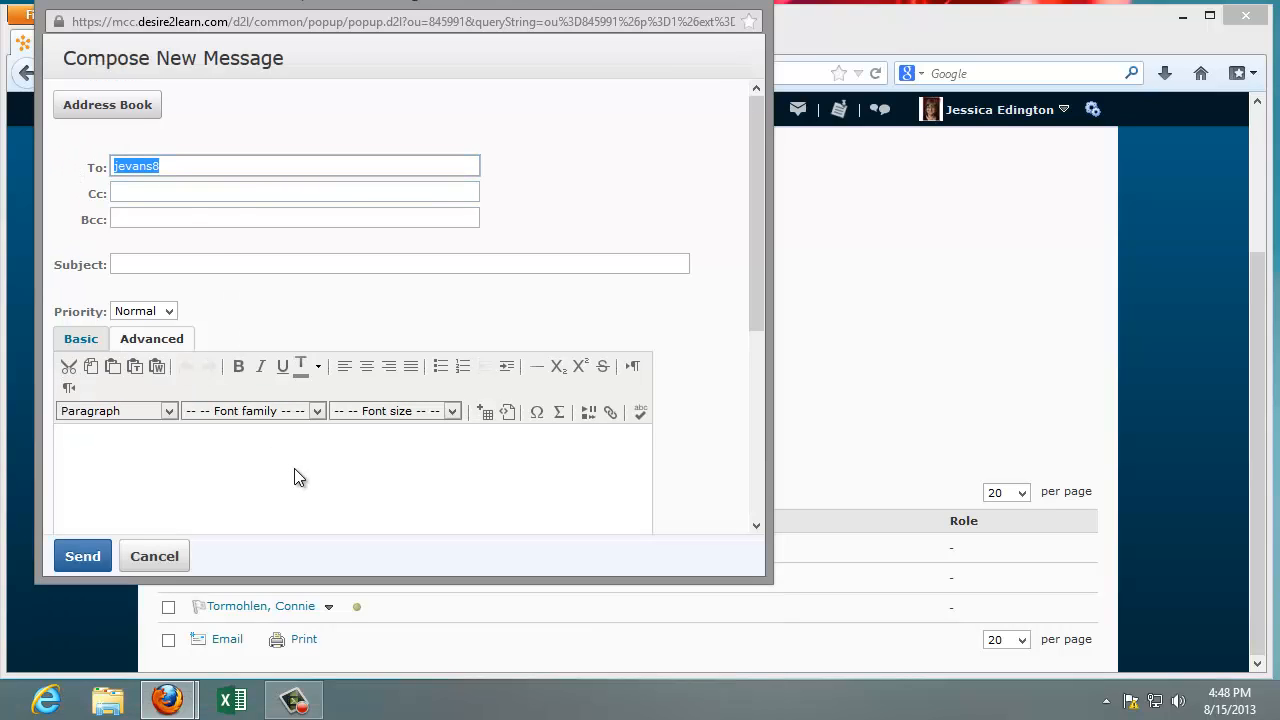
{"action": "mouse_move", "coordinate": [350, 470]}
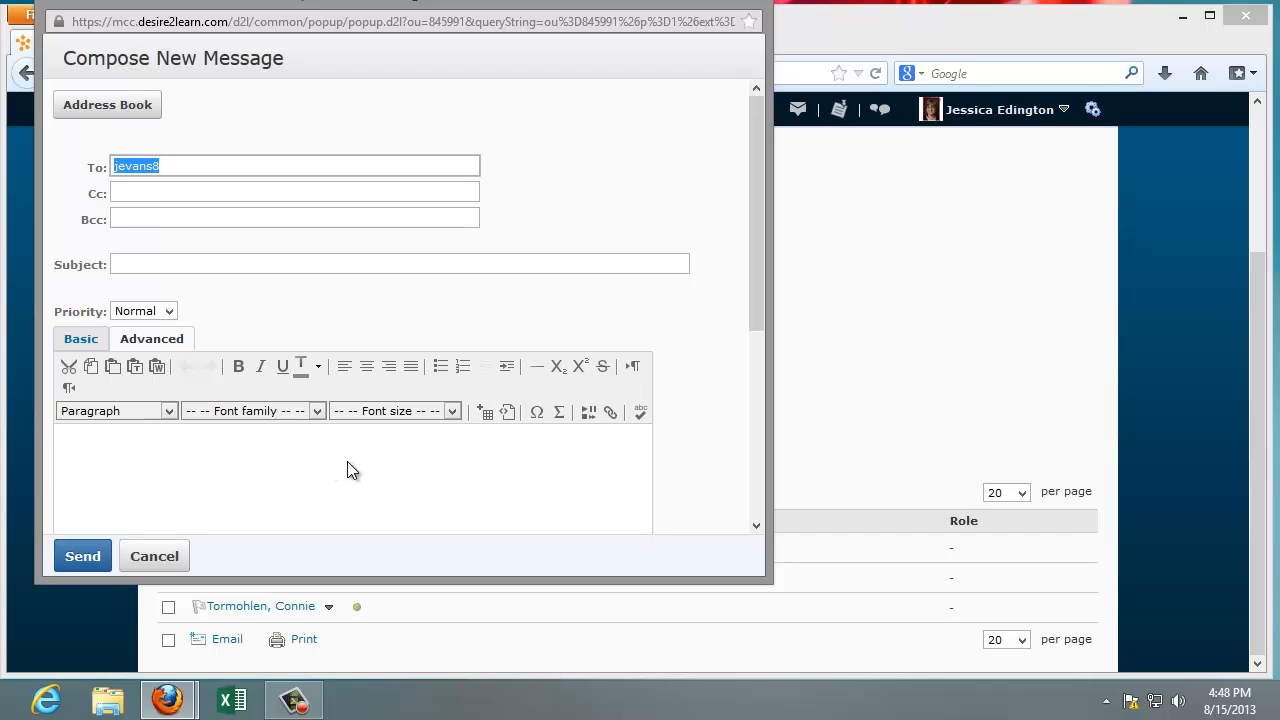
{"action": "mouse_move", "coordinate": [366, 478]}
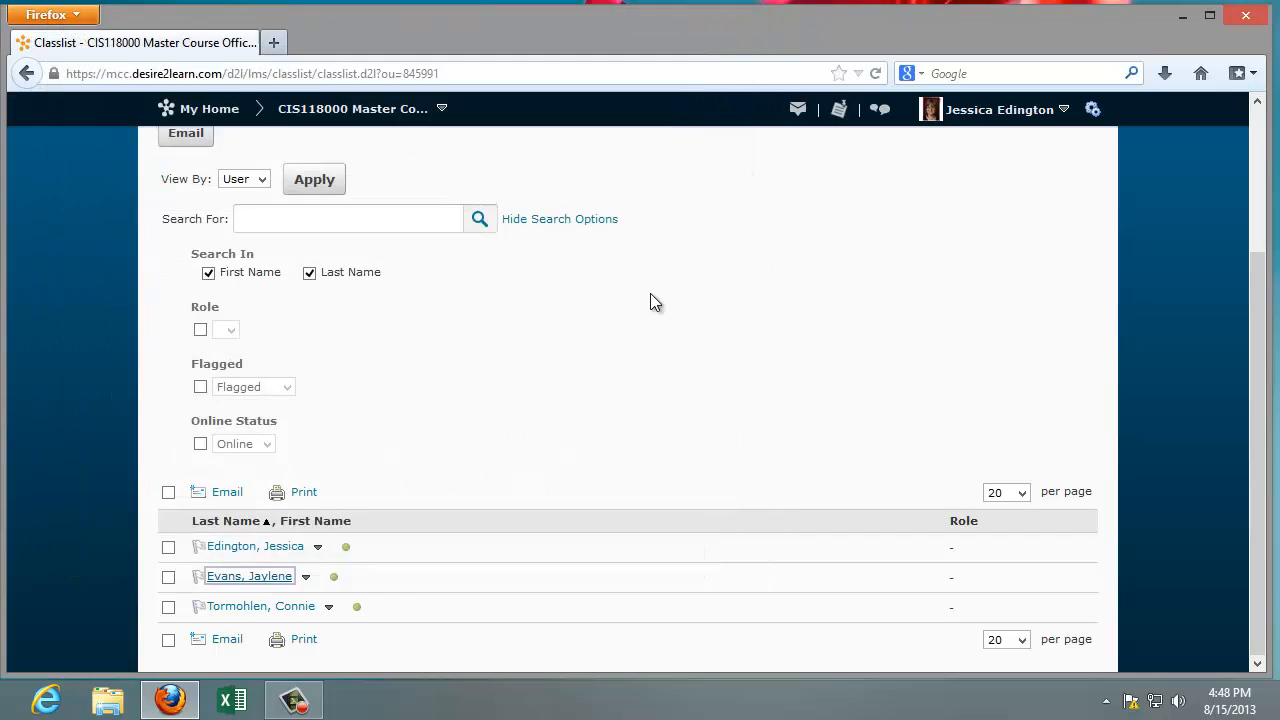
Step: Go to Dropbox Folders and choose the Word Chapter 1 Assignment folder
{"action": "left_click", "coordinate": [548, 240]}
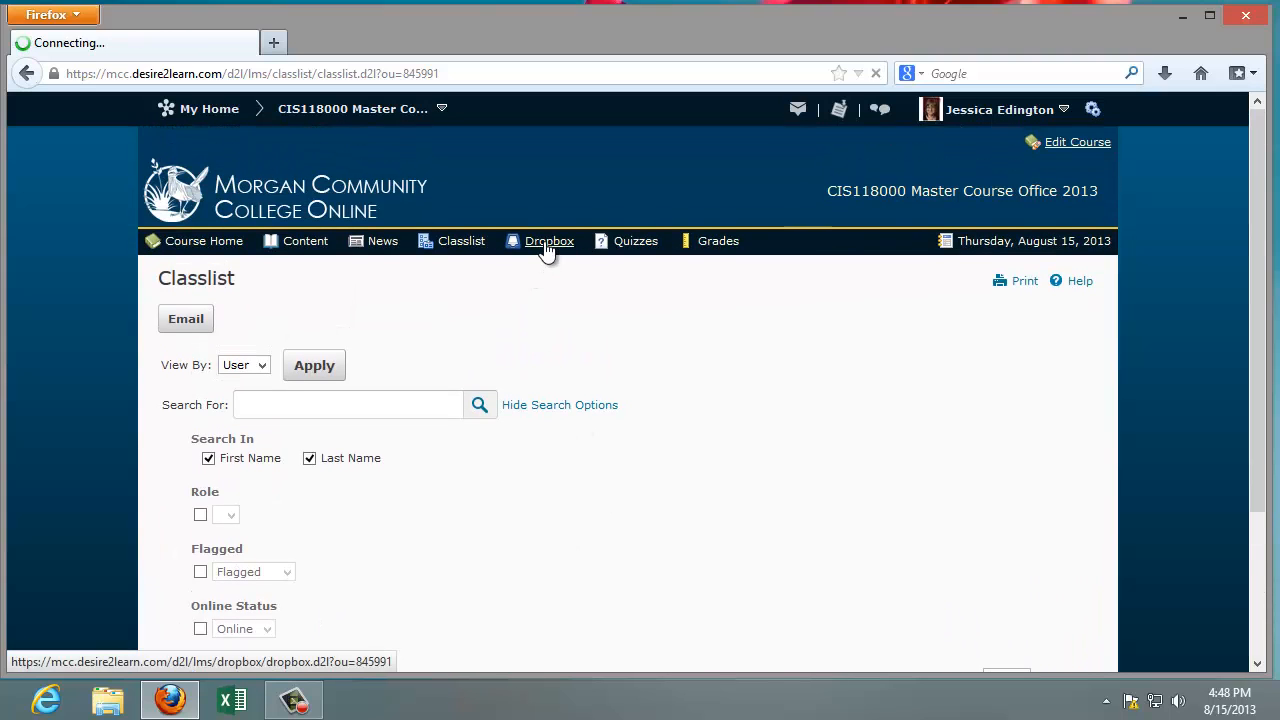
{"action": "left_click", "coordinate": [548, 240]}
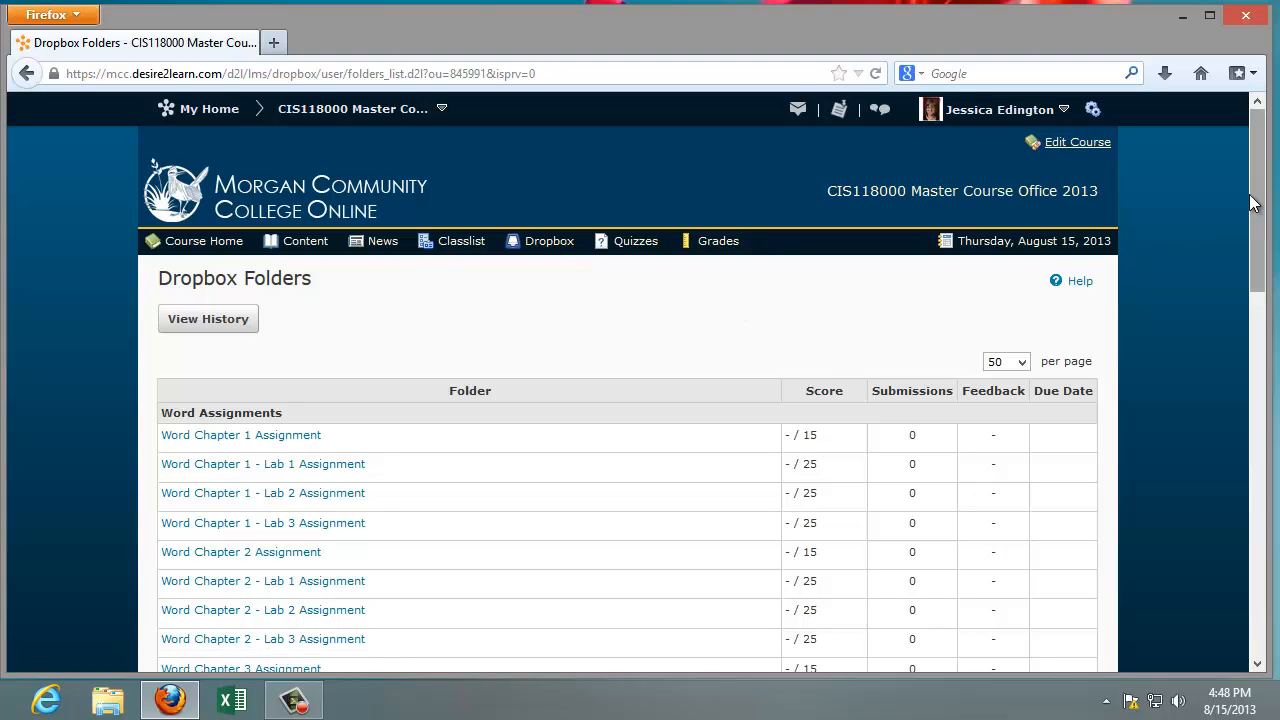
{"action": "scroll", "scroll_direction": "down", "scroll_amount": 3}
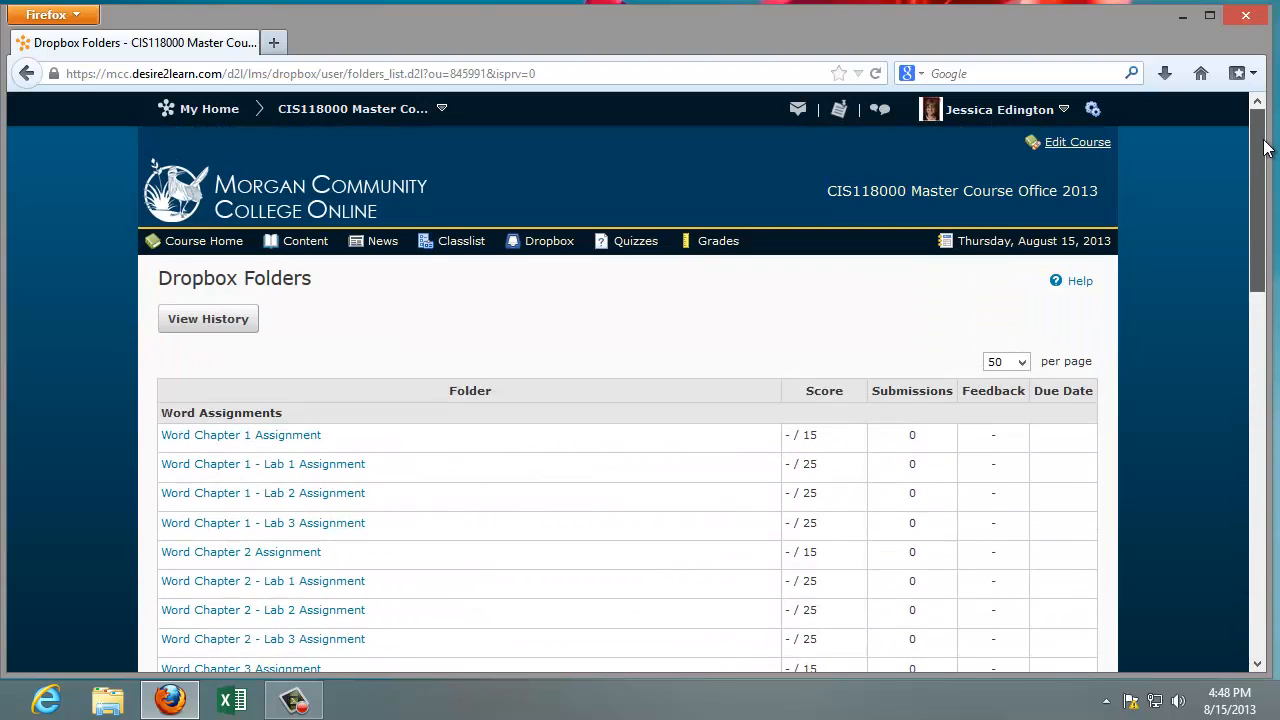
{"action": "scroll", "scroll_direction": "down", "scroll_amount": 3}
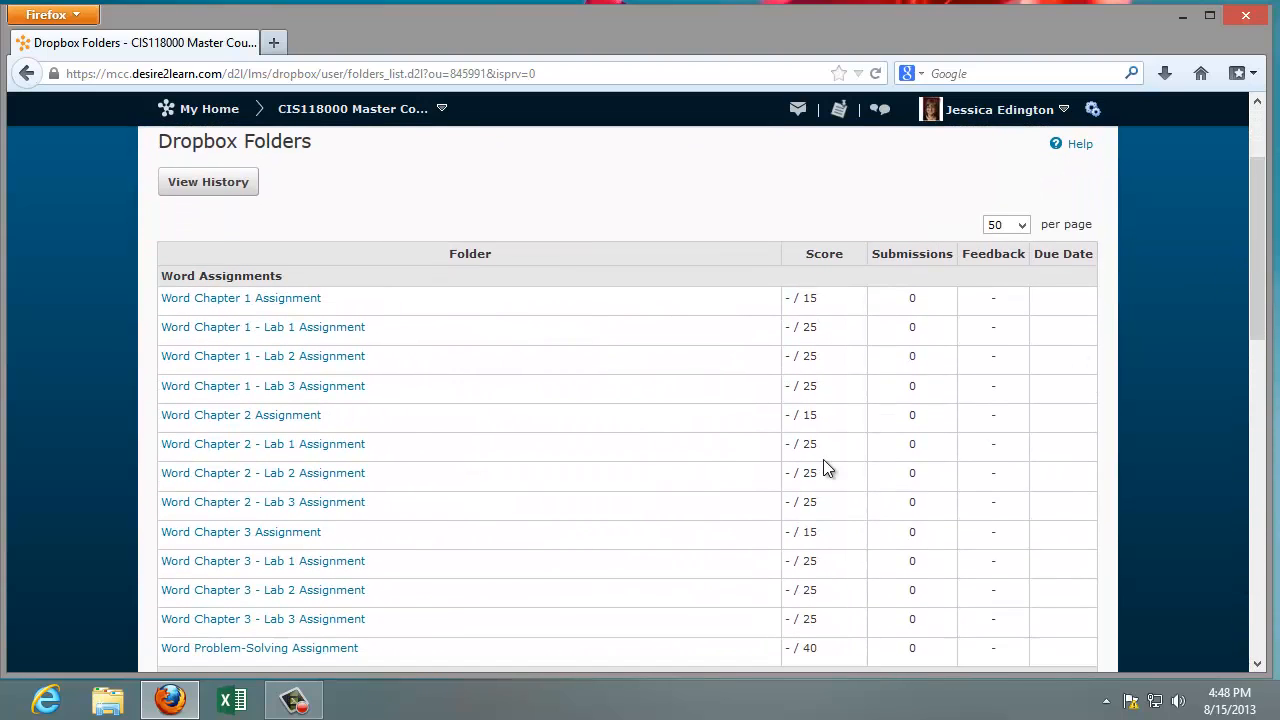
{"action": "mouse_move", "coordinate": [1232, 300]}
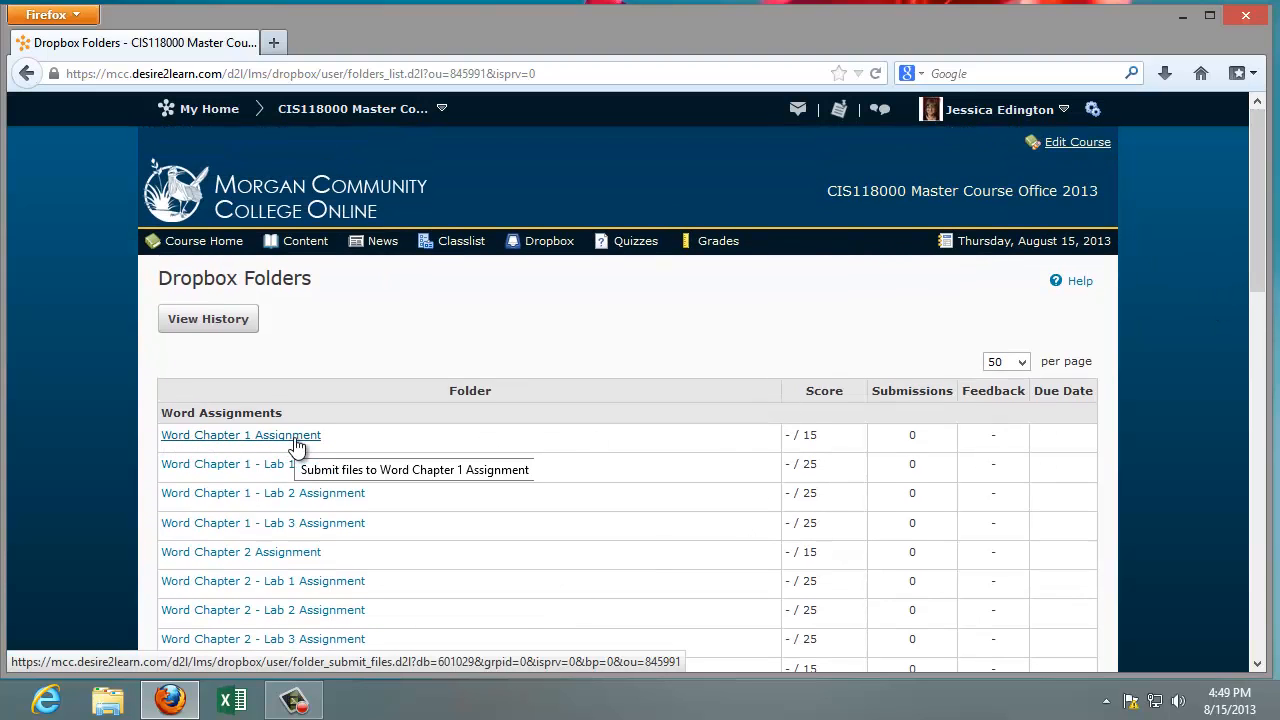
{"action": "mouse_move", "coordinate": [850, 444]}
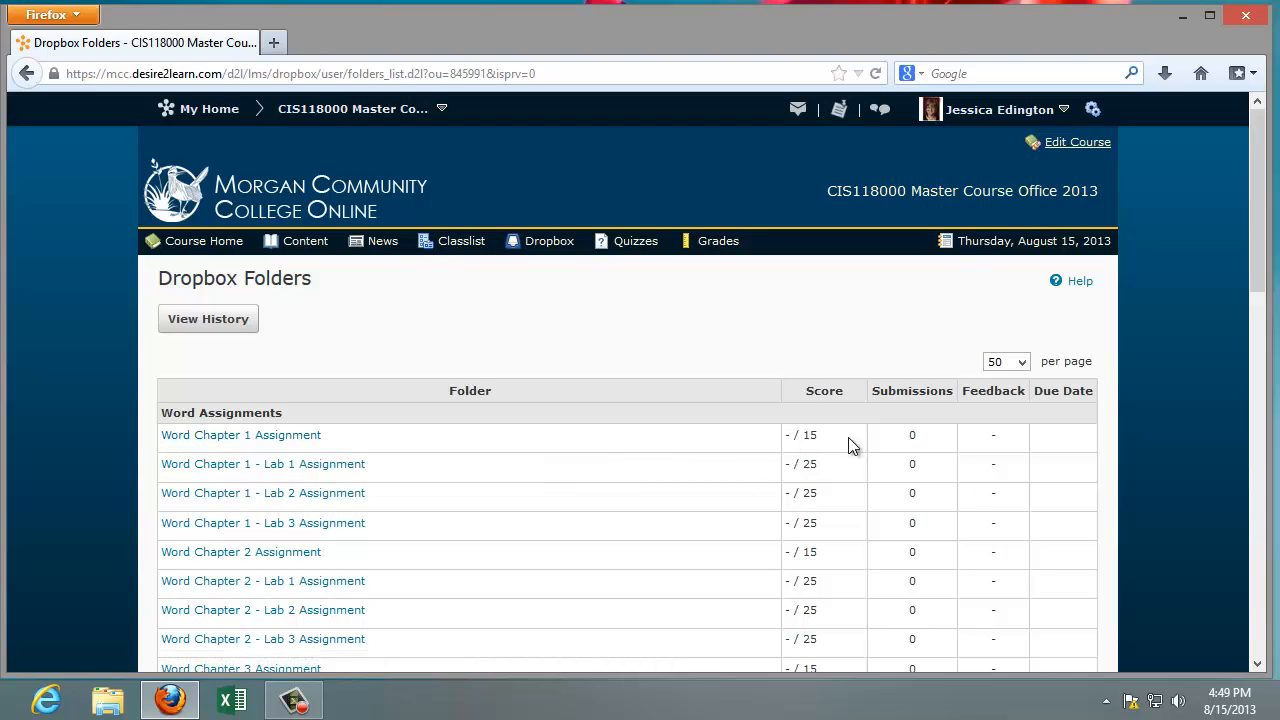
{"action": "mouse_move", "coordinate": [916, 448]}
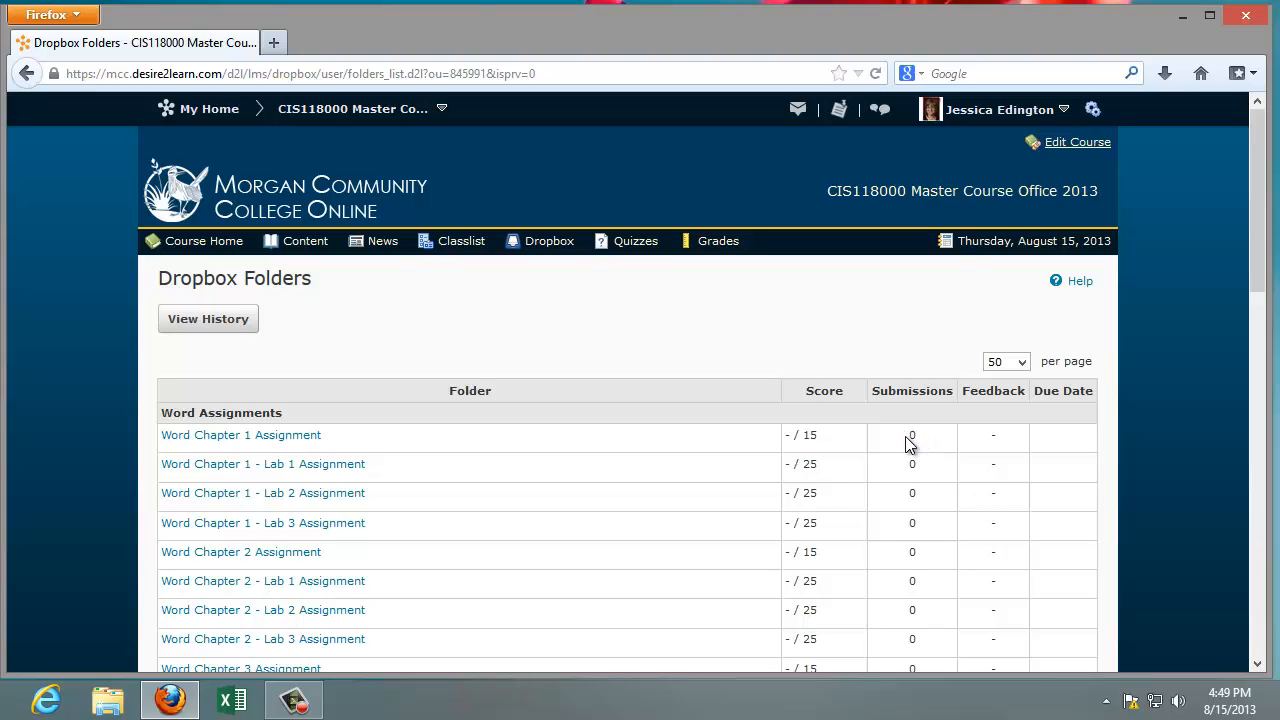
{"action": "mouse_move", "coordinate": [918, 448]}
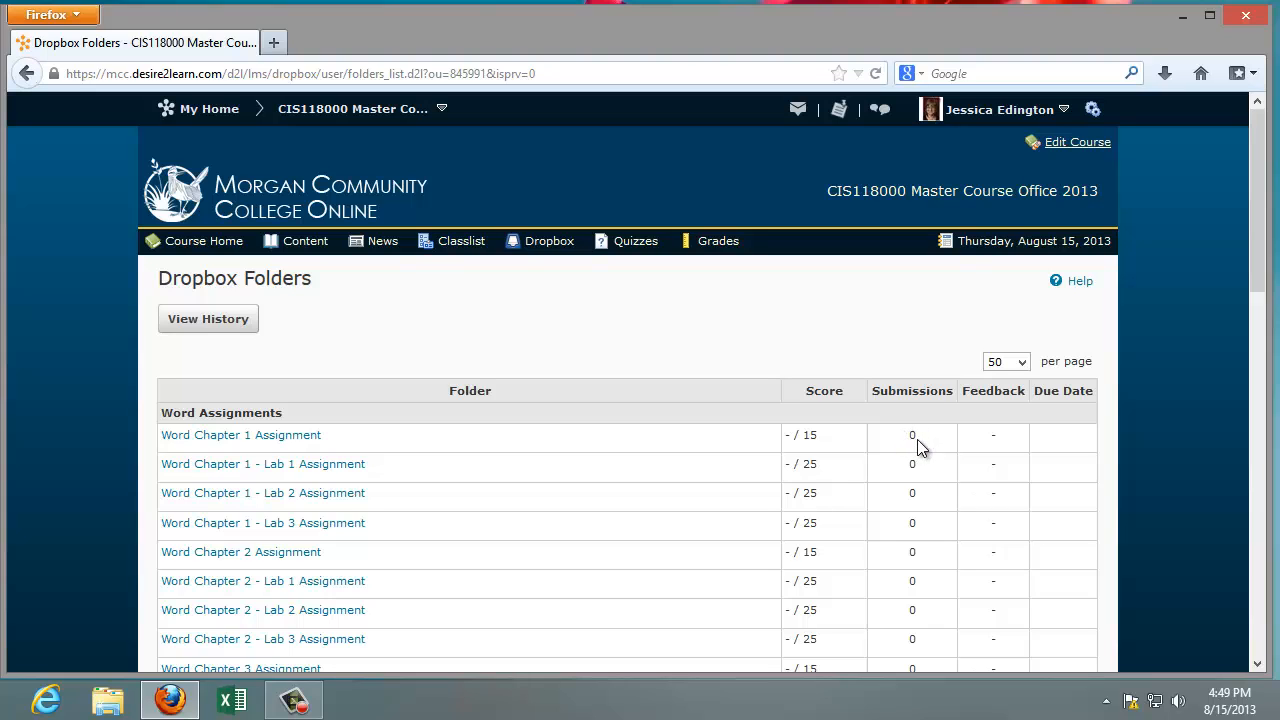
{"action": "mouse_move", "coordinate": [1010, 508]}
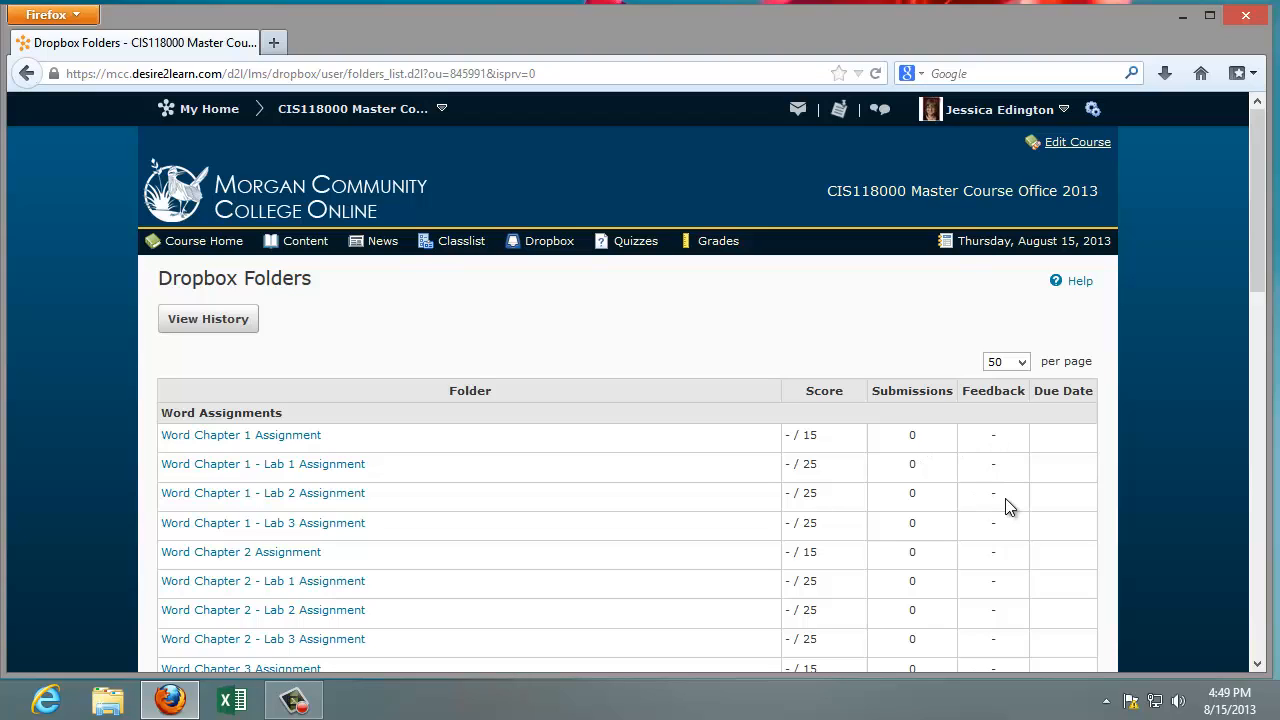
{"action": "mouse_move", "coordinate": [1028, 472]}
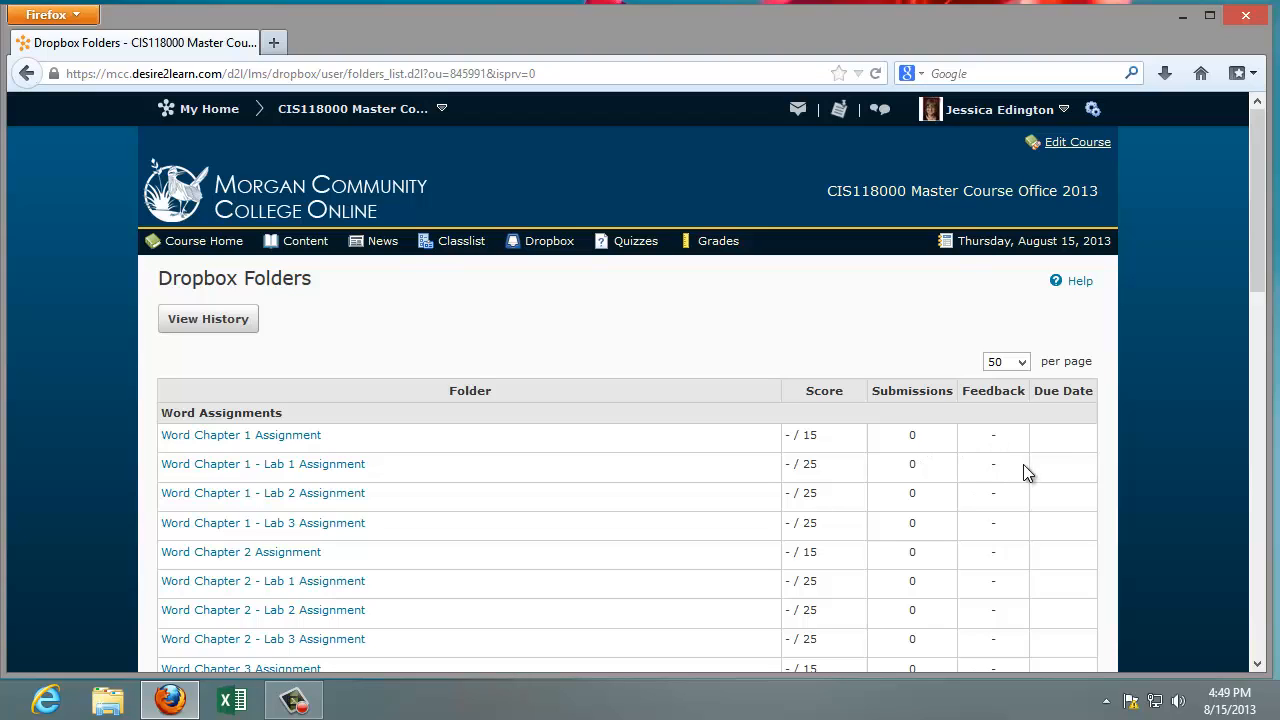
{"action": "mouse_move", "coordinate": [498, 480]}
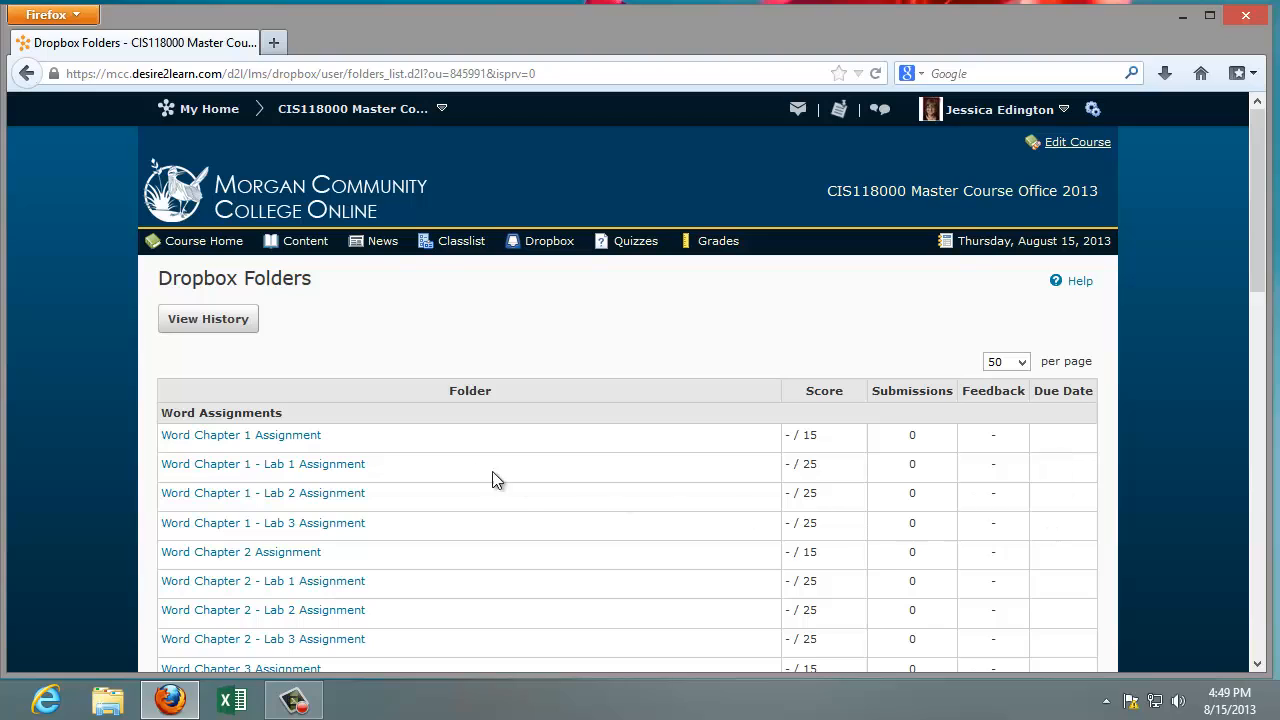
{"action": "mouse_move", "coordinate": [1078, 500]}
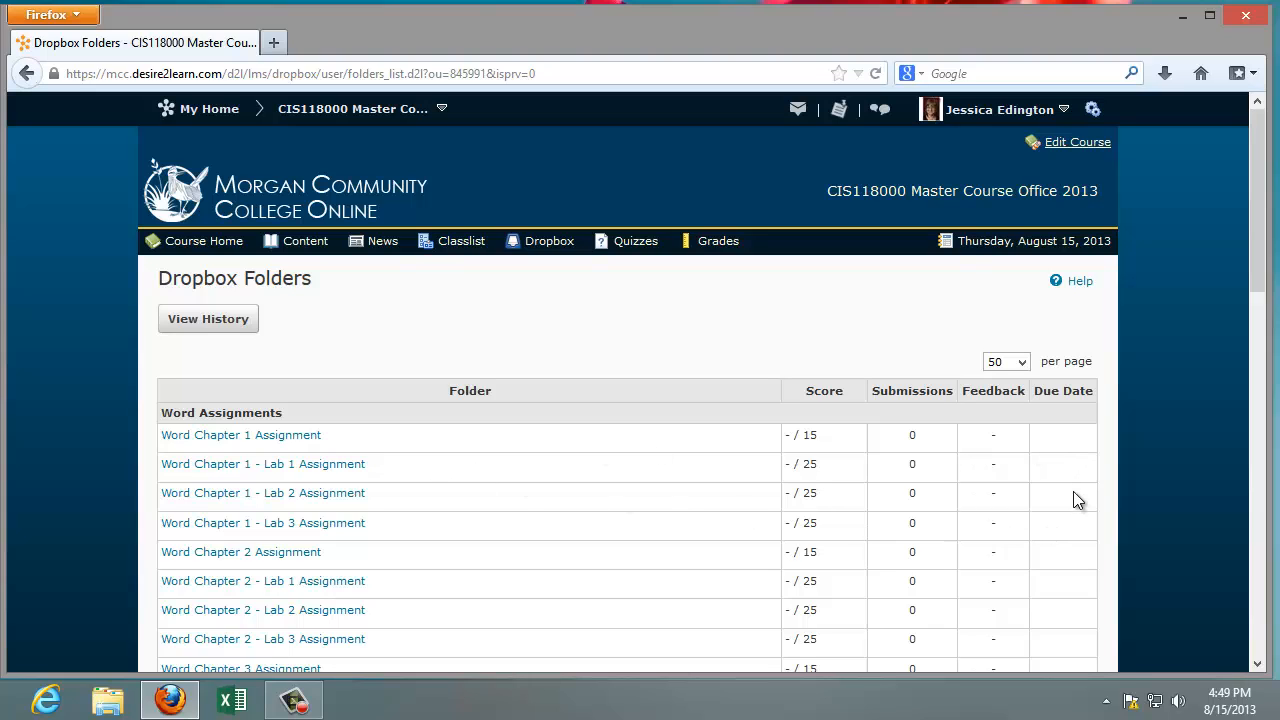
{"action": "mouse_move", "coordinate": [1064, 444]}
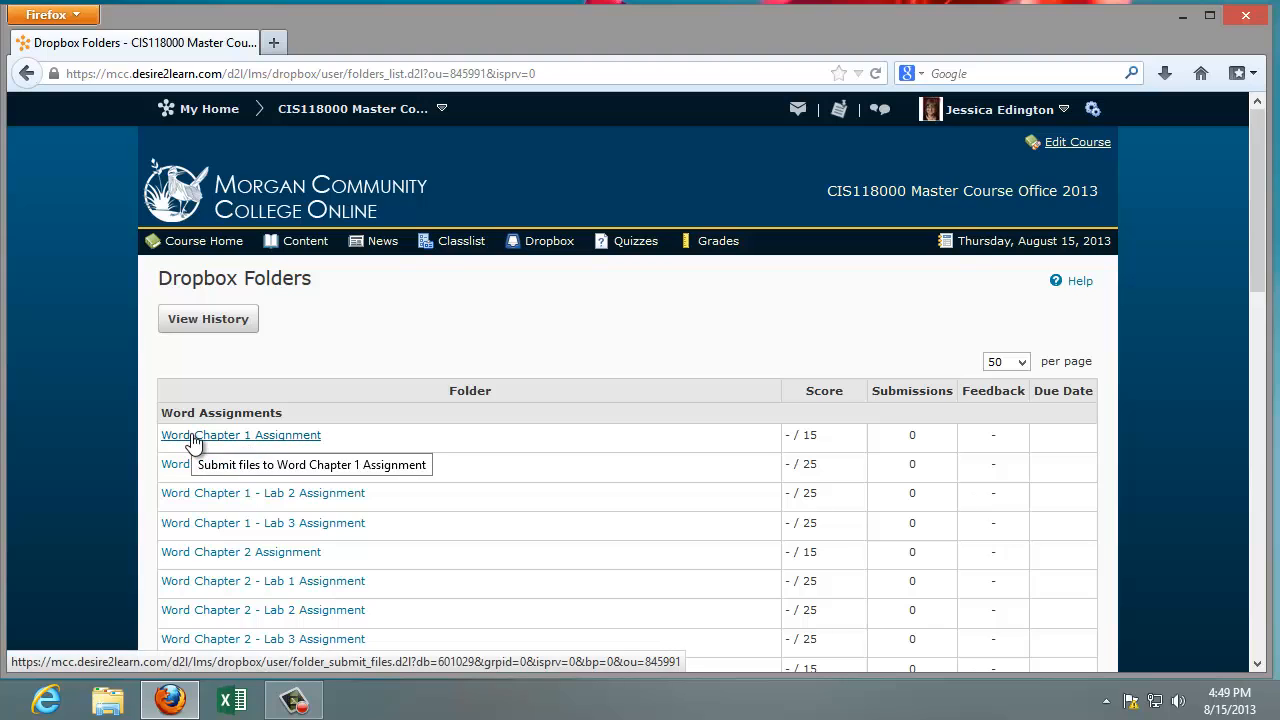
{"action": "mouse_move", "coordinate": [1064, 430]}
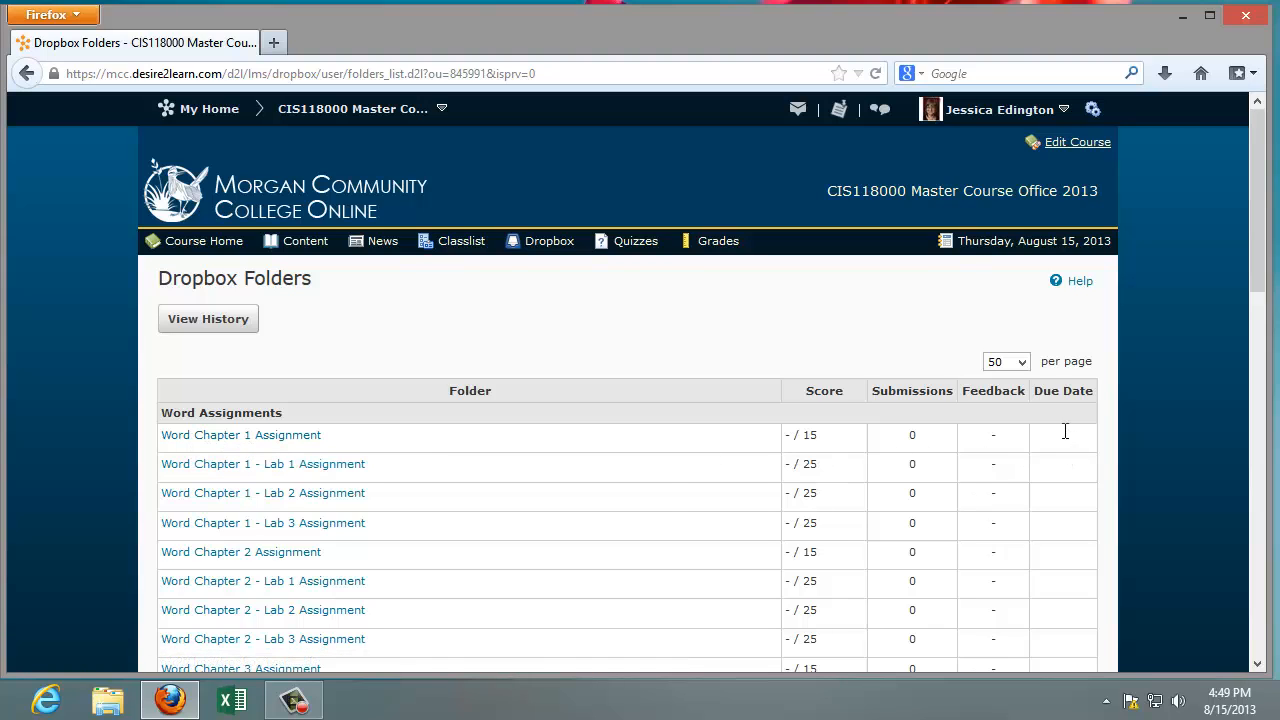
{"action": "mouse_move", "coordinate": [240, 436]}
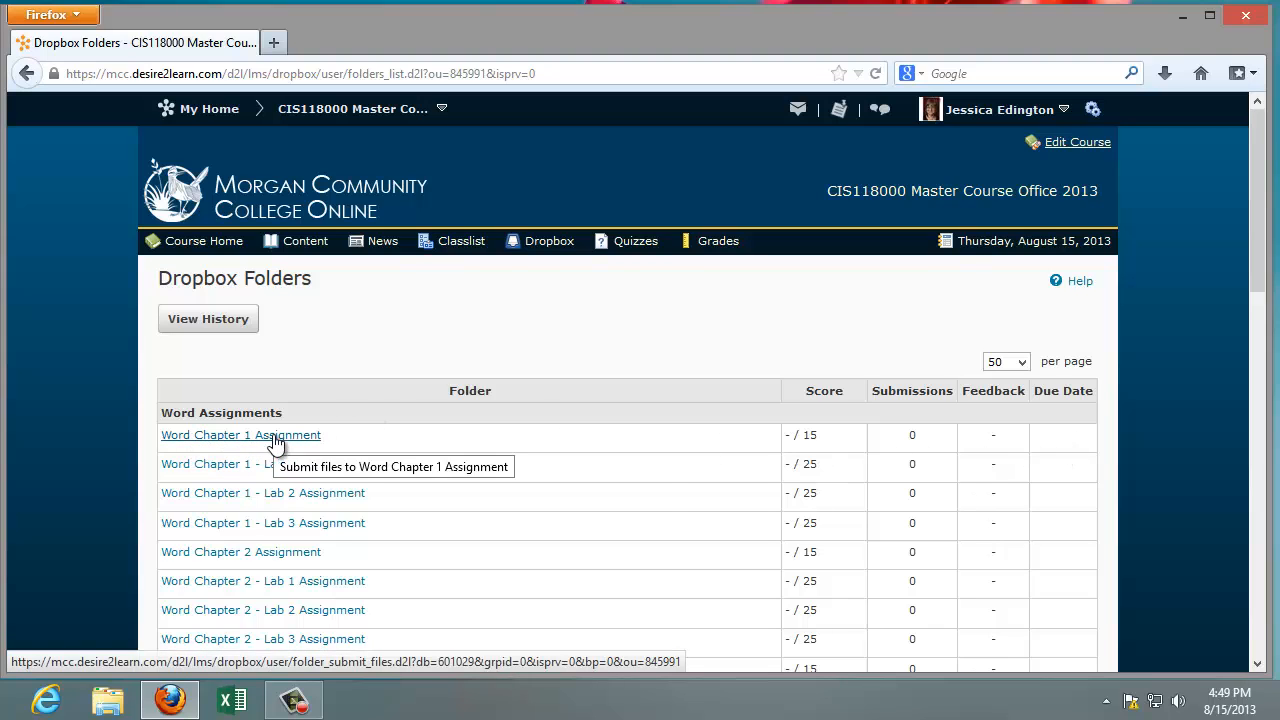
{"action": "left_click", "coordinate": [240, 436]}
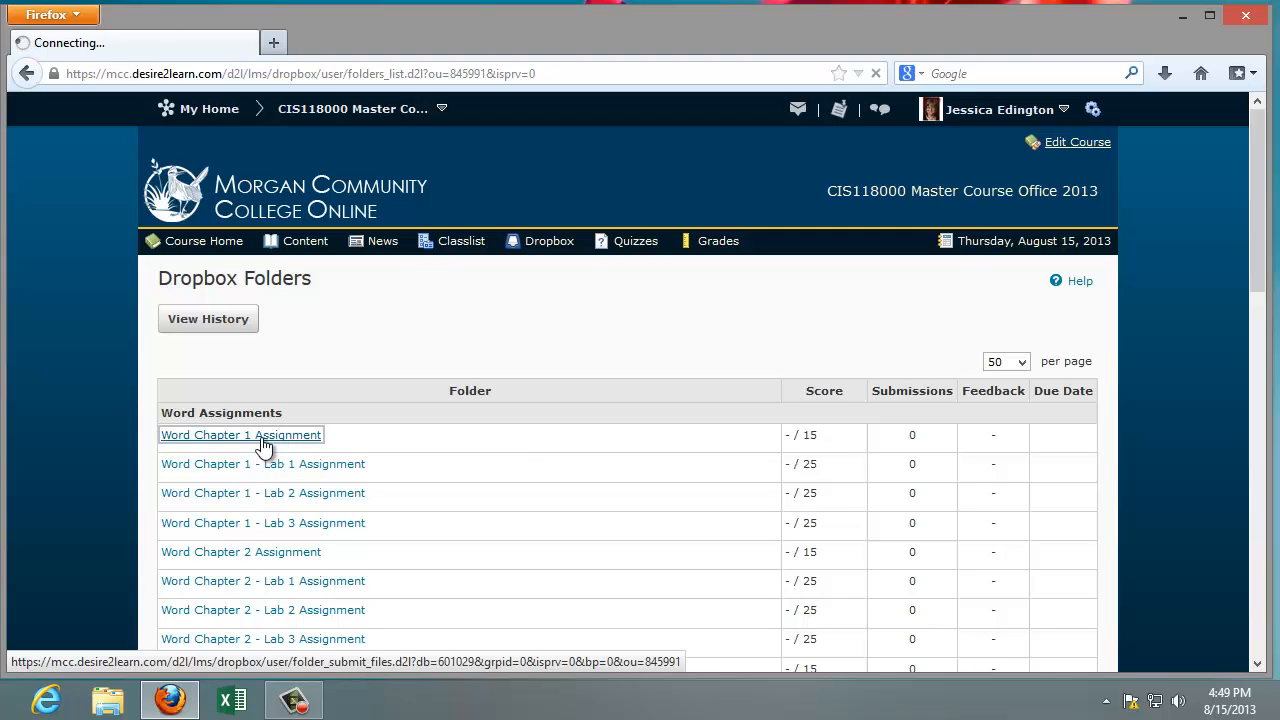
Step: Reach the Word Chapter 1 Assignment Submit Files page and review its folder instructions
{"action": "left_click", "coordinate": [240, 434]}
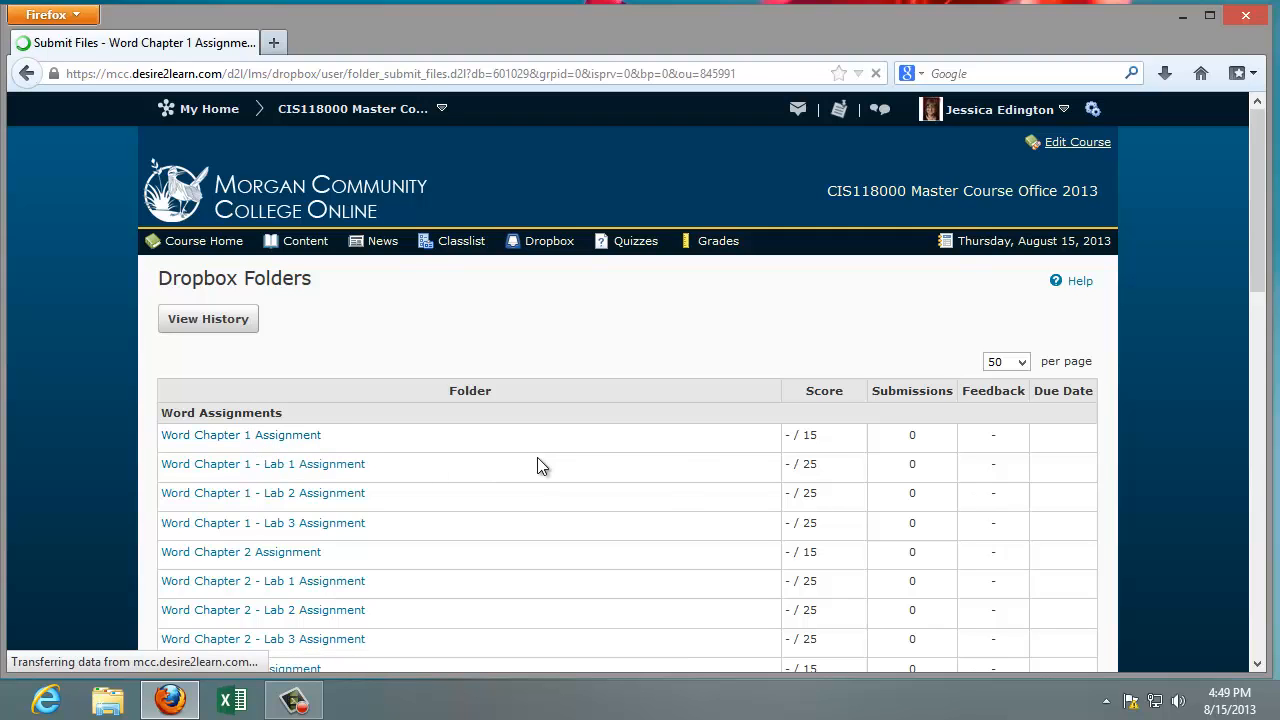
{"action": "left_click", "coordinate": [240, 436]}
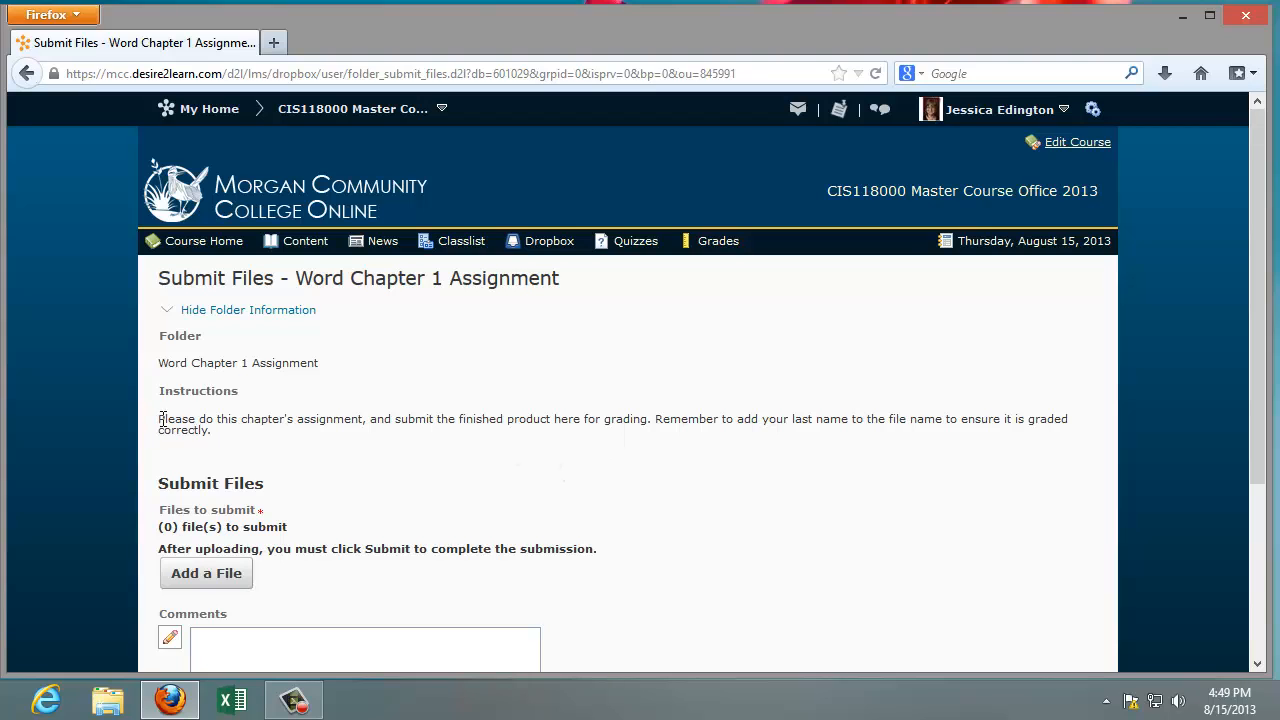
{"action": "left_click_drag", "start_coordinate": [158, 418], "coordinate": [212, 430]}
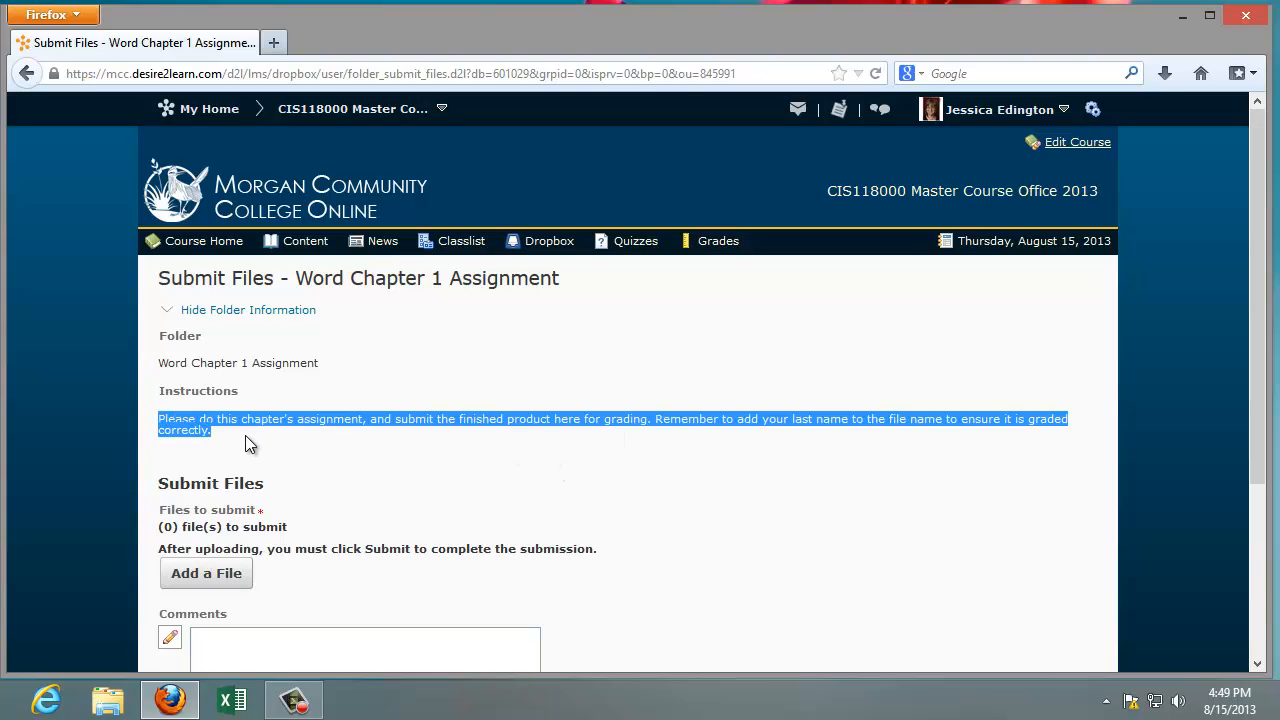
{"action": "left_click", "coordinate": [250, 444]}
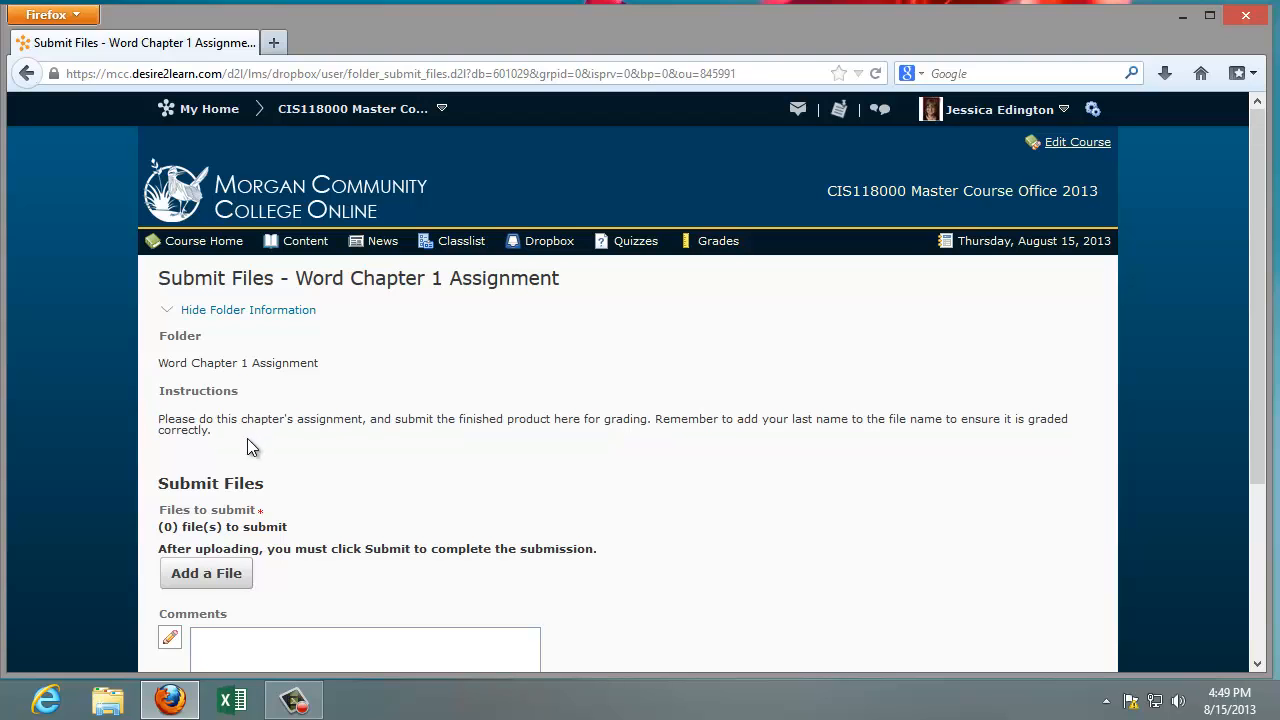
{"action": "mouse_move", "coordinate": [196, 536]}
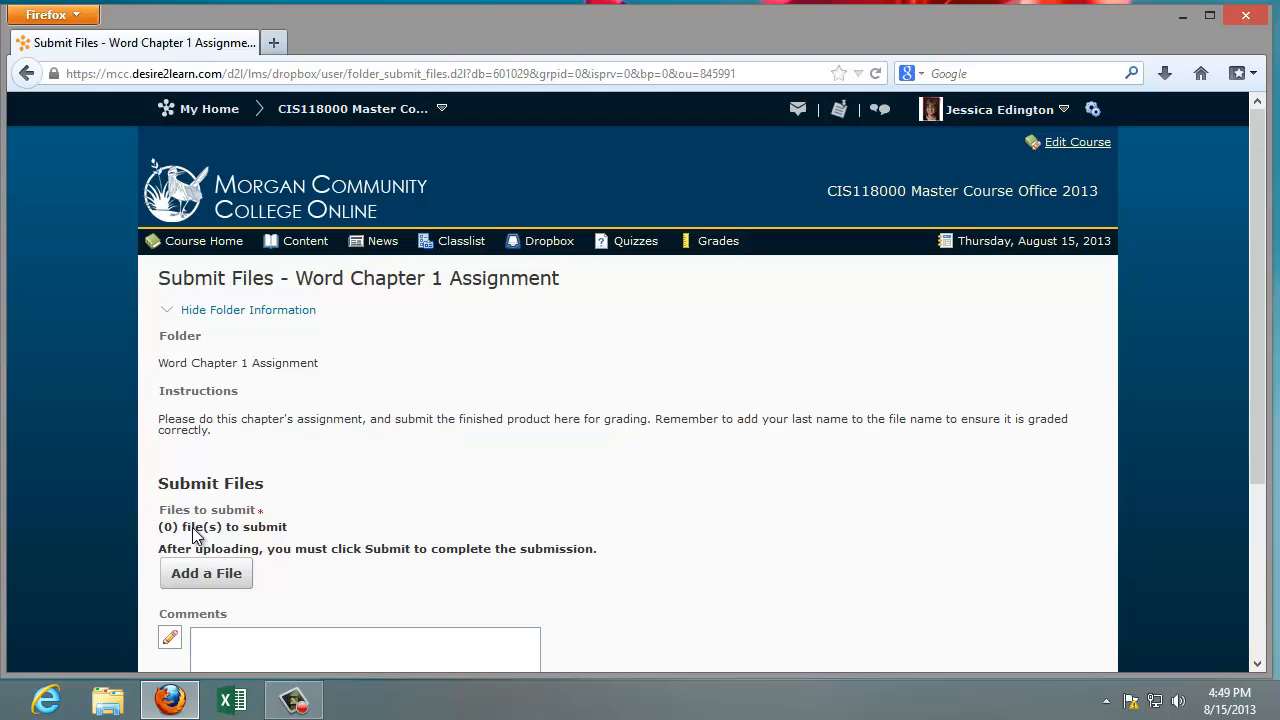
{"action": "mouse_move", "coordinate": [1252, 384]}
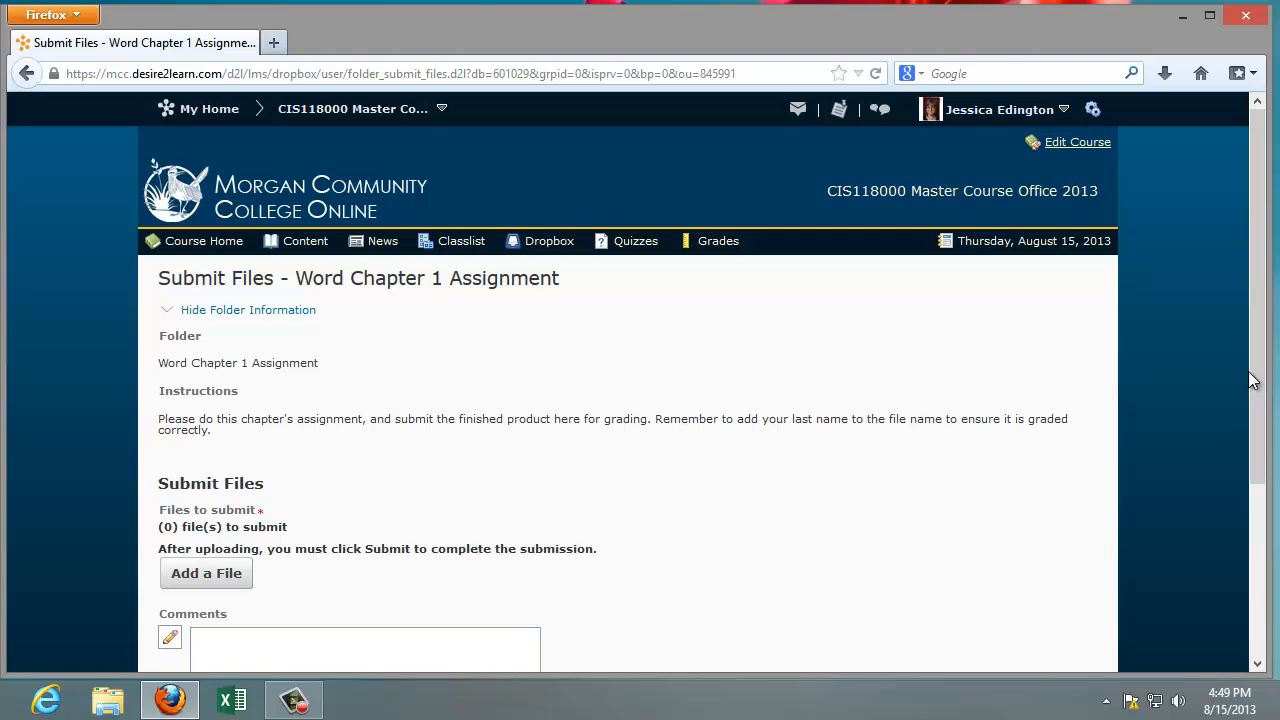
Step: Bring up the Add a File window for the assignment submission
{"action": "left_click", "coordinate": [206, 572]}
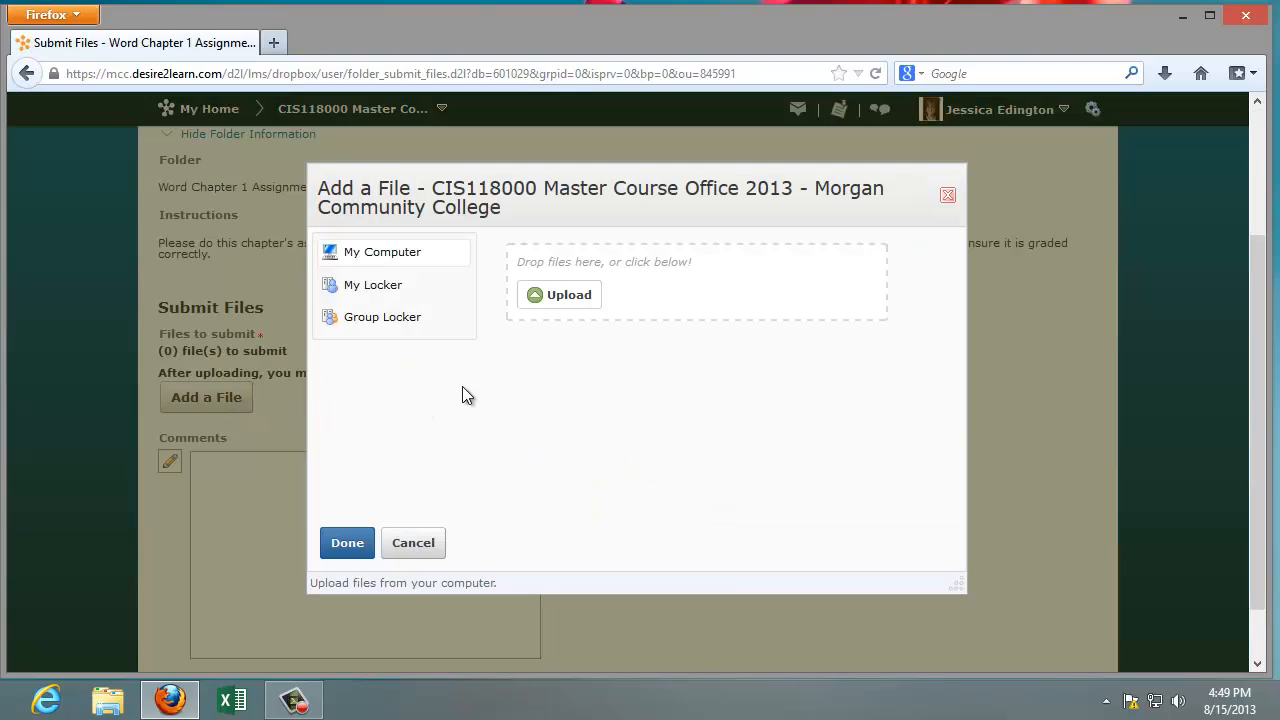
{"action": "mouse_move", "coordinate": [696, 298]}
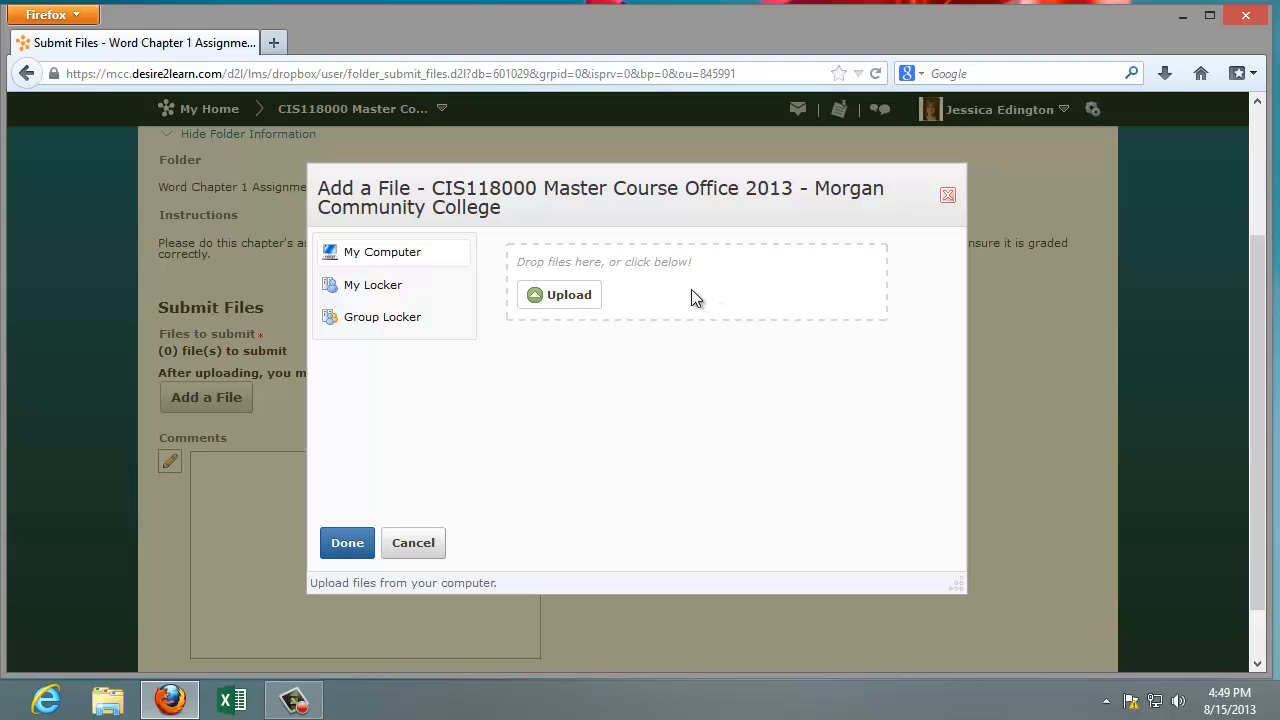
{"action": "mouse_move", "coordinate": [568, 294]}
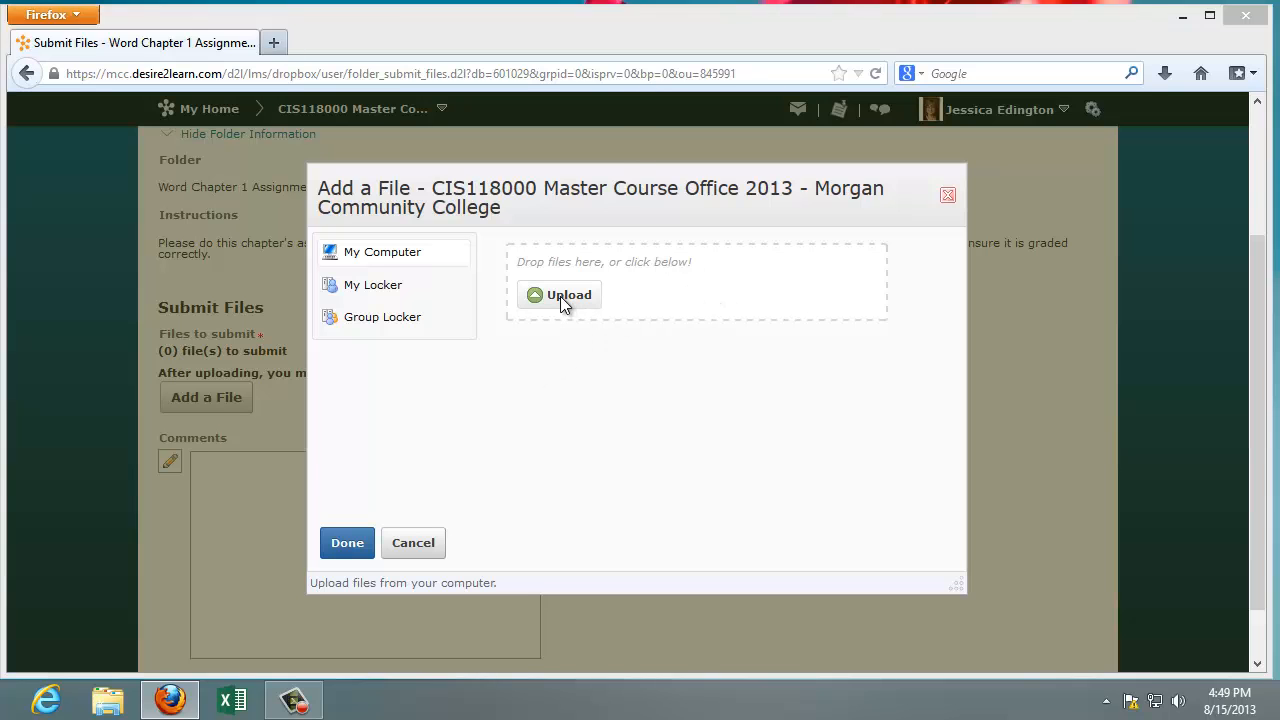
Step: Upload Edington Baseball Tryouts Flyer.docx from COLLEGEWORK > CIS 118 > Word Unit and finish adding it
{"action": "left_click", "coordinate": [560, 294]}
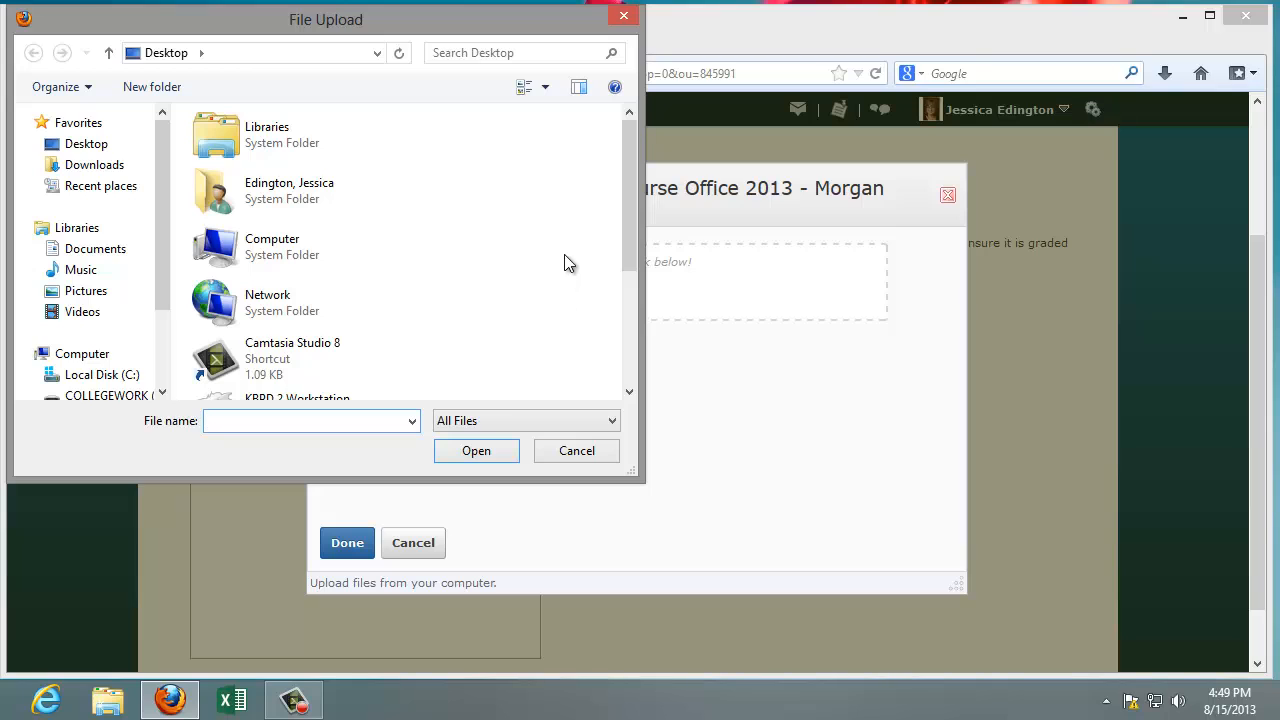
{"action": "scroll", "scroll_direction": "down", "scroll_amount": 3}
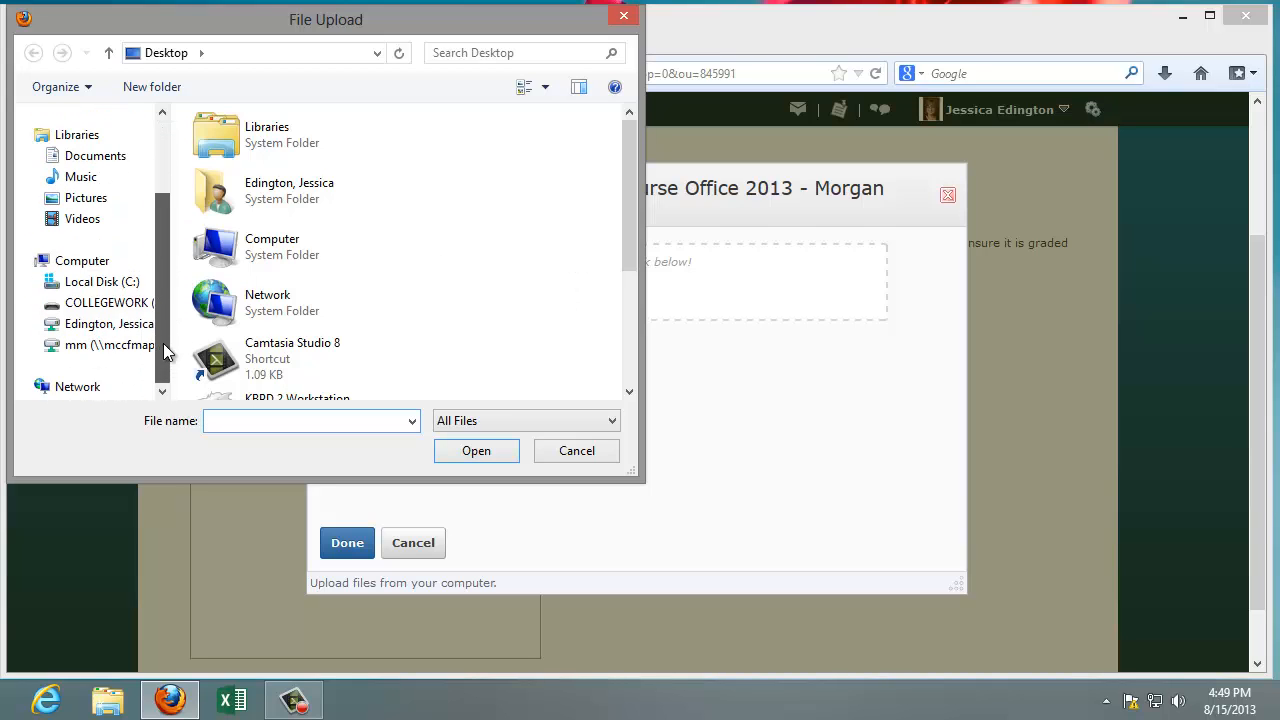
{"action": "left_click", "coordinate": [108, 302]}
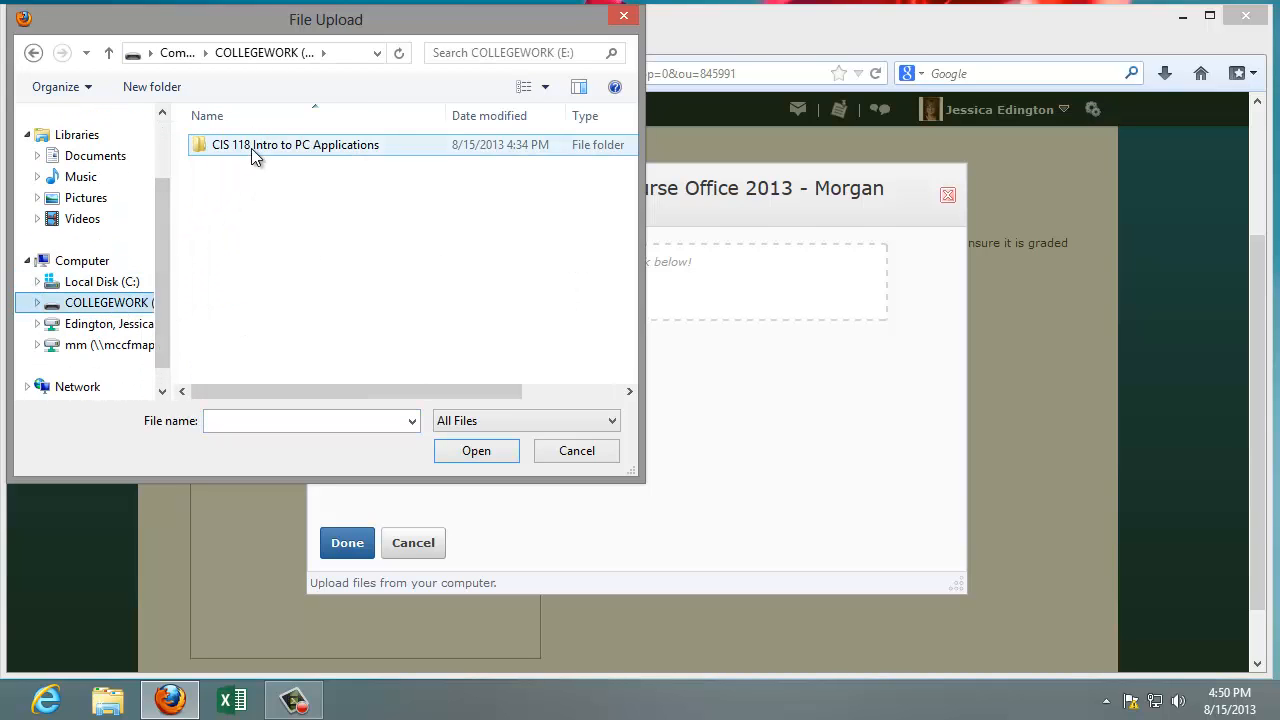
{"action": "double_click", "coordinate": [296, 144]}
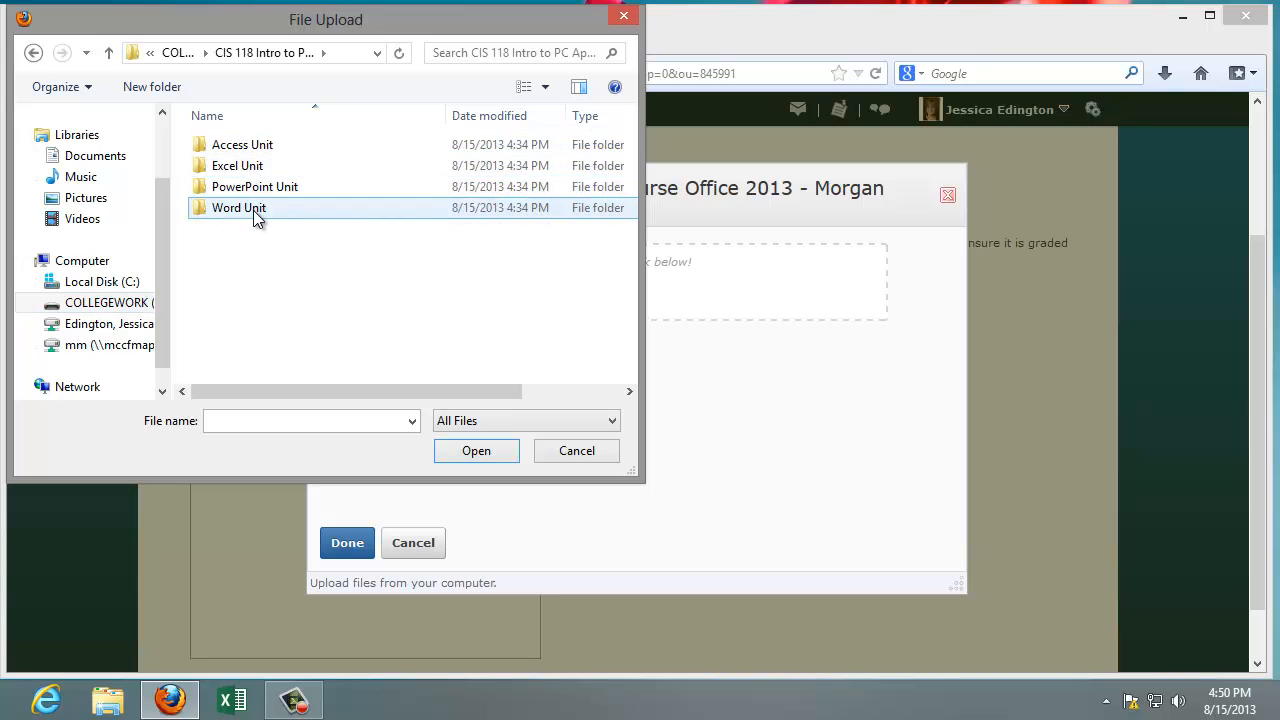
{"action": "double_click", "coordinate": [238, 206]}
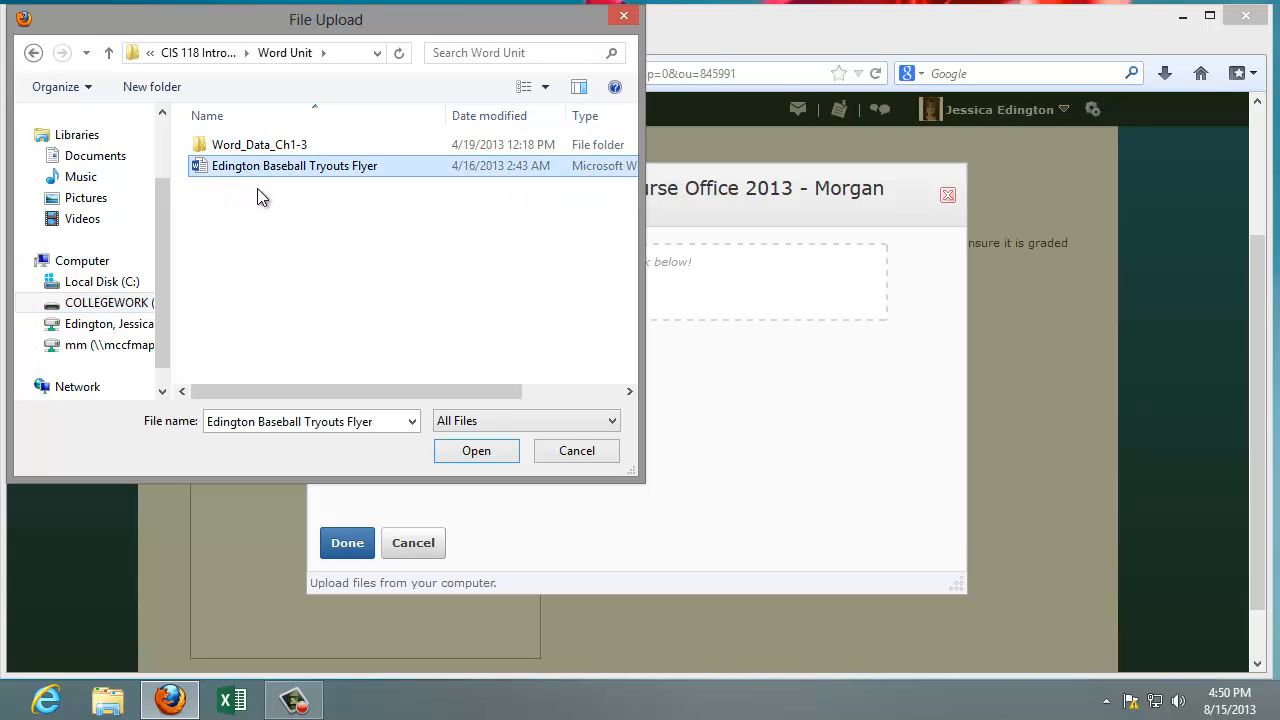
{"action": "mouse_move", "coordinate": [316, 190]}
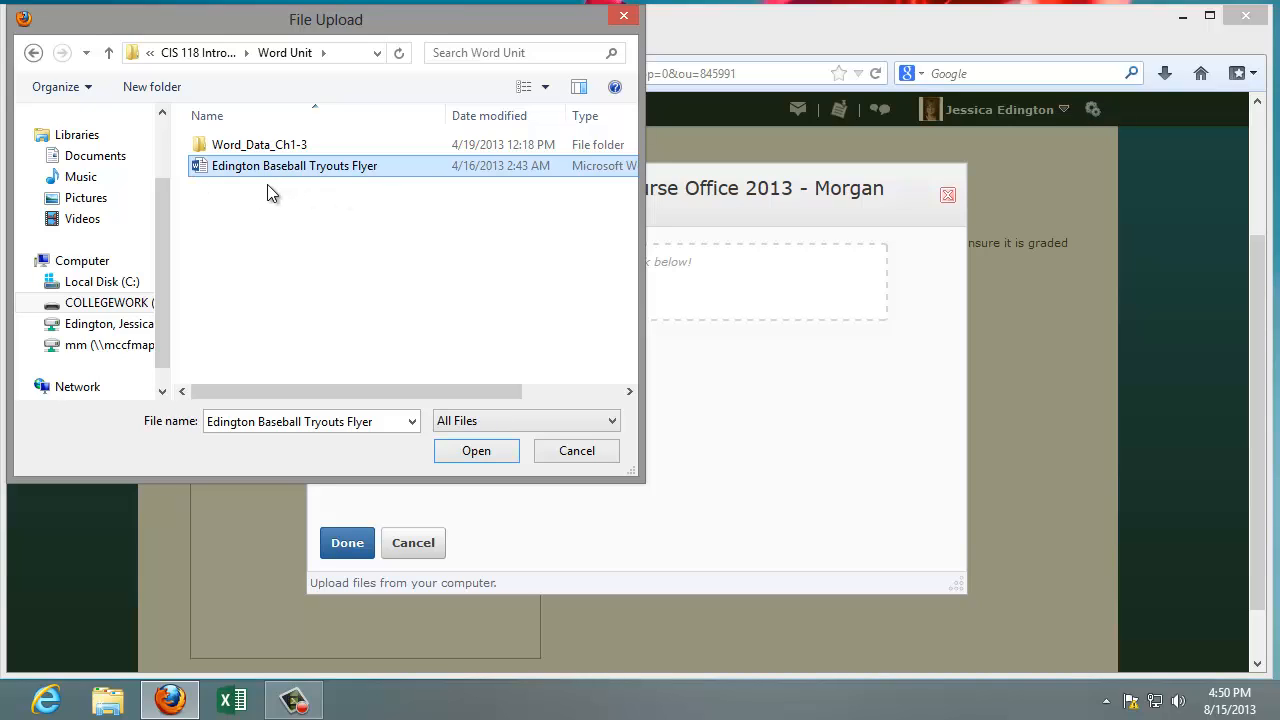
{"action": "mouse_move", "coordinate": [220, 178]}
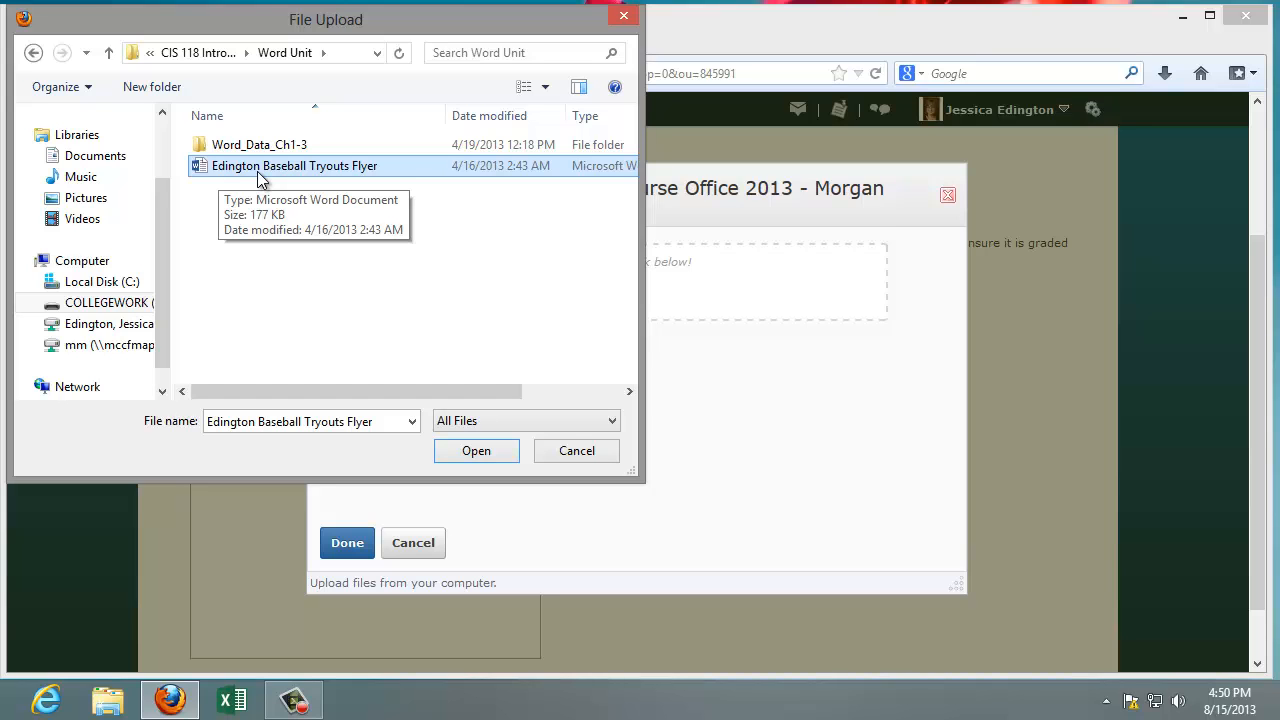
{"action": "mouse_move", "coordinate": [460, 338]}
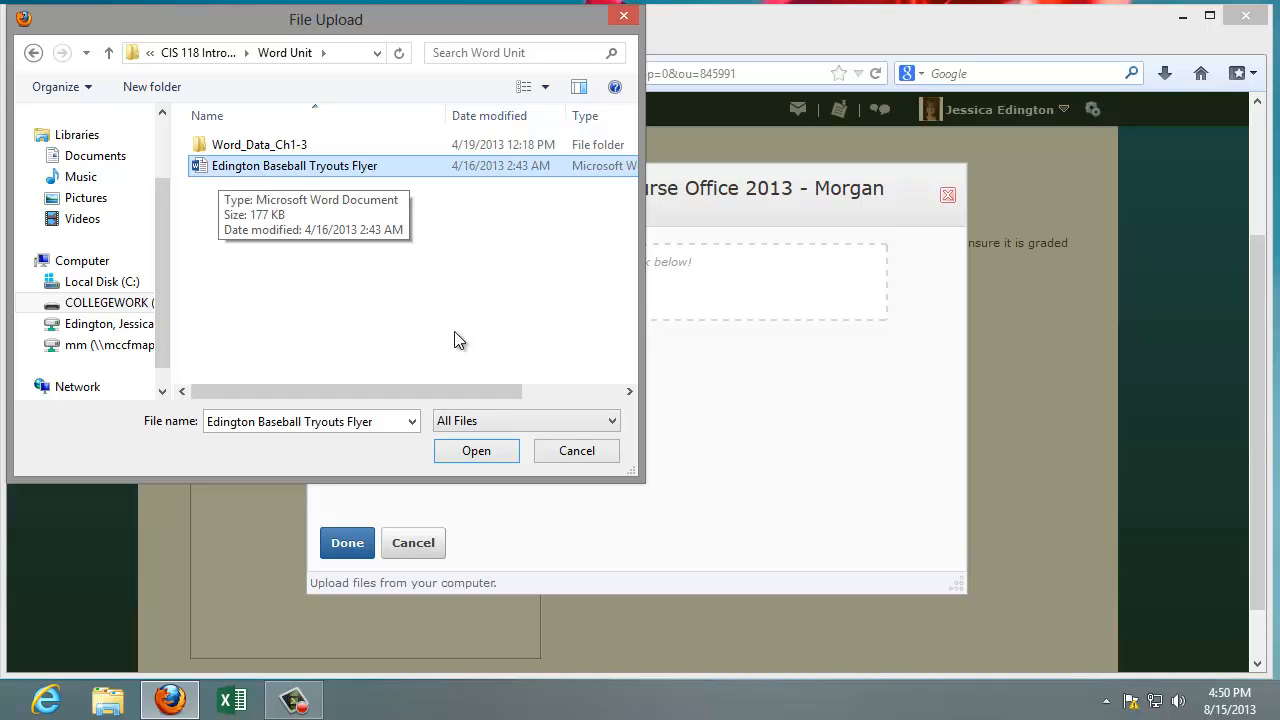
{"action": "left_click", "coordinate": [476, 450]}
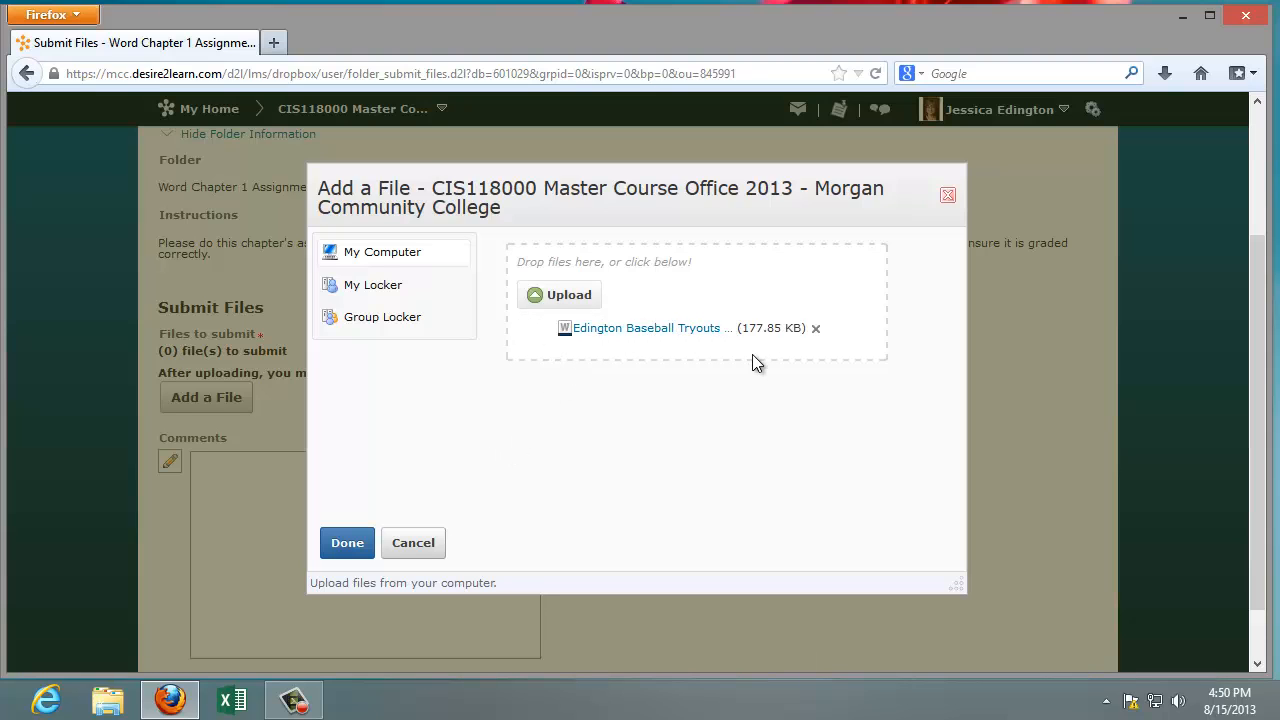
{"action": "mouse_move", "coordinate": [724, 344]}
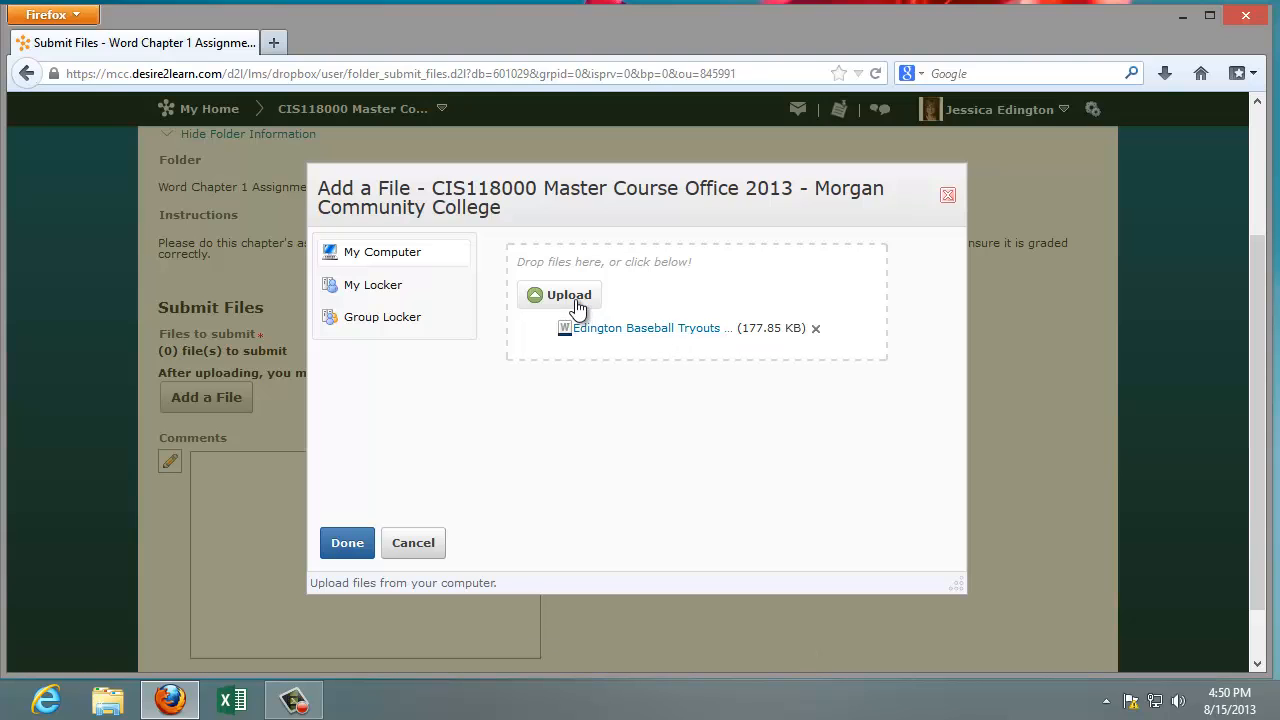
{"action": "mouse_move", "coordinate": [608, 332]}
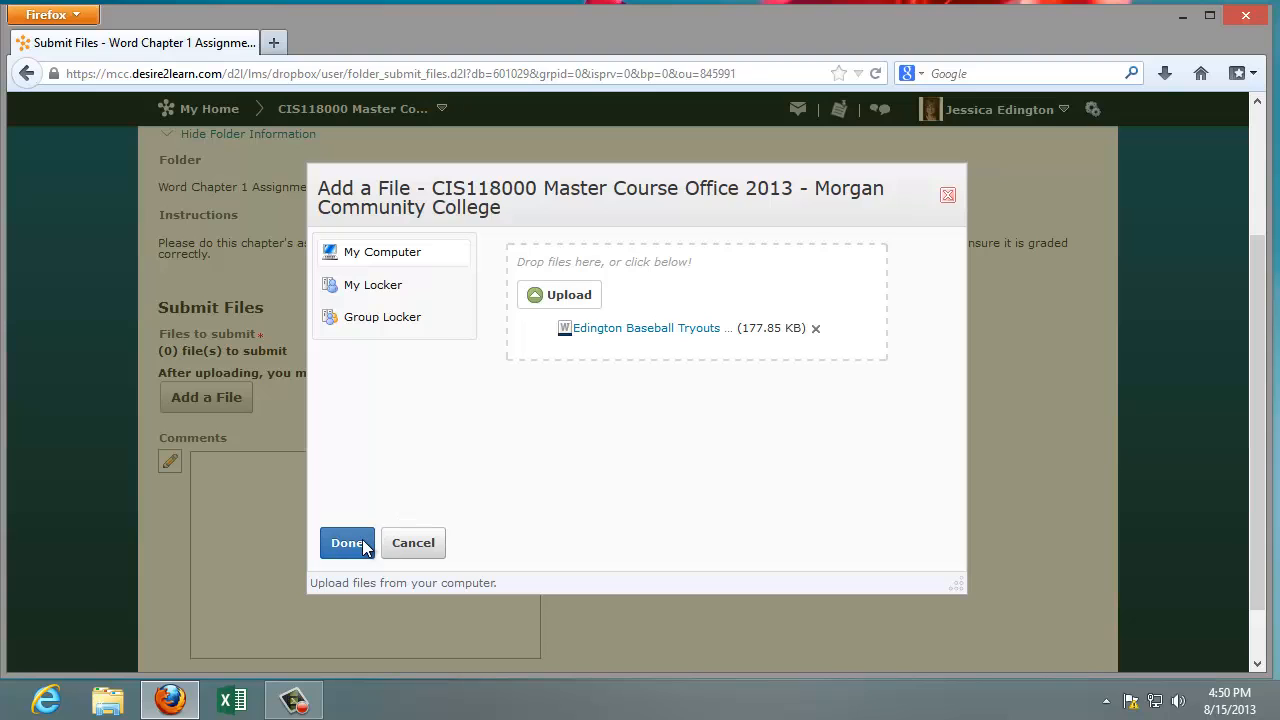
{"action": "left_click", "coordinate": [348, 542]}
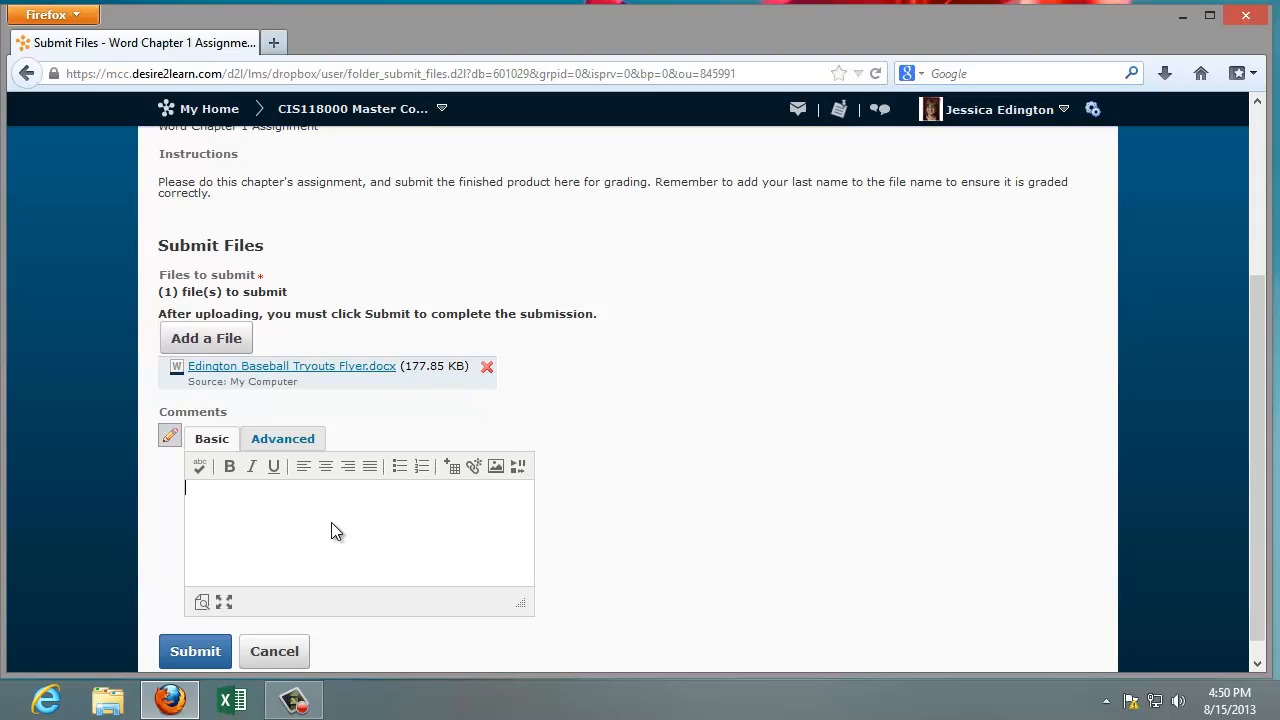
Step: Add the comment 'Had a tricky time with the header.' and submit the flyer for grading
{"action": "type", "text": "Had a"}
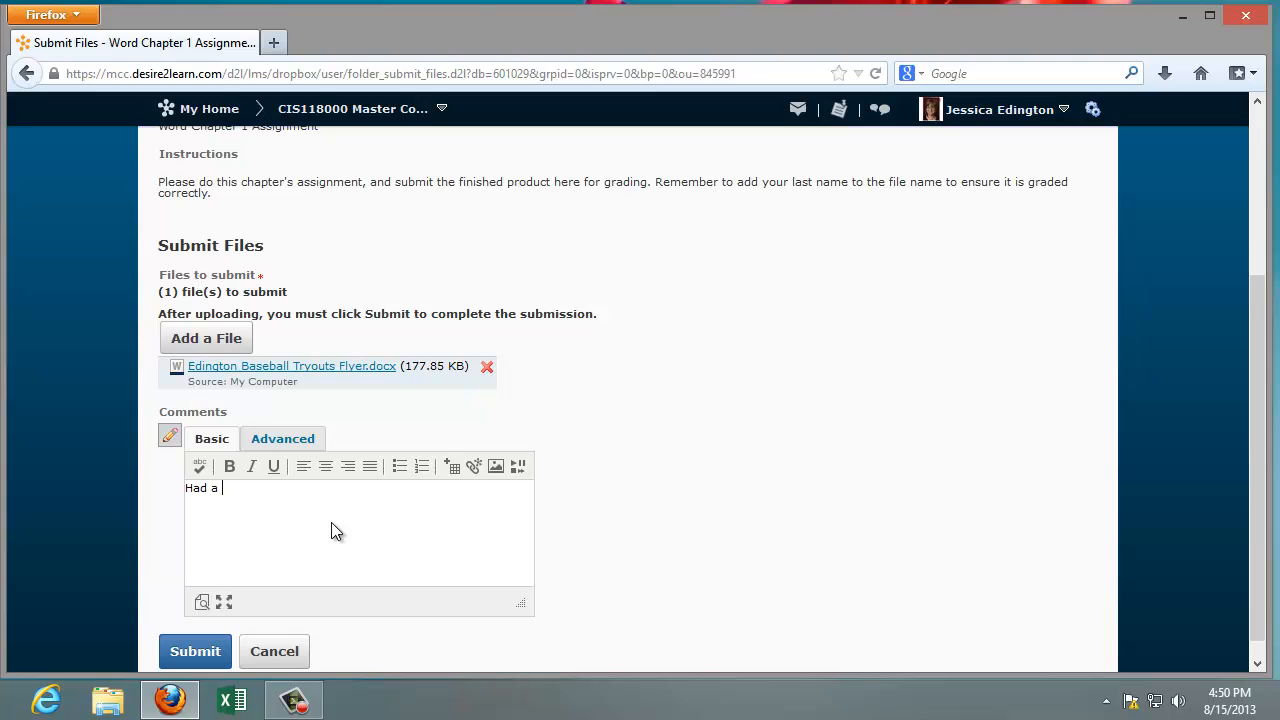
{"action": "type", "text": "tricky time with the header."}
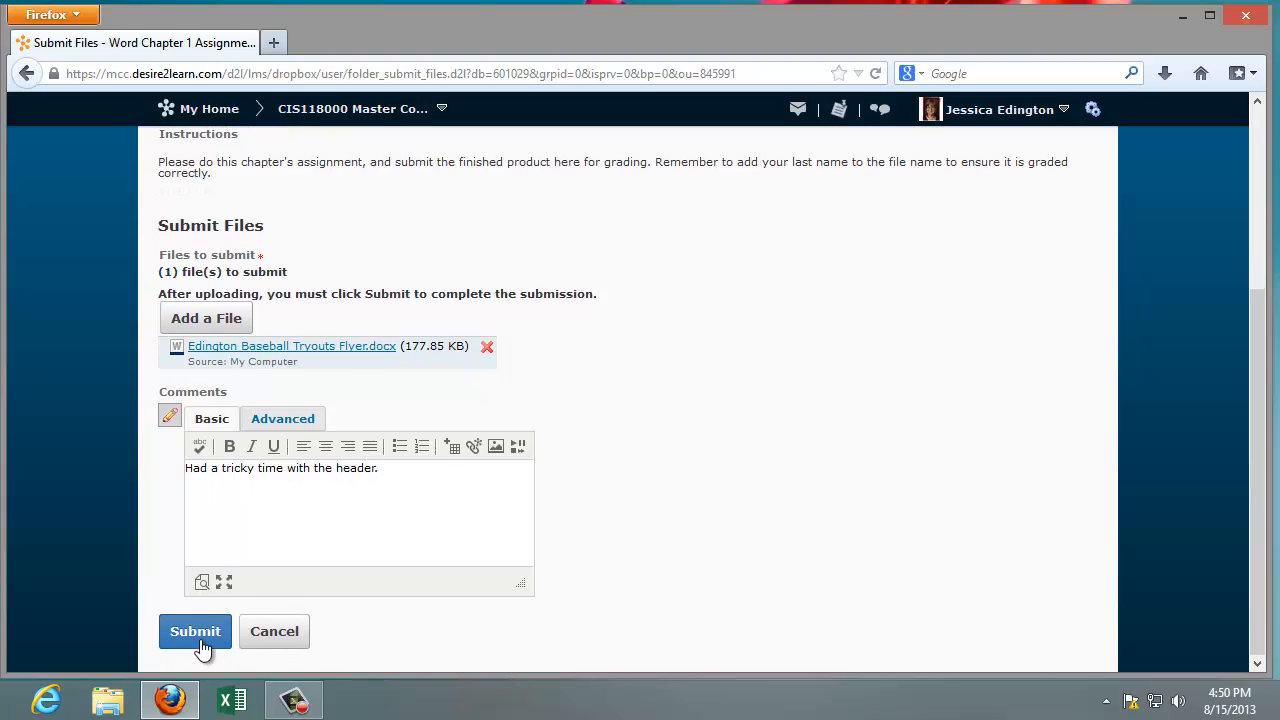
{"action": "left_click", "coordinate": [196, 632]}
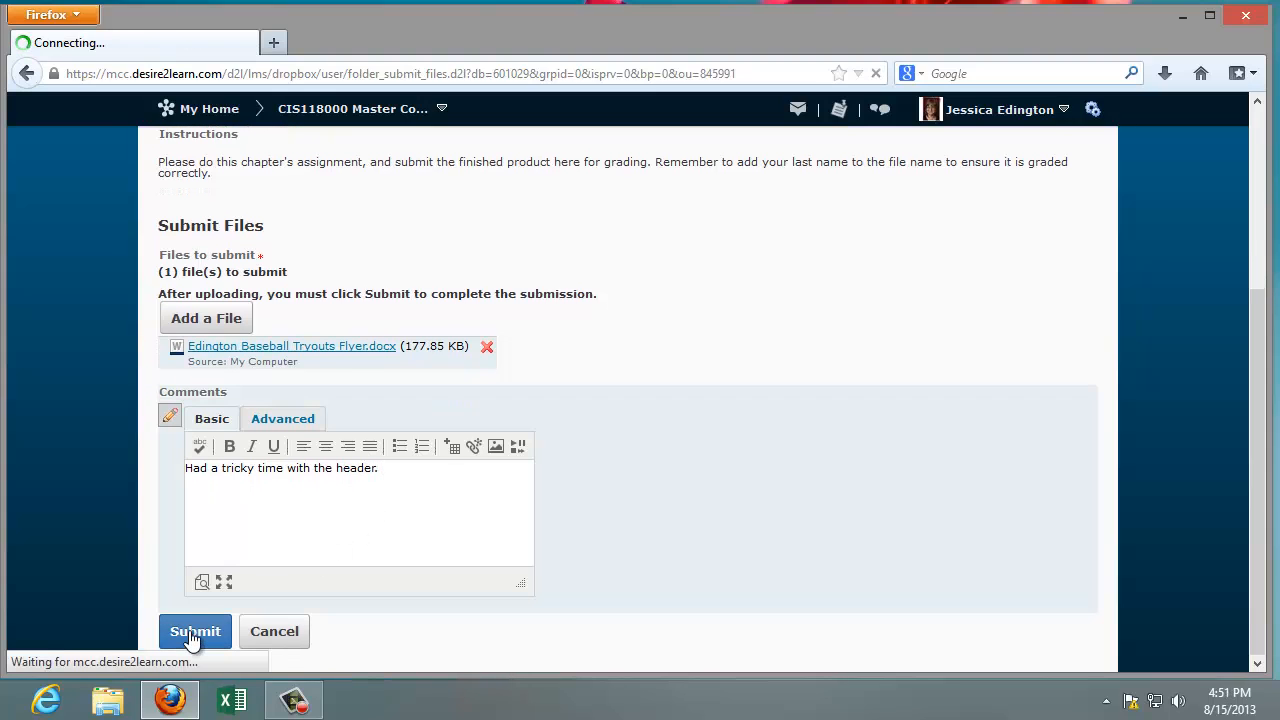
Step: Review the File Upload Results confirmation and finish with Done to return to Dropbox Folders
{"action": "left_click", "coordinate": [196, 632]}
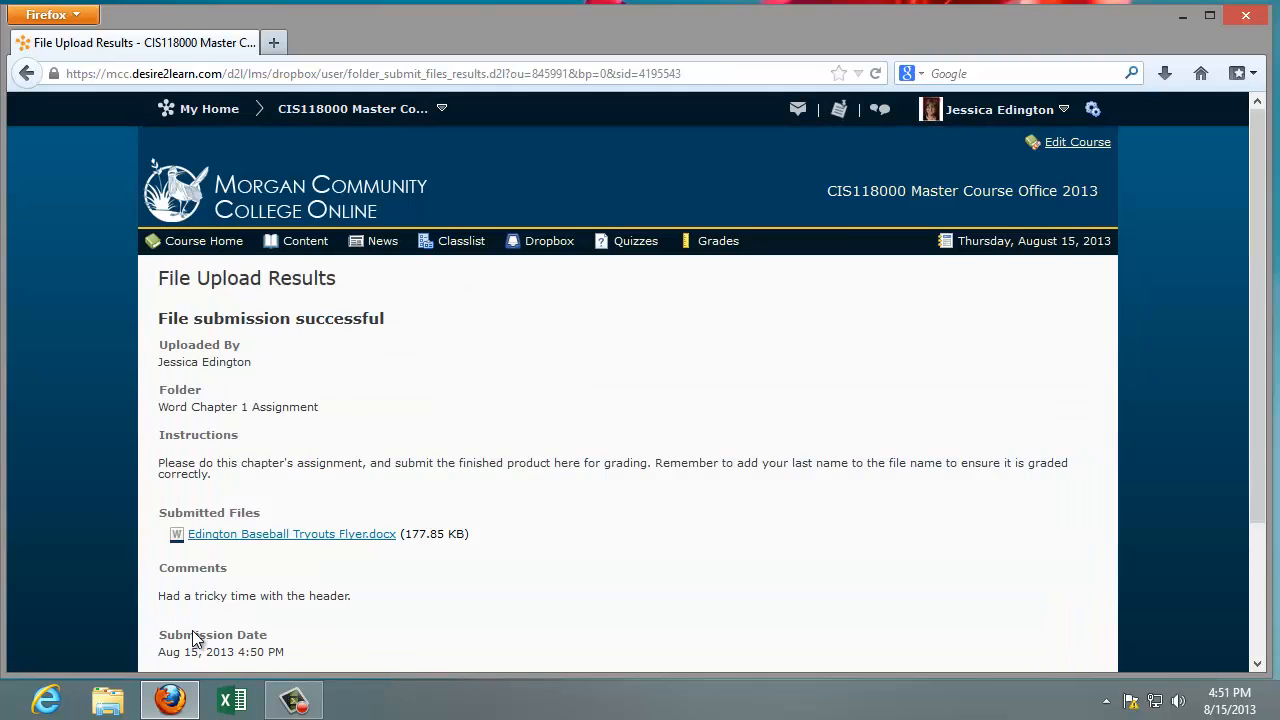
{"action": "mouse_move", "coordinate": [246, 412]}
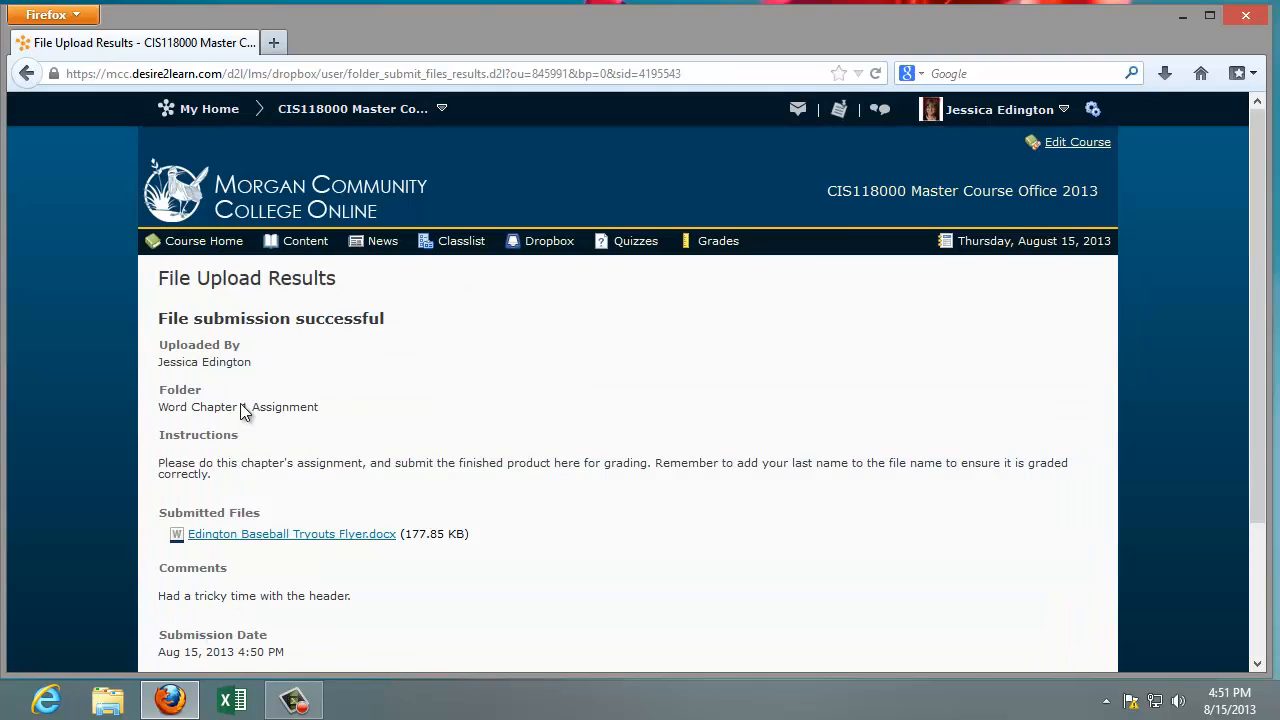
{"action": "mouse_move", "coordinate": [390, 332]}
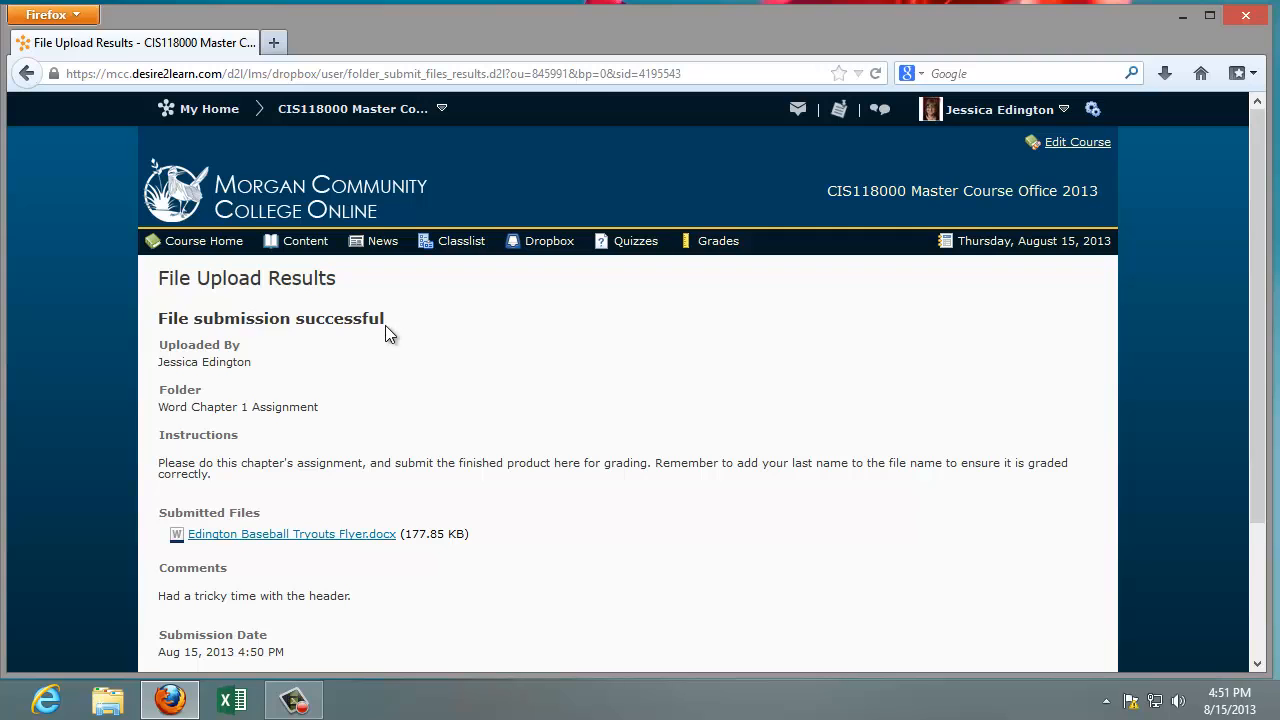
{"action": "mouse_move", "coordinate": [292, 532]}
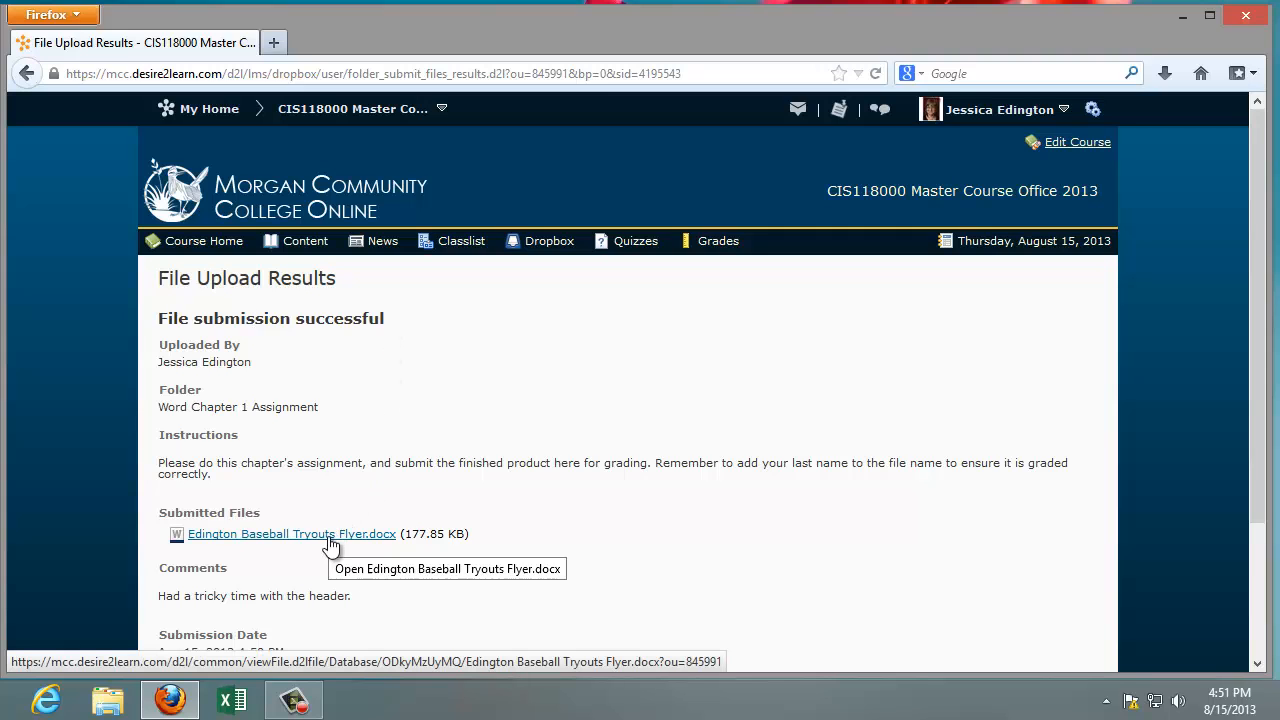
{"action": "scroll", "scroll_direction": "down", "scroll_amount": 3}
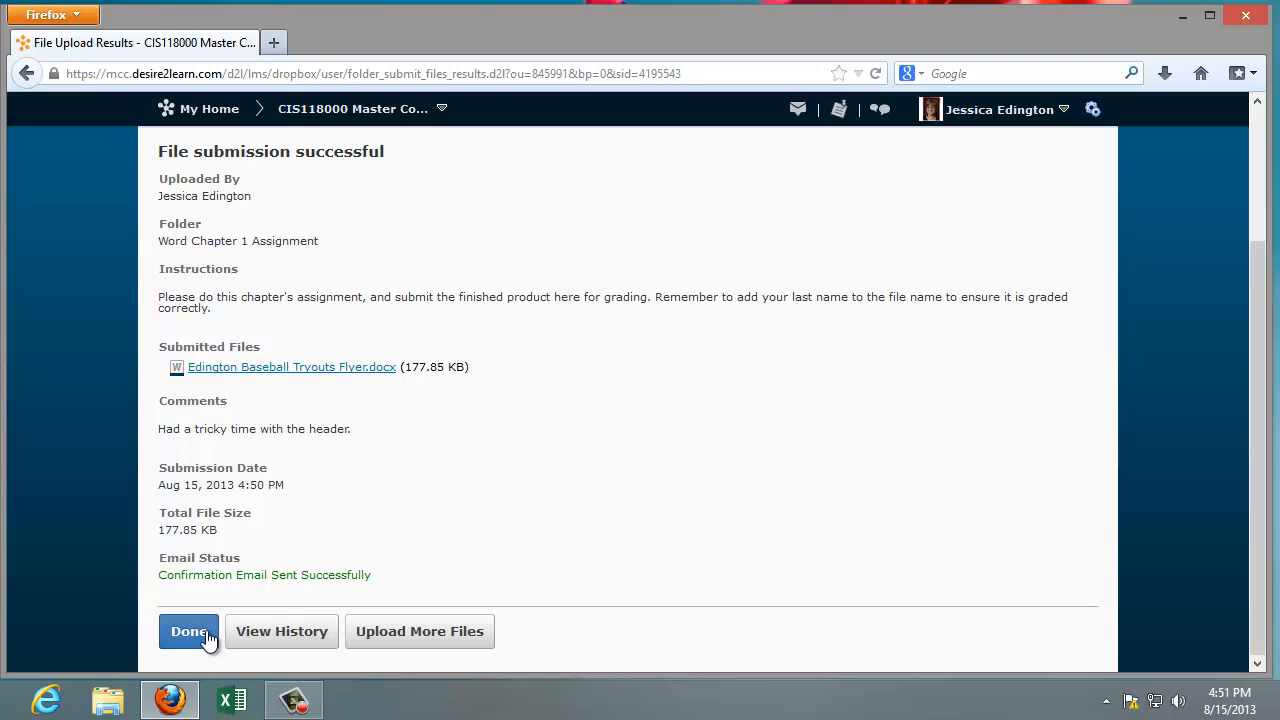
{"action": "left_click", "coordinate": [188, 632]}
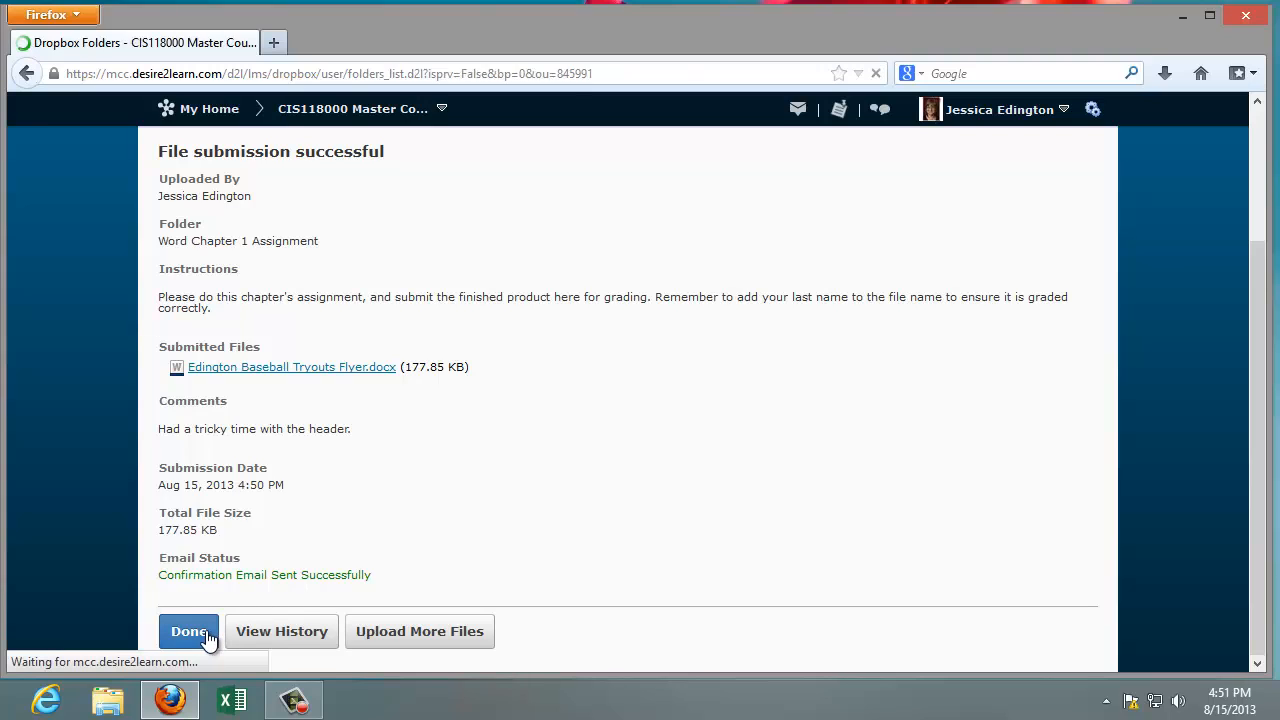
Step: View the Submissions history for Word Chapter 1 Assignment, listing the flyer and its comment
{"action": "left_click", "coordinate": [188, 632]}
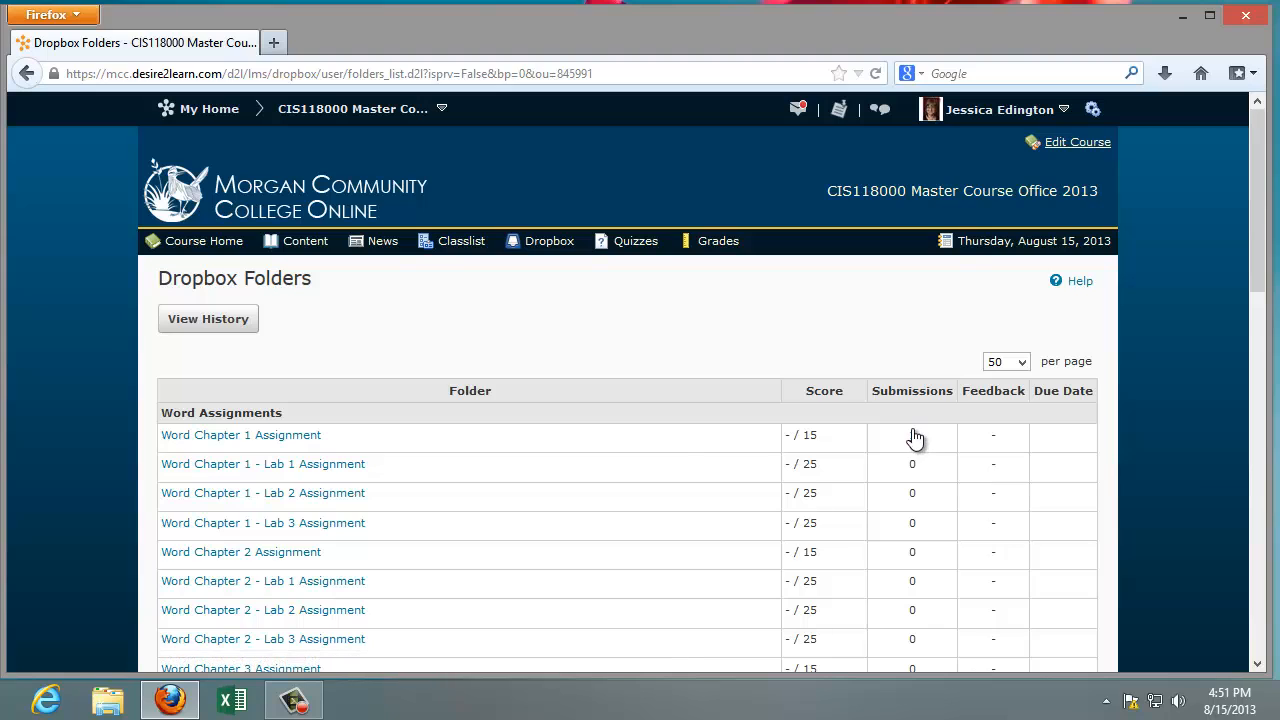
{"action": "mouse_move", "coordinate": [912, 438]}
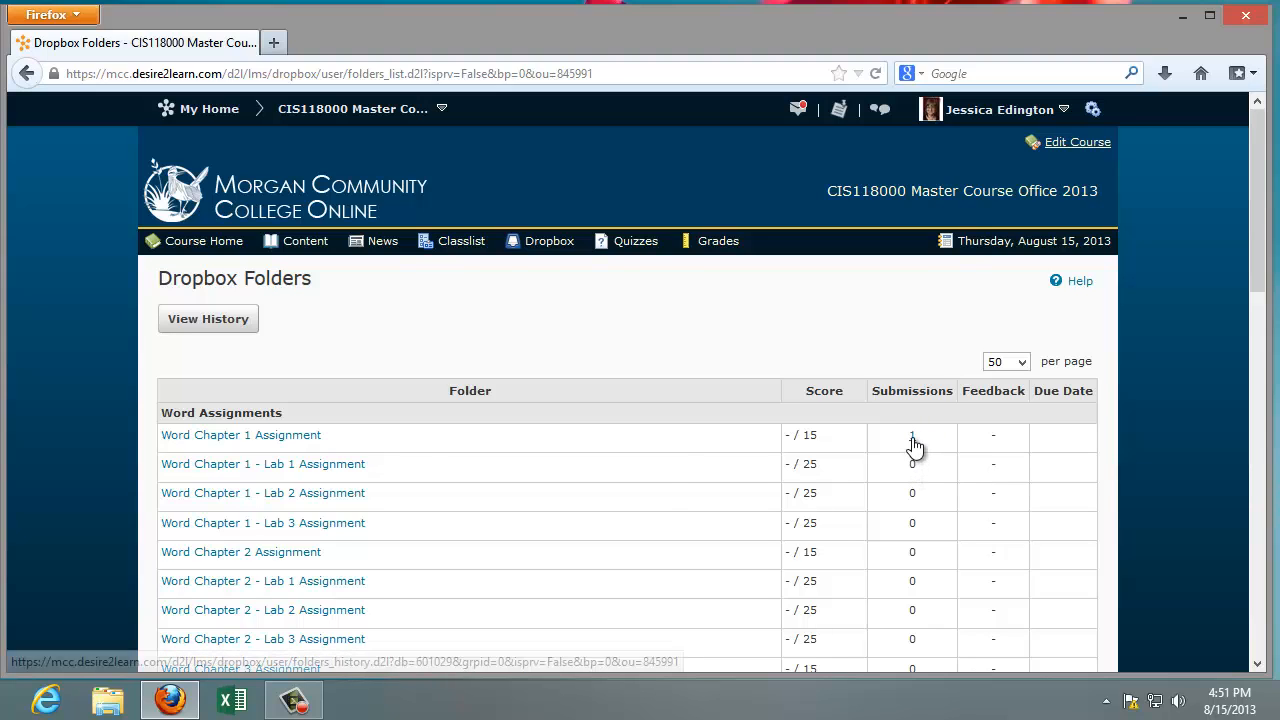
{"action": "left_click", "coordinate": [912, 436]}
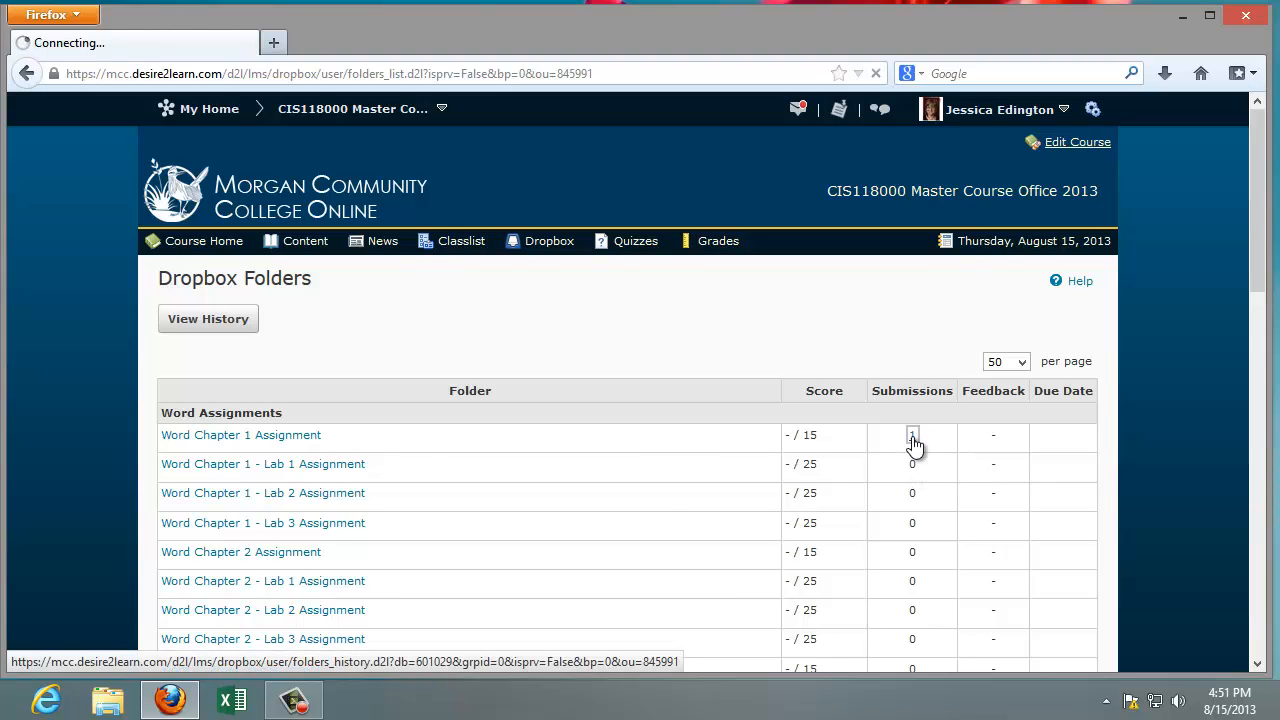
{"action": "left_click", "coordinate": [912, 436]}
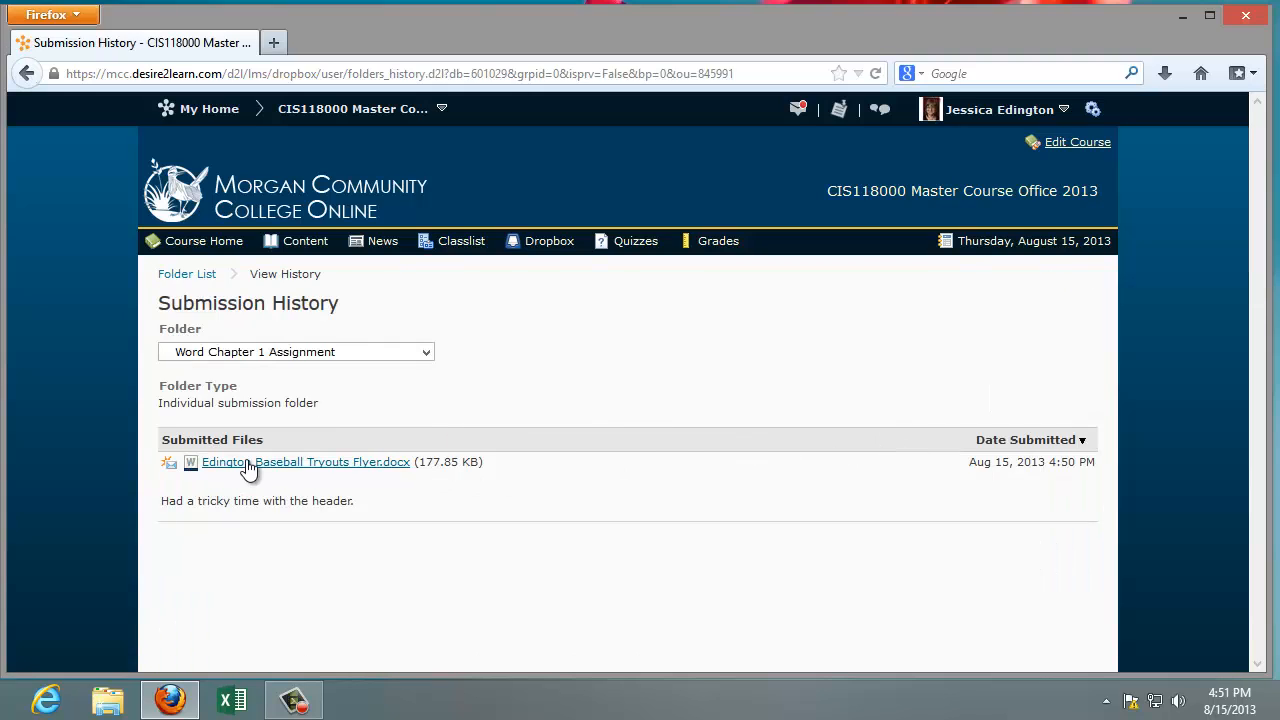
{"action": "mouse_move", "coordinate": [400, 510]}
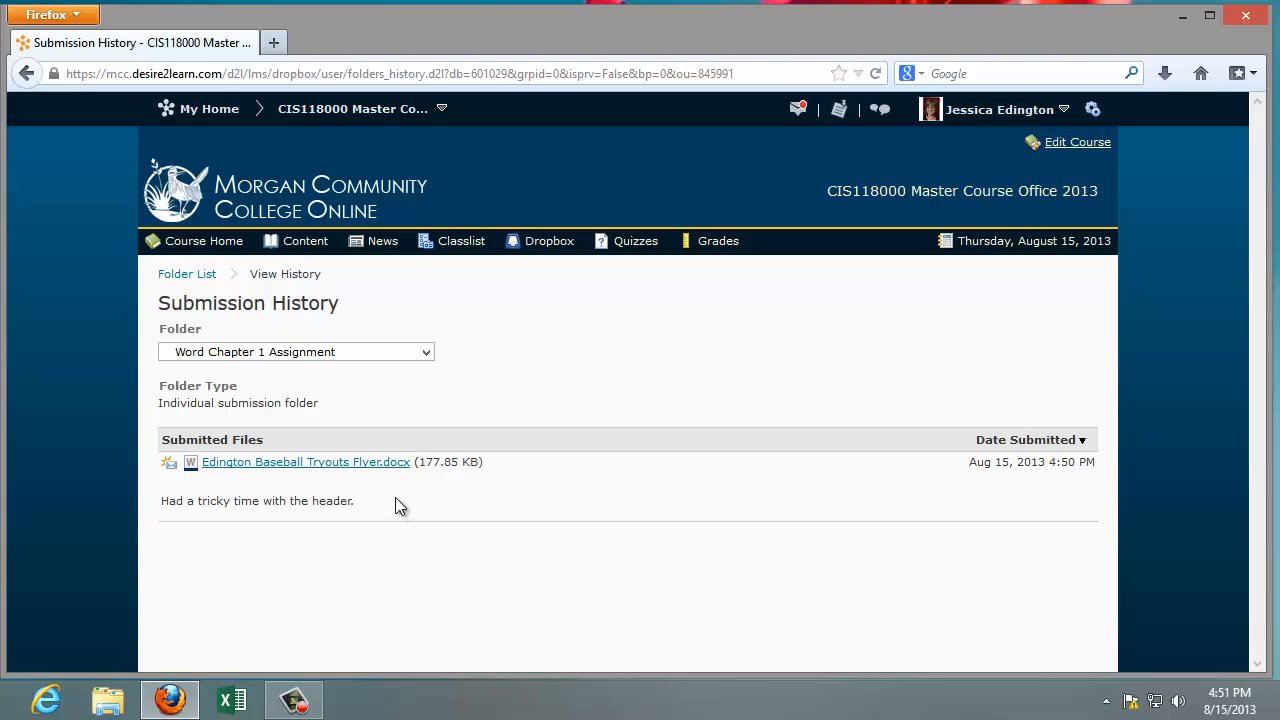
{"action": "mouse_move", "coordinate": [304, 460]}
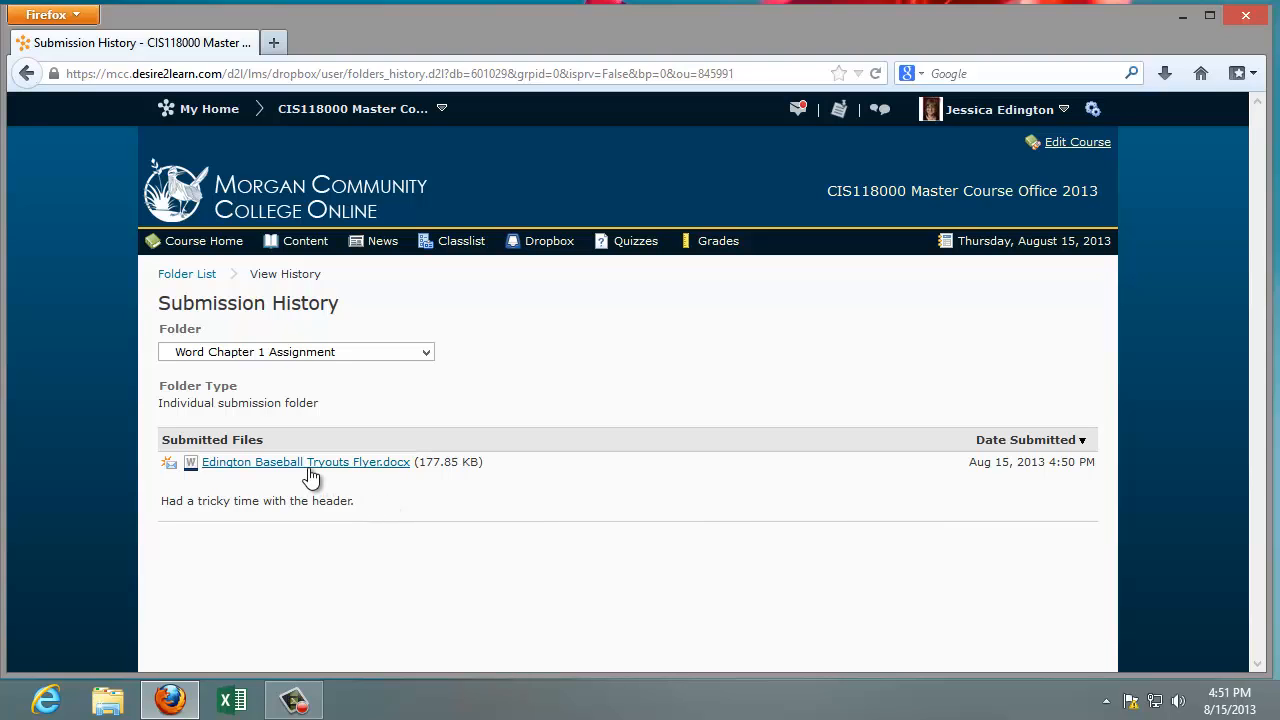
{"action": "mouse_move", "coordinate": [304, 460]}
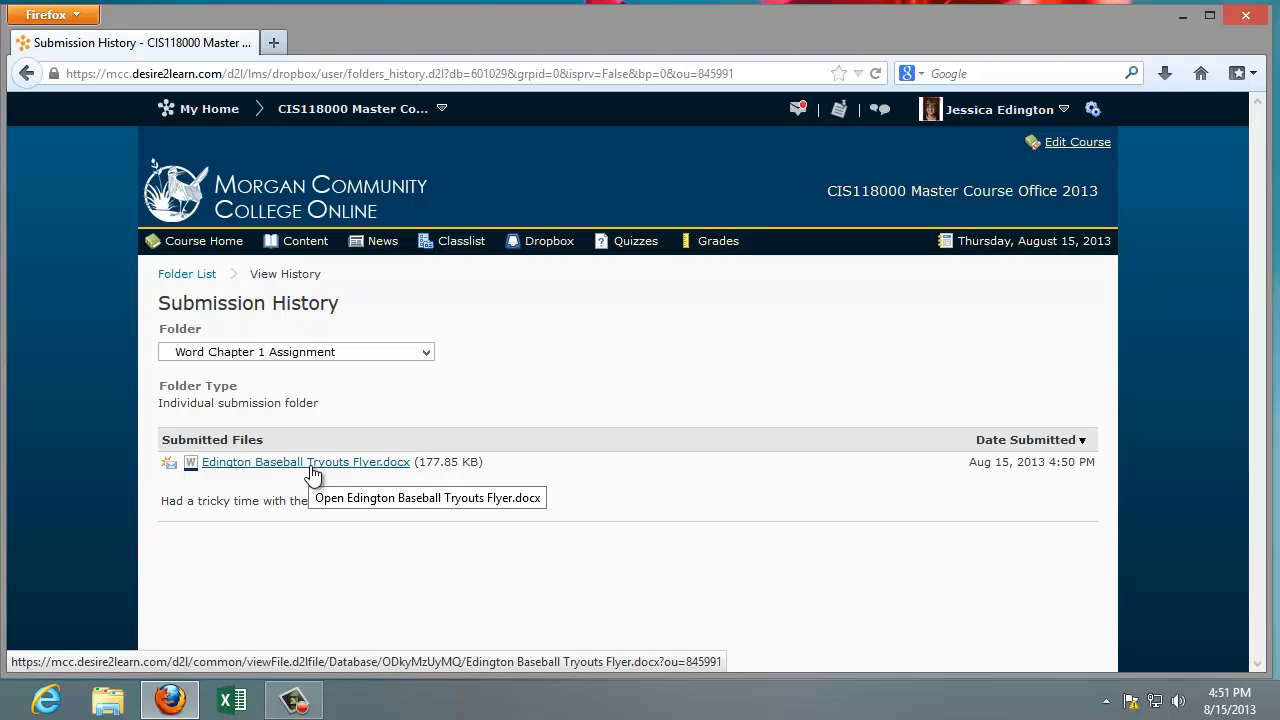
{"action": "mouse_move", "coordinate": [318, 476]}
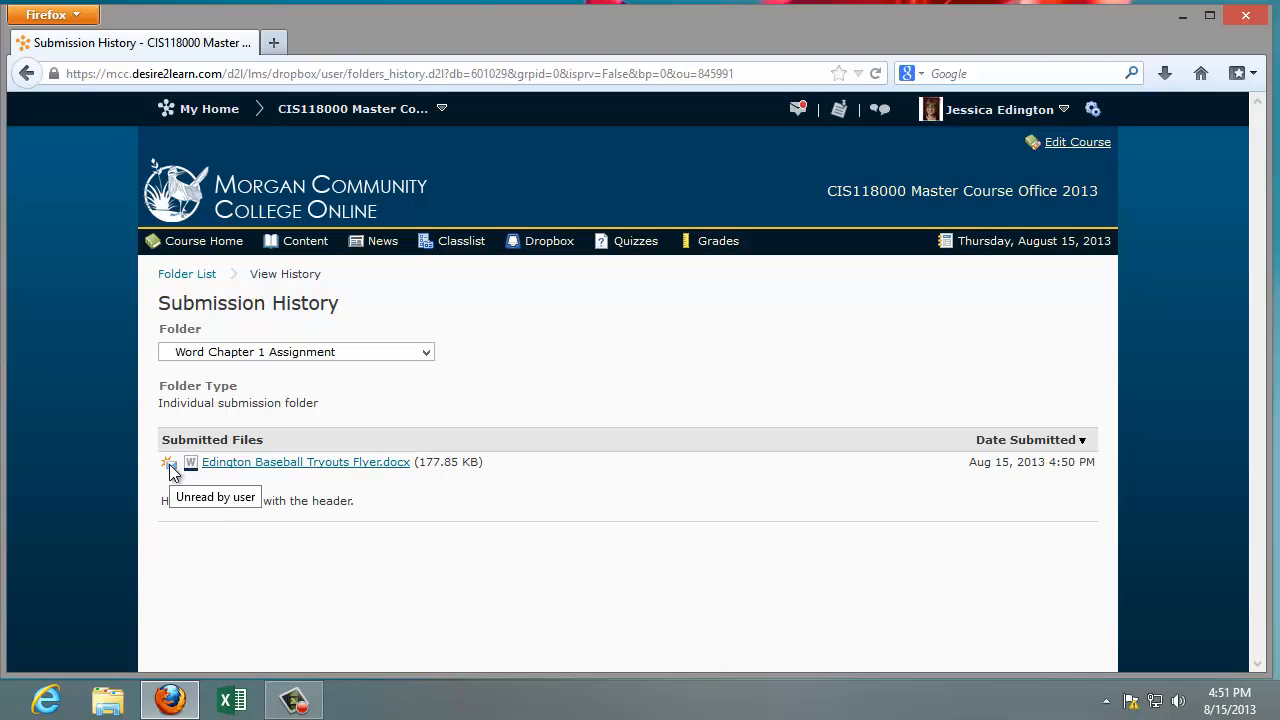
{"action": "mouse_move", "coordinate": [176, 470]}
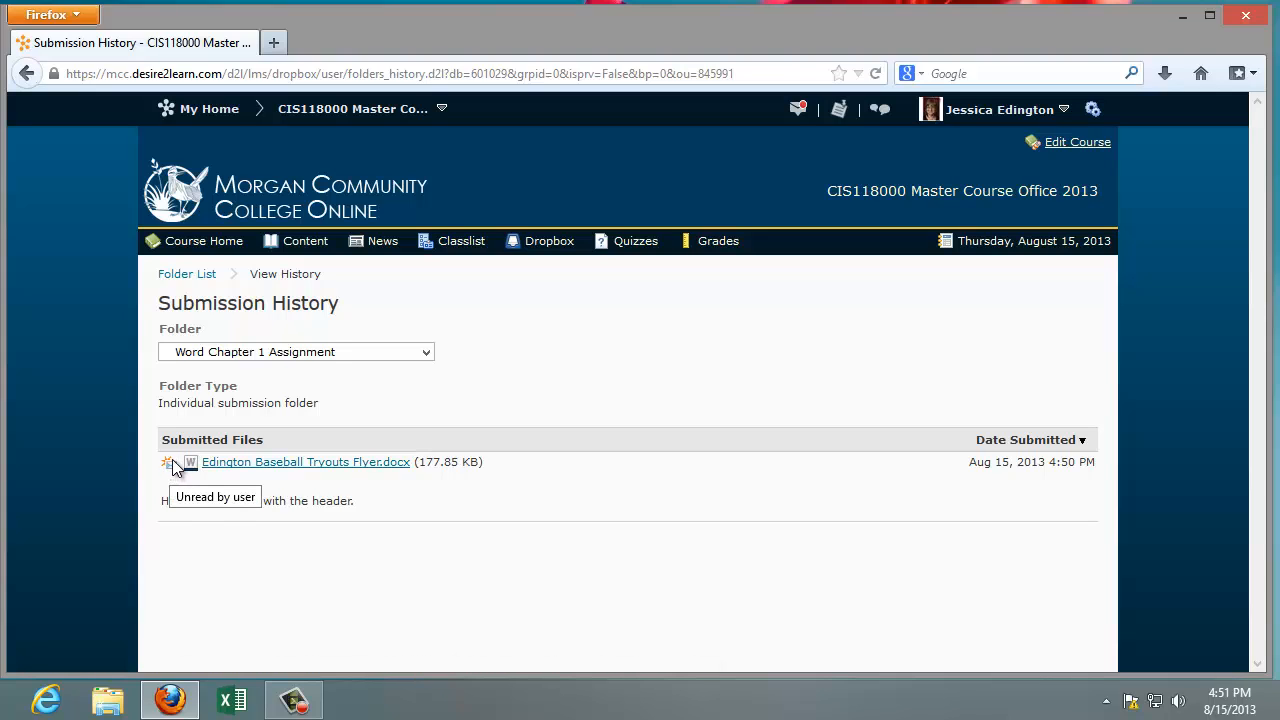
{"action": "mouse_move", "coordinate": [470, 304]}
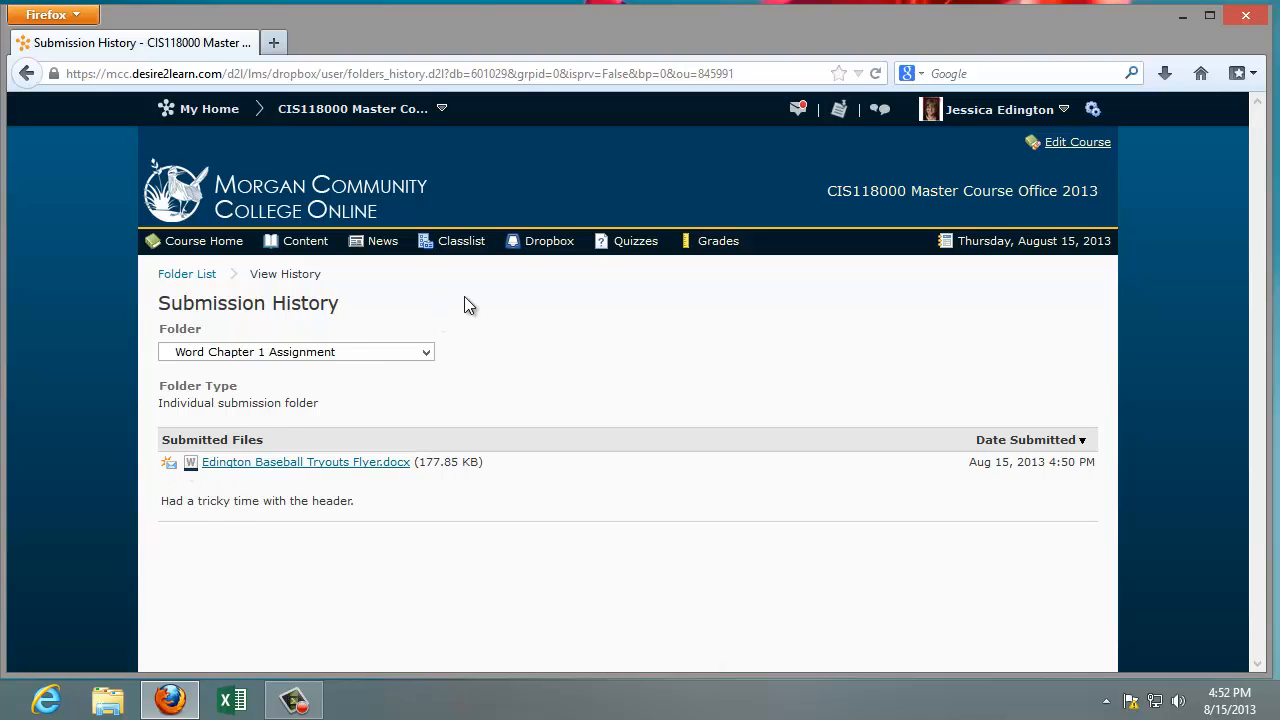
Step: Go to the course Quizzes list and open the Introduction to Technology Quiz summary
{"action": "left_click", "coordinate": [636, 240]}
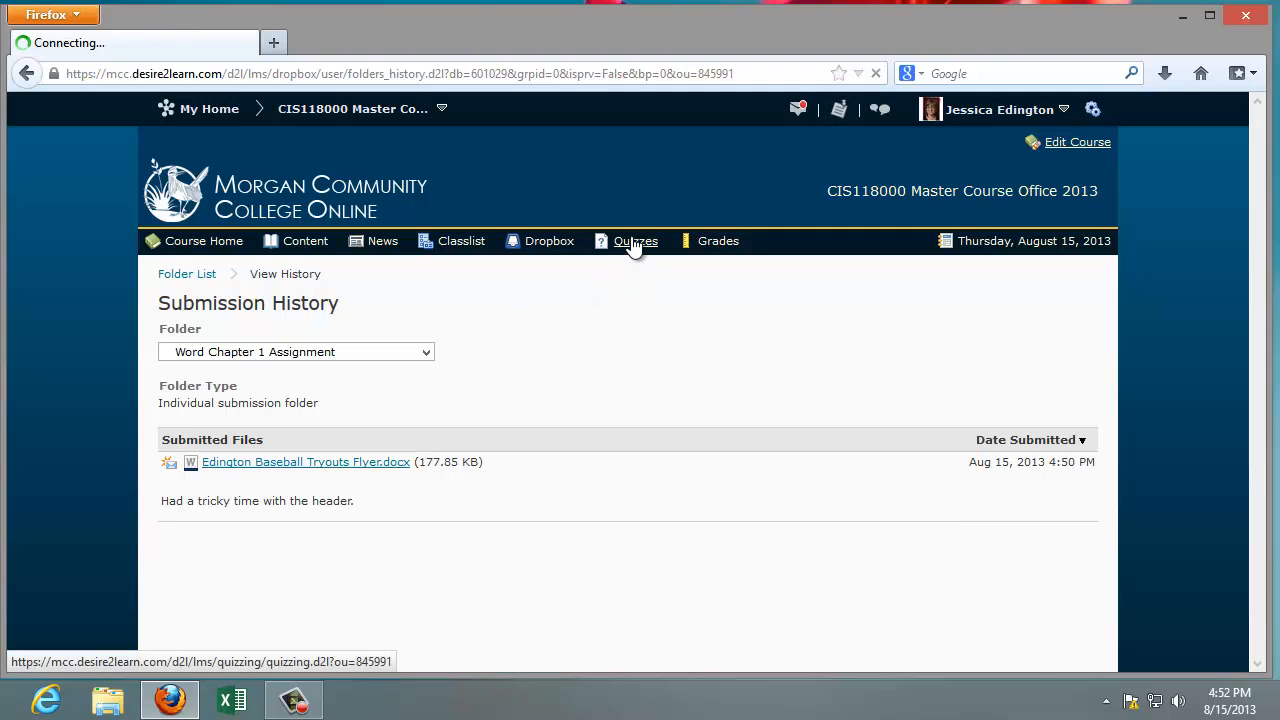
{"action": "left_click", "coordinate": [636, 240]}
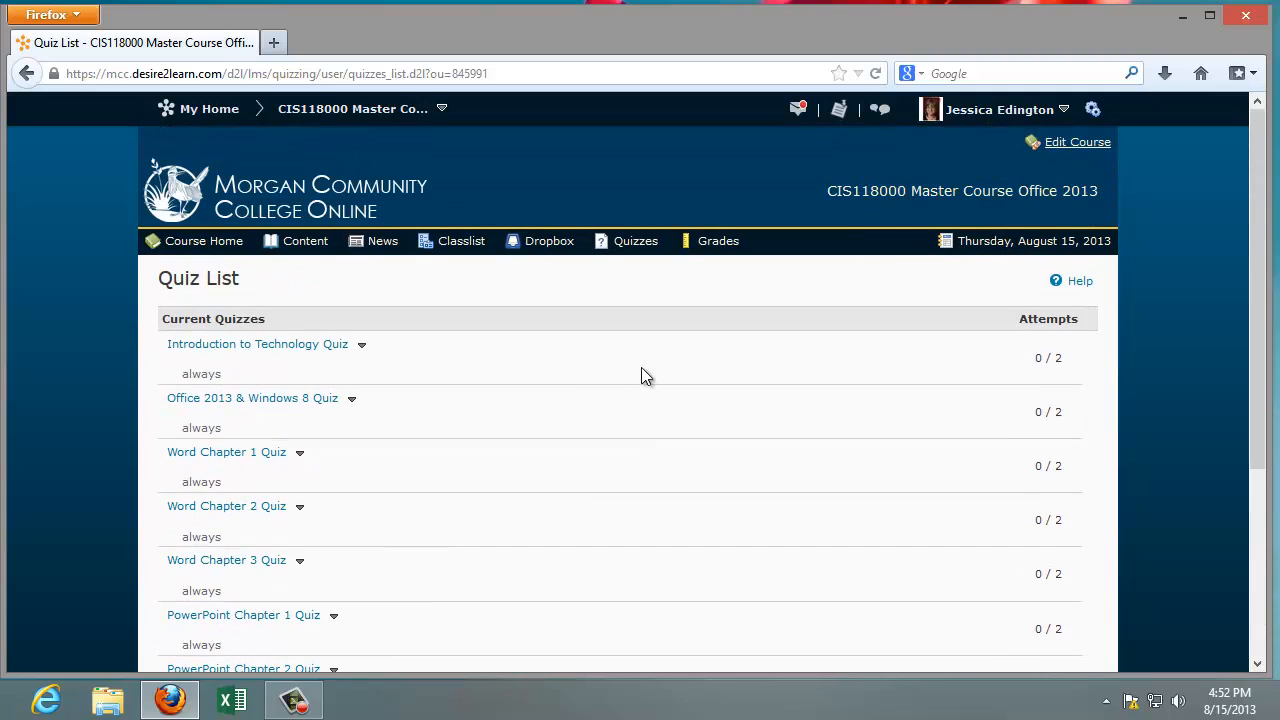
{"action": "mouse_move", "coordinate": [478, 352]}
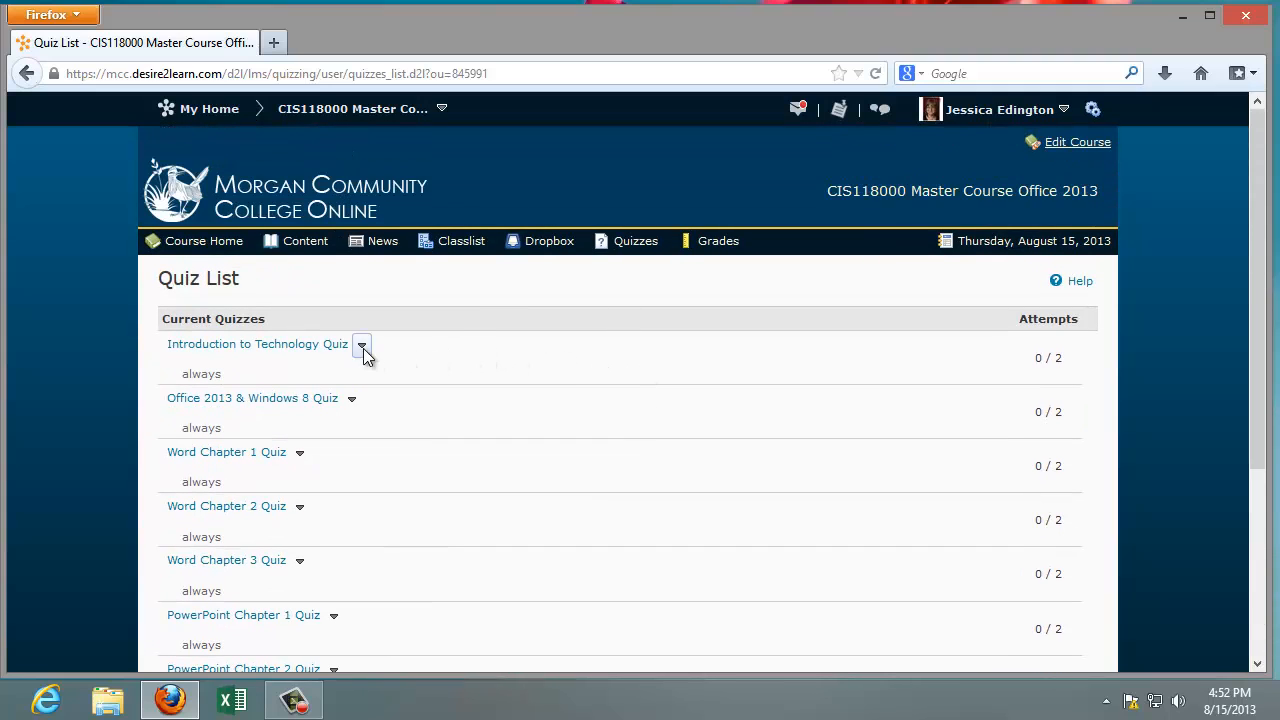
{"action": "left_click", "coordinate": [256, 344]}
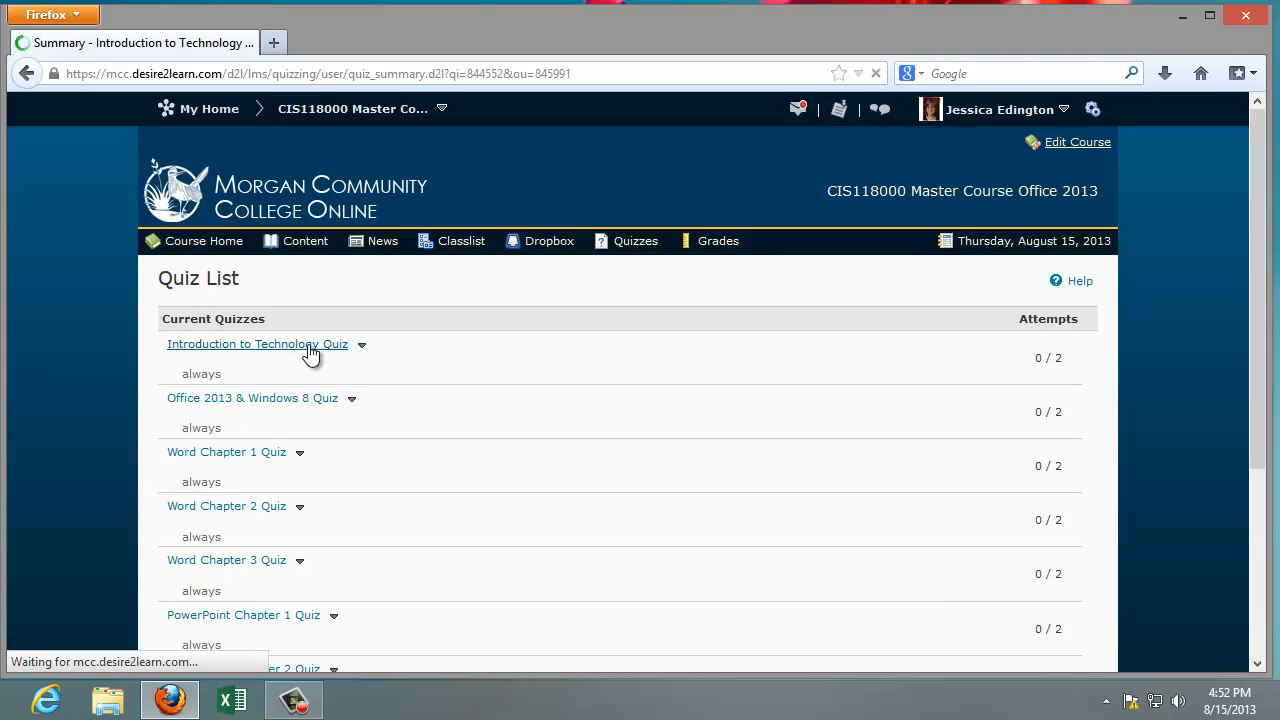
{"action": "left_click", "coordinate": [256, 344]}
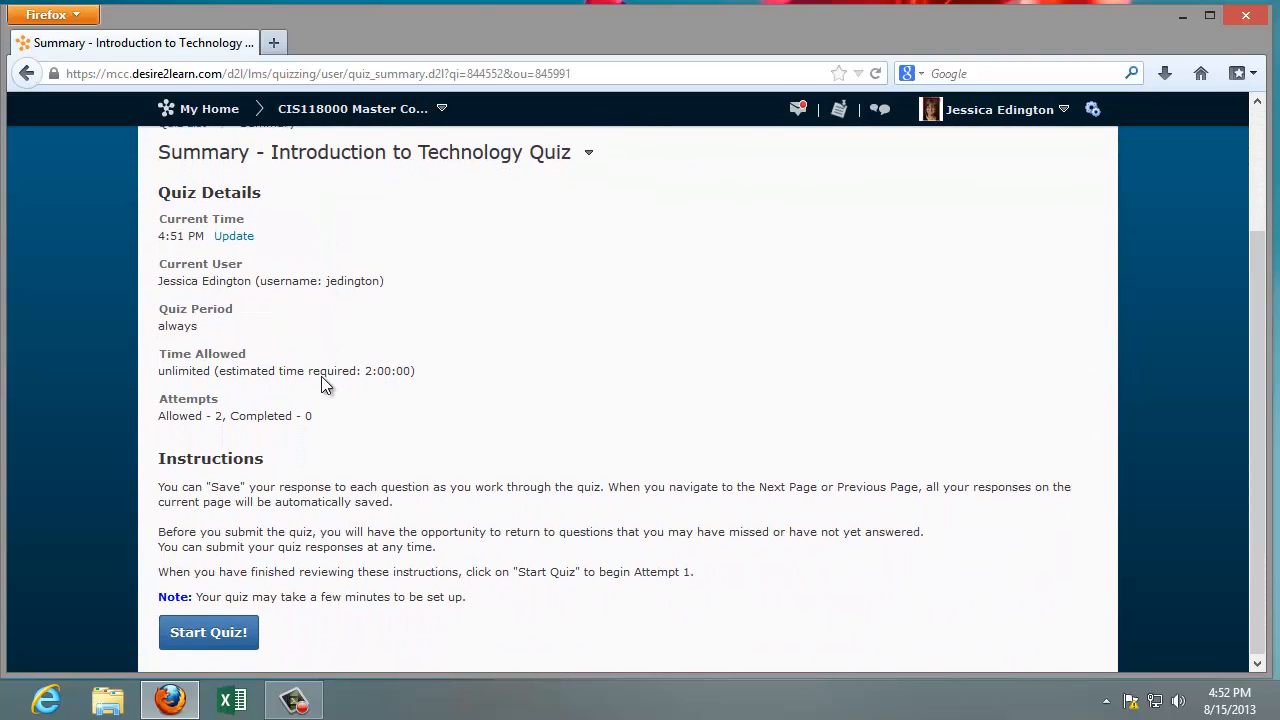
Step: Start attempt 1 of the quiz and confirm with OK
{"action": "left_click", "coordinate": [208, 632]}
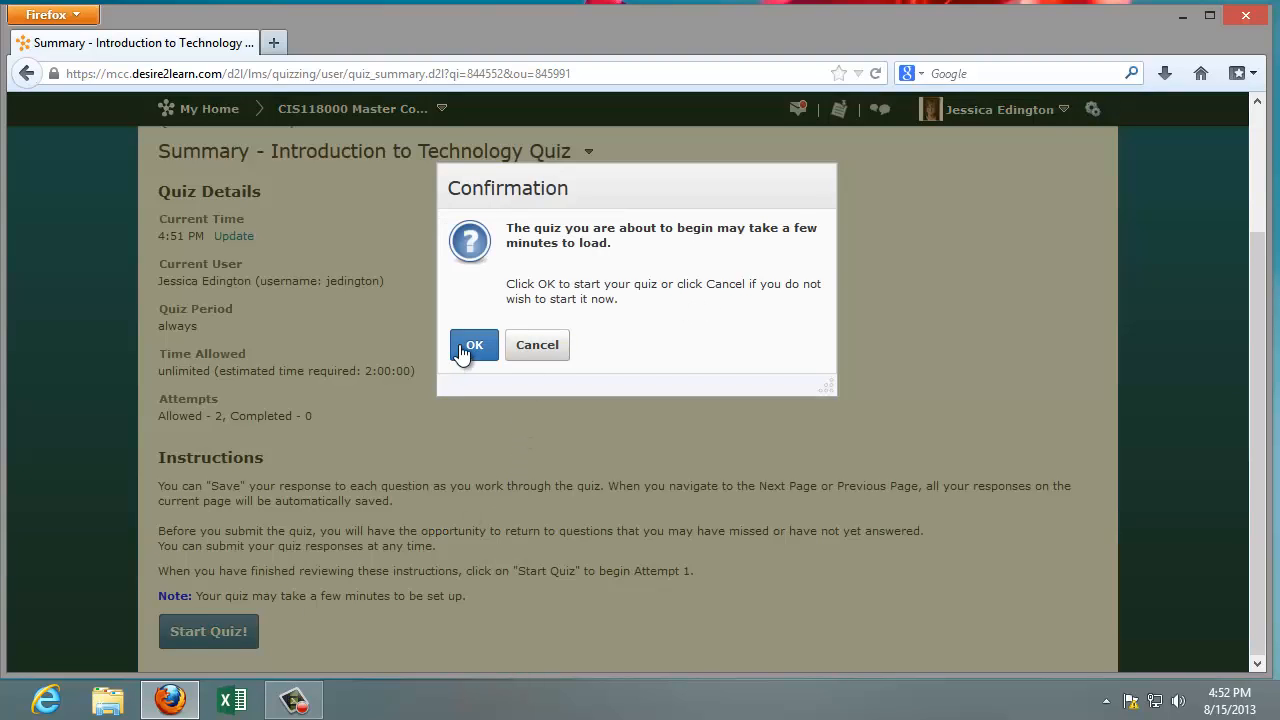
{"action": "left_click", "coordinate": [472, 344]}
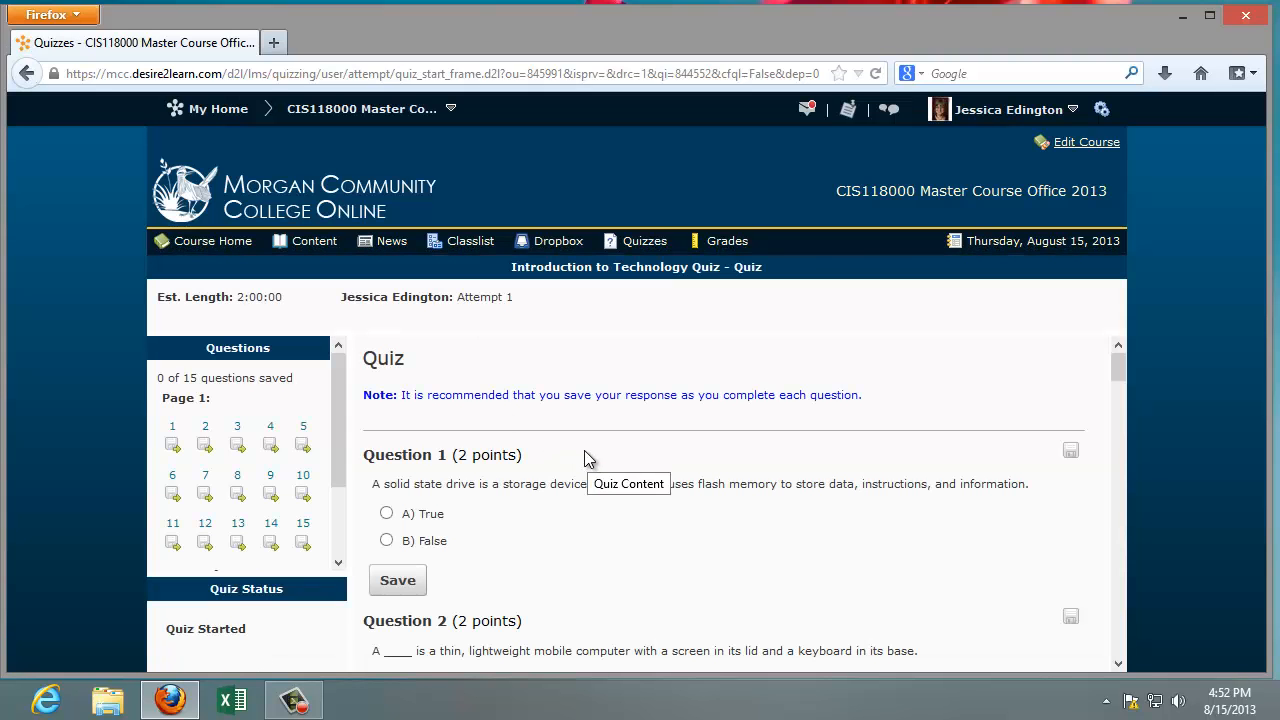
{"action": "mouse_move", "coordinate": [596, 456]}
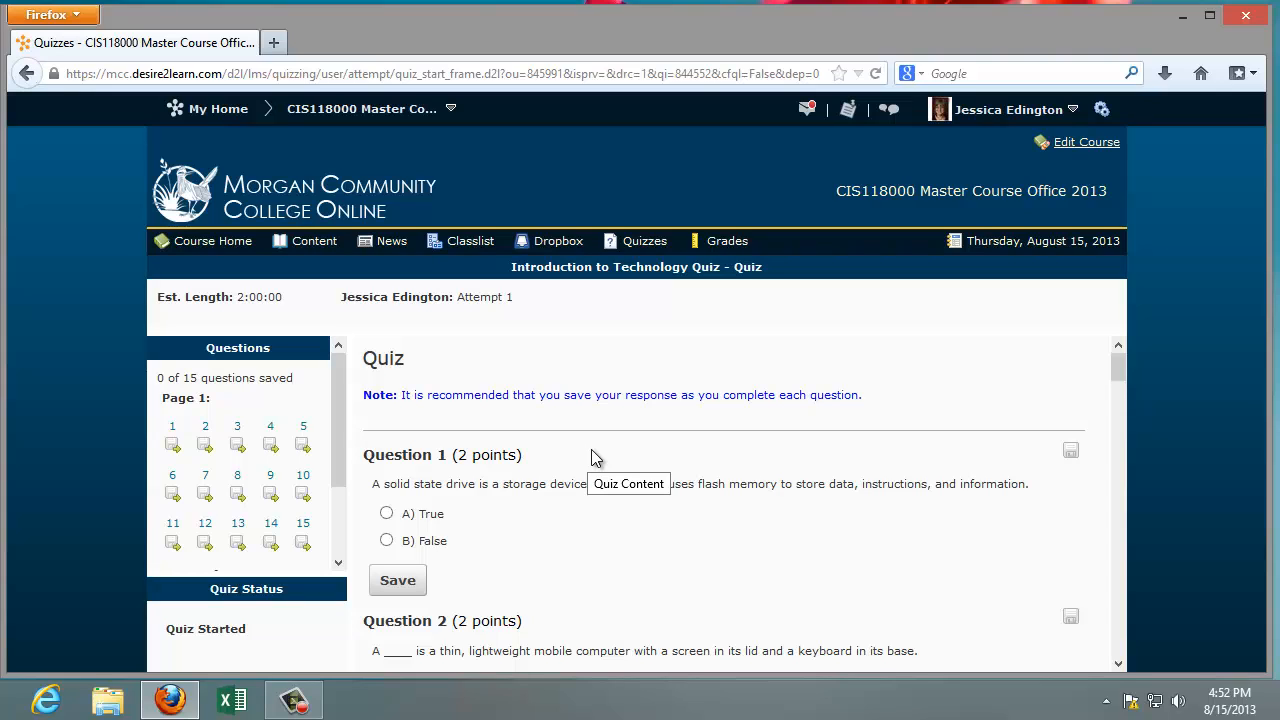
{"action": "mouse_move", "coordinate": [476, 504]}
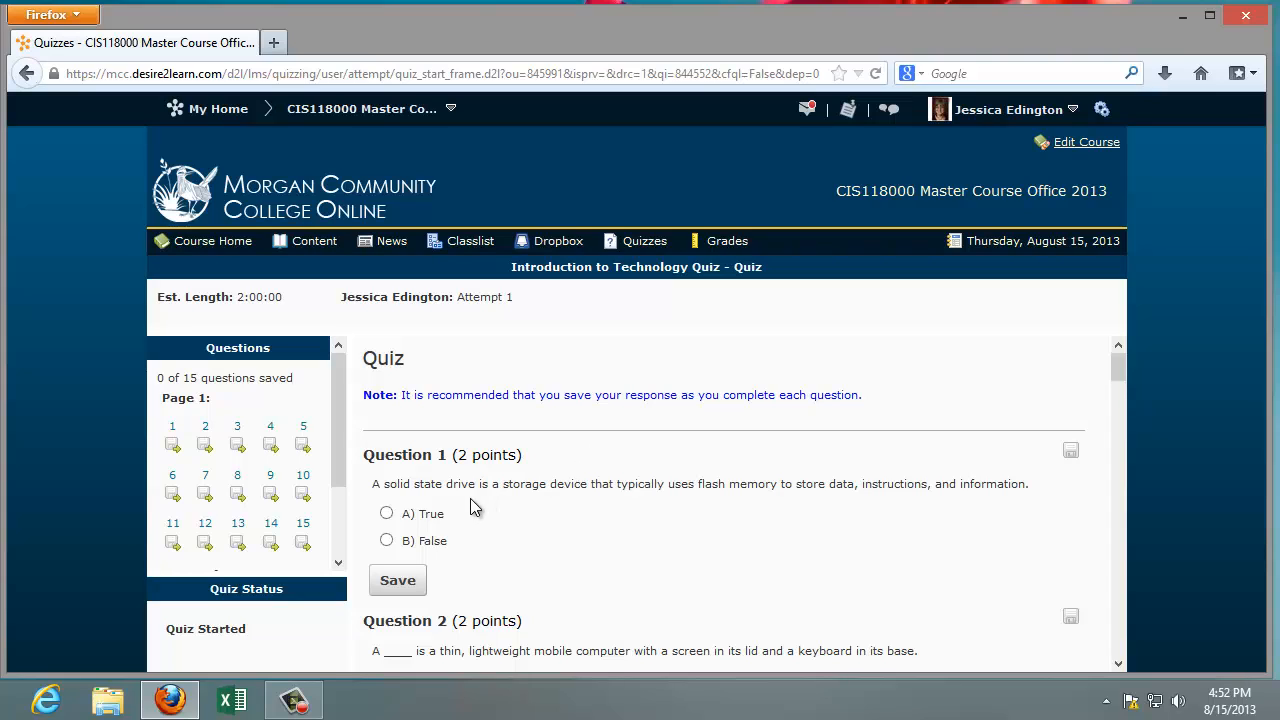
Step: Answer questions 1-3 (True, laptop, stored) and save each answer
{"action": "left_click", "coordinate": [386, 512]}
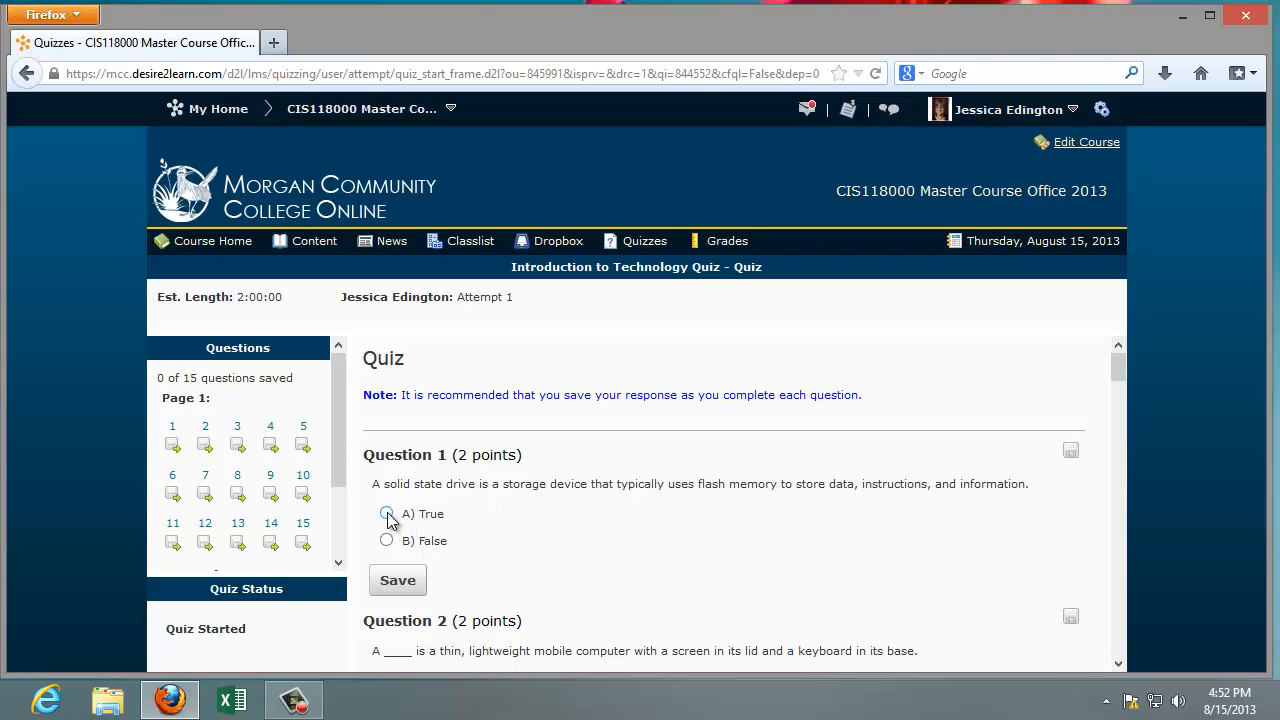
{"action": "left_click", "coordinate": [386, 512]}
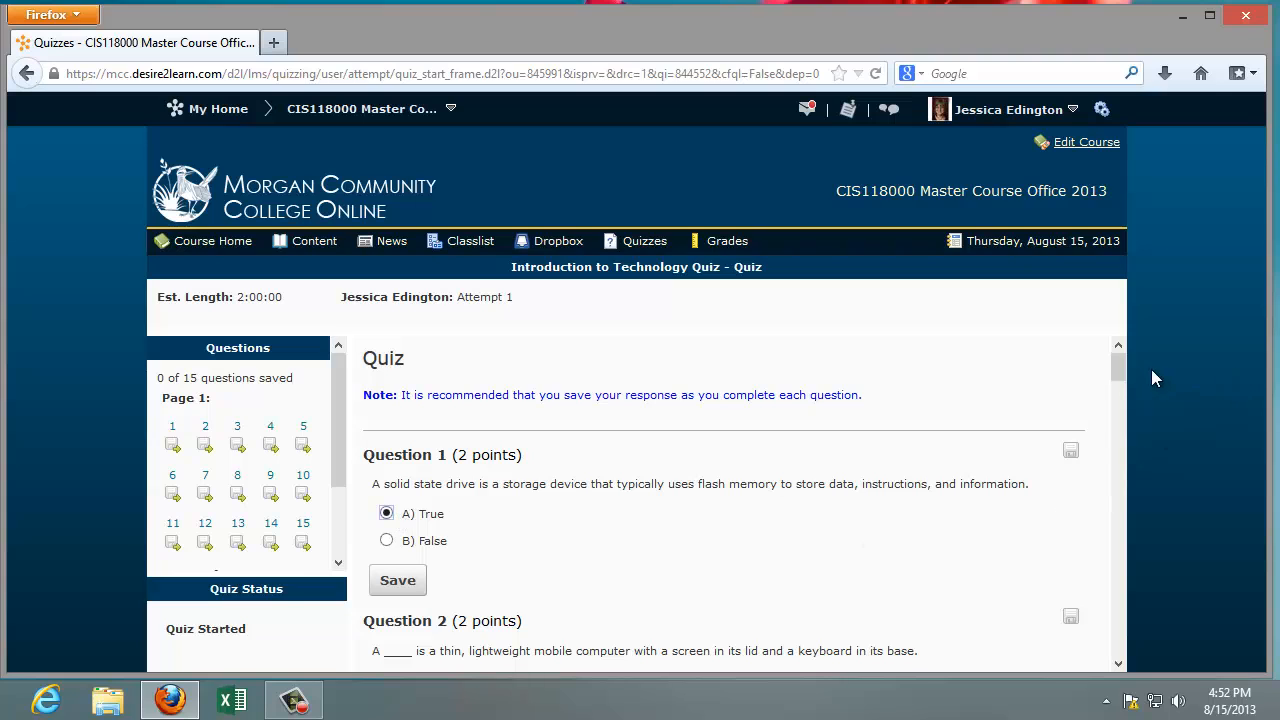
{"action": "scroll", "scroll_direction": "down", "scroll_amount": 3}
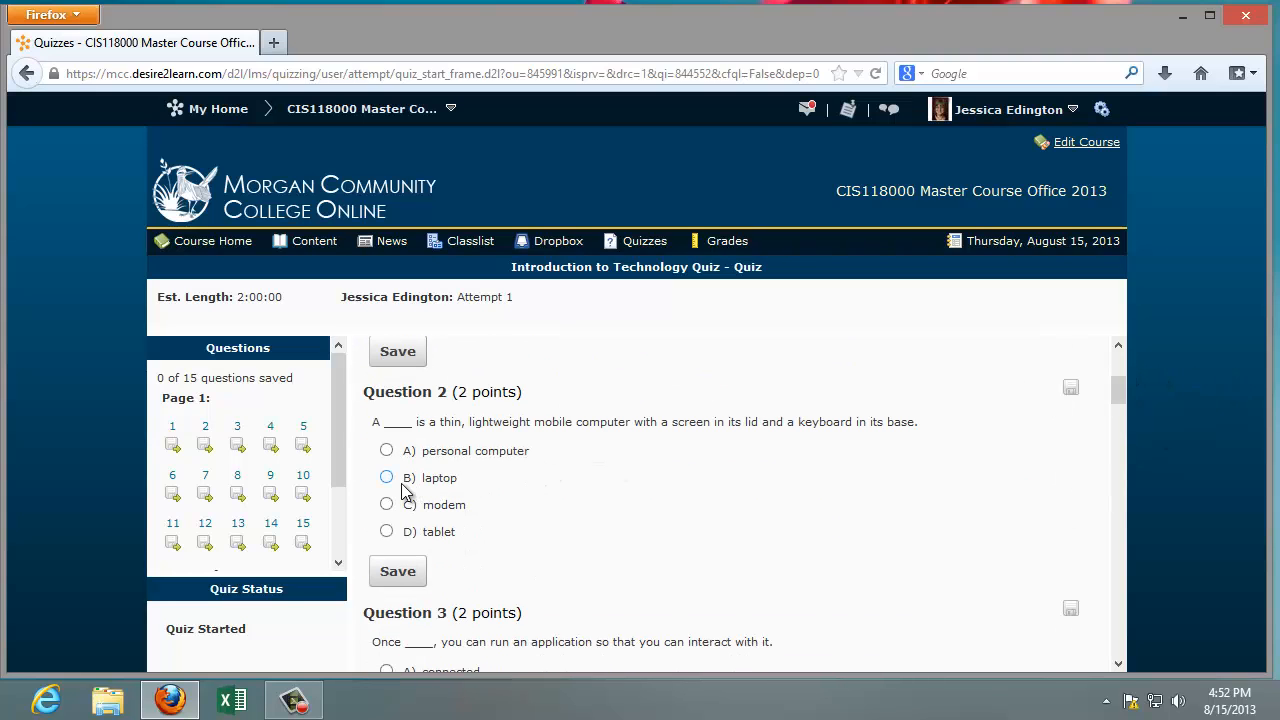
{"action": "left_click", "coordinate": [386, 476]}
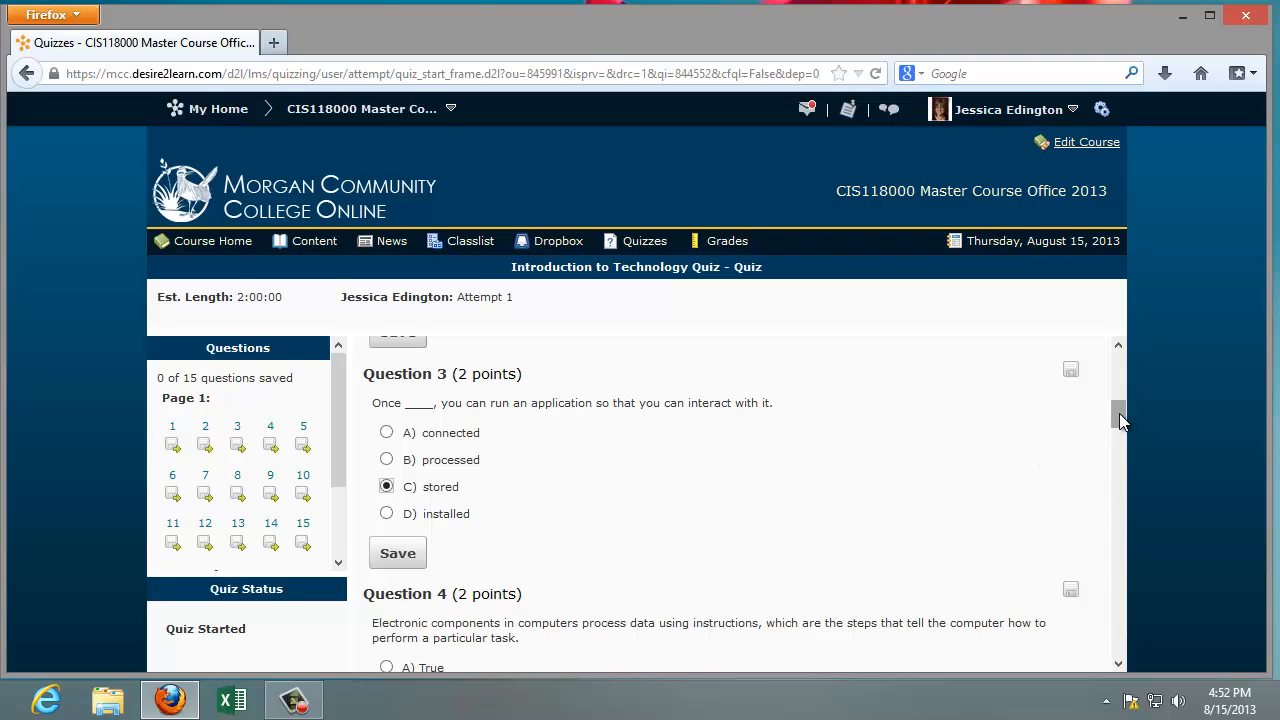
{"action": "scroll", "scroll_direction": "up", "scroll_amount": 3}
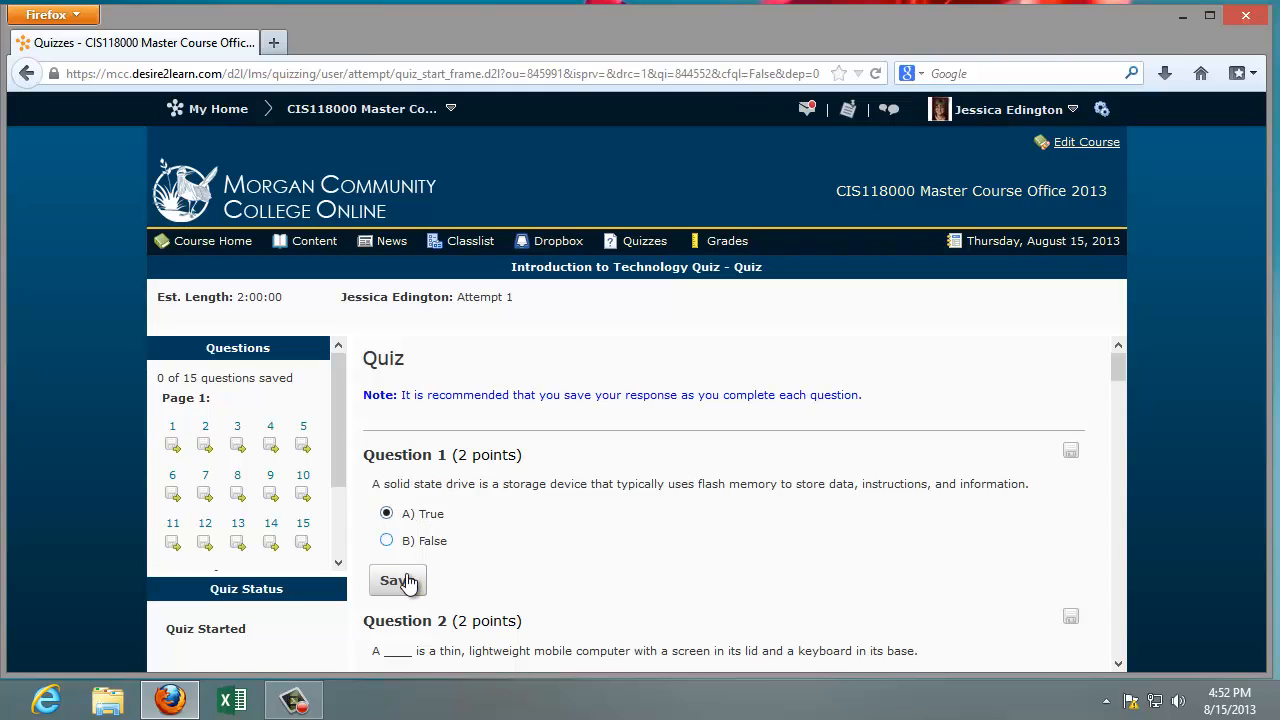
{"action": "left_click", "coordinate": [396, 580]}
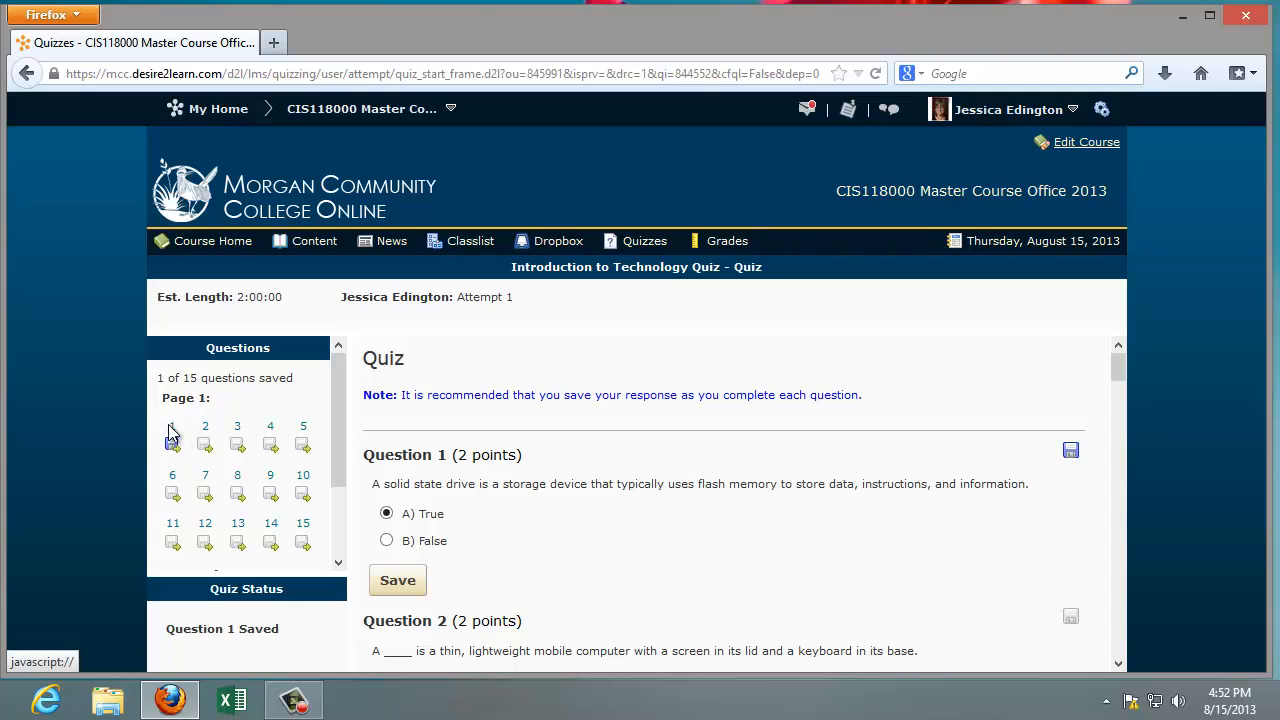
{"action": "mouse_move", "coordinate": [172, 444]}
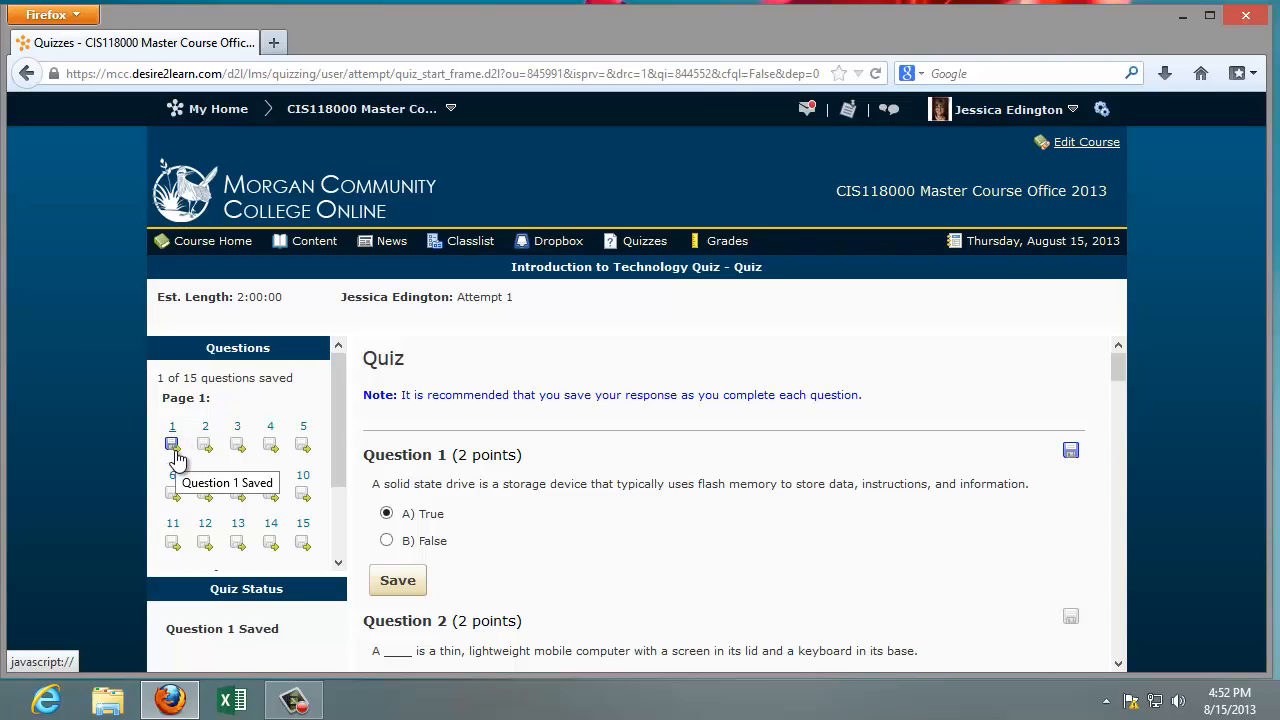
{"action": "mouse_move", "coordinate": [1128, 384]}
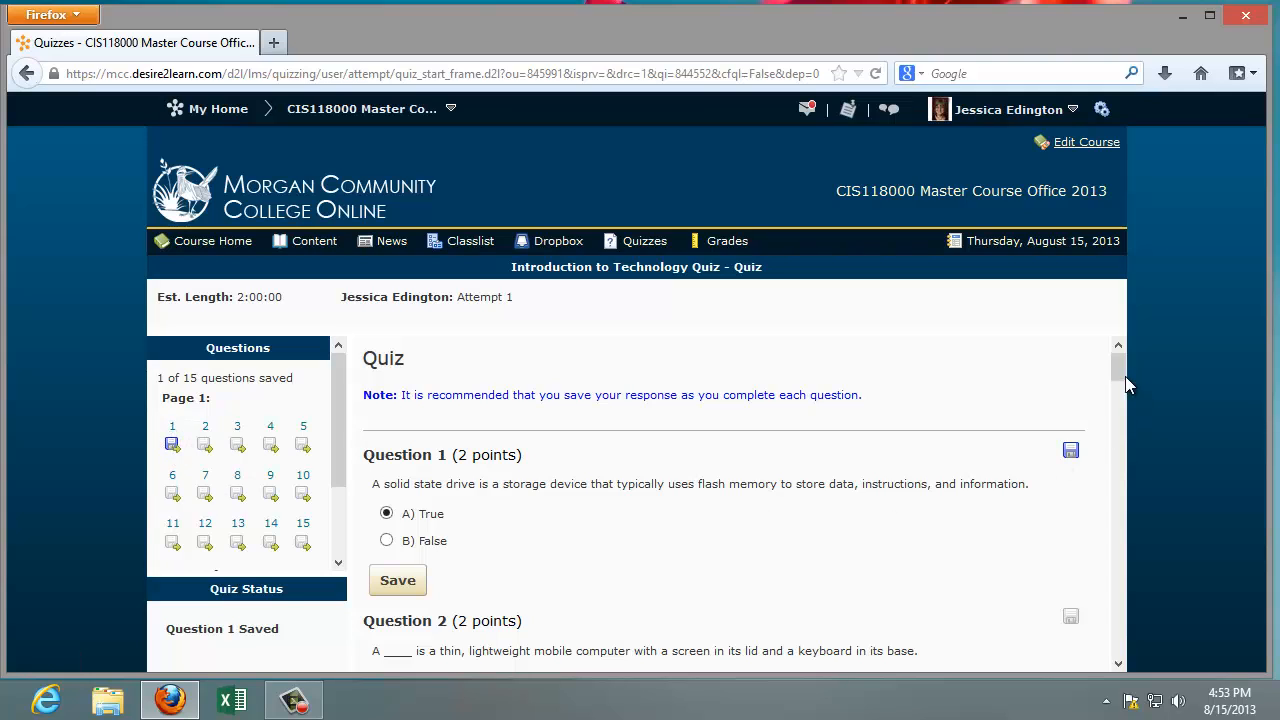
{"action": "scroll", "scroll_direction": "down", "scroll_amount": 3}
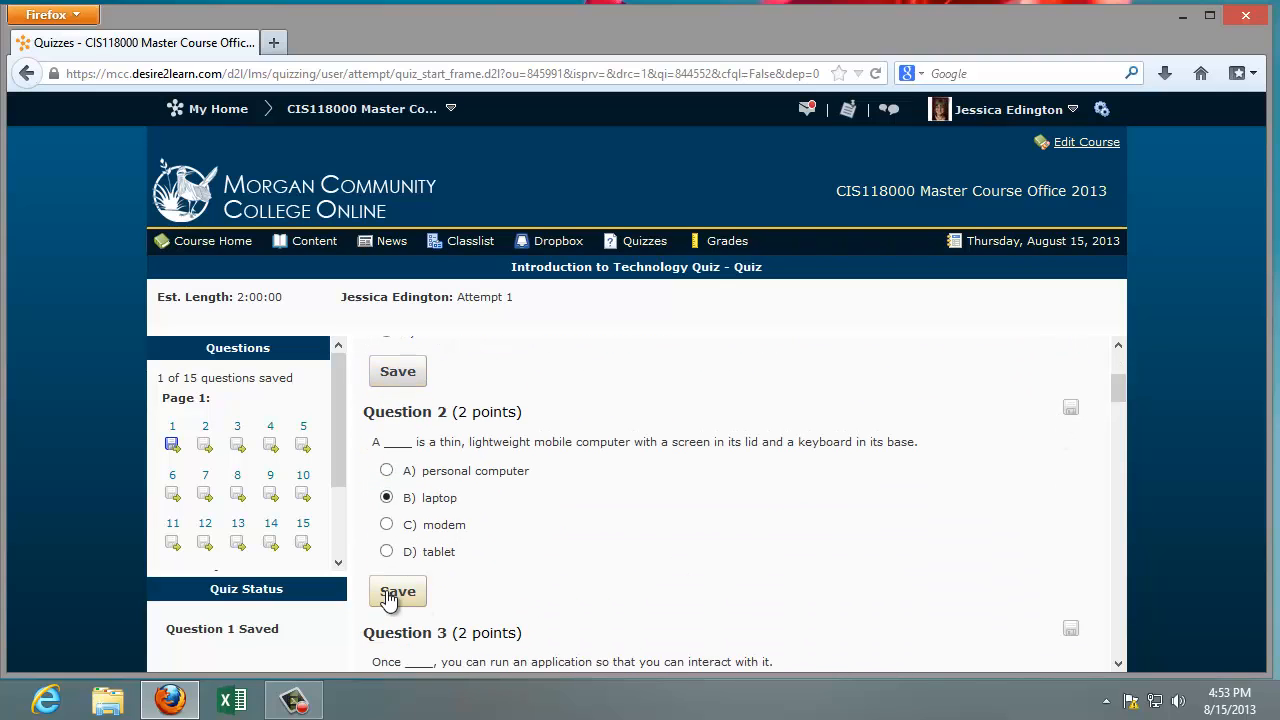
{"action": "left_click", "coordinate": [398, 592]}
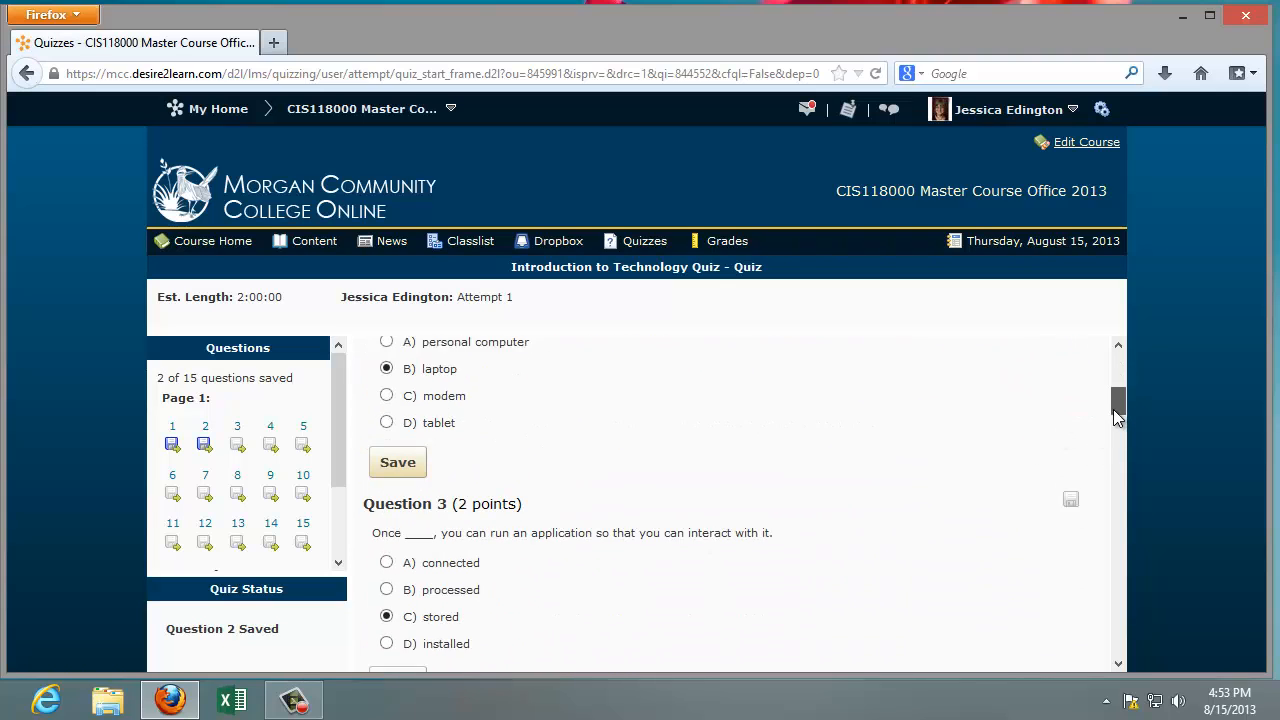
{"action": "left_click", "coordinate": [398, 462]}
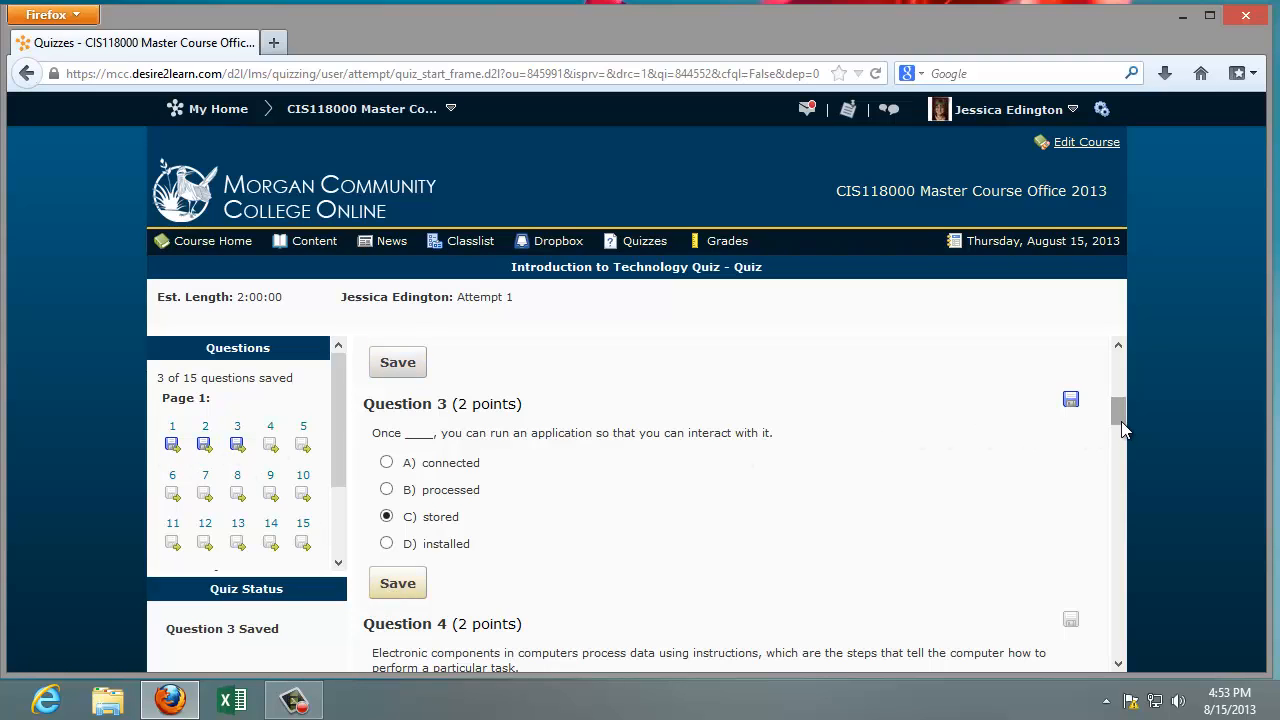
Step: Save the True answers to questions 5 and 6, then jump to unanswered question 4
{"action": "scroll", "scroll_direction": "down", "scroll_amount": 3}
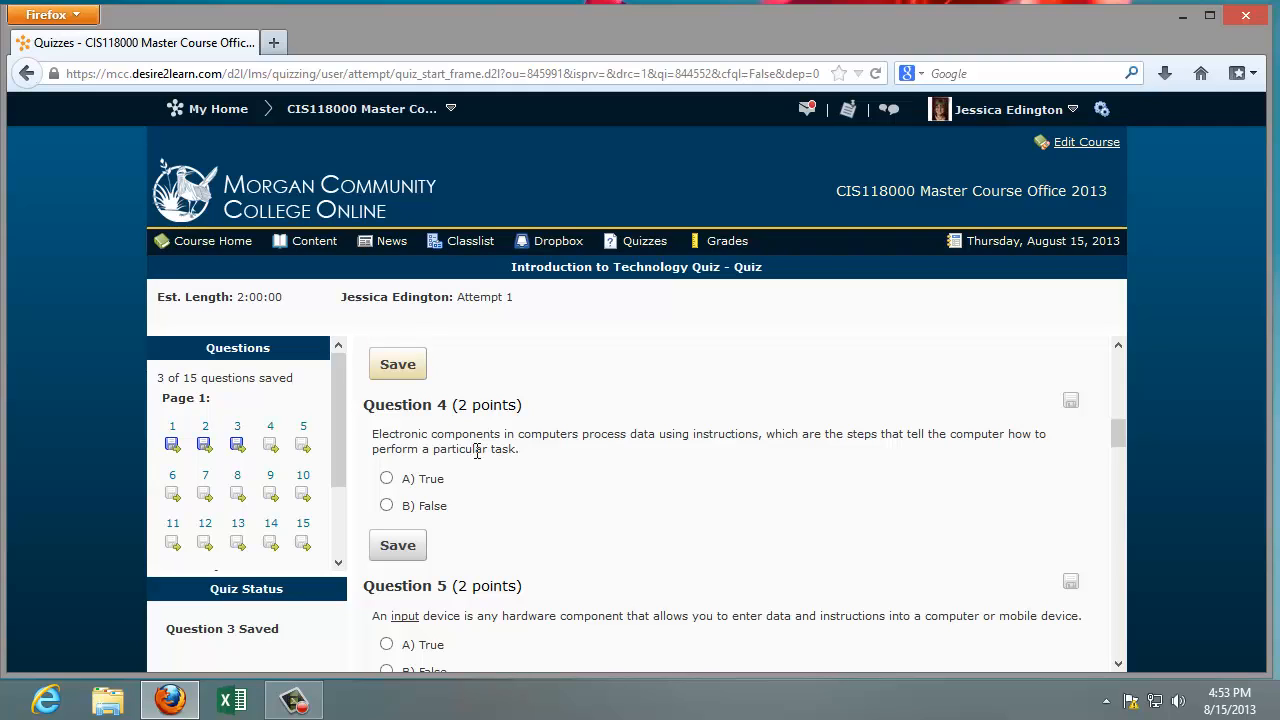
{"action": "scroll", "scroll_direction": "down", "scroll_amount": 3}
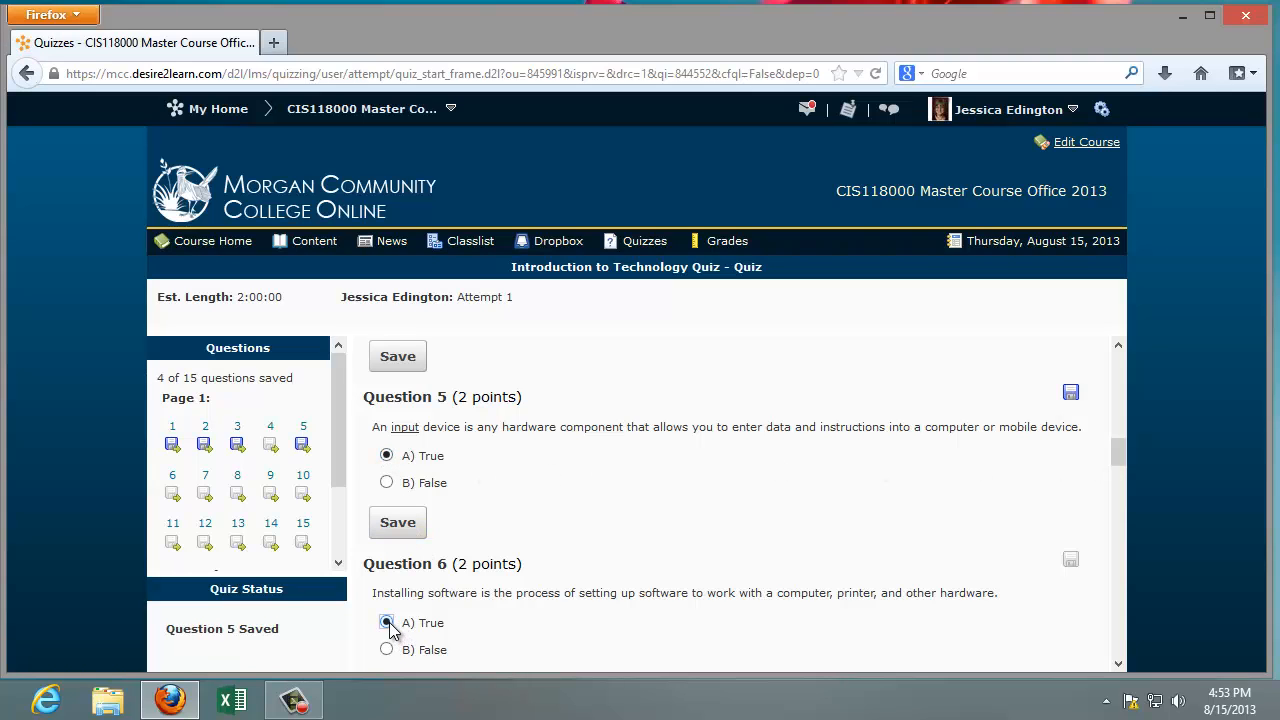
{"action": "scroll", "scroll_direction": "down", "scroll_amount": 3}
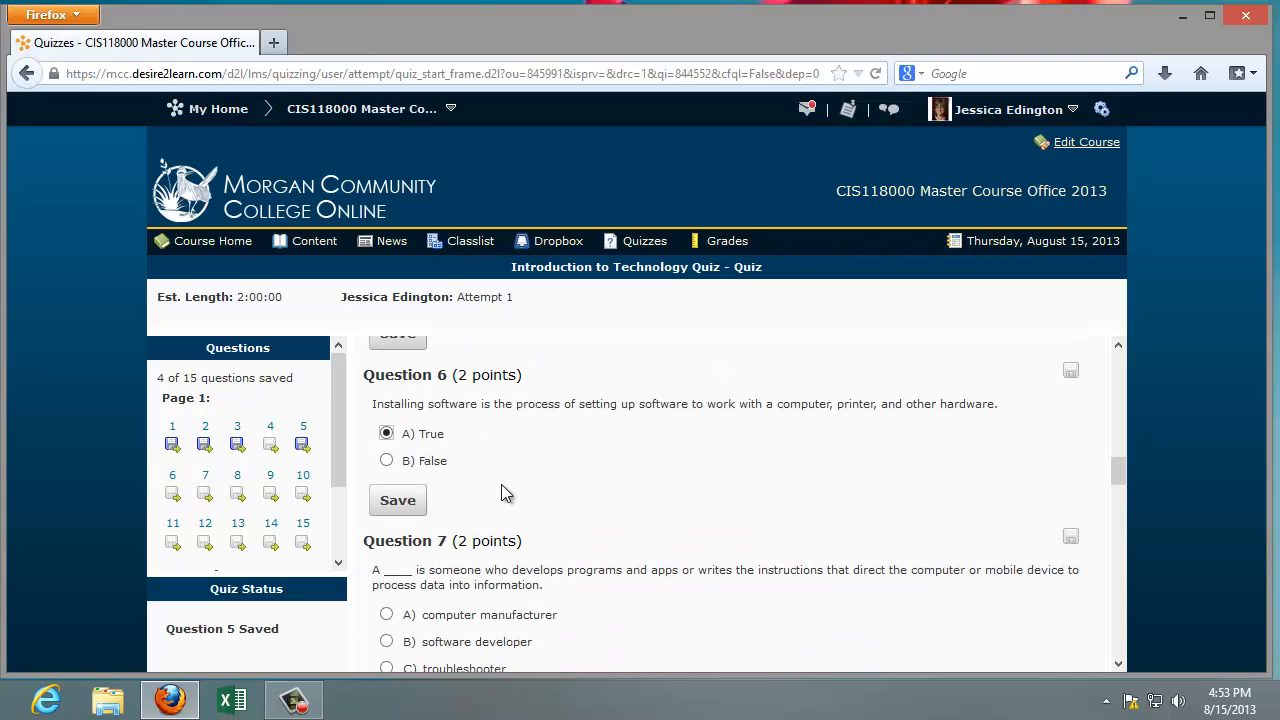
{"action": "left_click", "coordinate": [396, 500]}
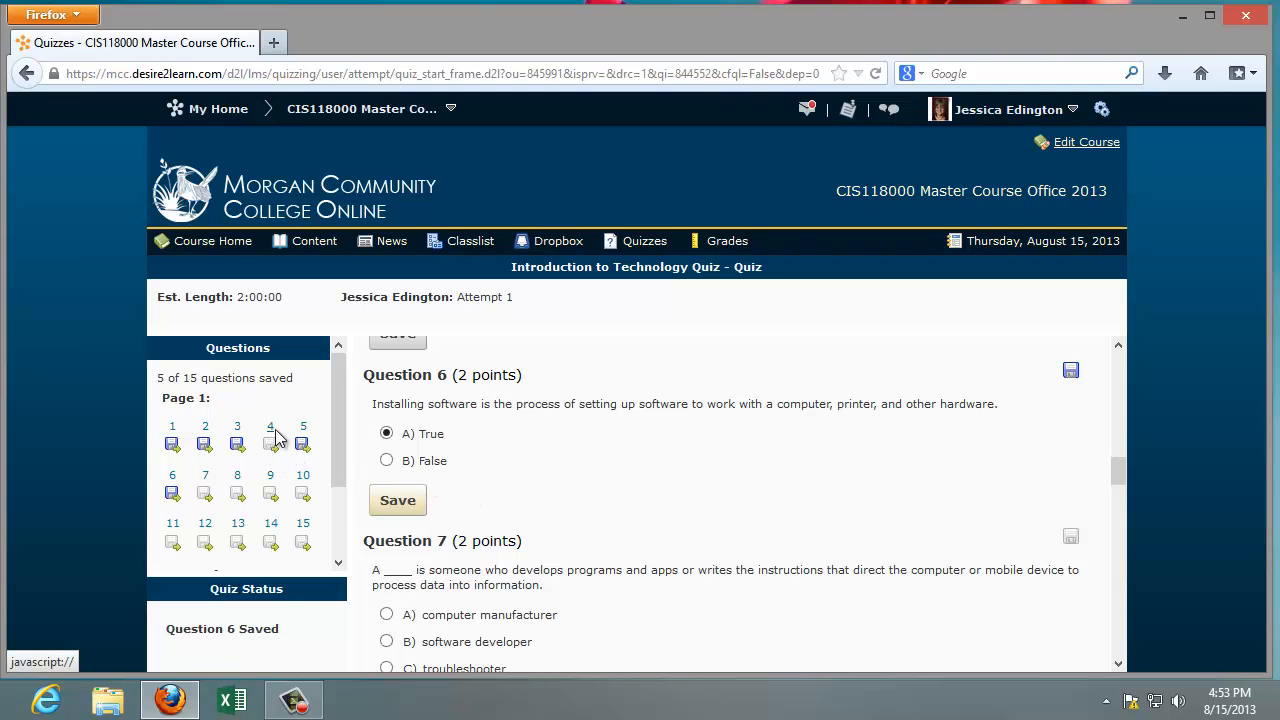
{"action": "left_click", "coordinate": [270, 444]}
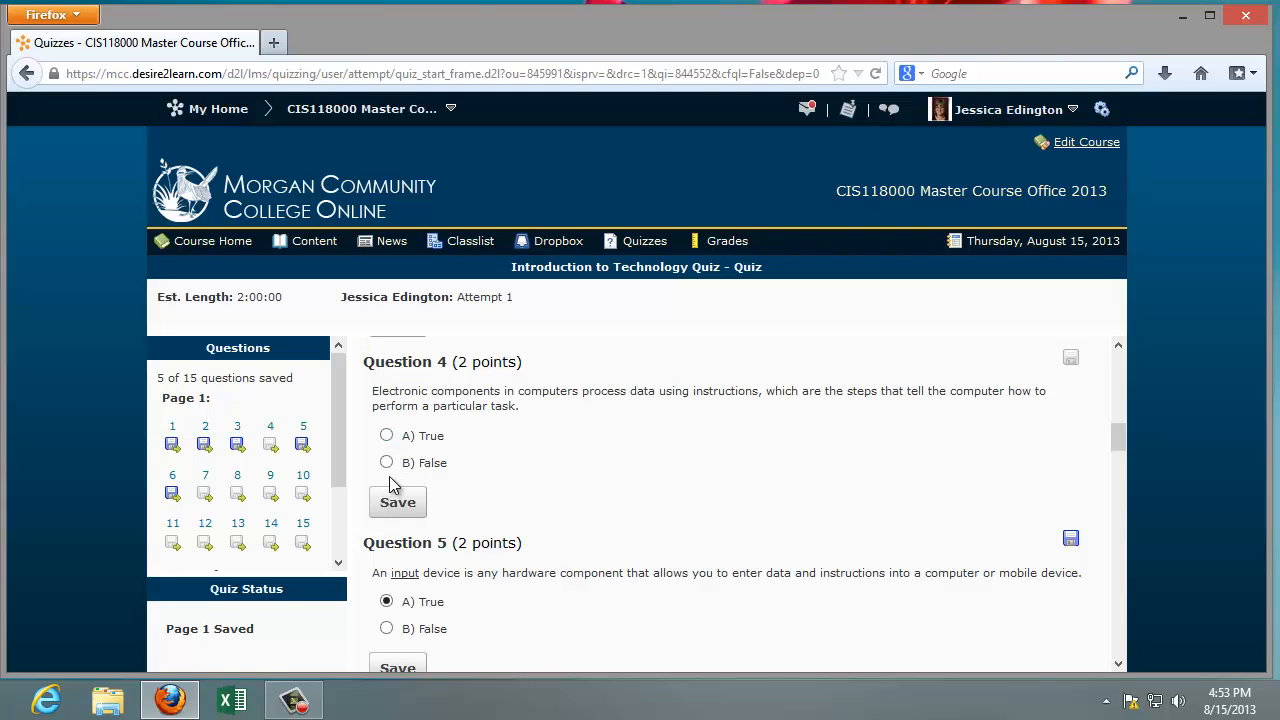
{"action": "scroll", "scroll_direction": "down", "scroll_amount": 3}
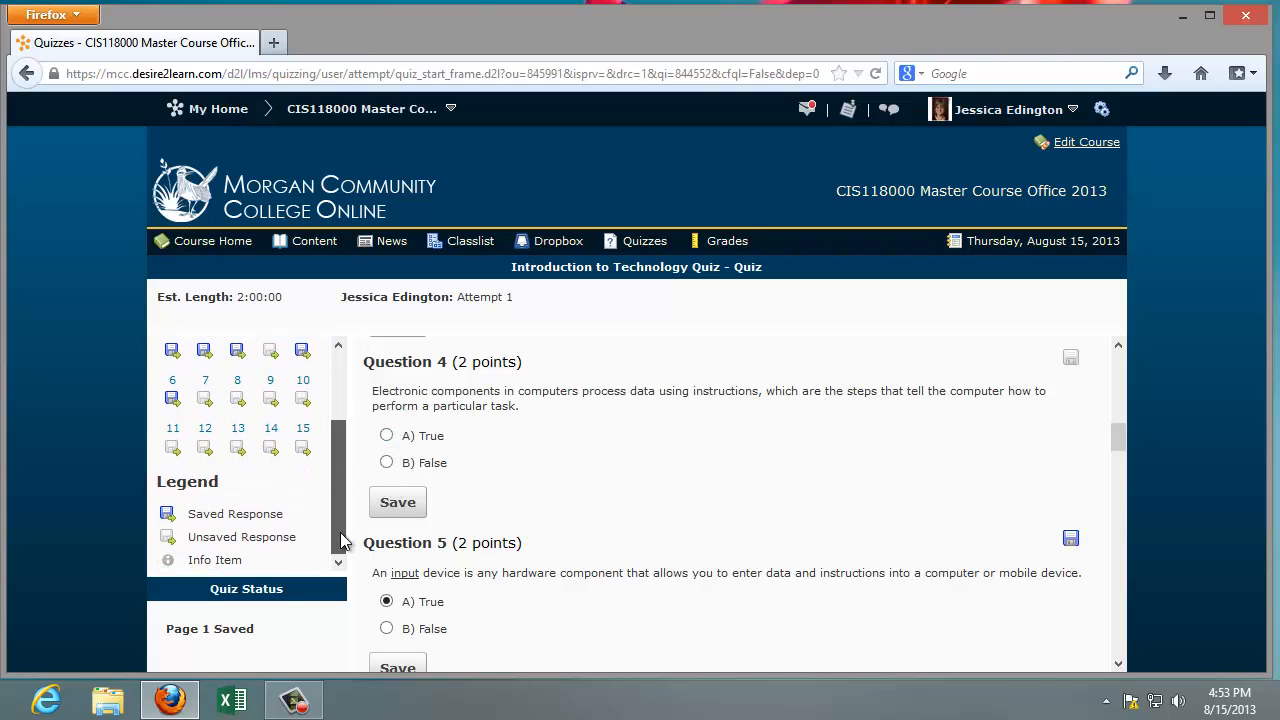
{"action": "mouse_move", "coordinate": [600, 476]}
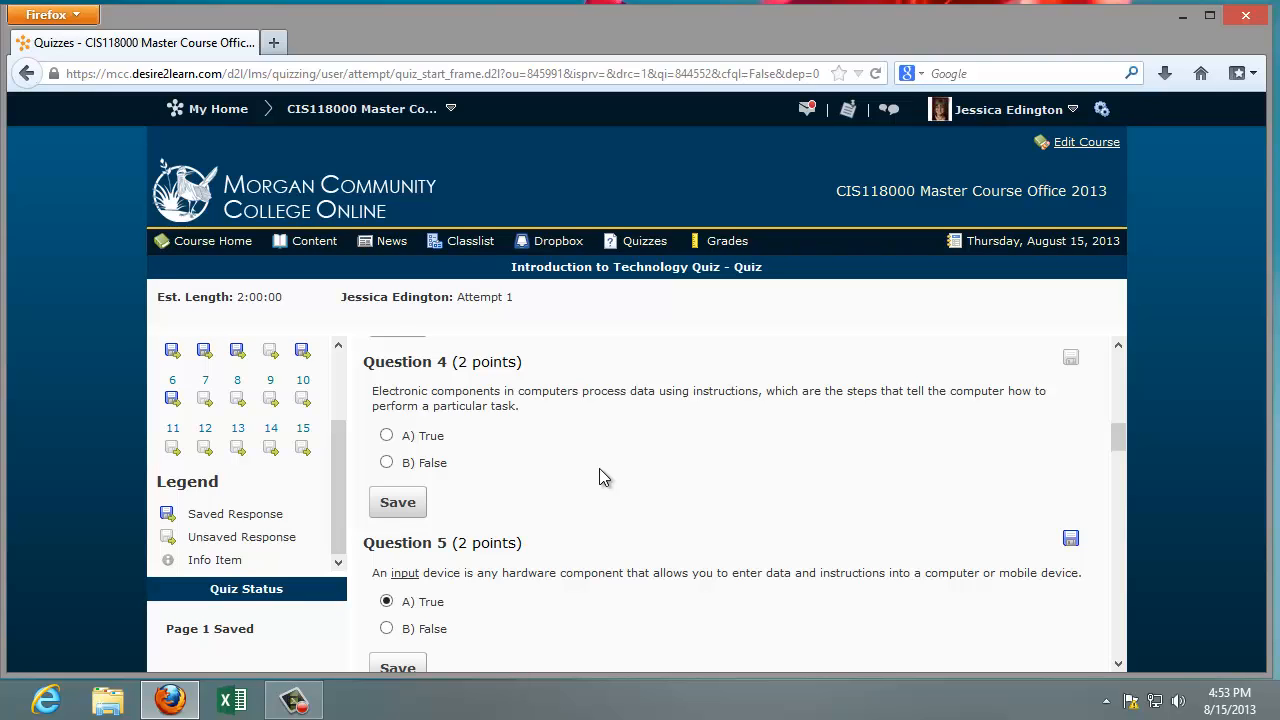
{"action": "mouse_move", "coordinate": [612, 476]}
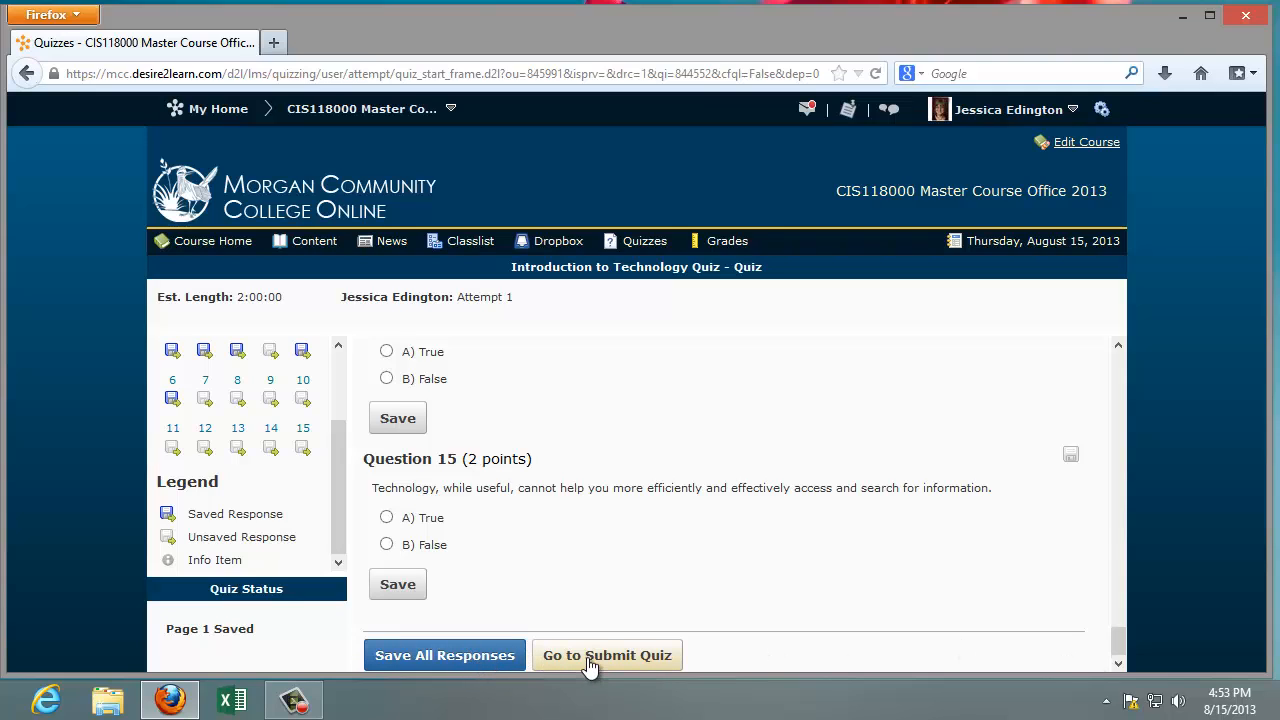
{"action": "mouse_move", "coordinate": [500, 656]}
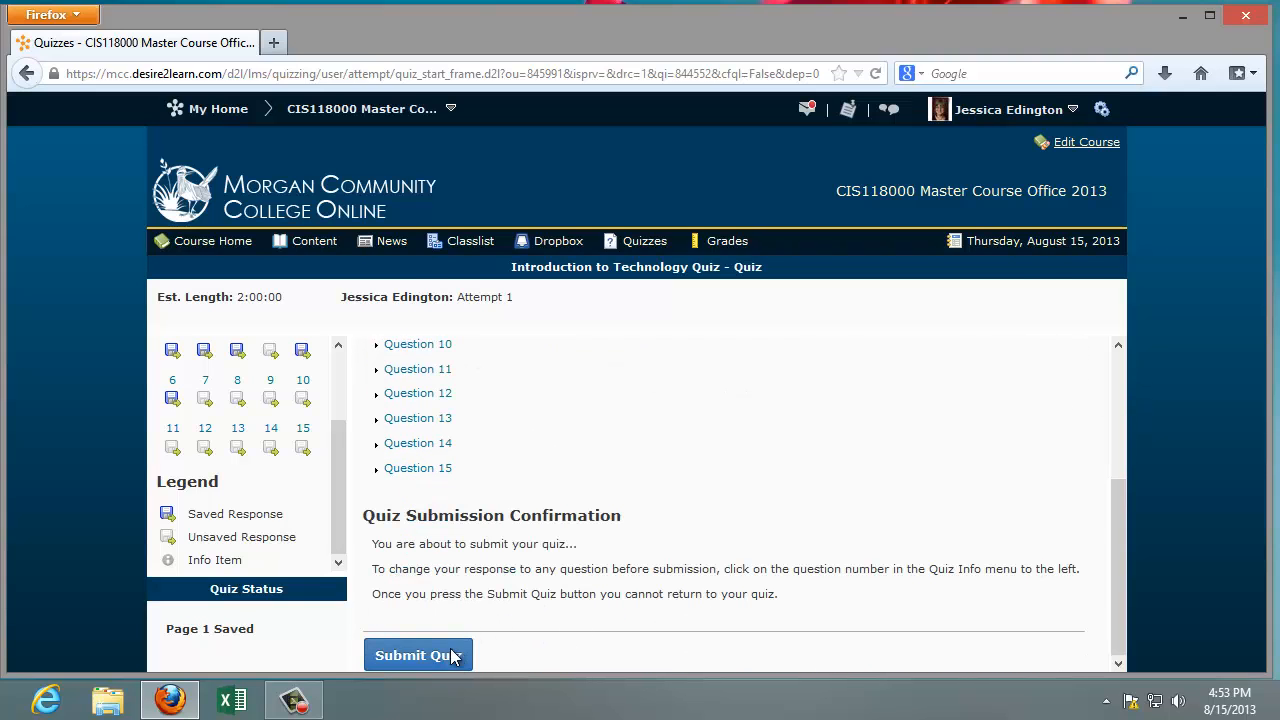
Step: Submit the quiz attempt and confirm with Yes, recording a score of 8/30
{"action": "left_click", "coordinate": [418, 656]}
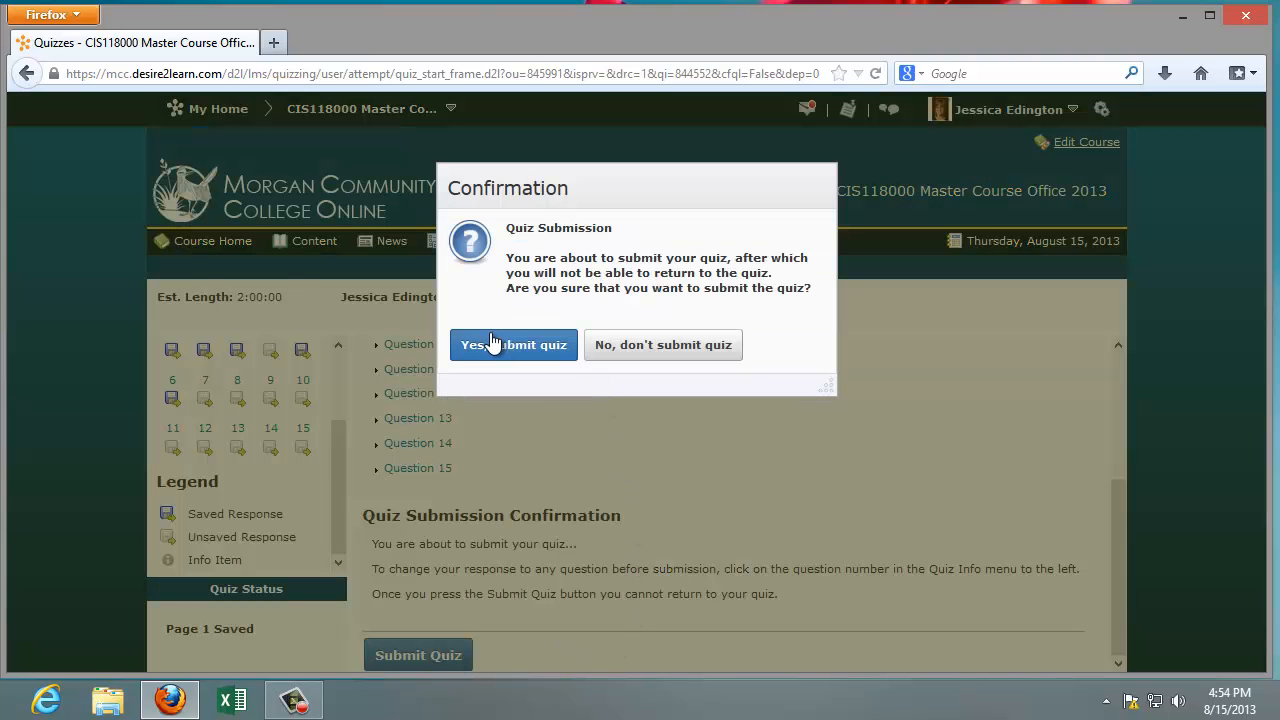
{"action": "left_click", "coordinate": [512, 344]}
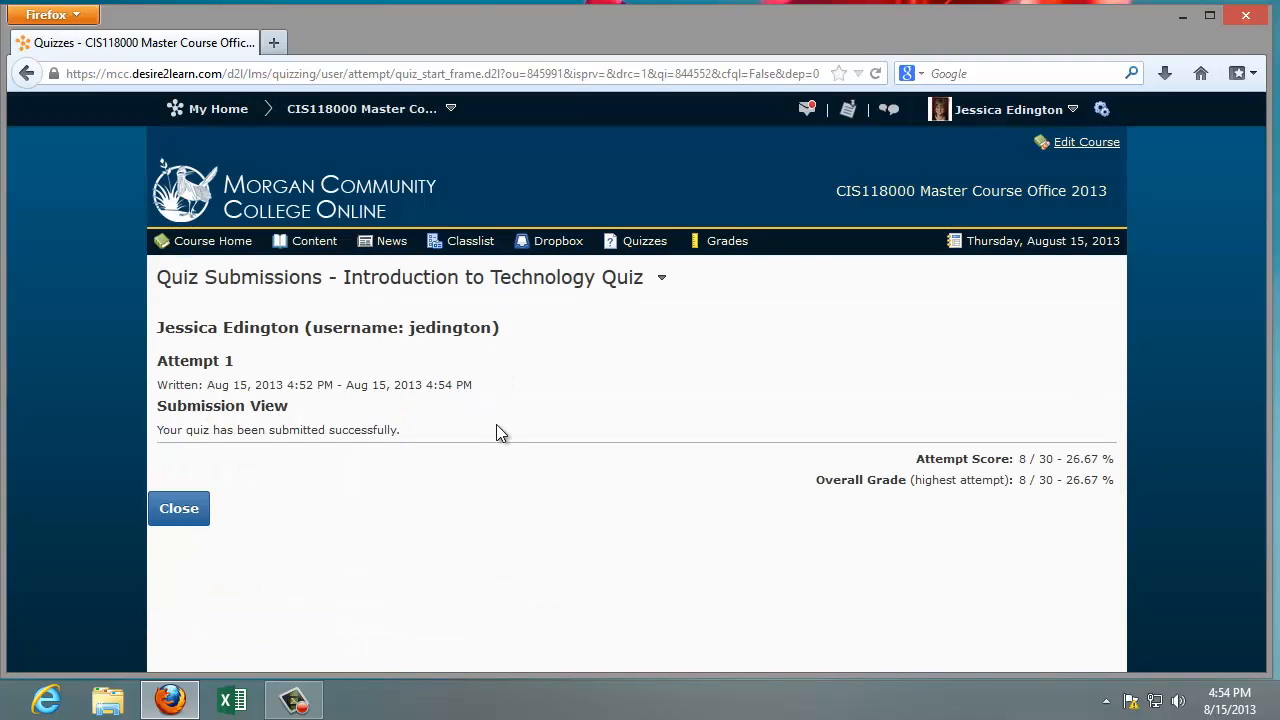
{"action": "mouse_move", "coordinate": [504, 466]}
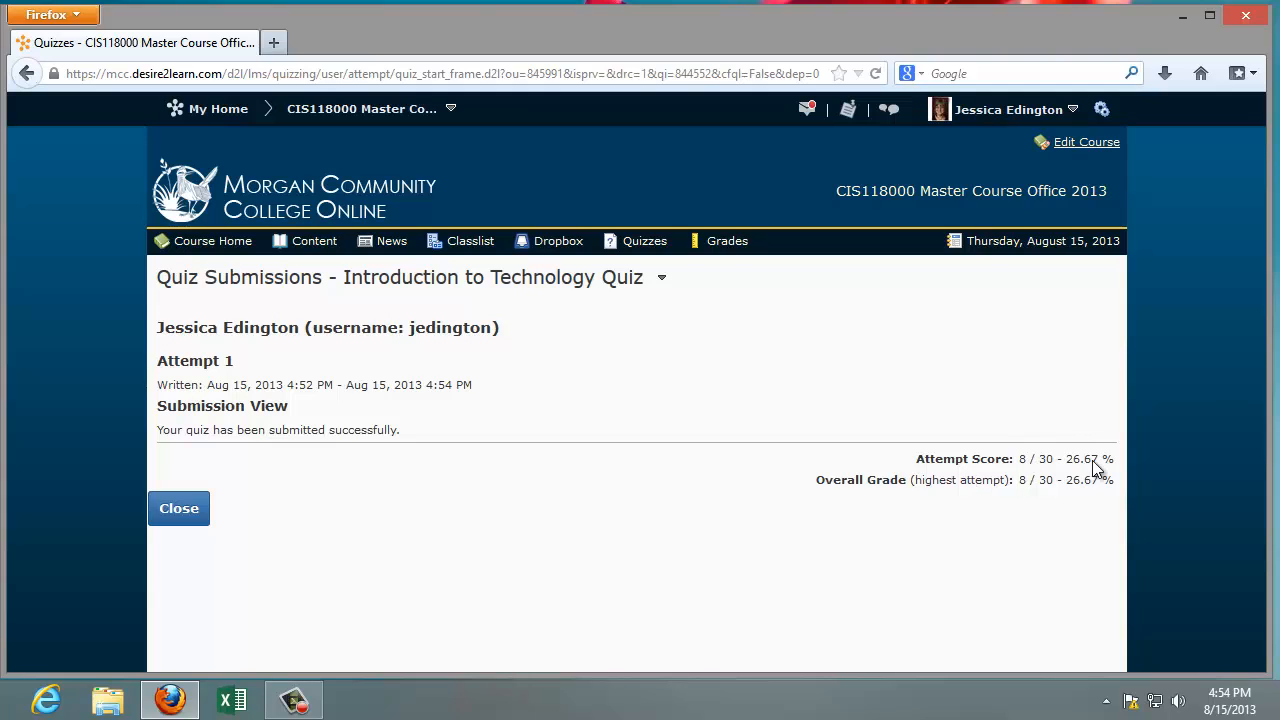
{"action": "mouse_move", "coordinate": [256, 398]}
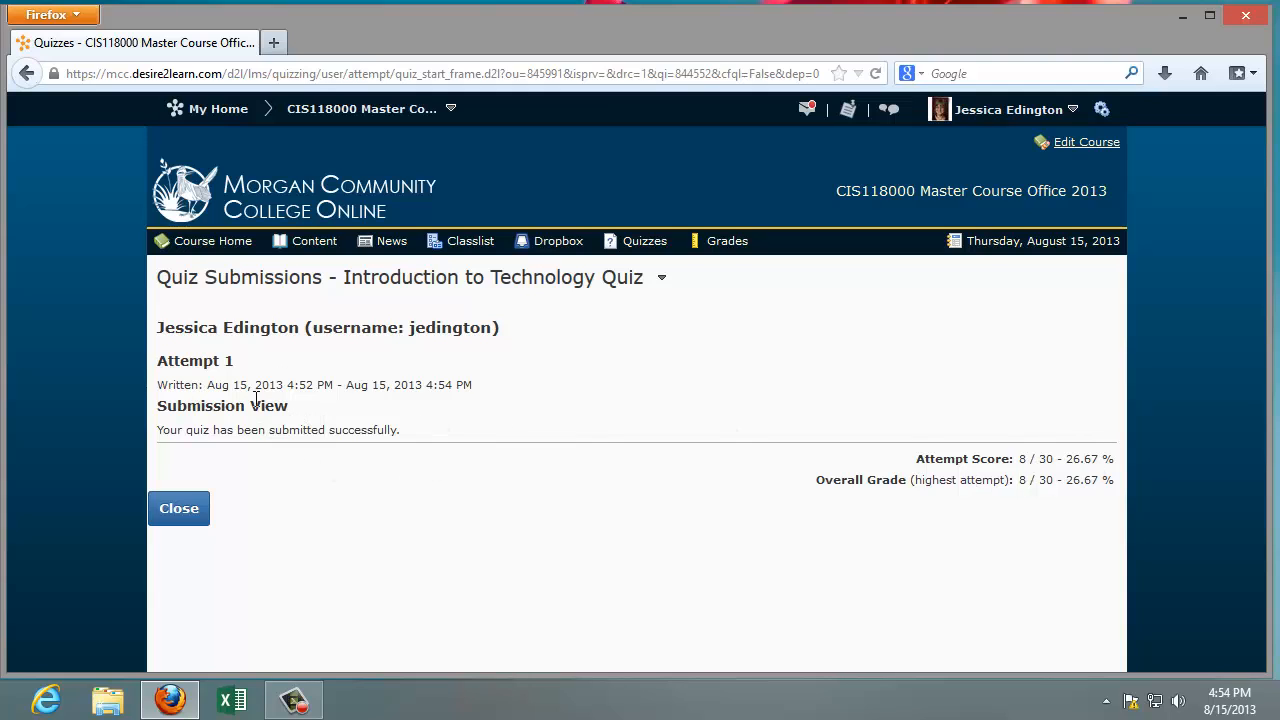
{"action": "mouse_move", "coordinate": [480, 490]}
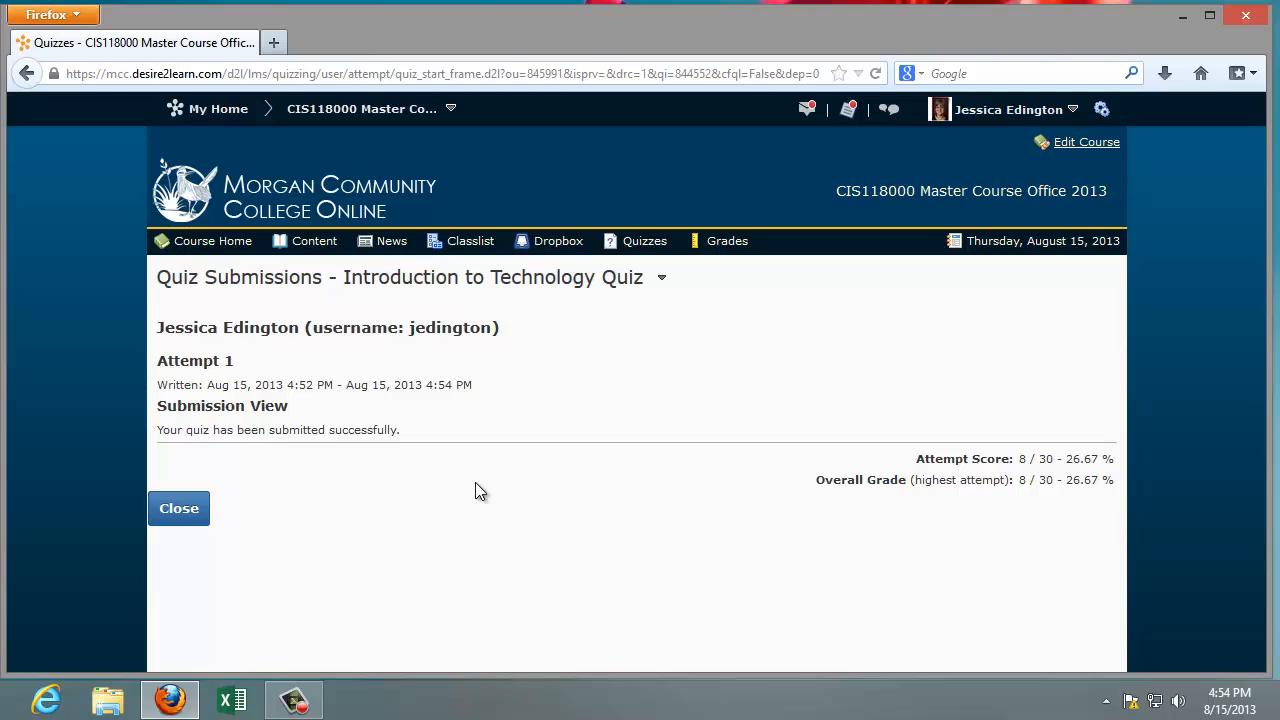
{"action": "mouse_move", "coordinate": [728, 240]}
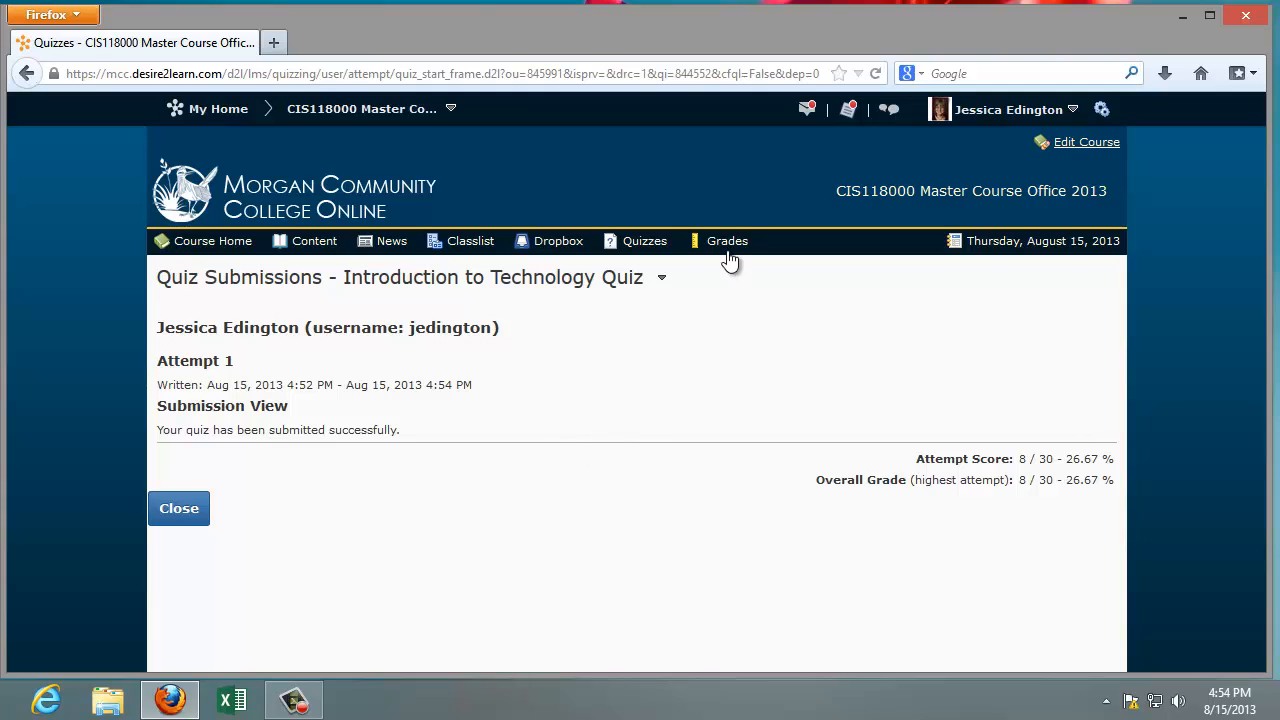
Step: View the course Grades page, scrolling through Grade Items showing the quiz at 8/30 (26.67%)
{"action": "left_click", "coordinate": [728, 240]}
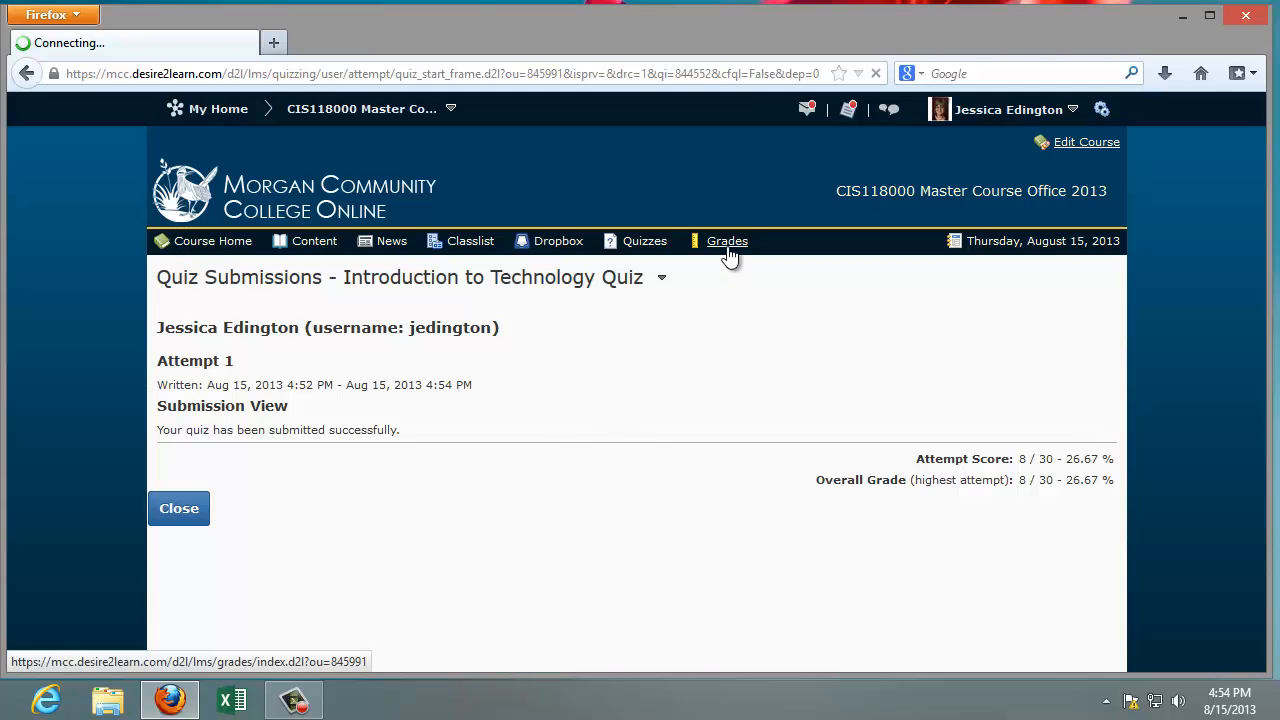
{"action": "left_click", "coordinate": [728, 240]}
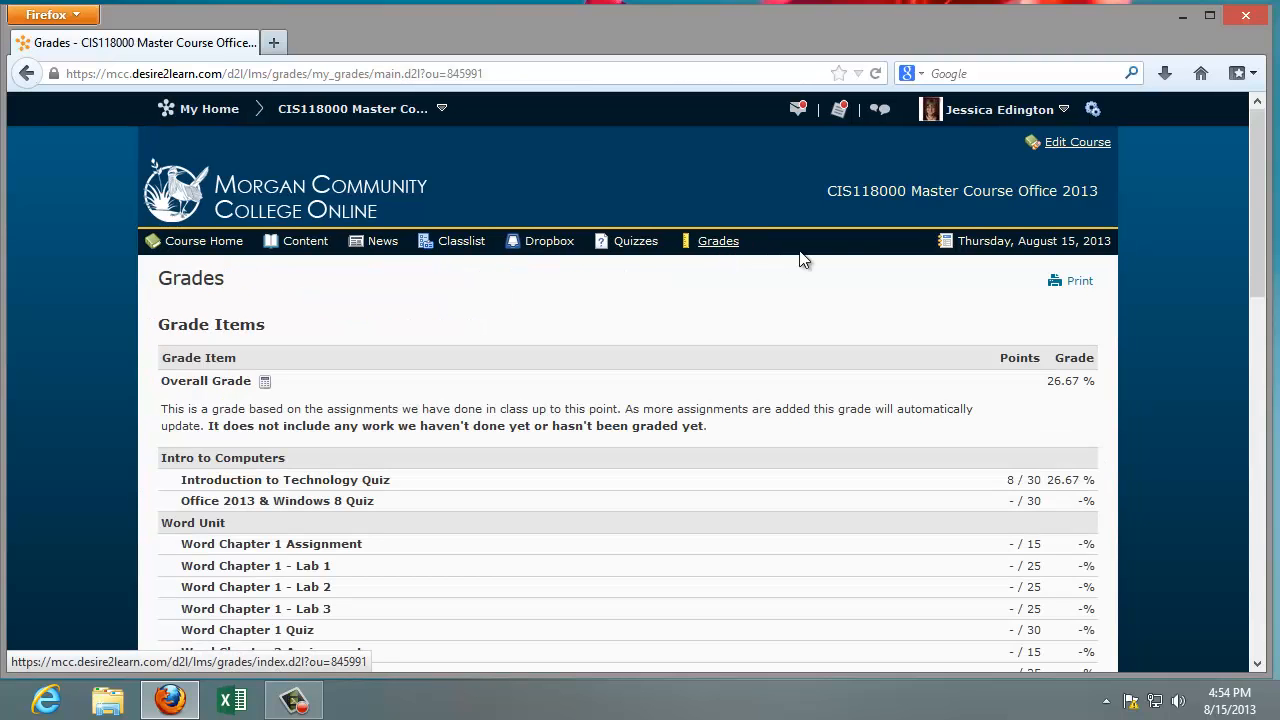
{"action": "scroll", "scroll_direction": "down", "scroll_amount": 3}
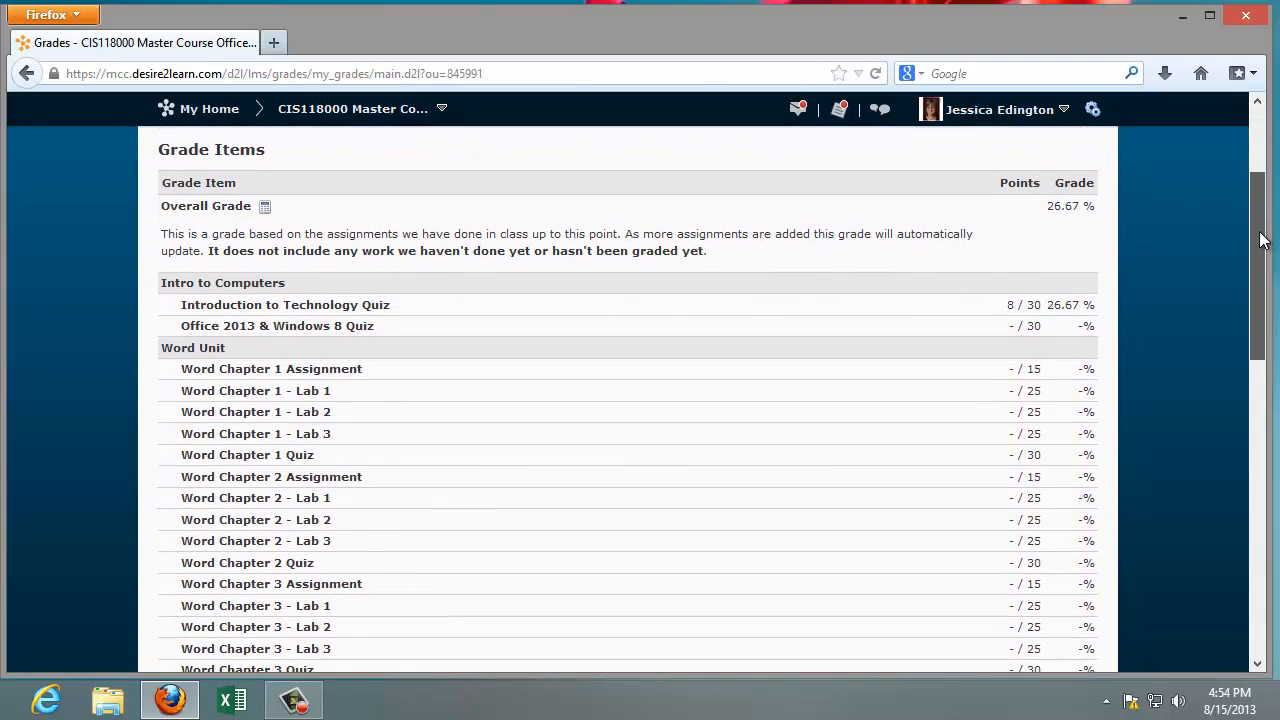
{"action": "scroll", "scroll_direction": "down", "scroll_amount": 3}
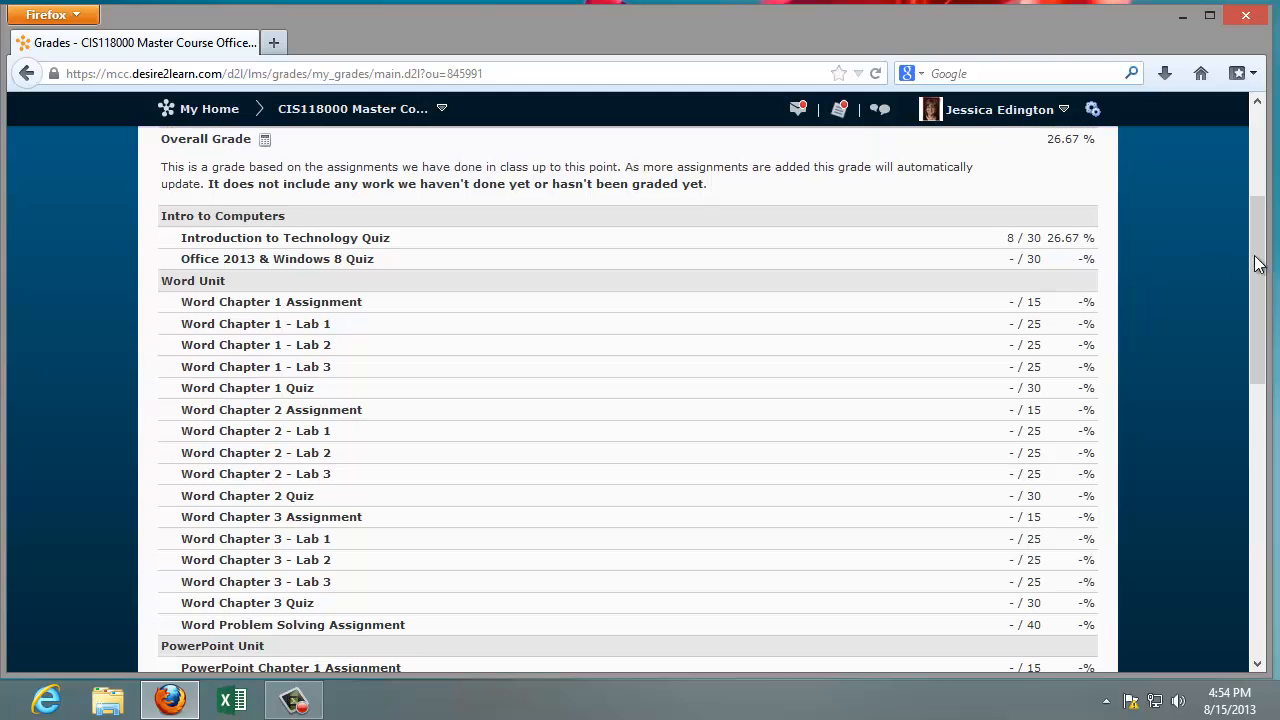
{"action": "mouse_move", "coordinate": [972, 244]}
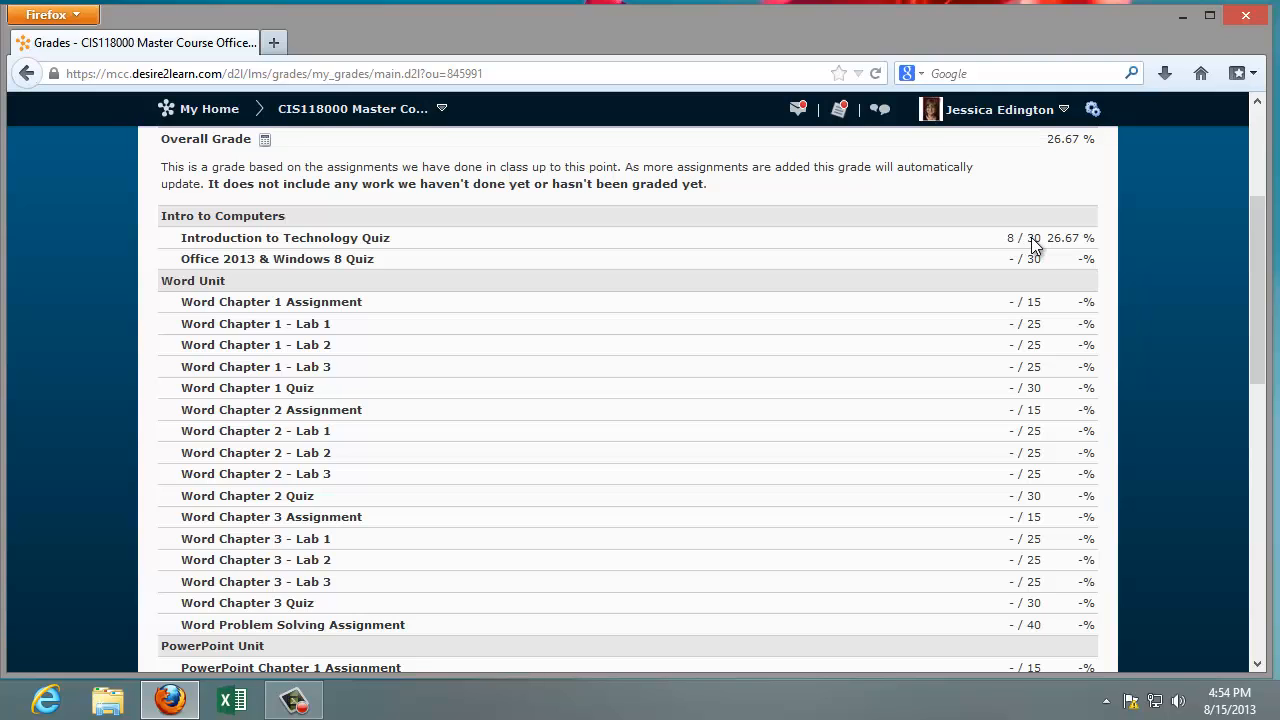
{"action": "mouse_move", "coordinate": [1070, 244]}
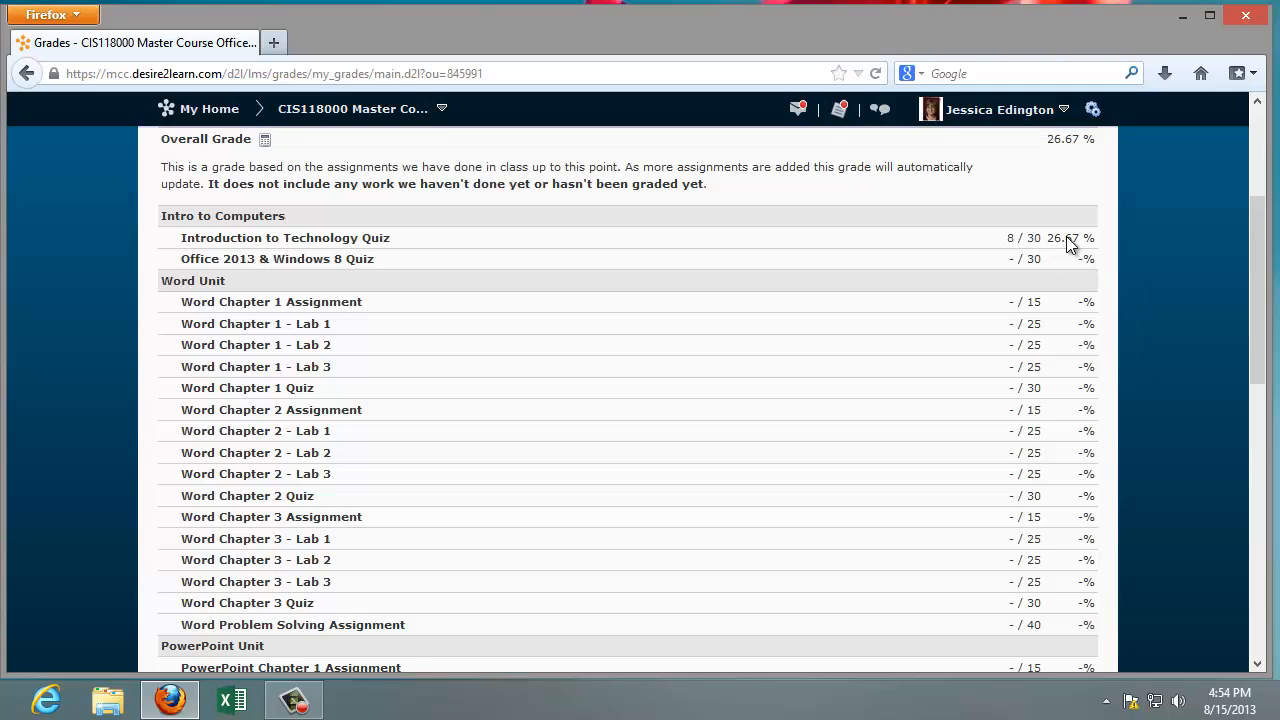
{"action": "mouse_move", "coordinate": [984, 278]}
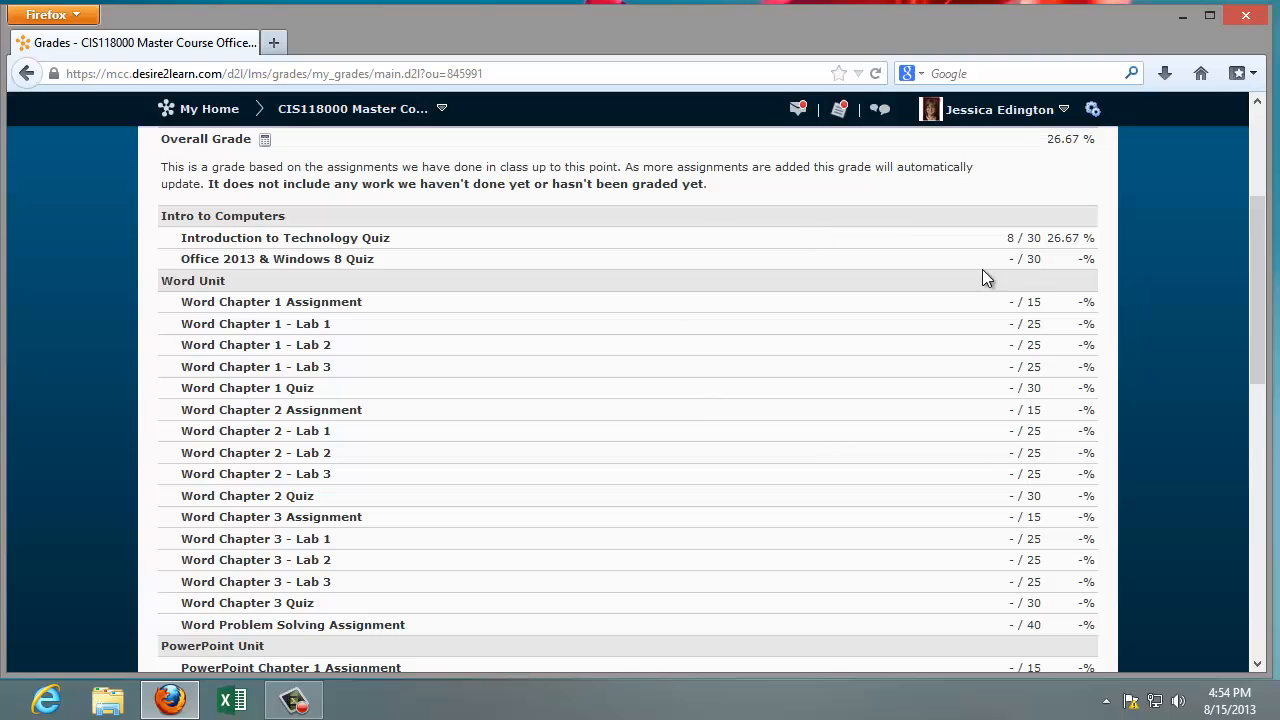
{"action": "scroll", "scroll_direction": "down", "scroll_amount": 3}
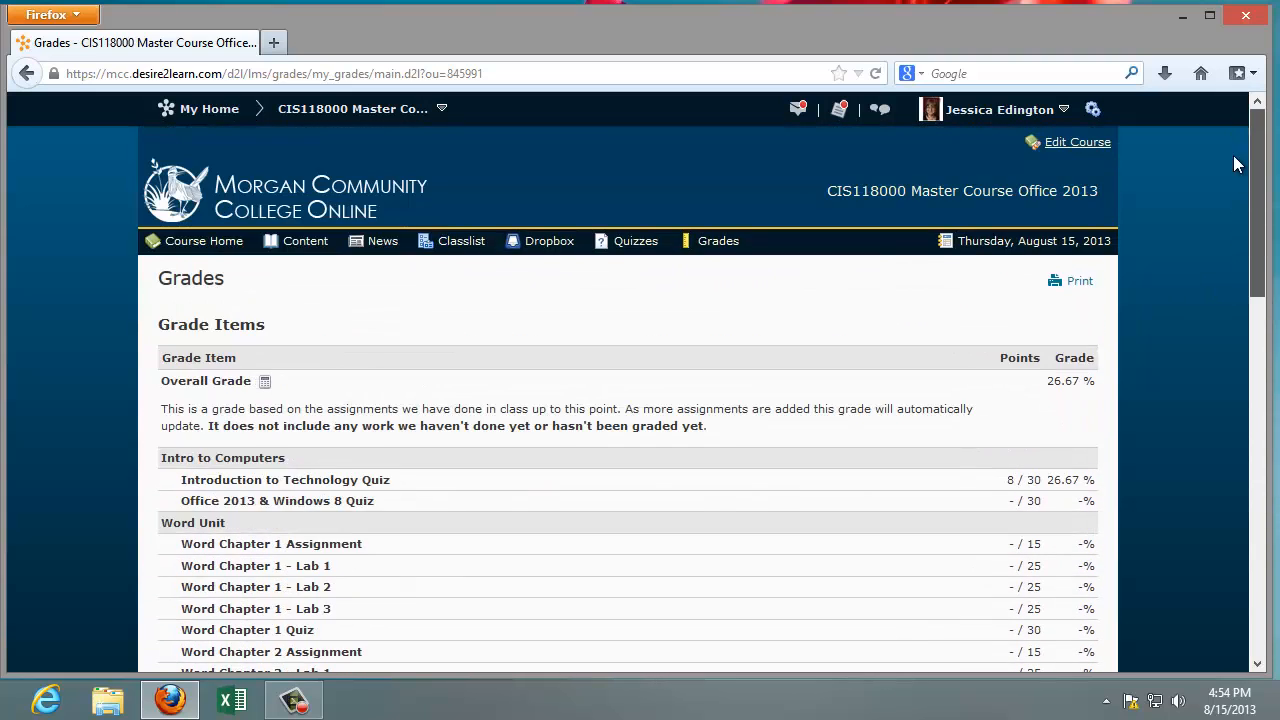
{"action": "scroll", "scroll_direction": "down", "scroll_amount": 3}
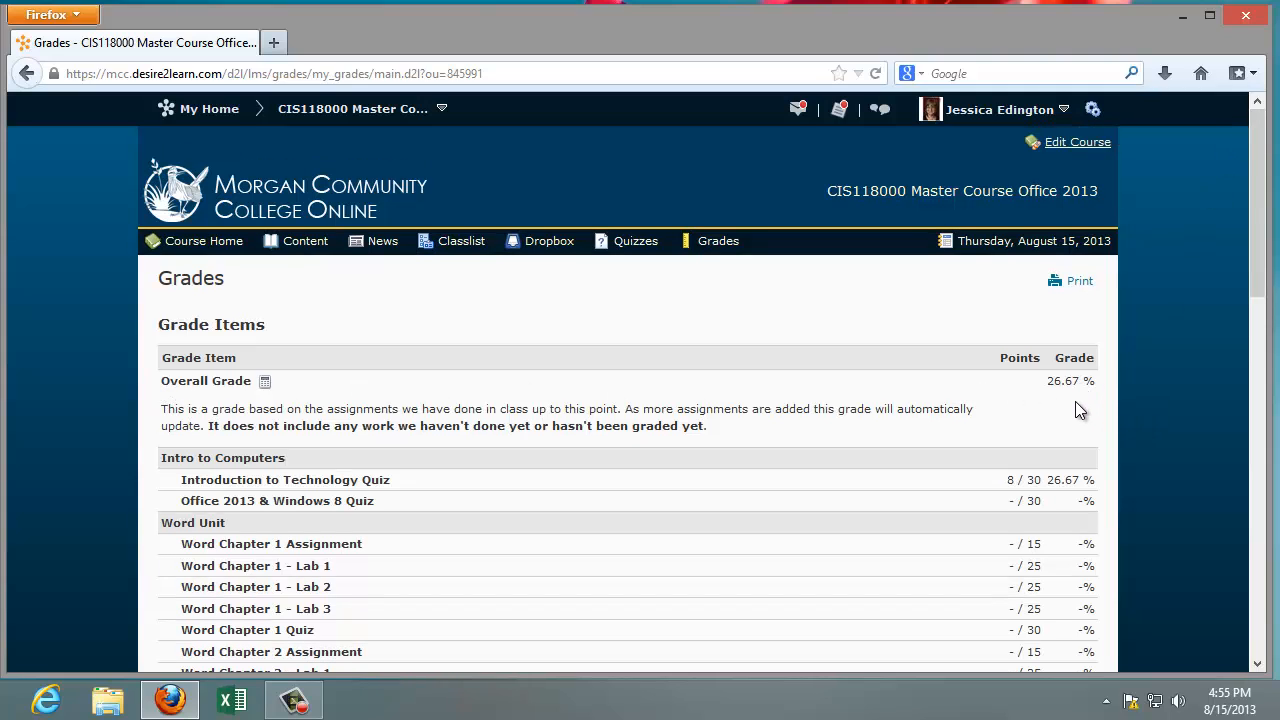
{"action": "mouse_move", "coordinate": [884, 276]}
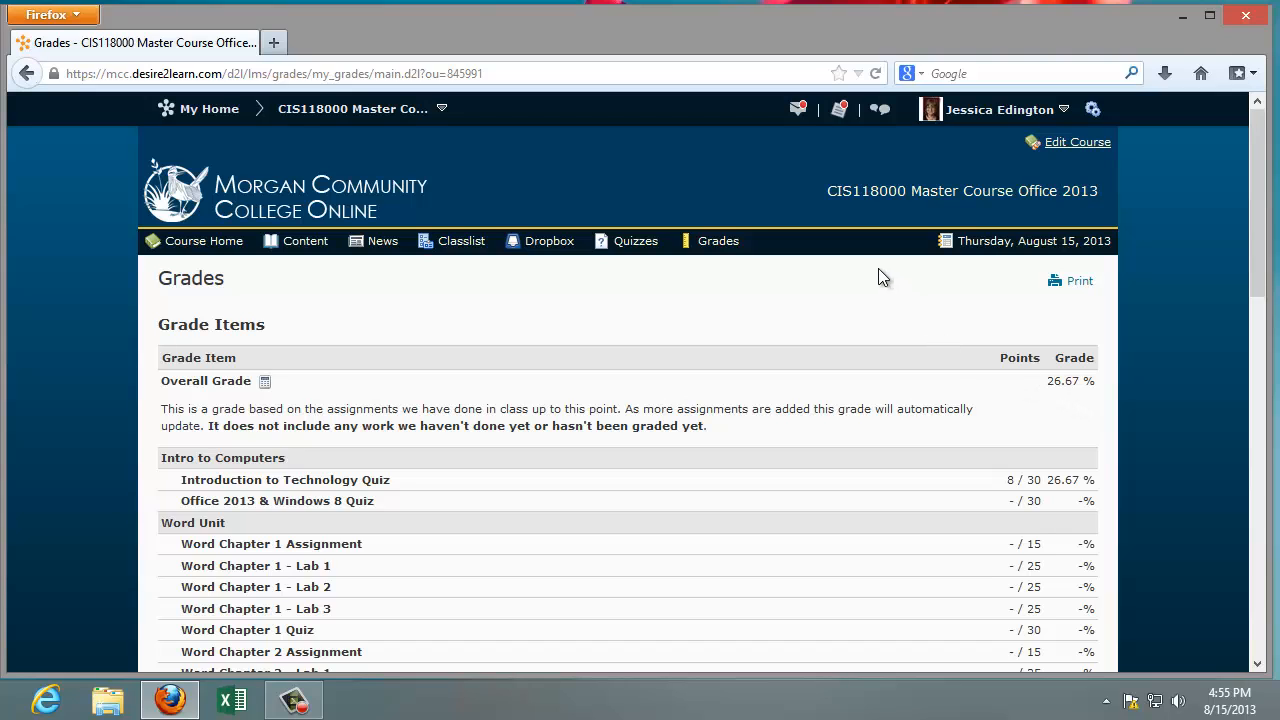
{"action": "mouse_move", "coordinate": [844, 252]}
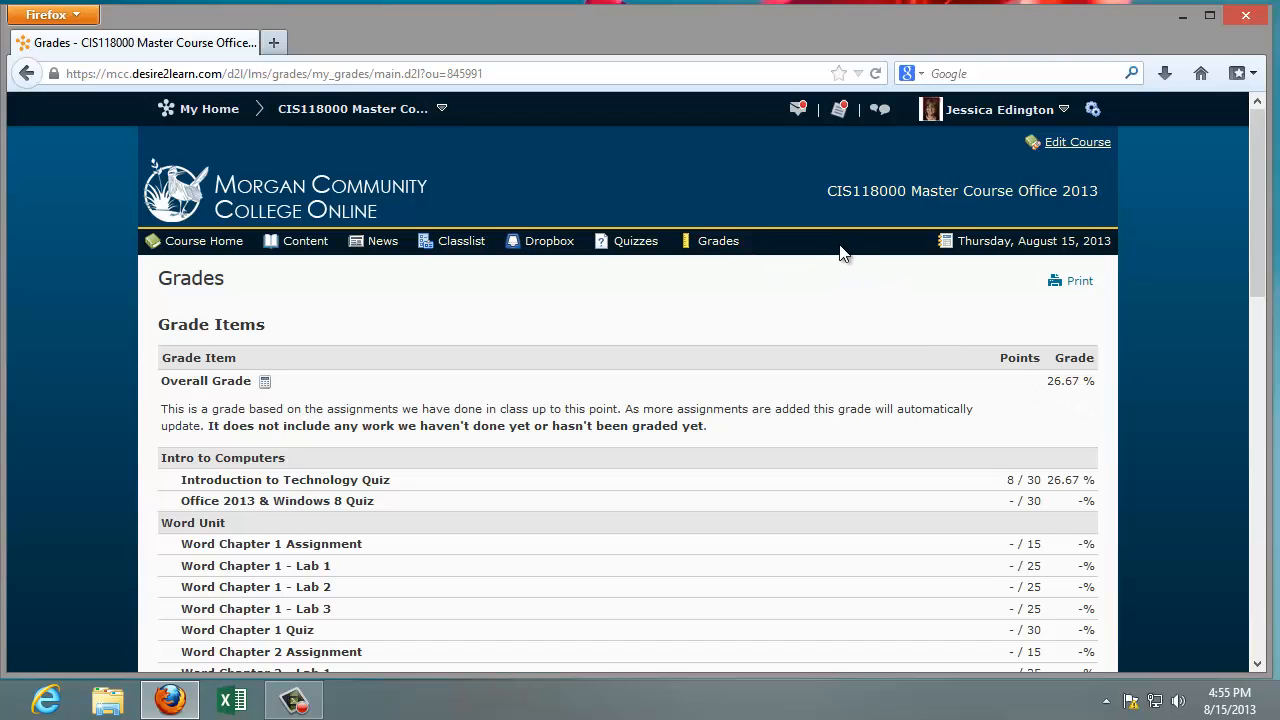
{"action": "mouse_move", "coordinate": [858, 252]}
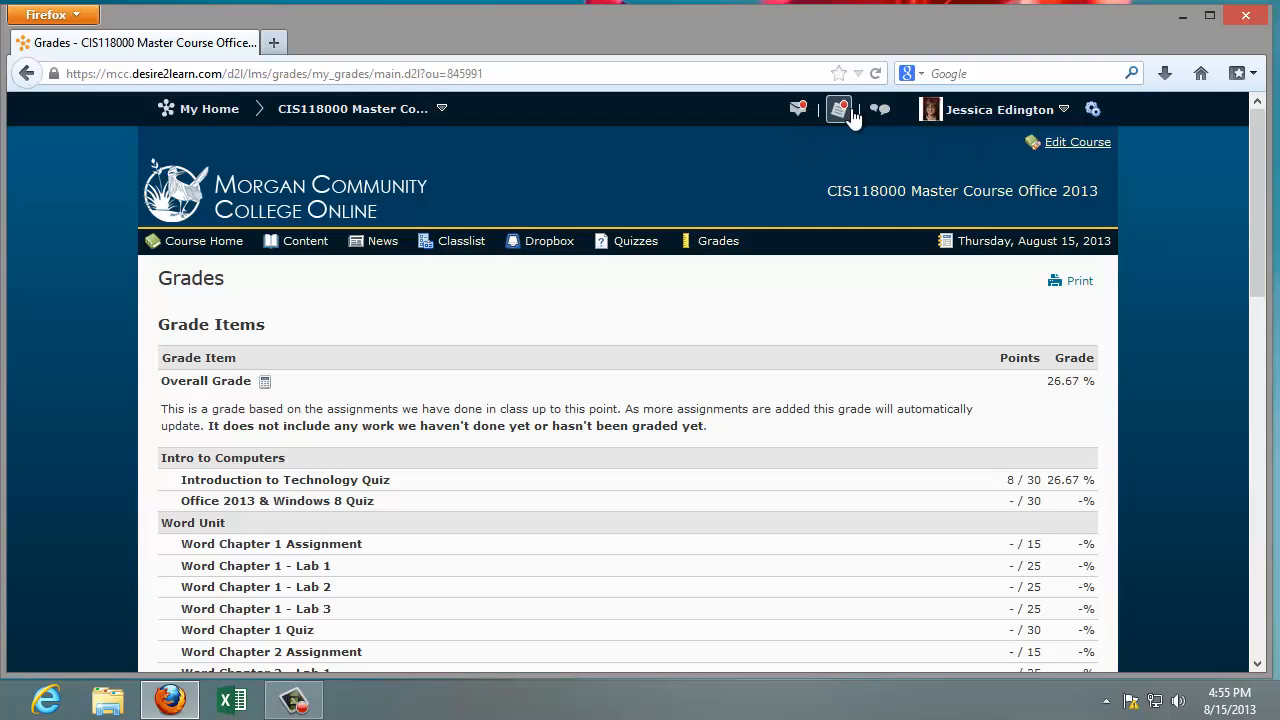
{"action": "left_click", "coordinate": [840, 108]}
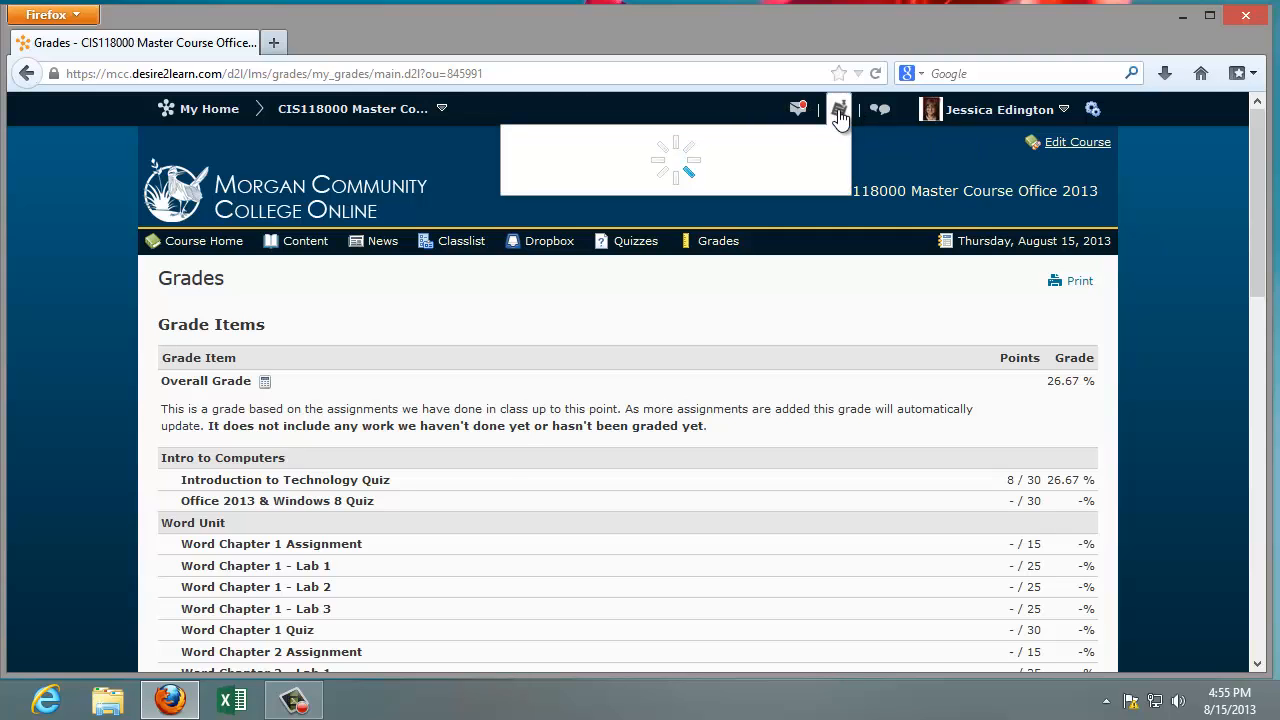
{"action": "left_click", "coordinate": [838, 108]}
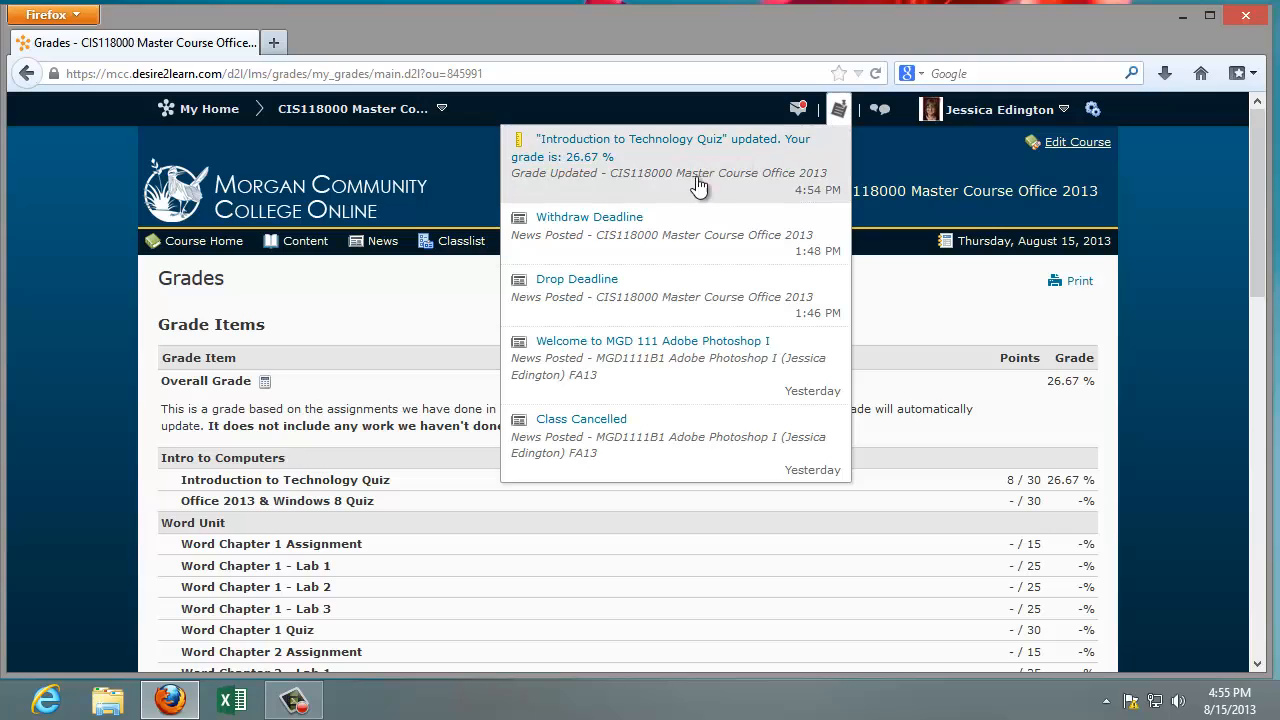
{"action": "mouse_move", "coordinate": [680, 170]}
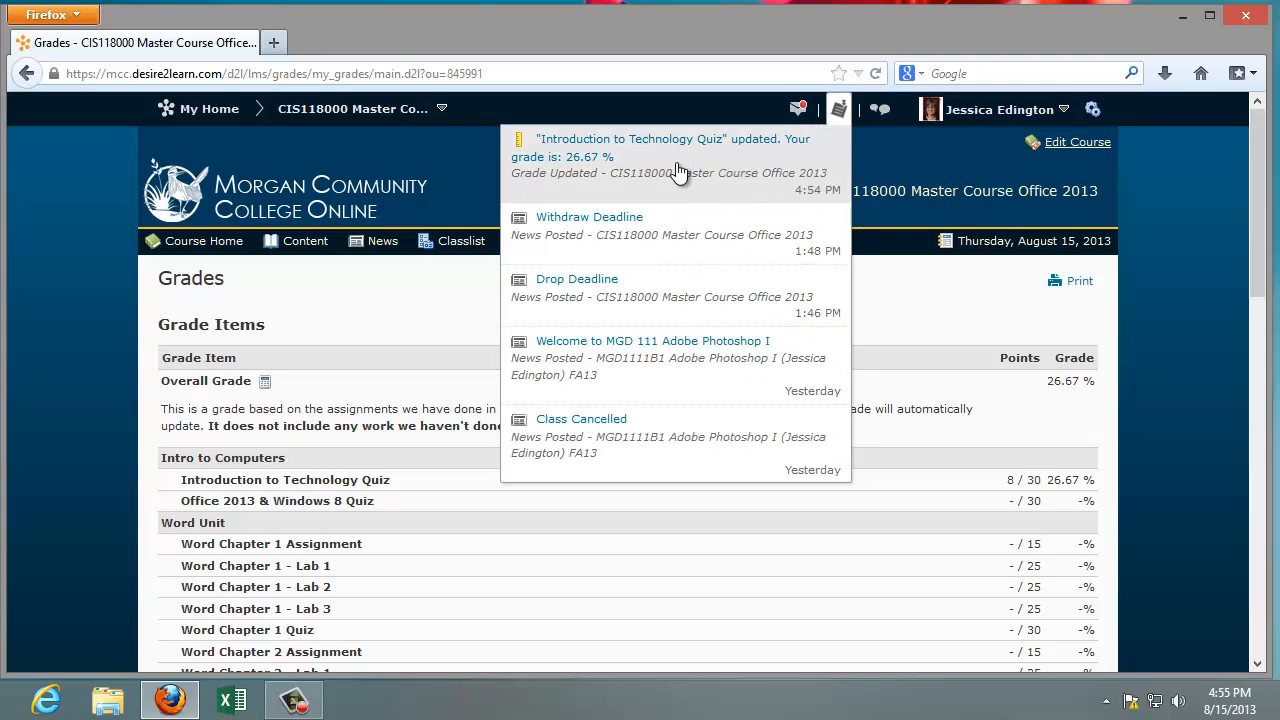
{"action": "mouse_move", "coordinate": [678, 172]}
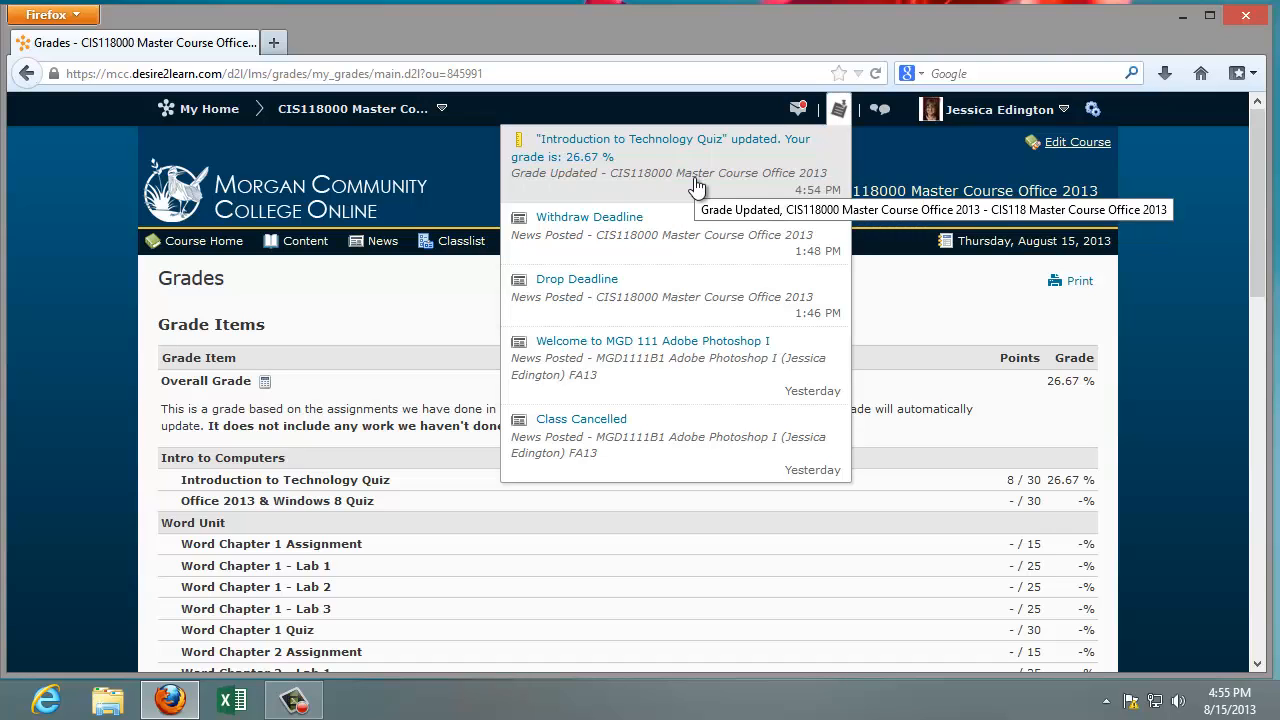
{"action": "mouse_move", "coordinate": [664, 244]}
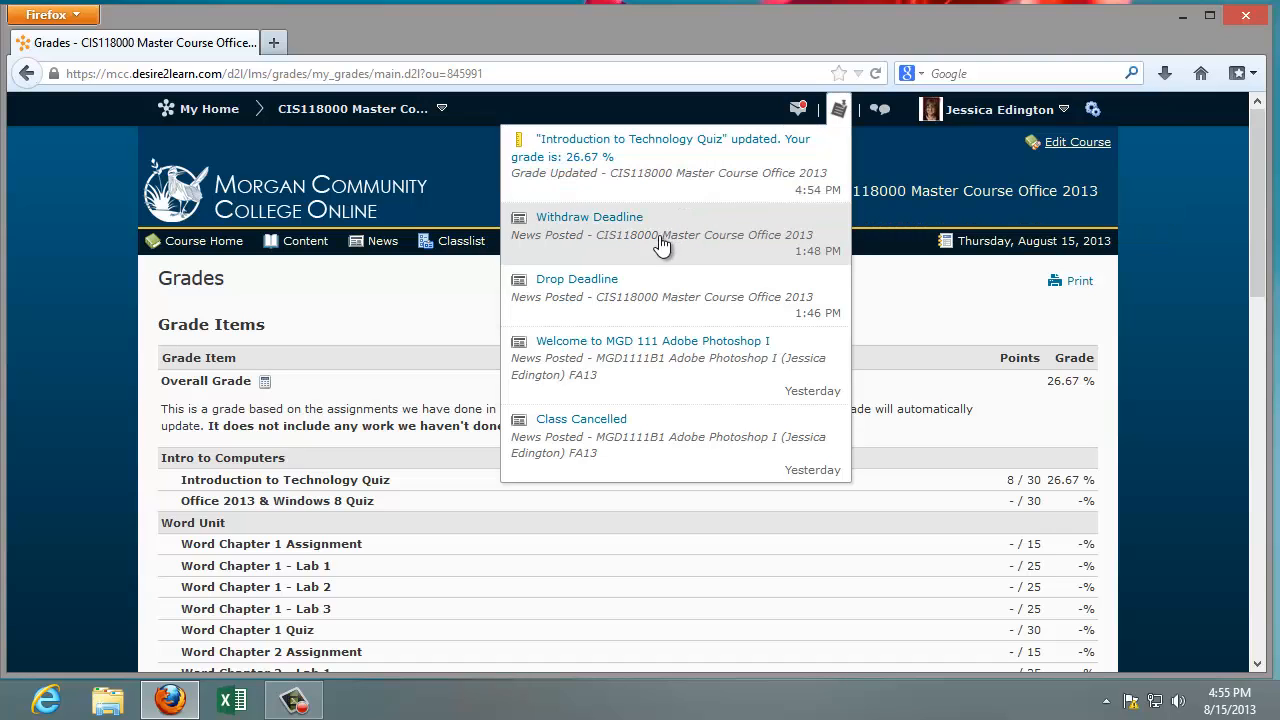
{"action": "mouse_move", "coordinate": [652, 268]}
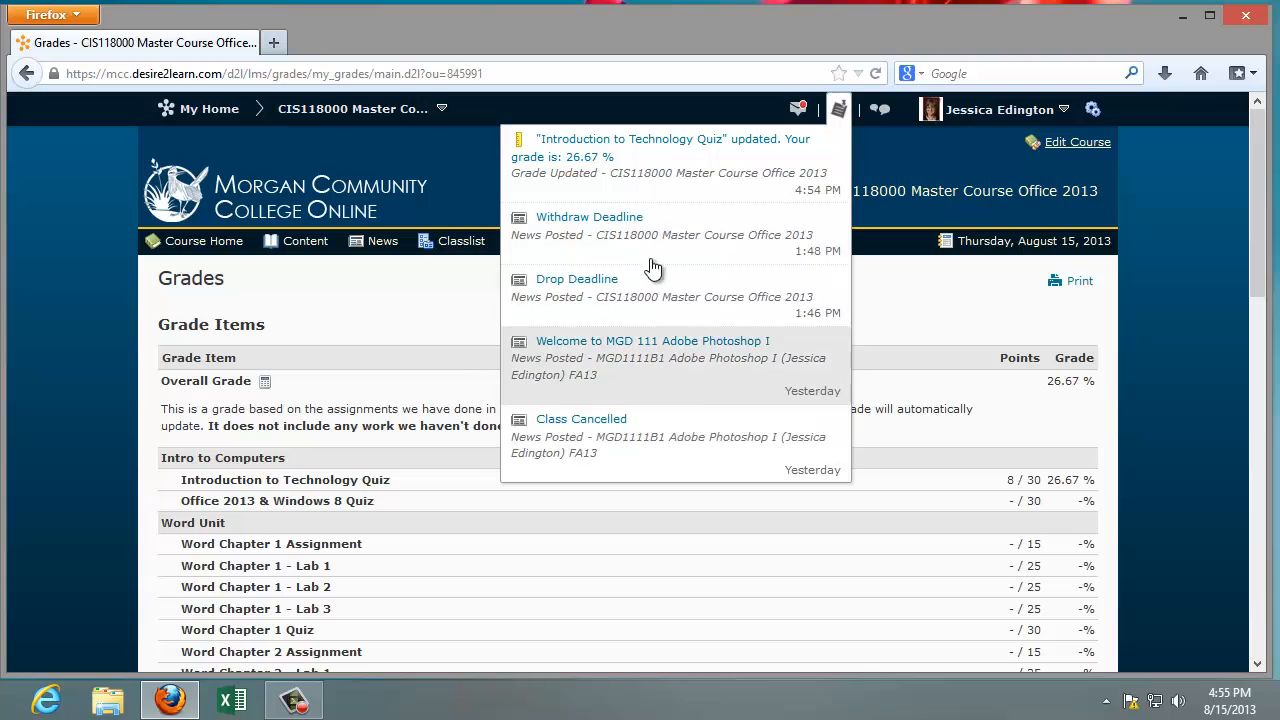
{"action": "mouse_move", "coordinate": [708, 358]}
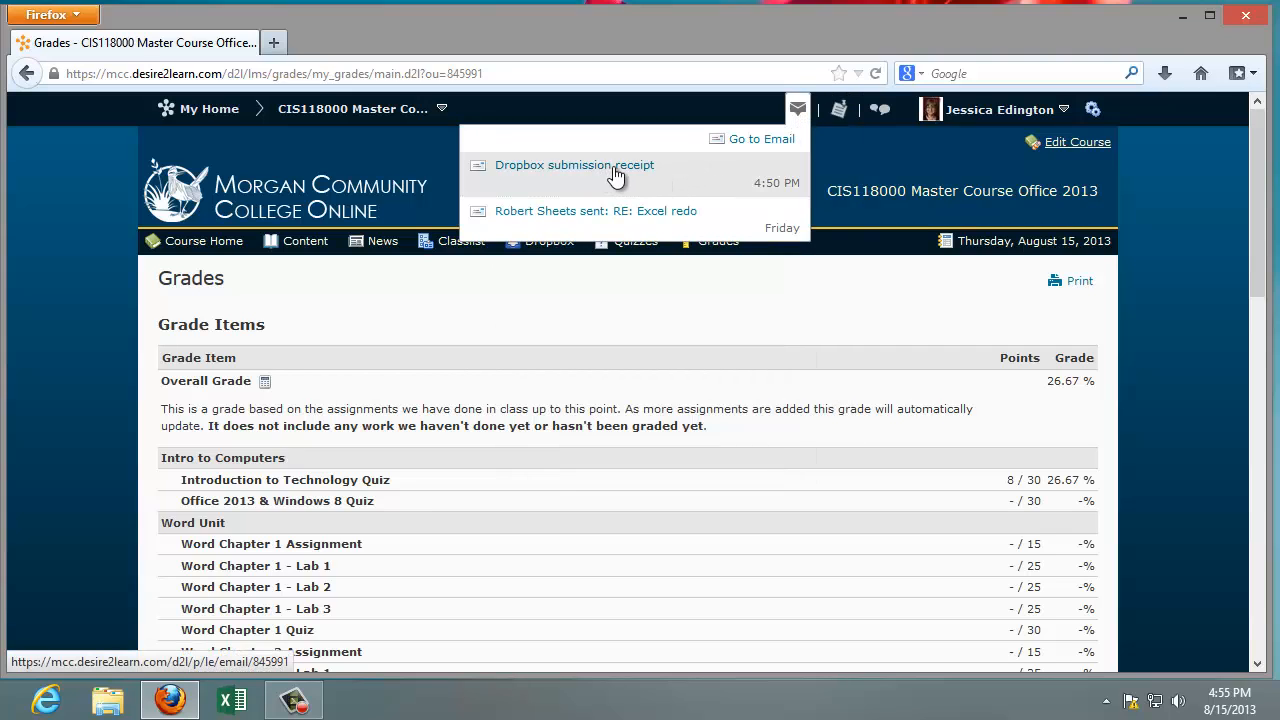
{"action": "left_click", "coordinate": [820, 310]}
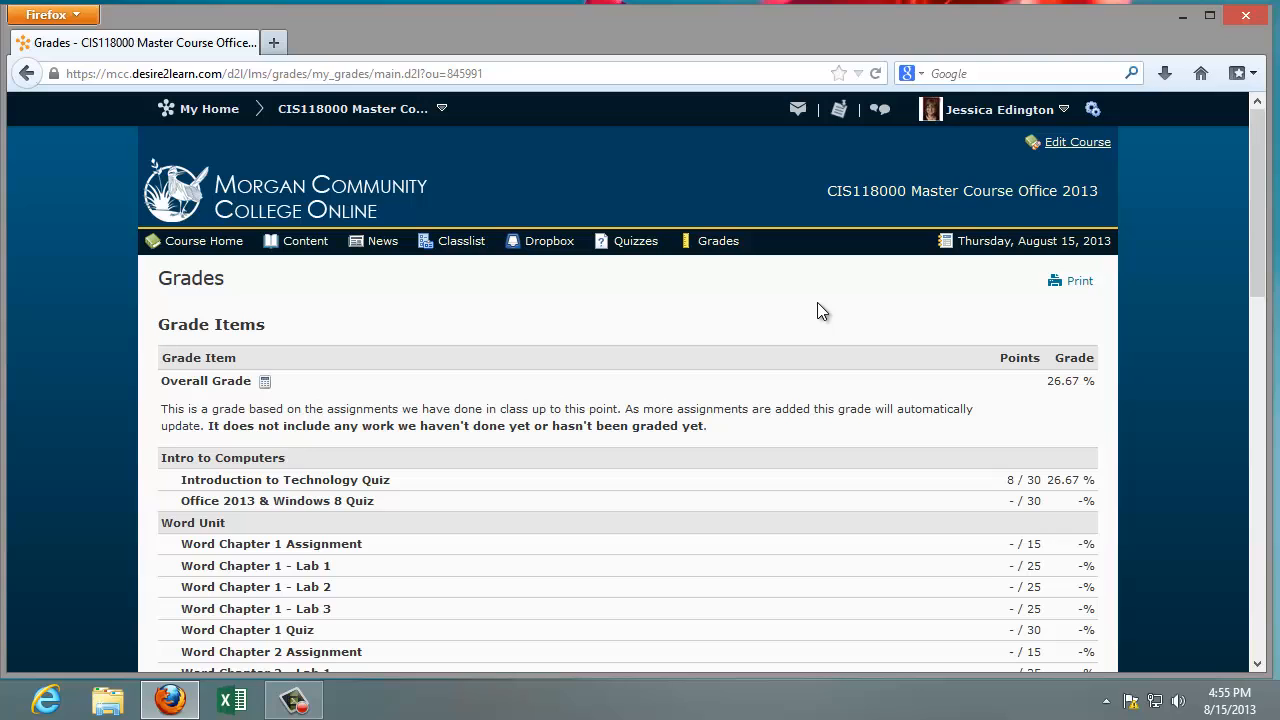
{"action": "mouse_move", "coordinate": [738, 270]}
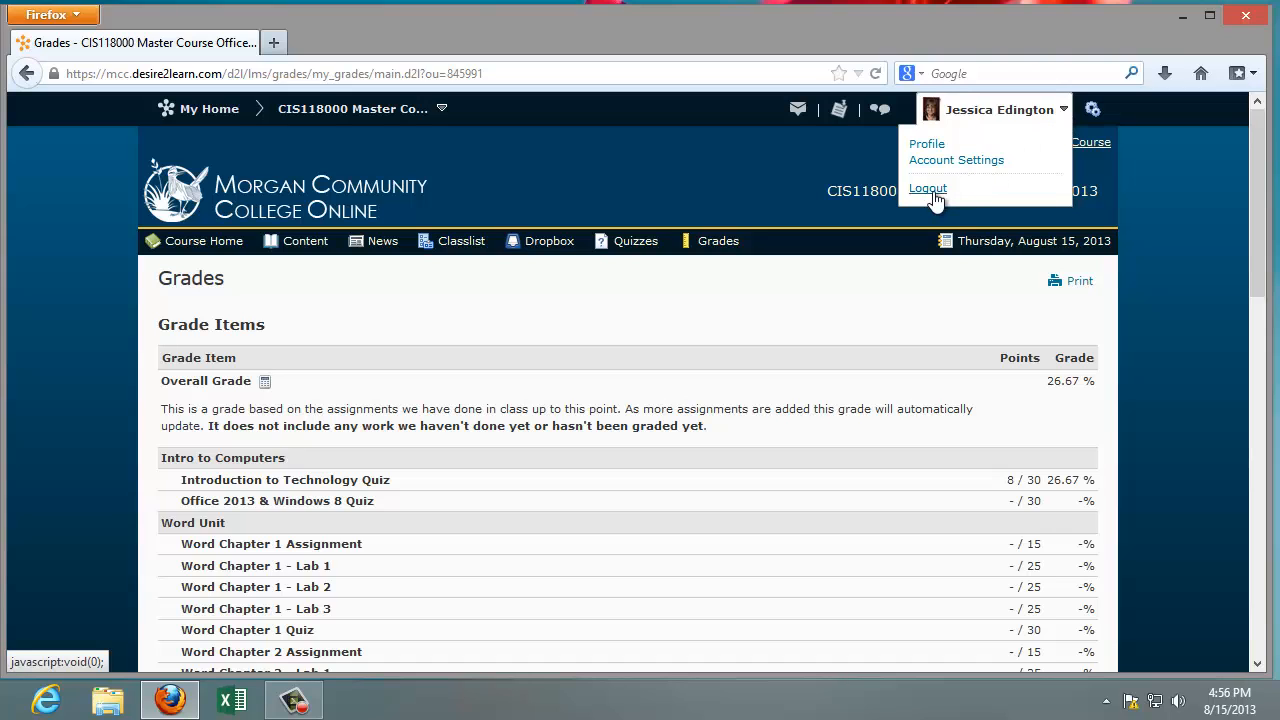
{"action": "mouse_move", "coordinate": [940, 160]}
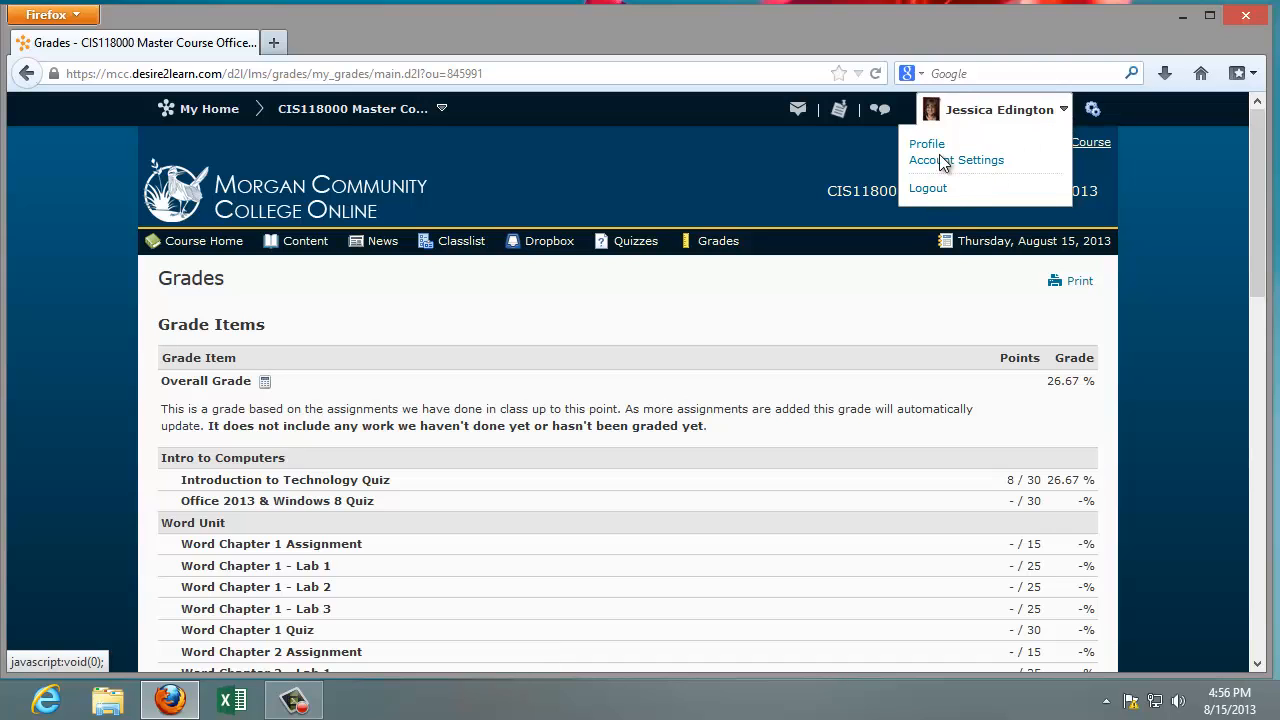
{"action": "mouse_move", "coordinate": [938, 122]}
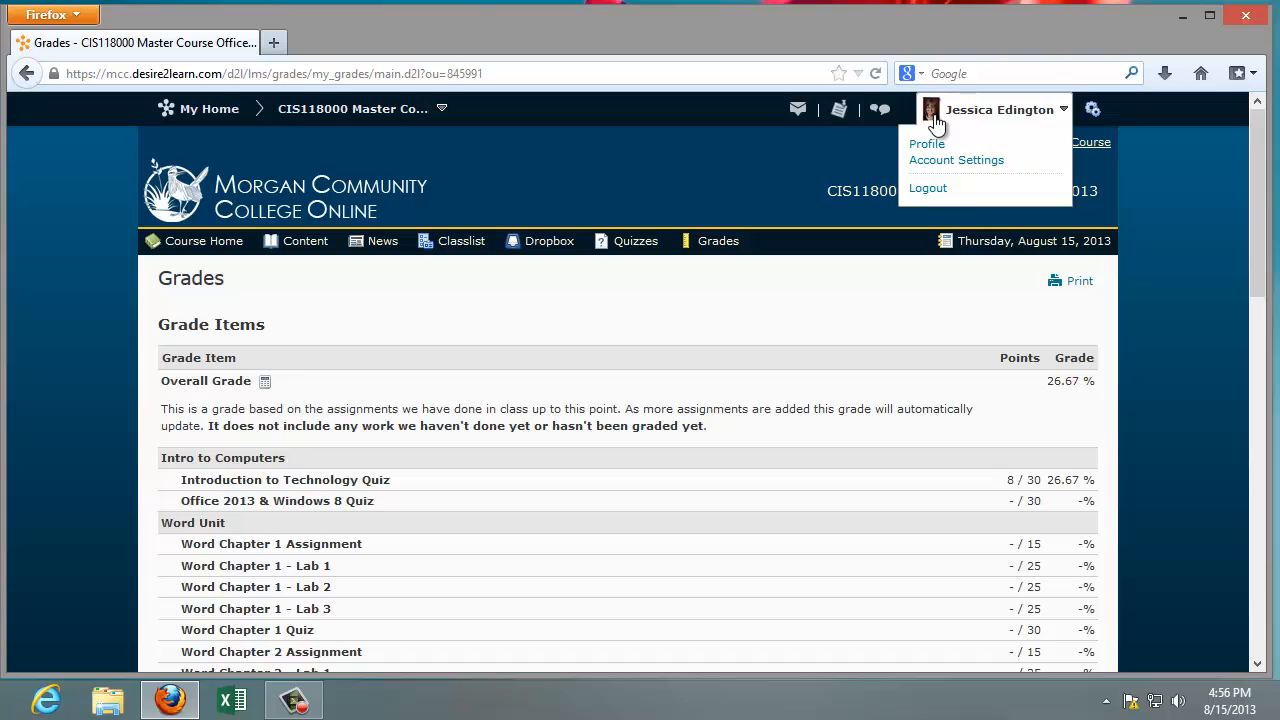